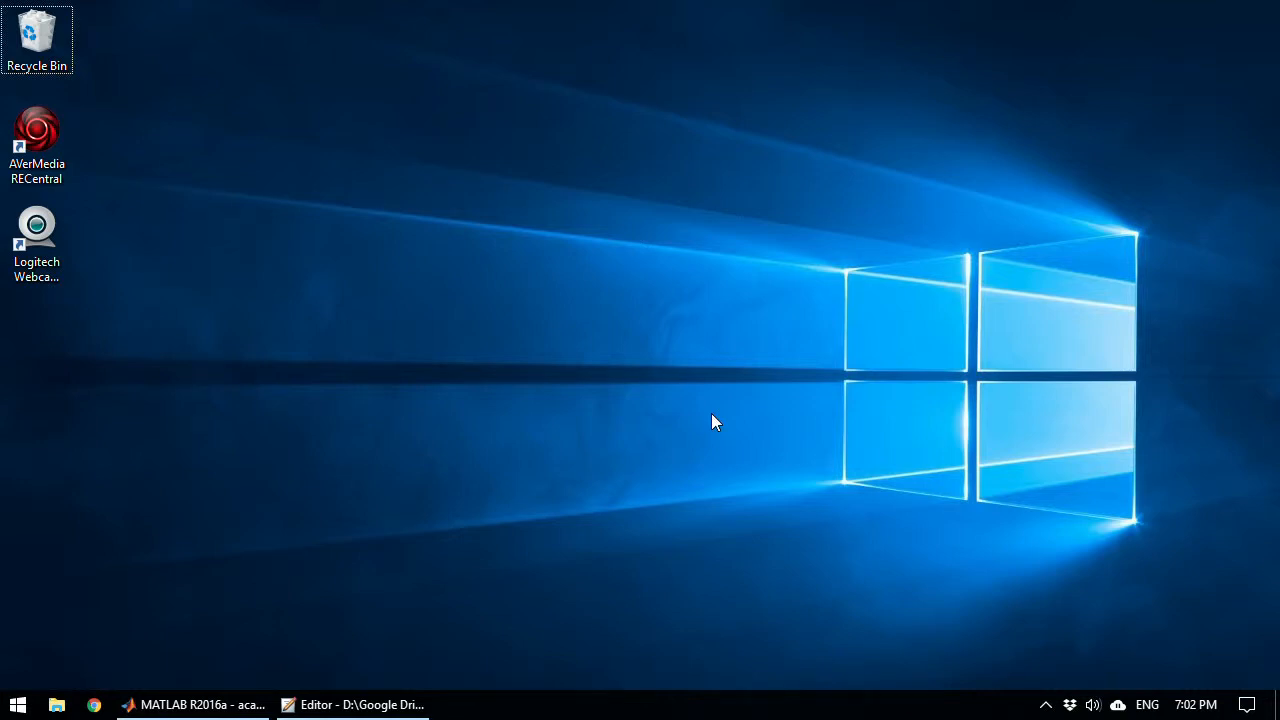
pyautogui.moveTo(714, 420)
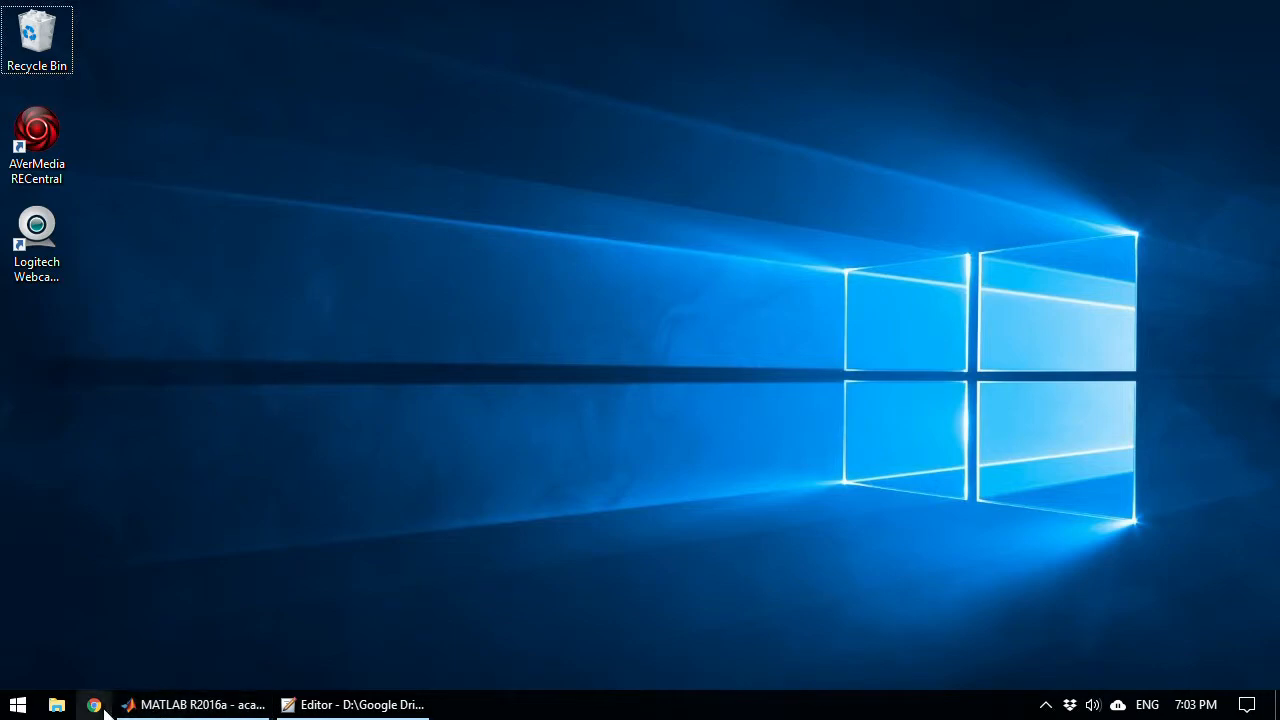
# Step: Search Google for 'eigen' and go to the Eigen TuxFamily website
pyautogui.click(96, 704)
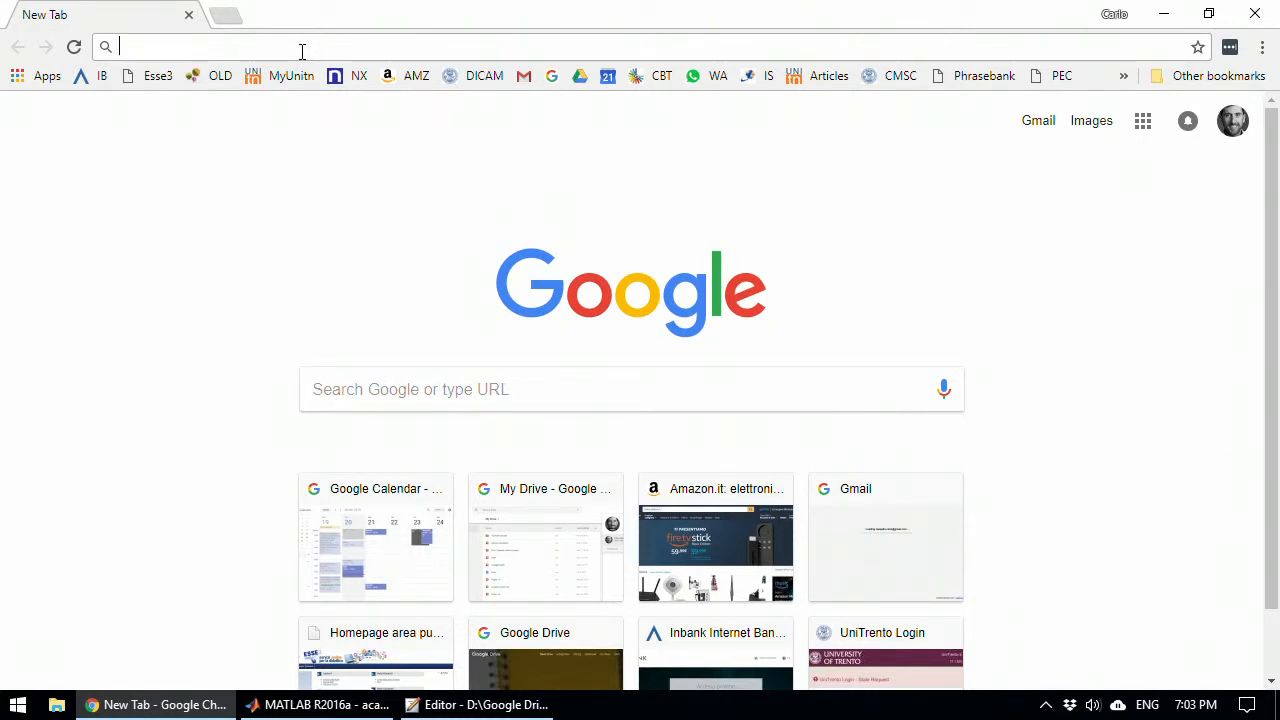
pyautogui.write('eigen')
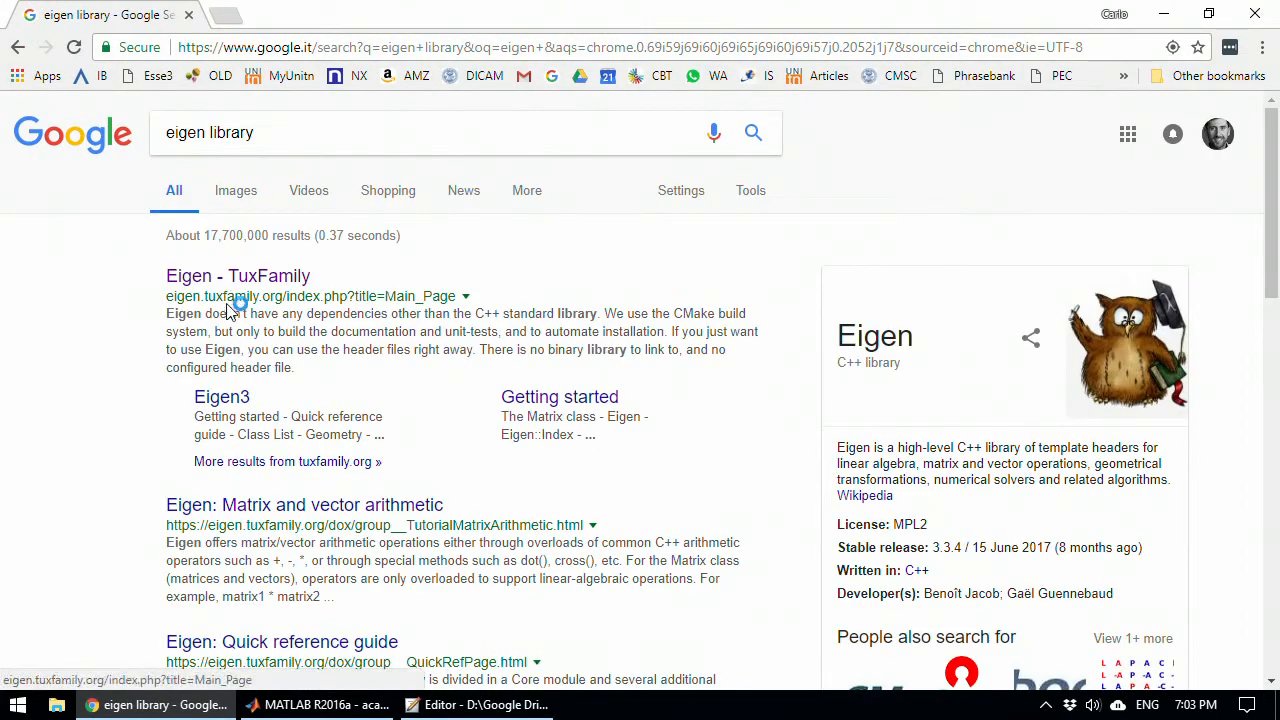
pyautogui.click(238, 276)
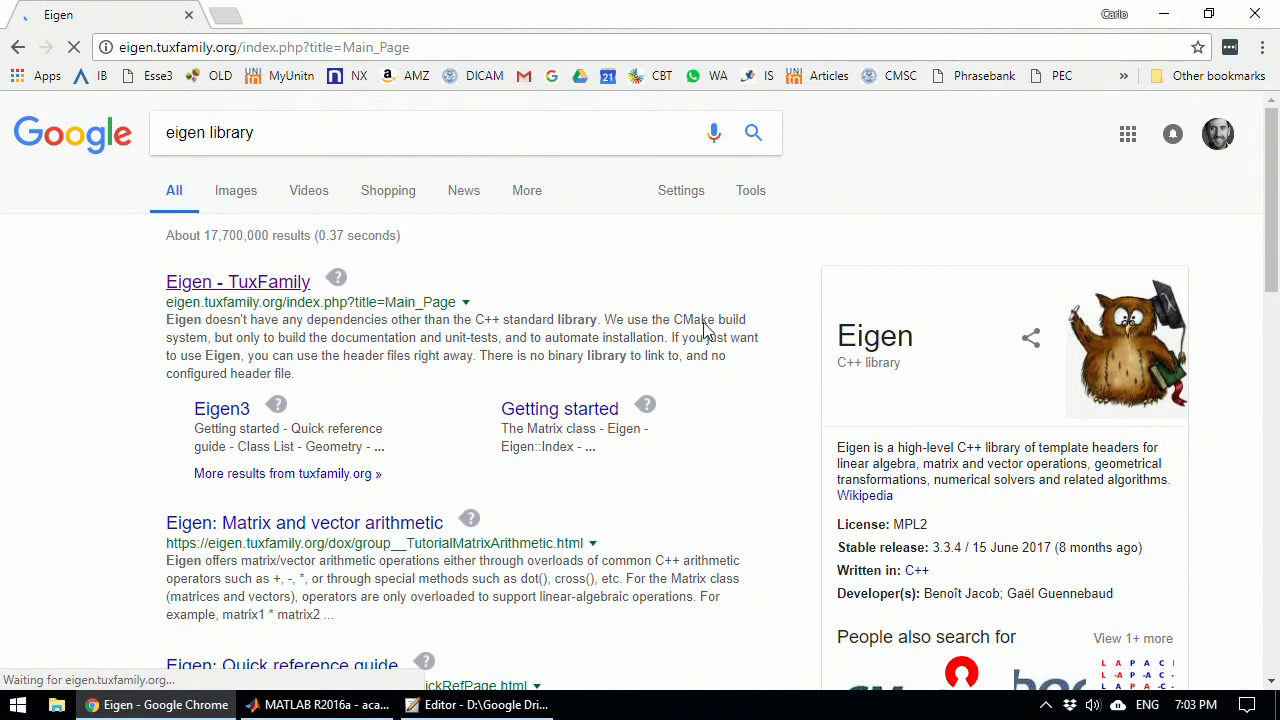
pyautogui.click(238, 280)
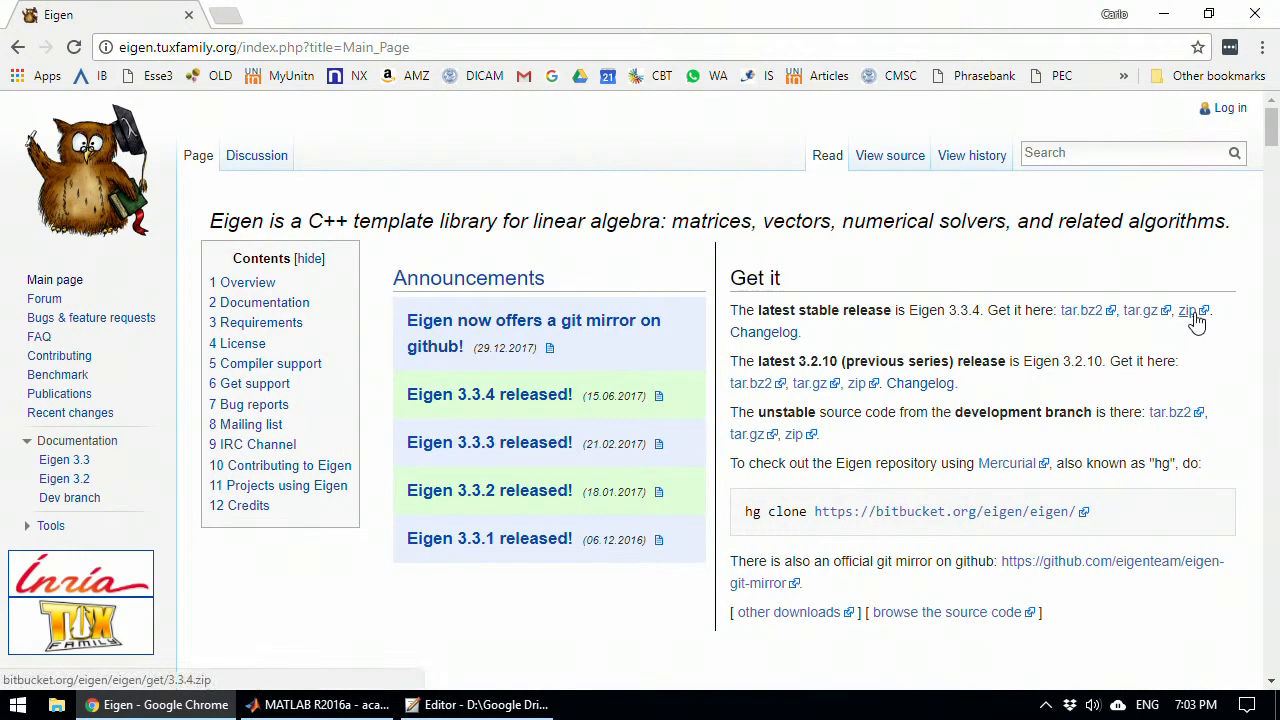
# Step: Download the latest stable Eigen release as a zip and save it to the desktop
pyautogui.click(1188, 310)
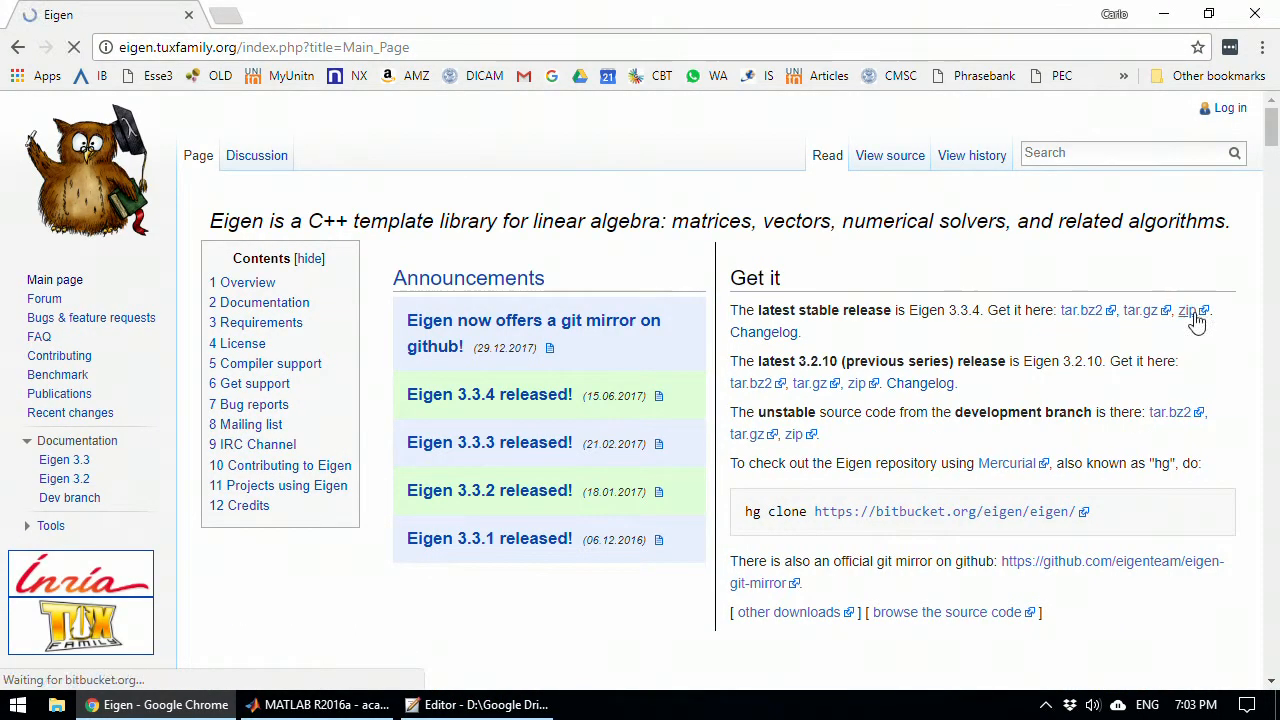
pyautogui.click(1188, 310)
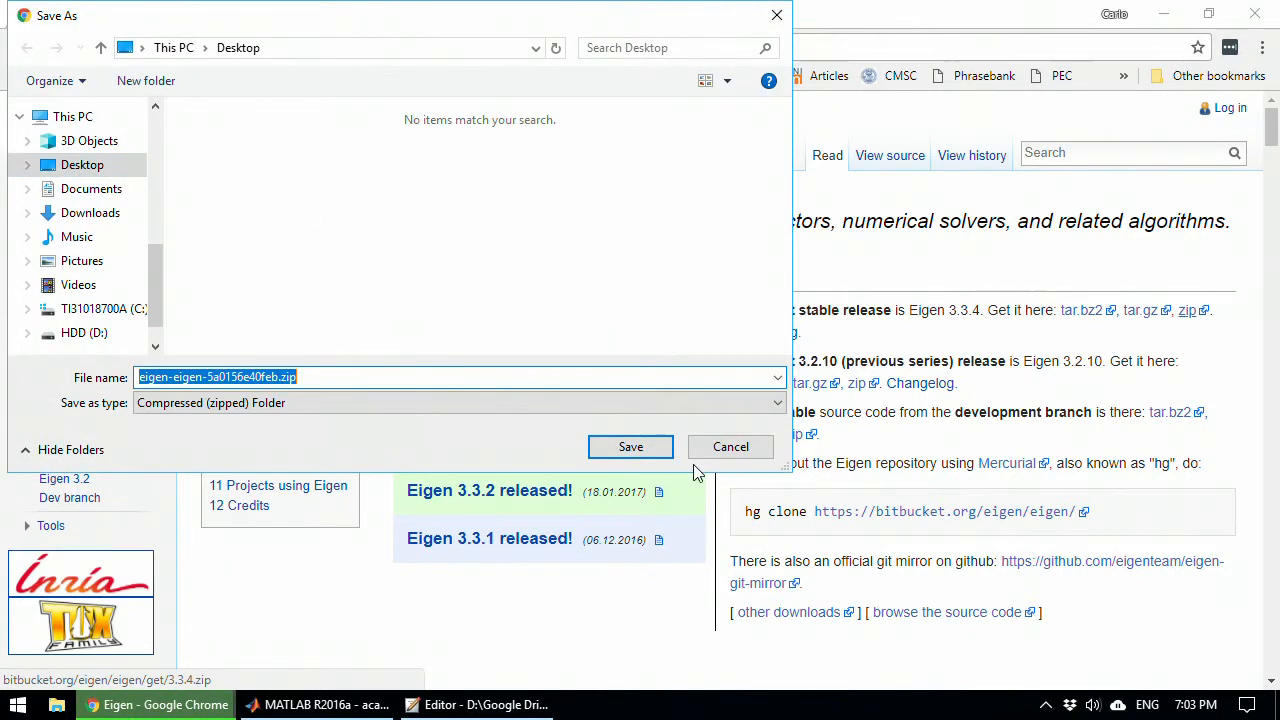
pyautogui.click(630, 446)
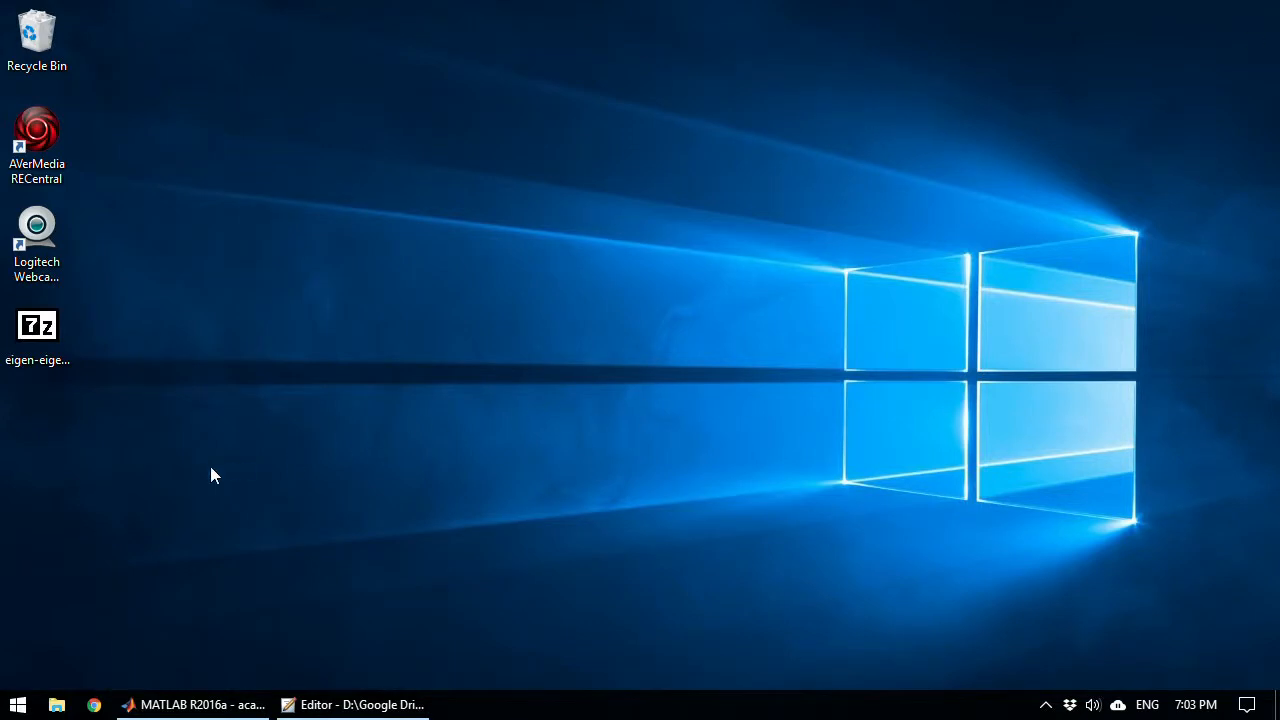
# Step: Create a new desktop folder named 'YouTube tutorial'
pyautogui.rightClick(212, 476)
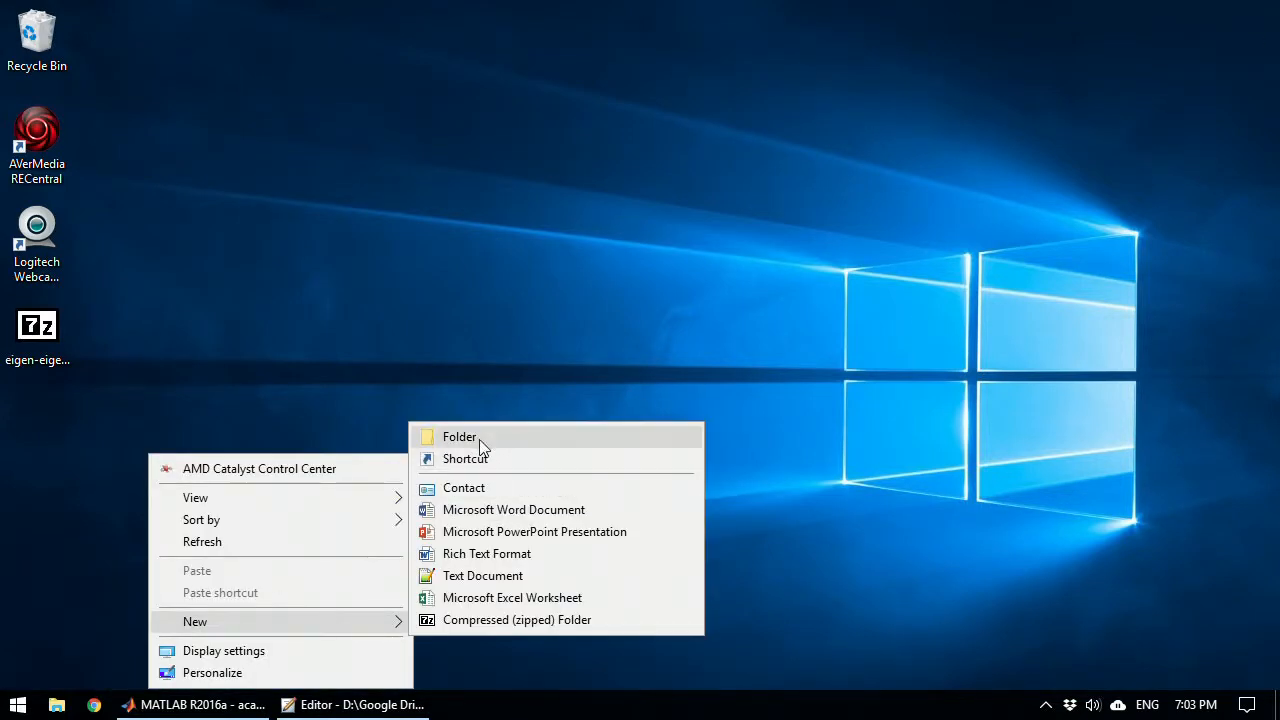
pyautogui.click(460, 436)
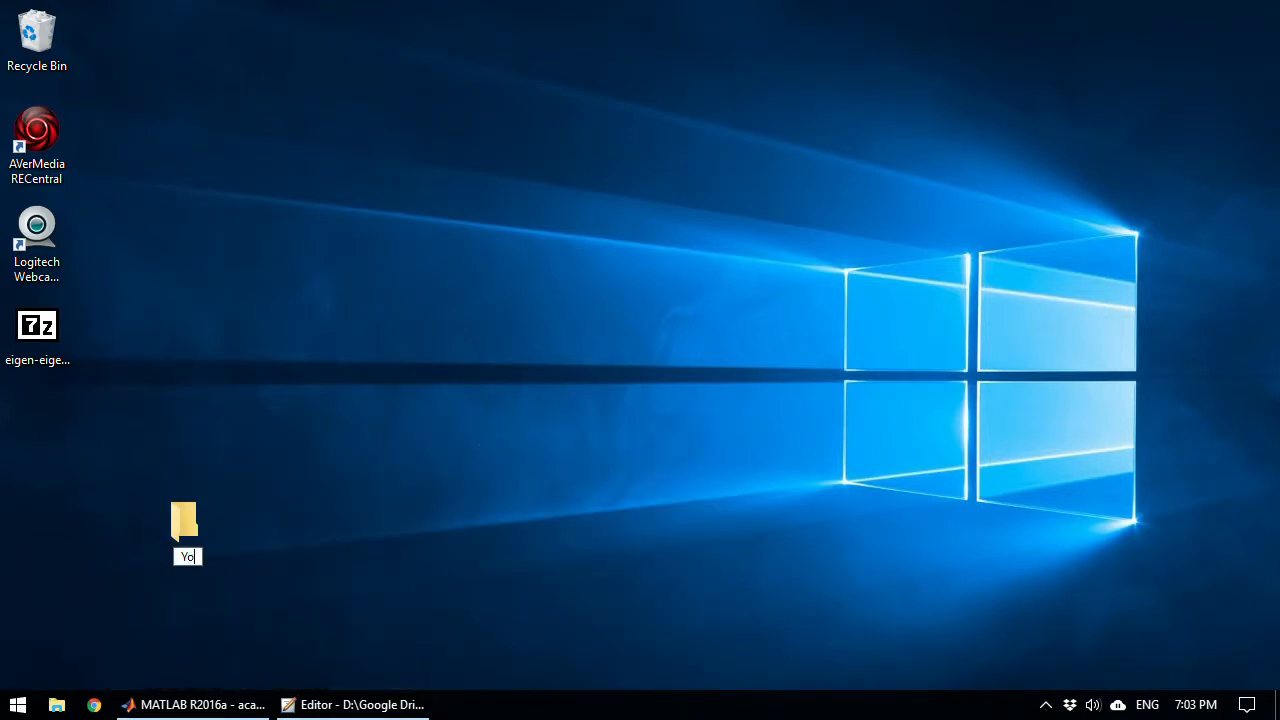
pyautogui.write('YouTube tutorial')
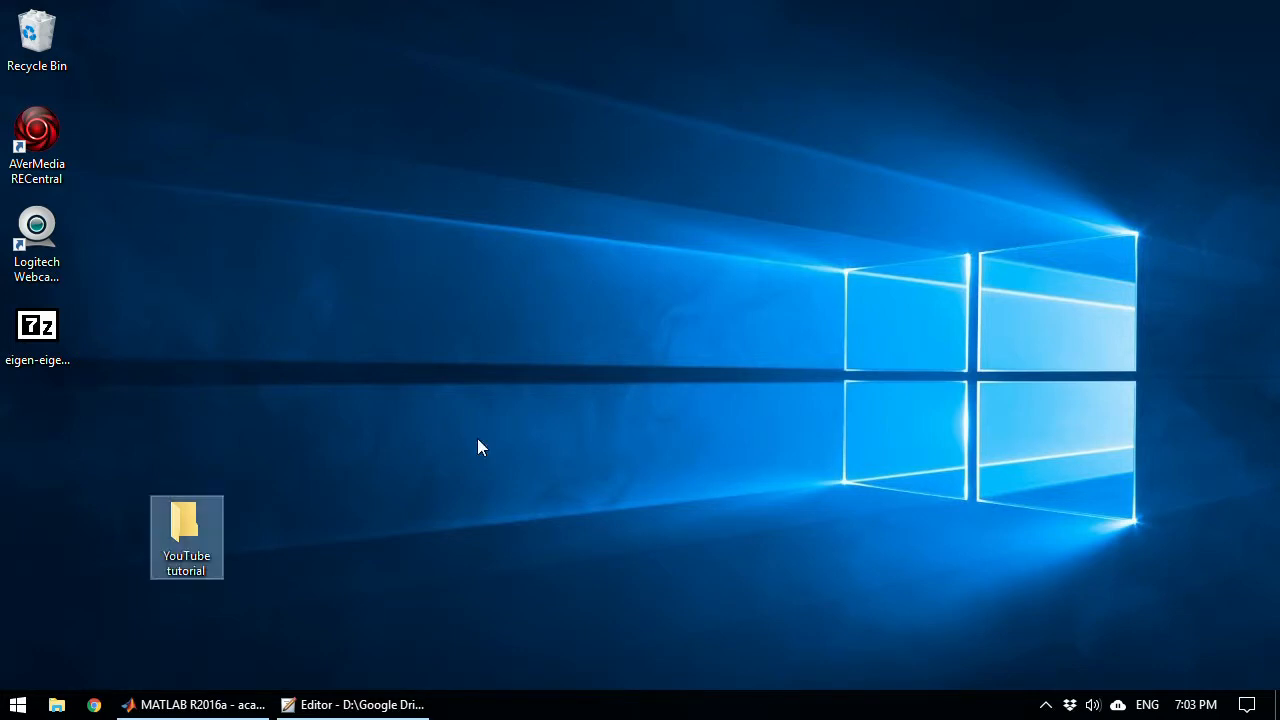
# Step: Extract the downloaded Eigen zip into the YouTube tutorial folder with 7-Zip
pyautogui.doubleClick(36, 324)
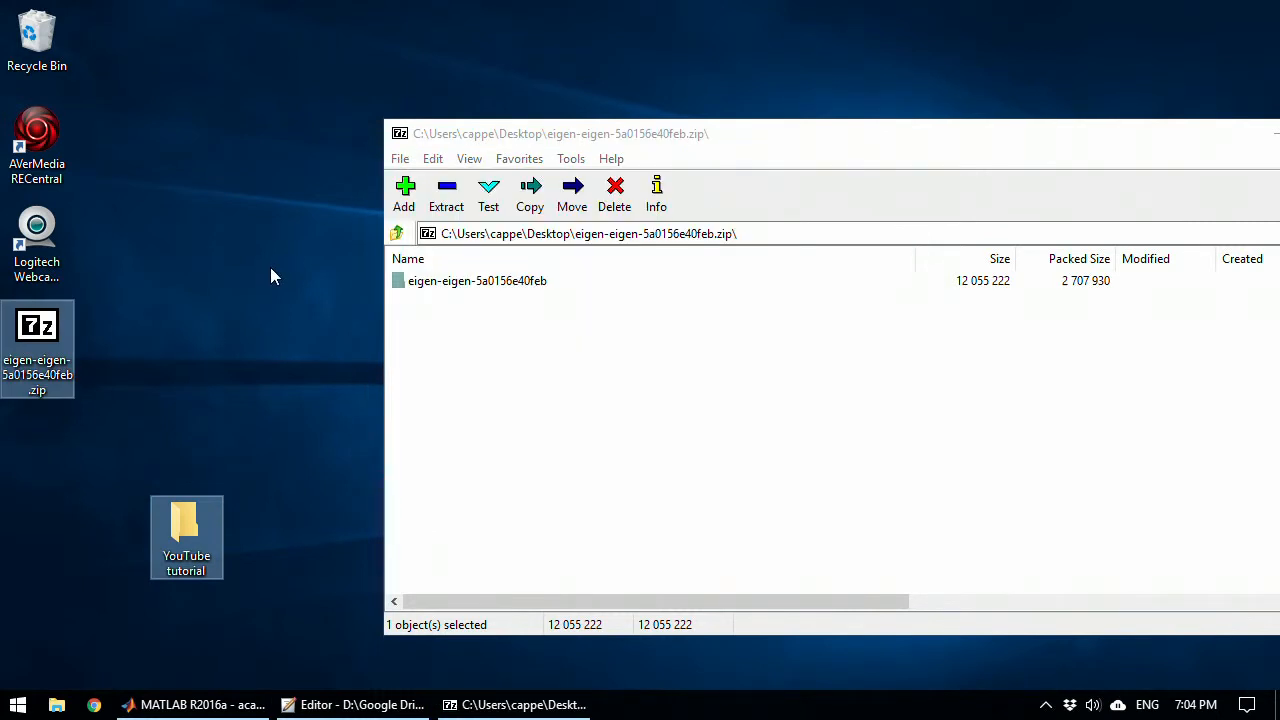
pyautogui.click(446, 190)
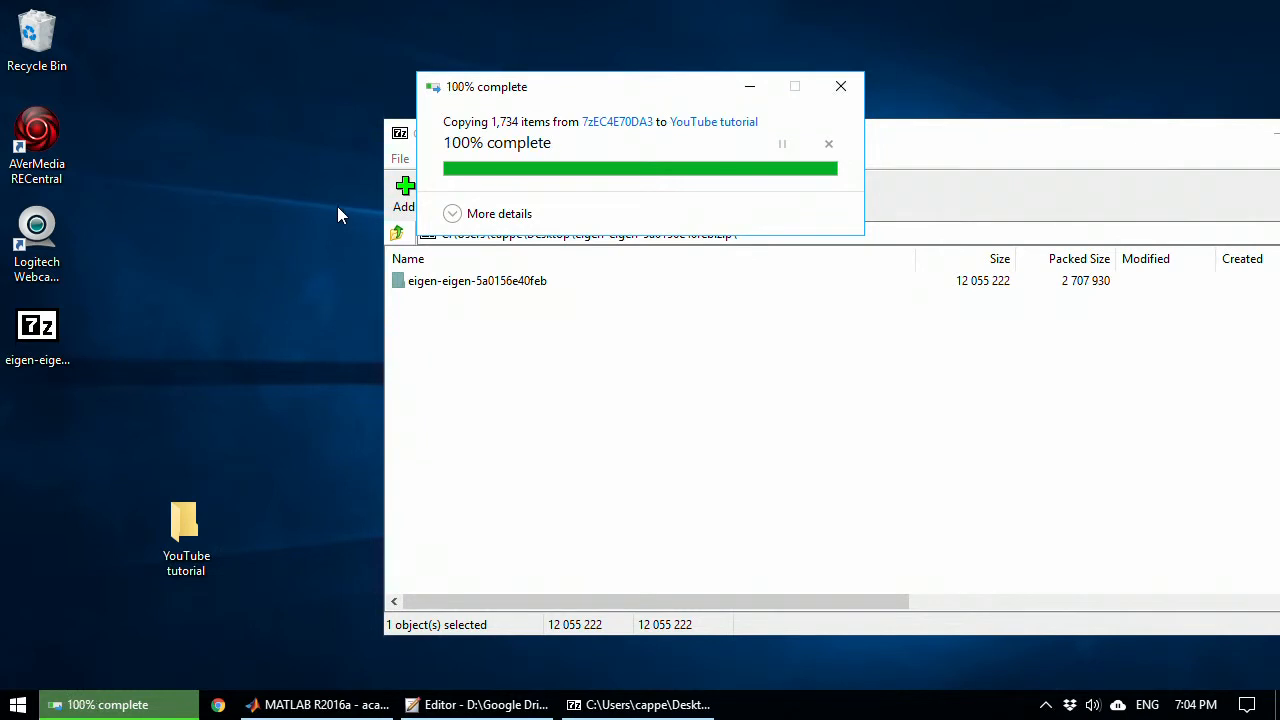
pyautogui.click(840, 86)
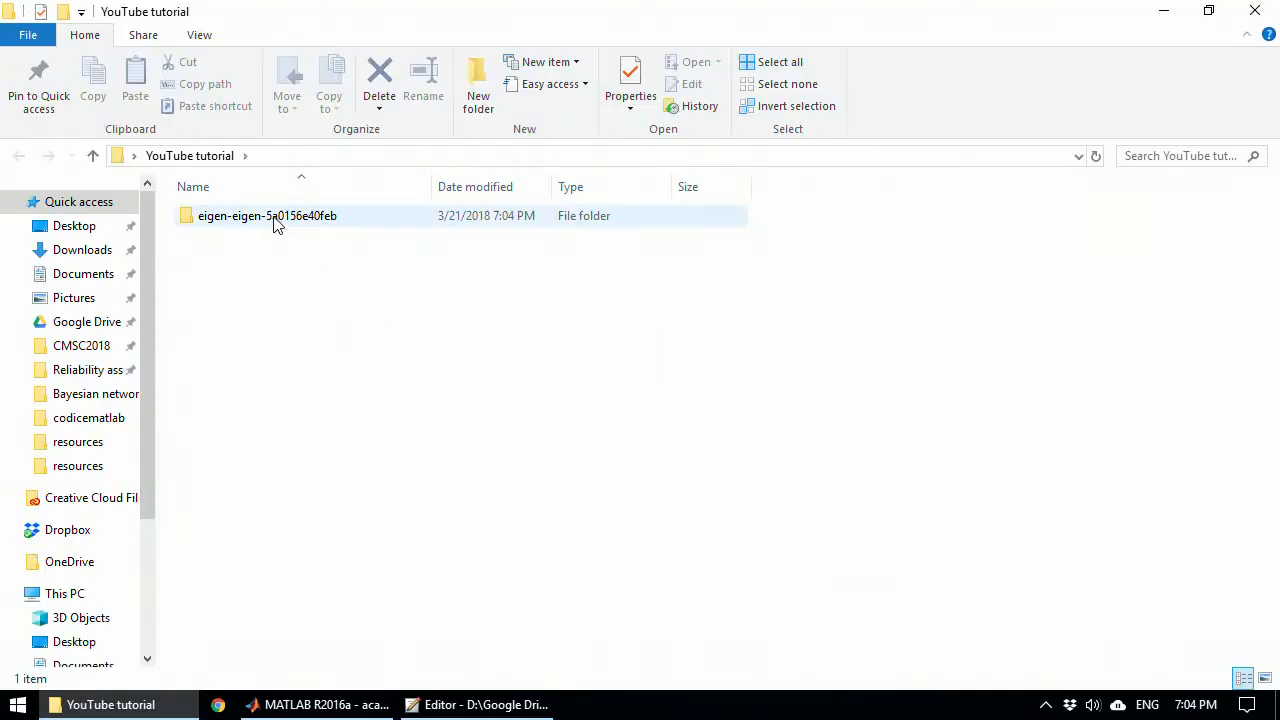
# Step: Rename the extracted Eigen folder to 'eigen' and switch to Visual Studio
pyautogui.doubleClick(268, 216)
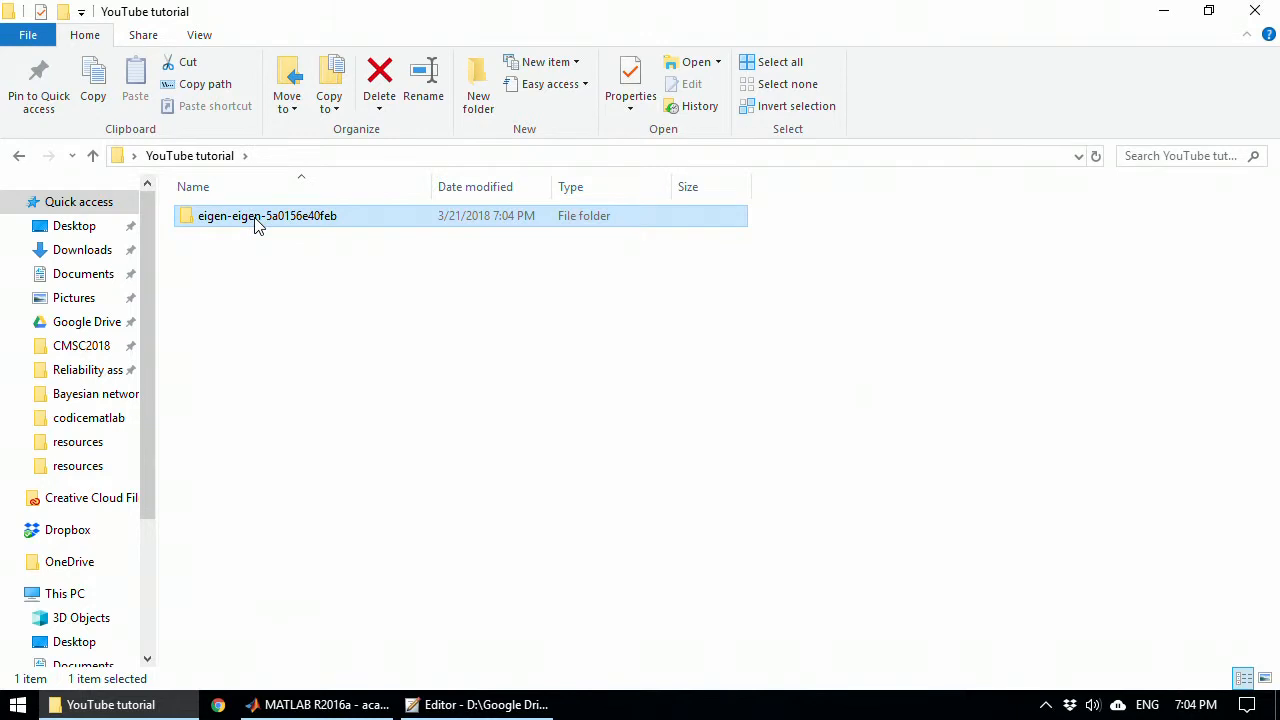
pyautogui.click(268, 216)
pyautogui.write('eigen')
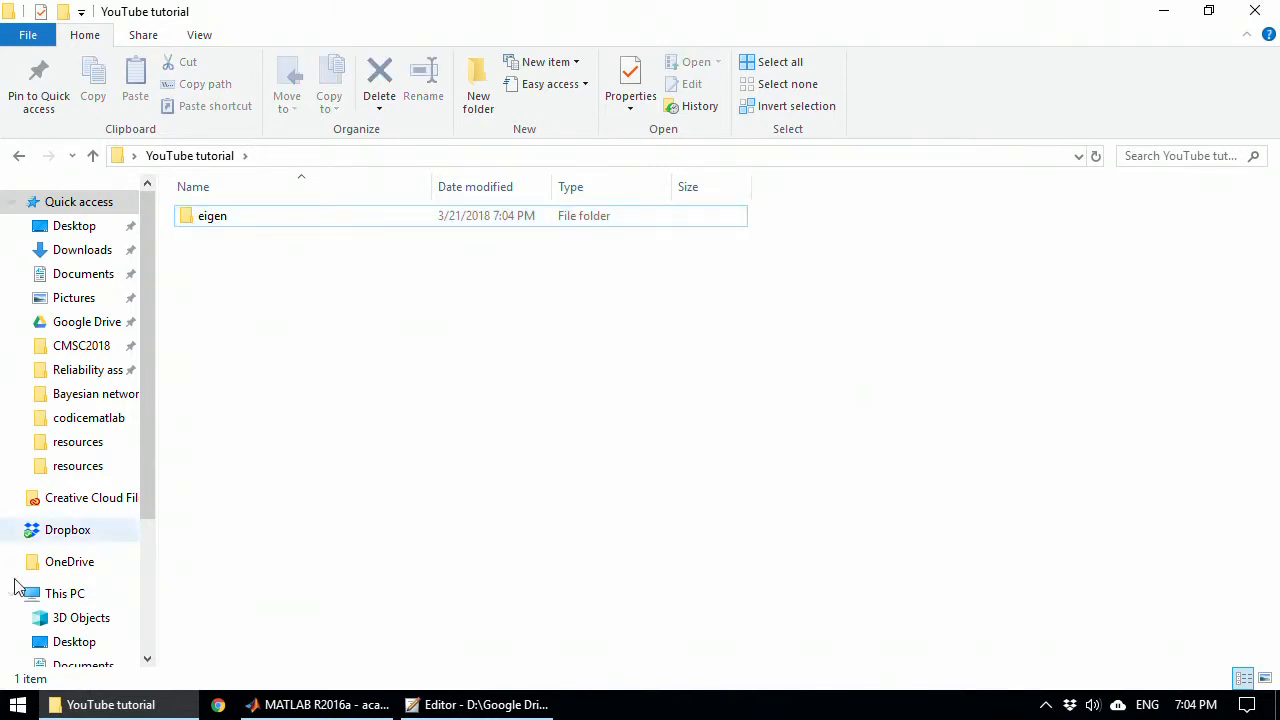
pyautogui.click(16, 704)
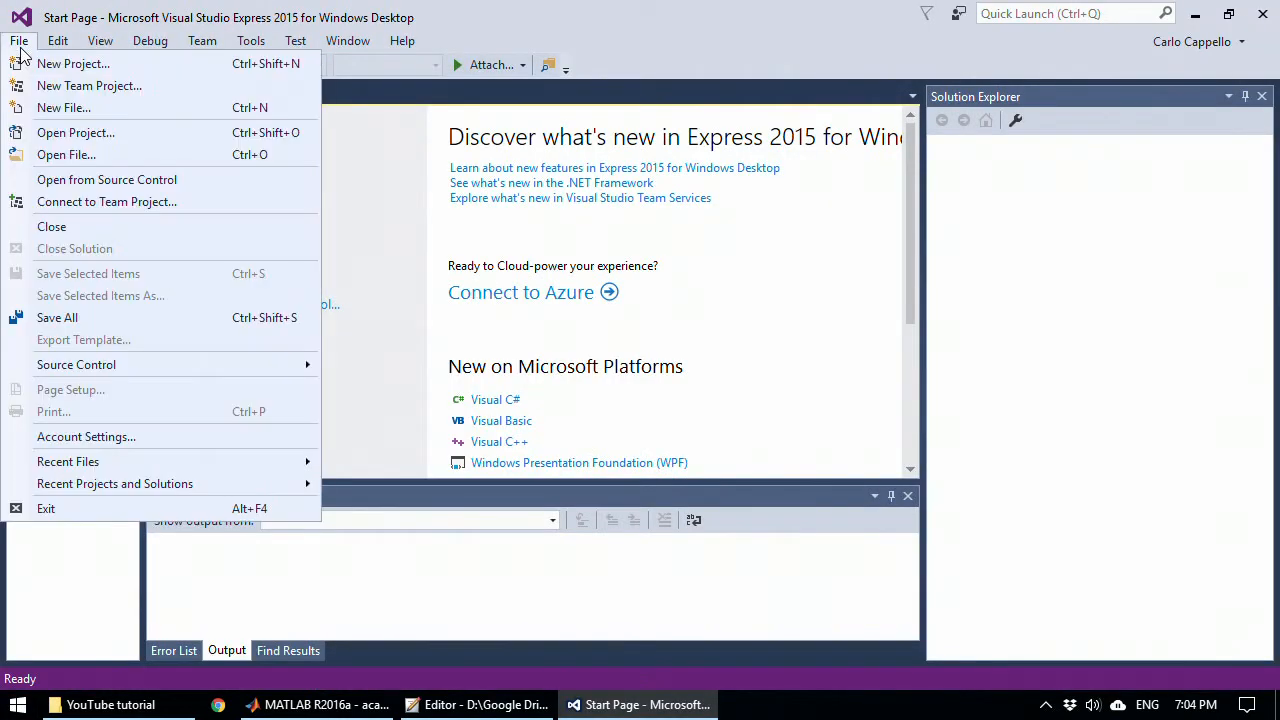
# Step: Create a Visual C++ Win32 Console Application named Tutorial located in the YouTube tutorial folder
pyautogui.click(72, 62)
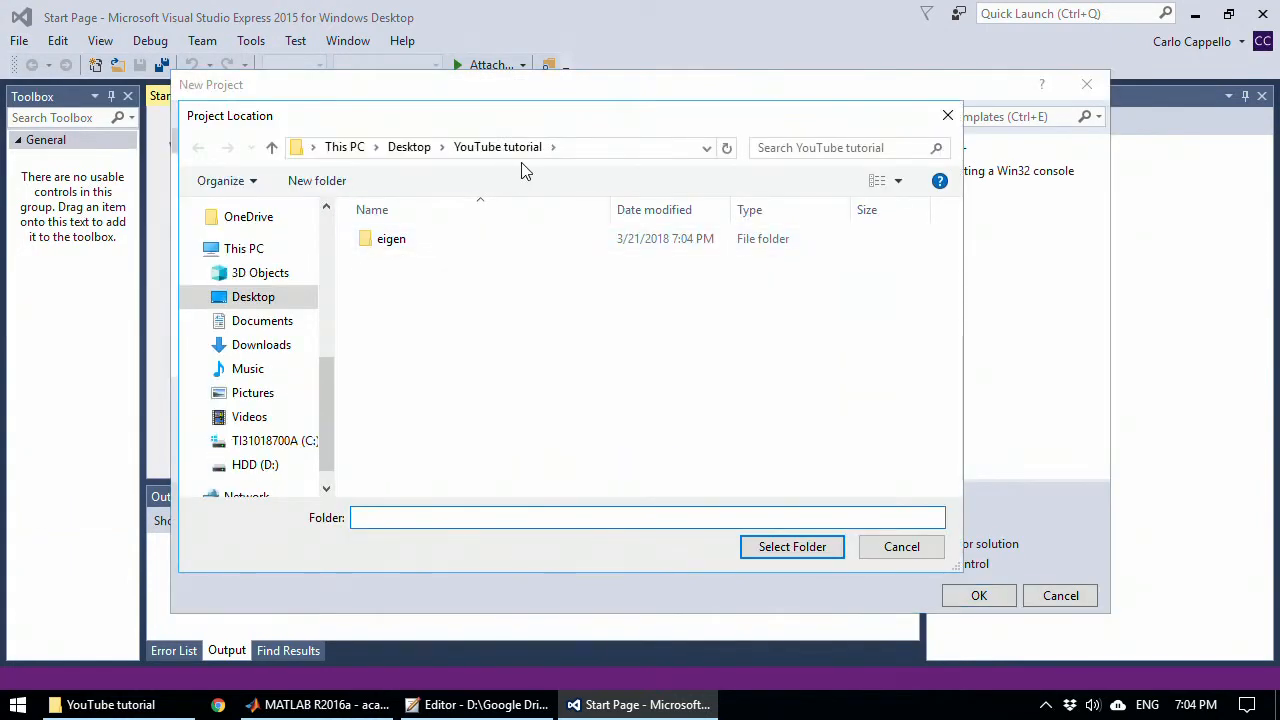
pyautogui.click(792, 546)
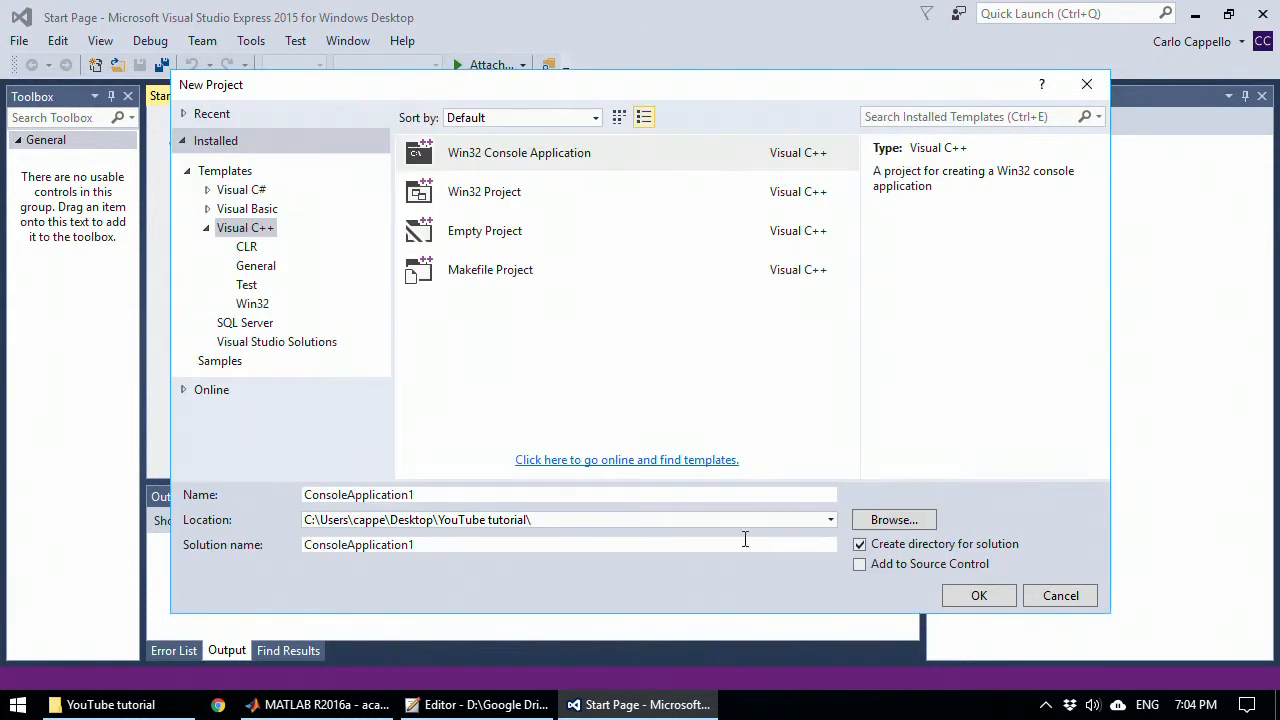
pyautogui.click(244, 228)
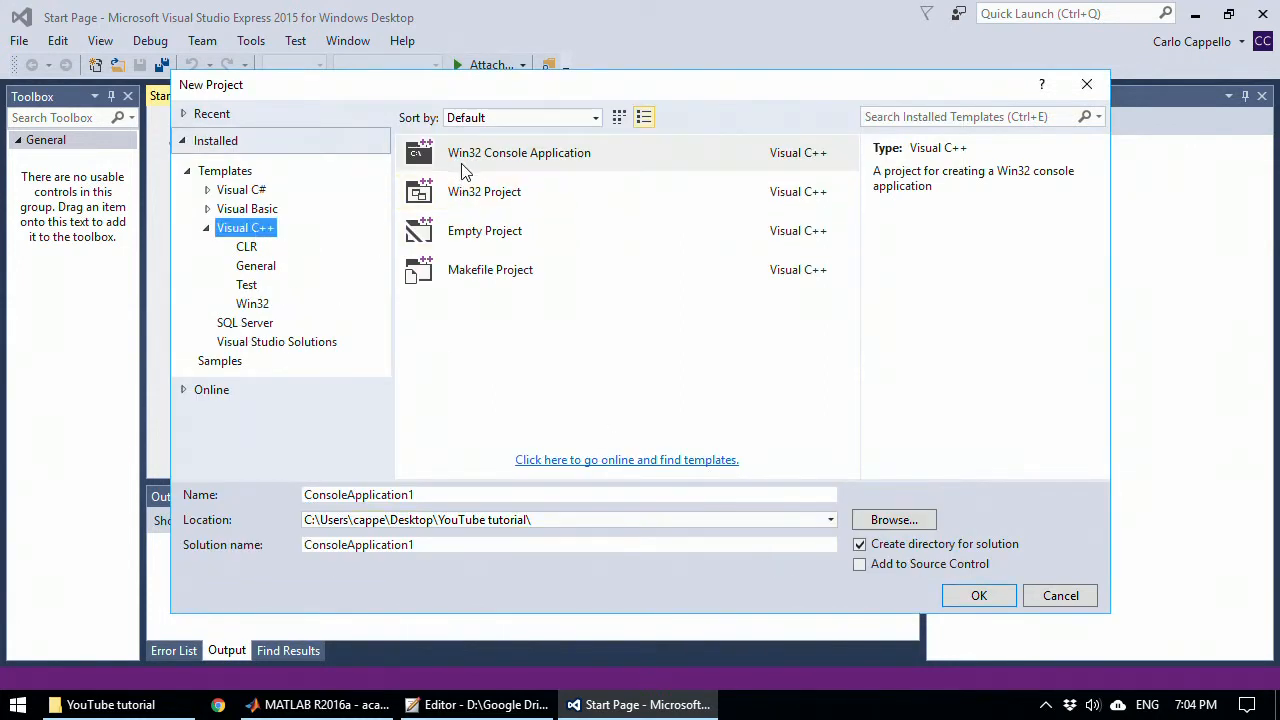
pyautogui.click(520, 152)
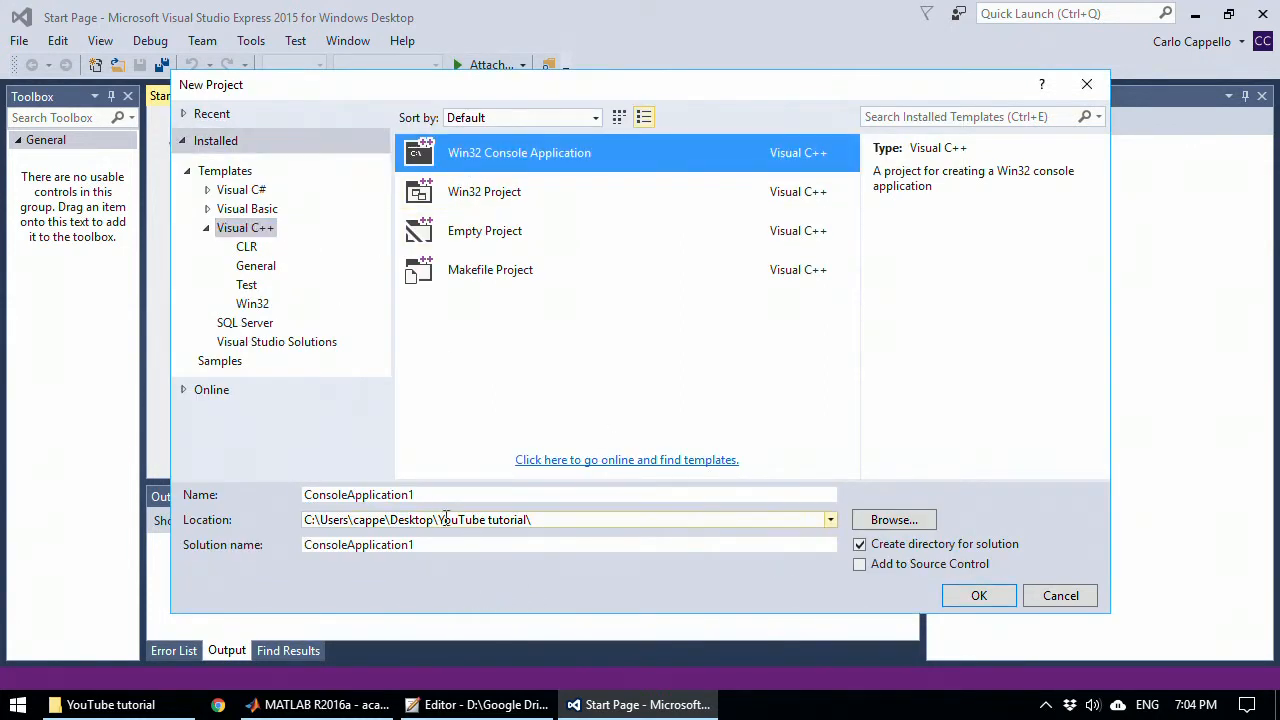
pyautogui.write('Tutorial')
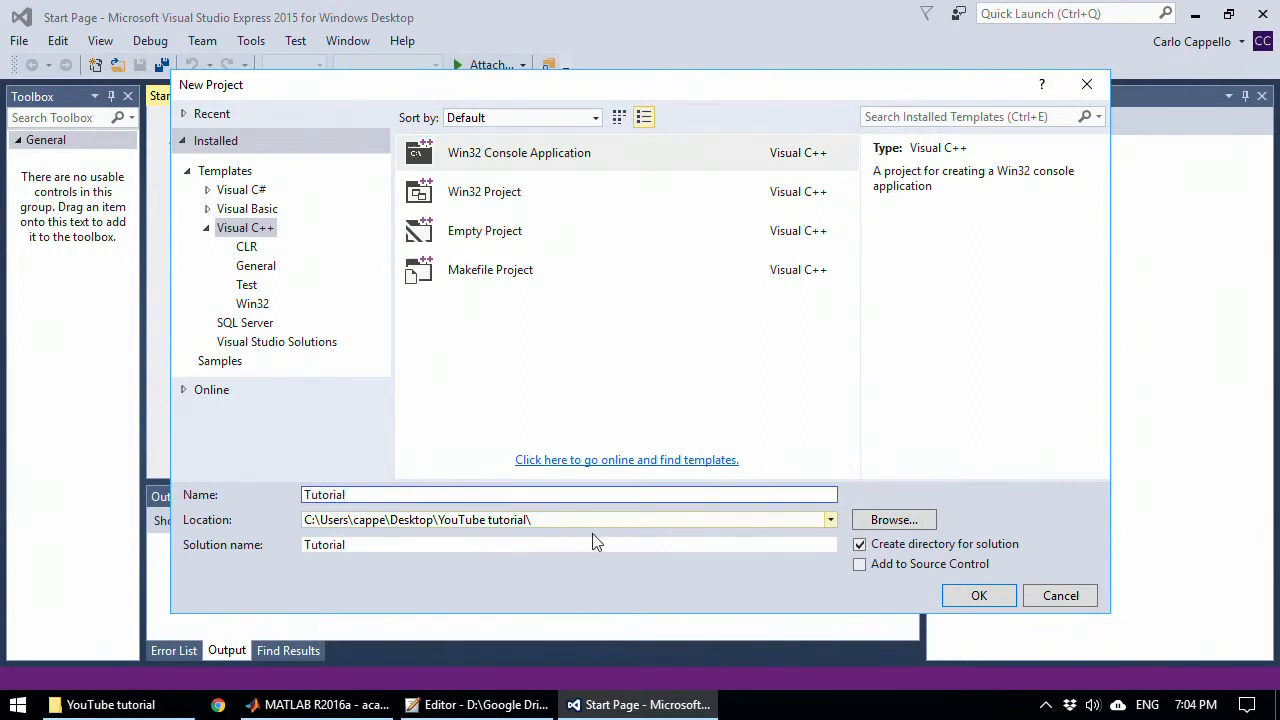
pyautogui.click(978, 596)
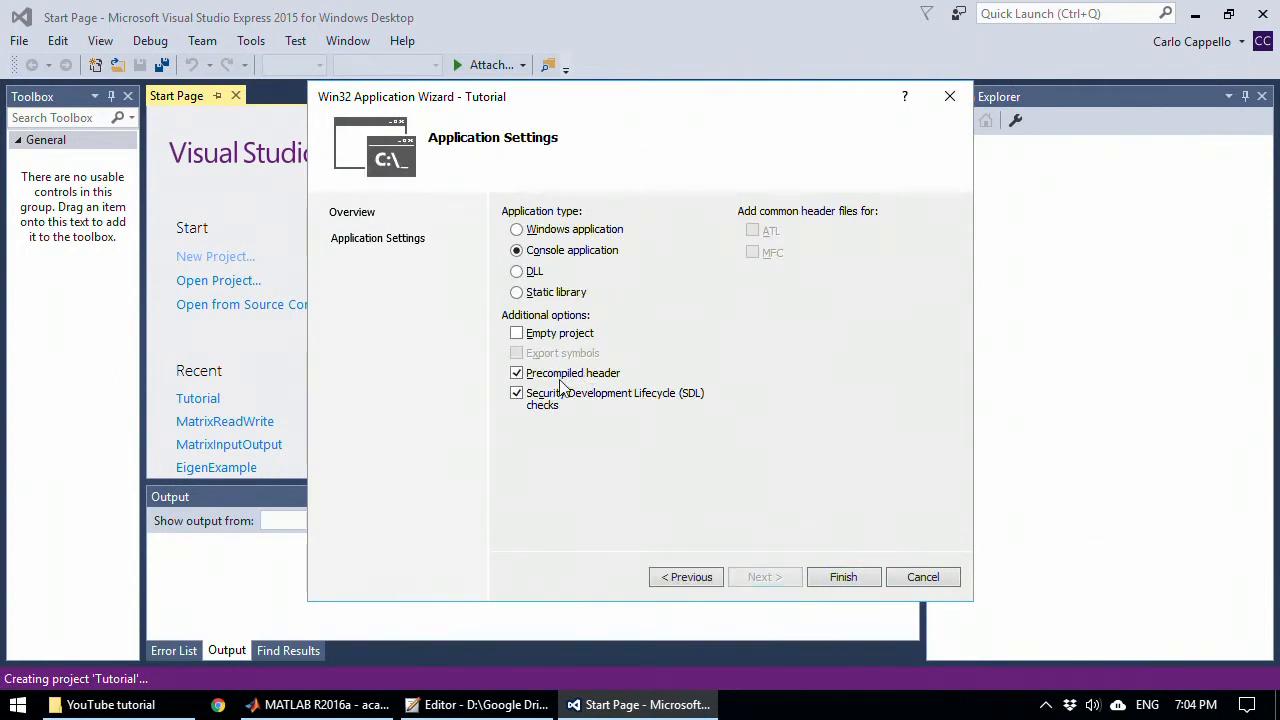
# Step: Finish the application wizard so Tutorial.cpp opens with the default main
pyautogui.click(844, 576)
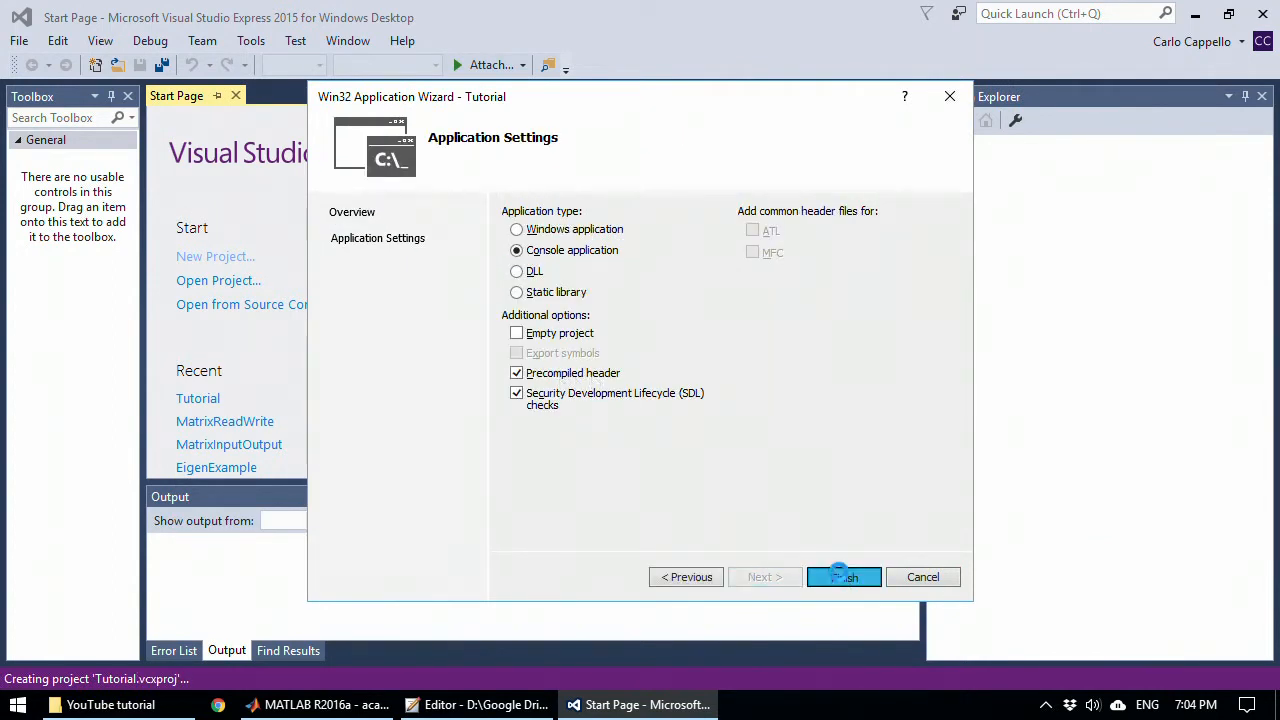
pyautogui.click(844, 576)
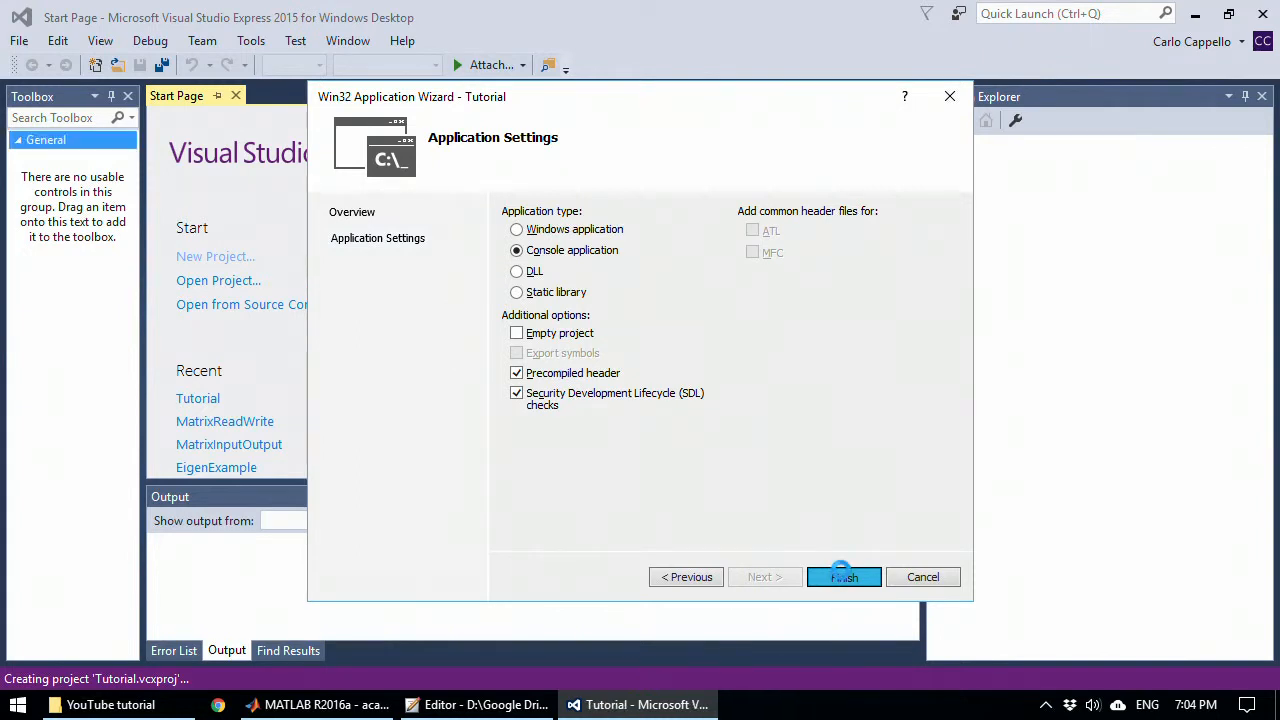
pyautogui.click(844, 576)
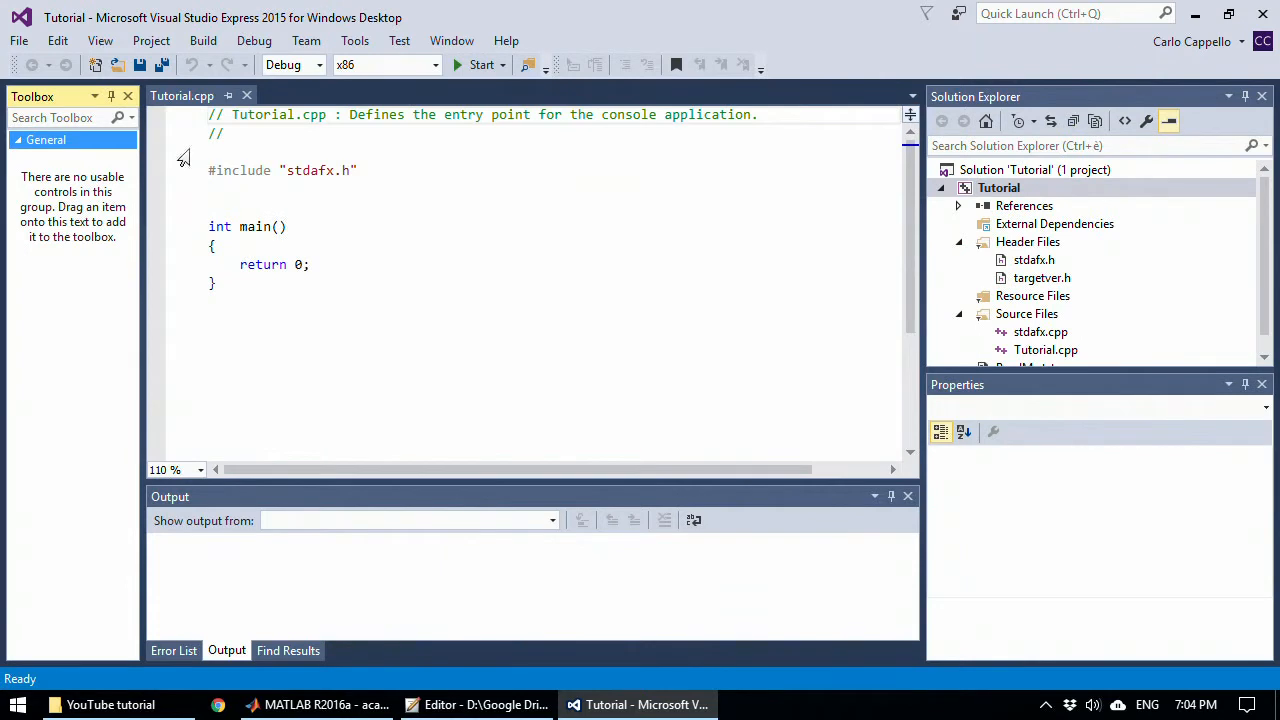
# Step: Add #include <iostream> and #include <fstream> below the stdafx.h include
pyautogui.click(480, 64)
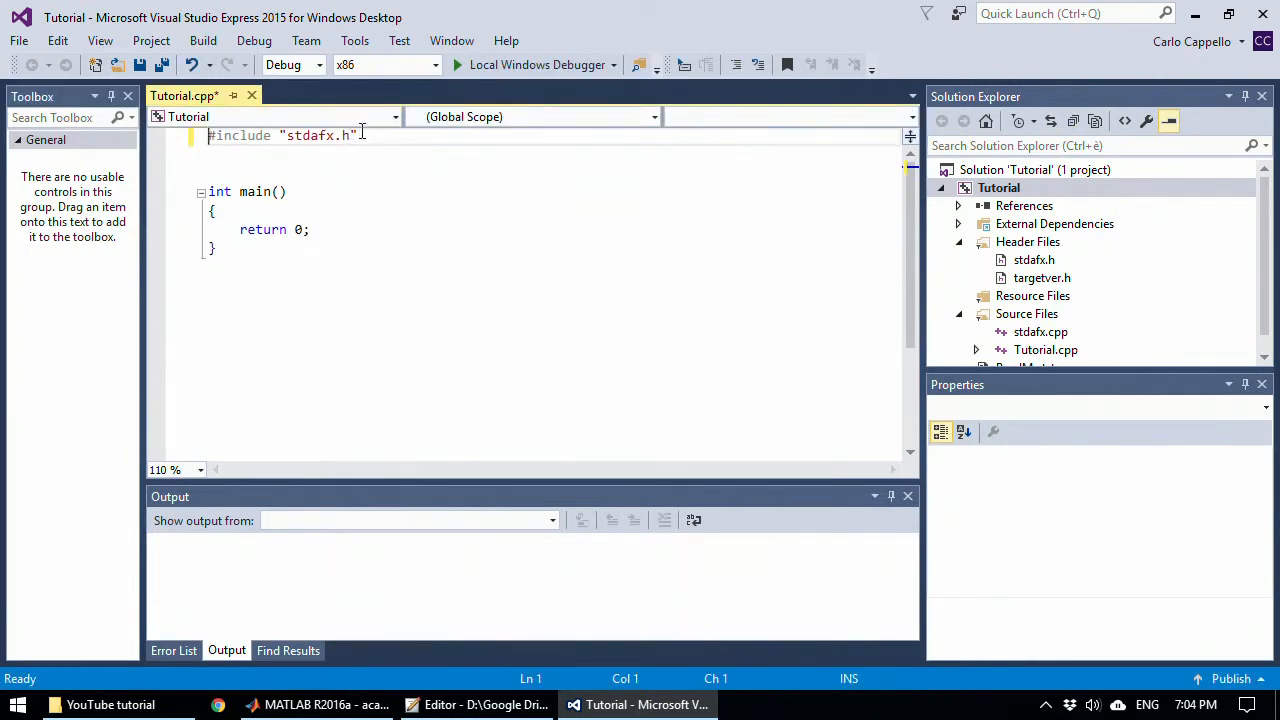
pyautogui.write('#')
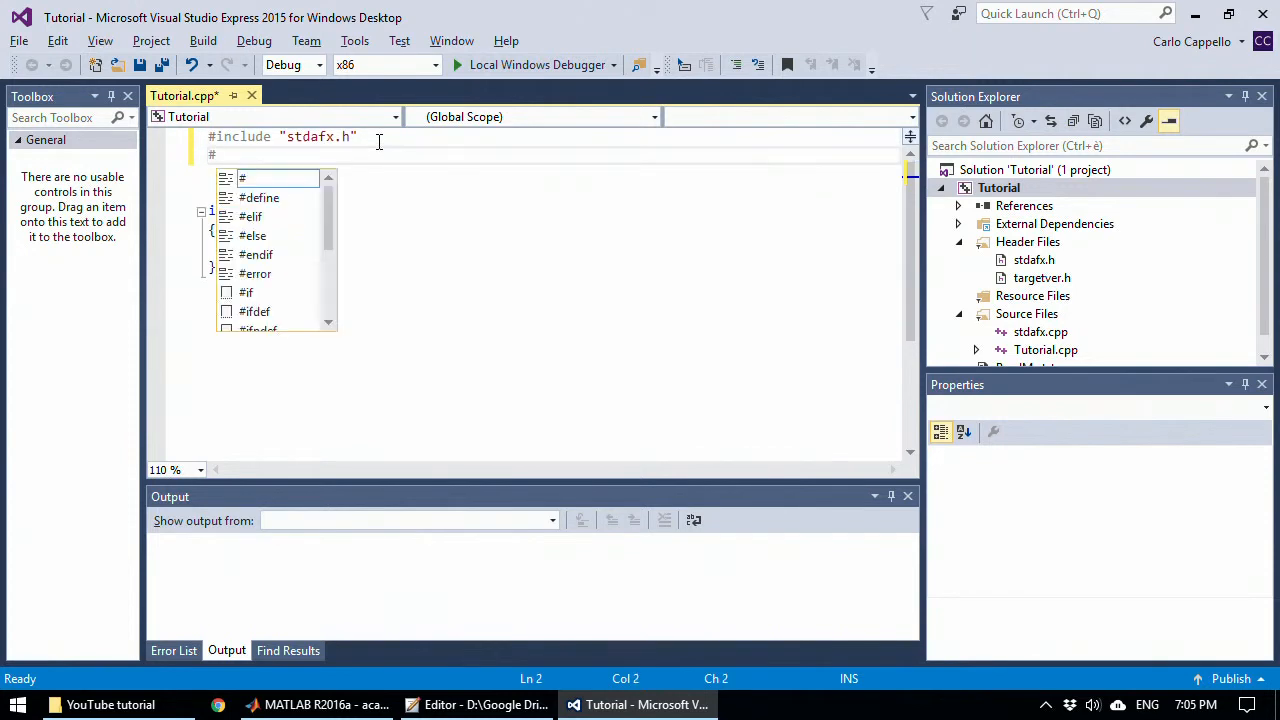
pyautogui.write('include')
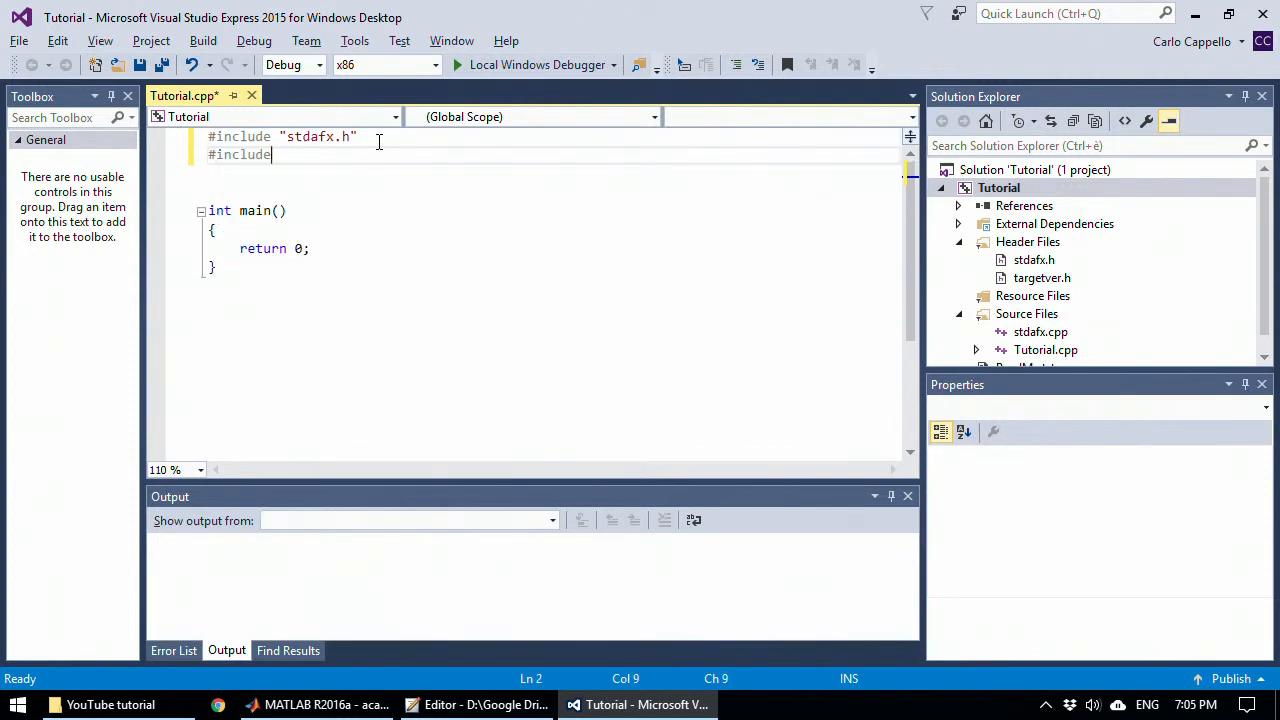
pyautogui.write('<>')
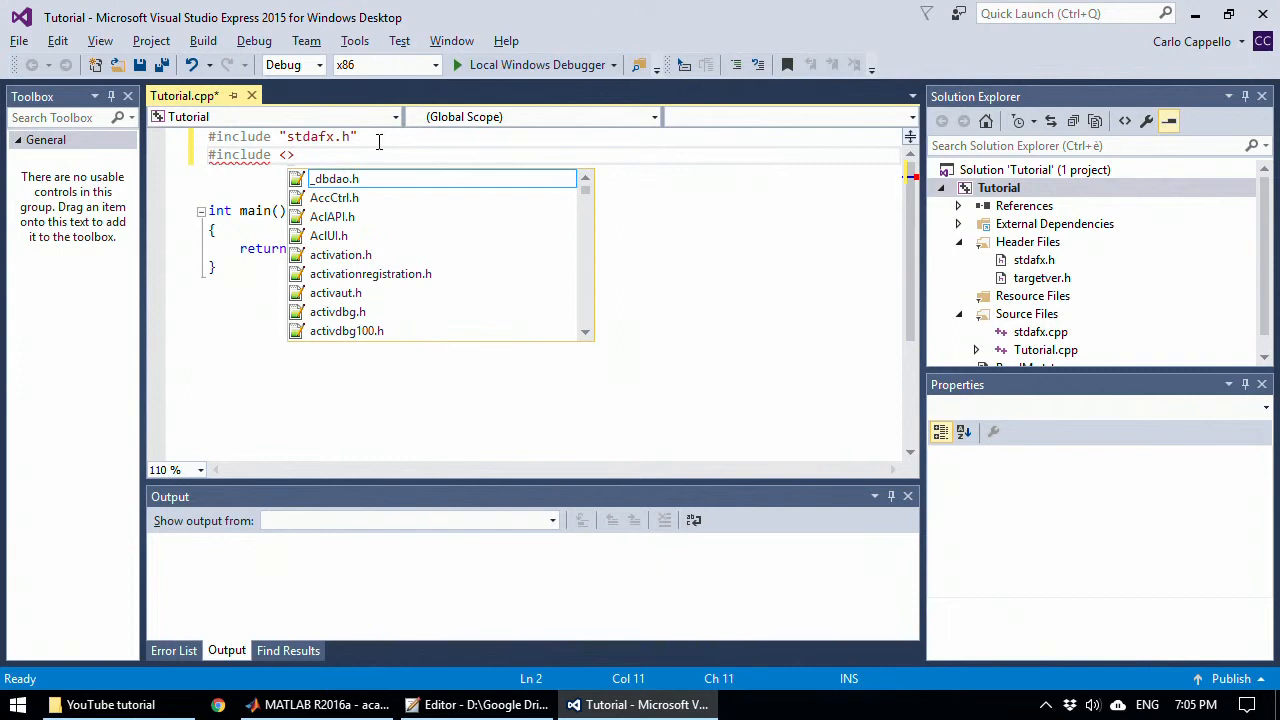
pyautogui.write('iostream')
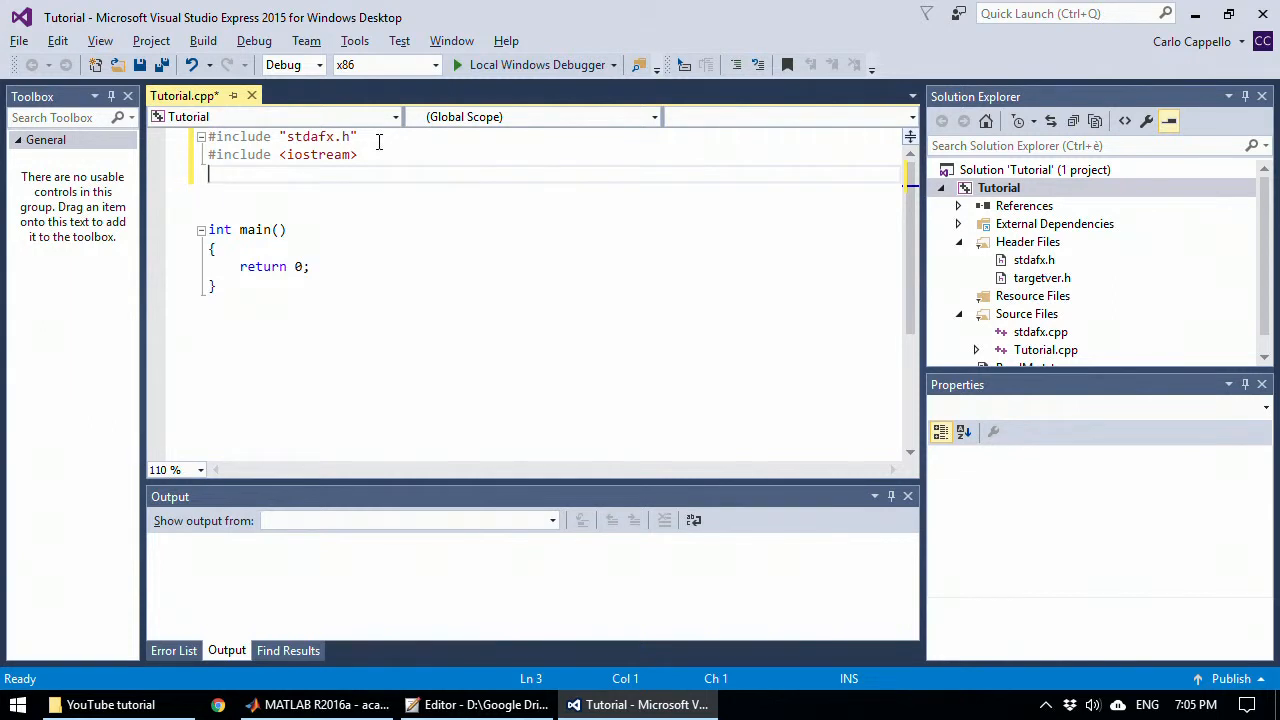
pyautogui.write('#')
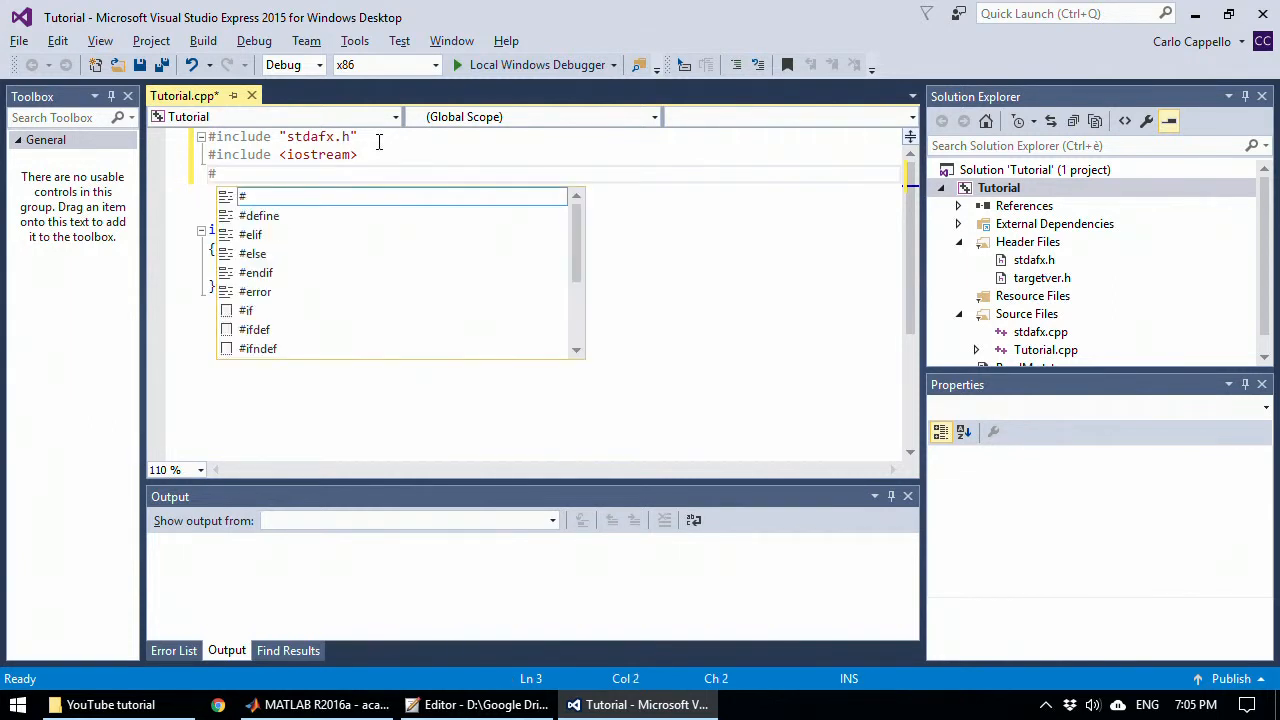
pyautogui.write('include')
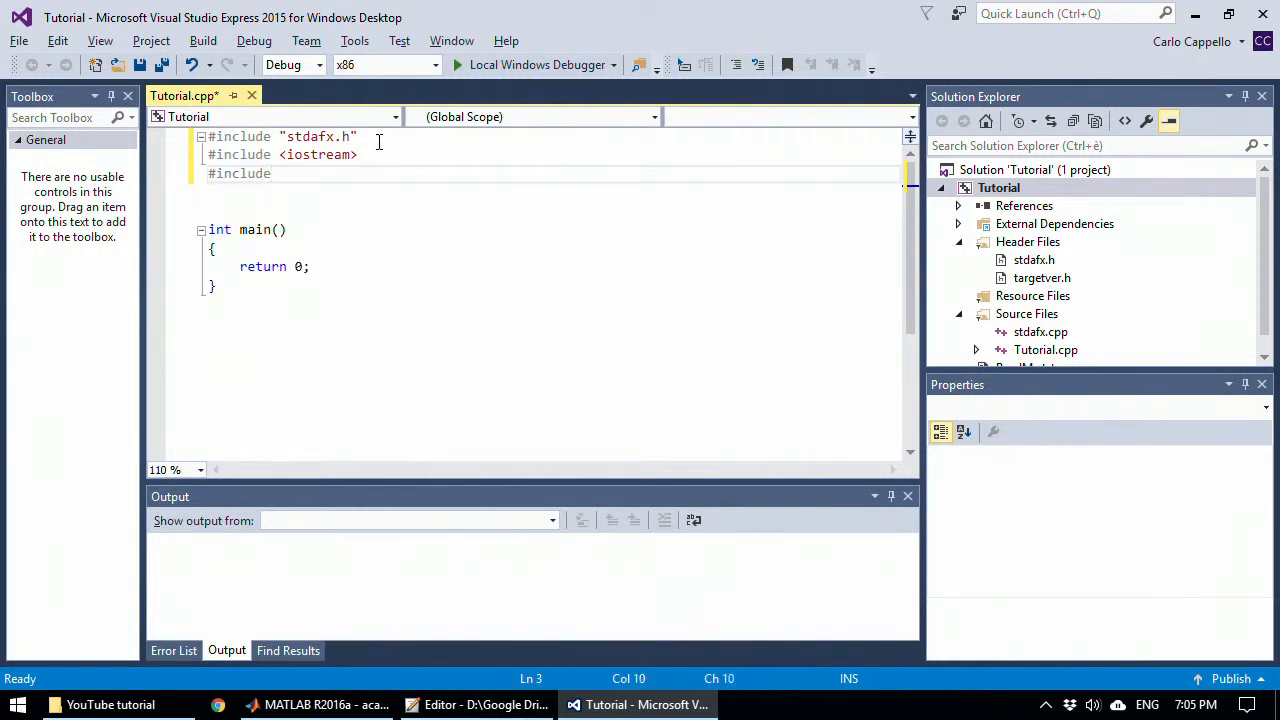
pyautogui.write('<>')
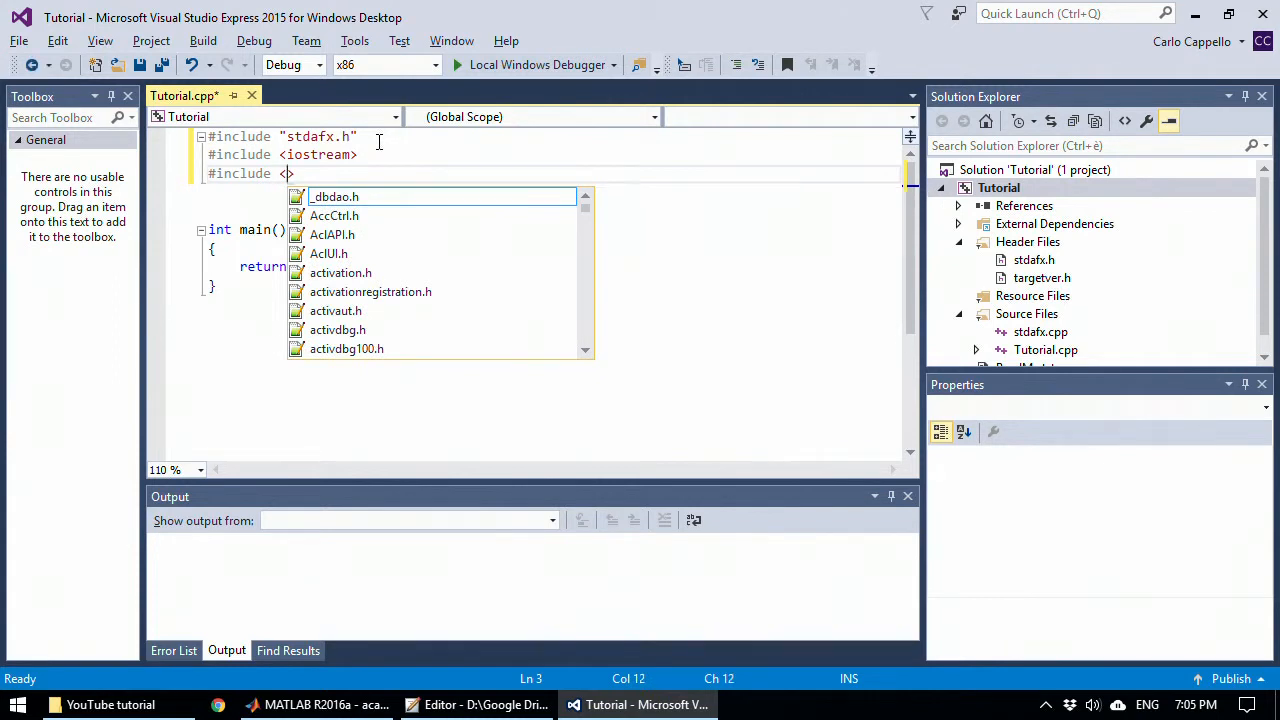
pyautogui.write('fstream>')
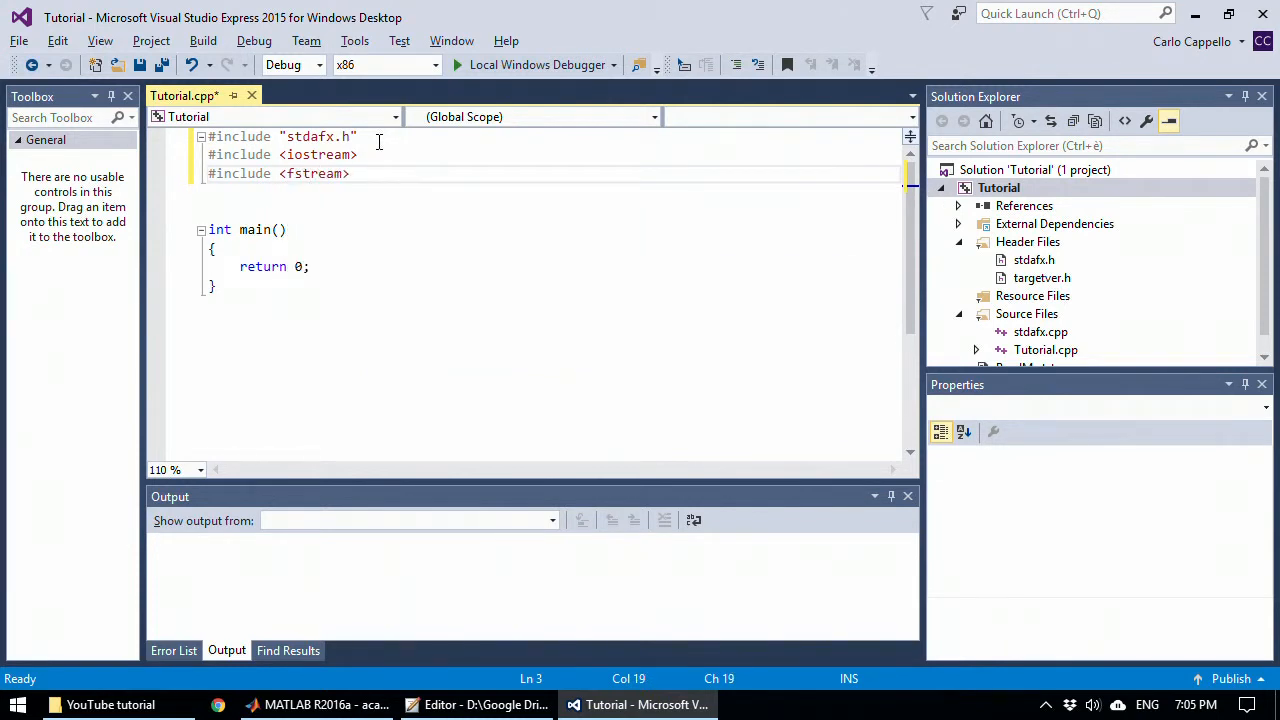
# Step: Add #include <Eigen/Dense> and #include <Eigen/LU> lines
pyautogui.write('#')
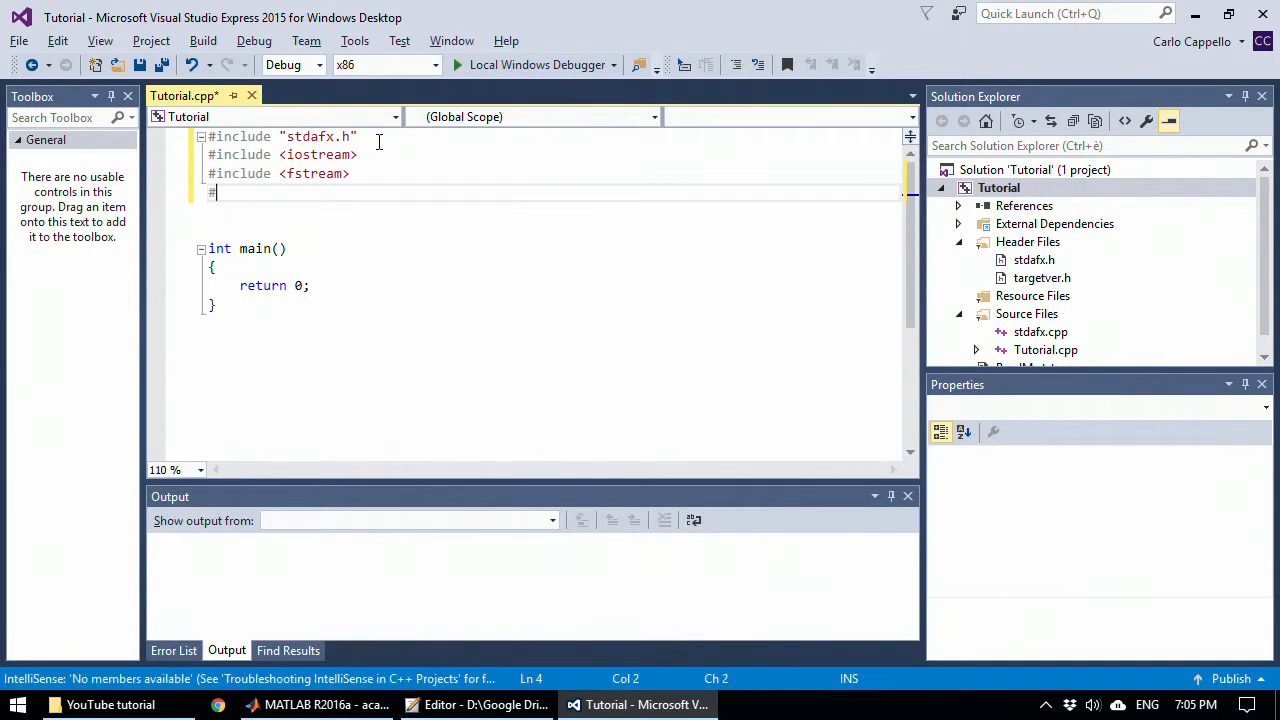
pyautogui.write('include <Eigen/Dense>')
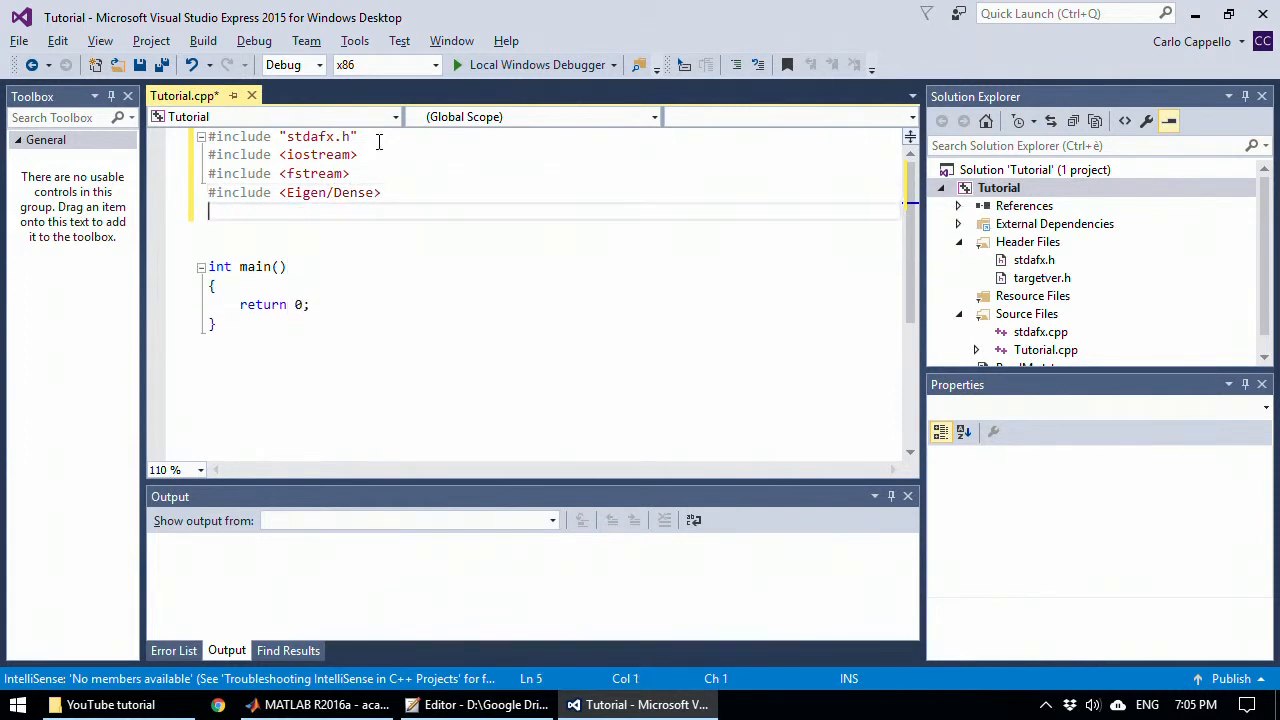
pyautogui.write('#include')
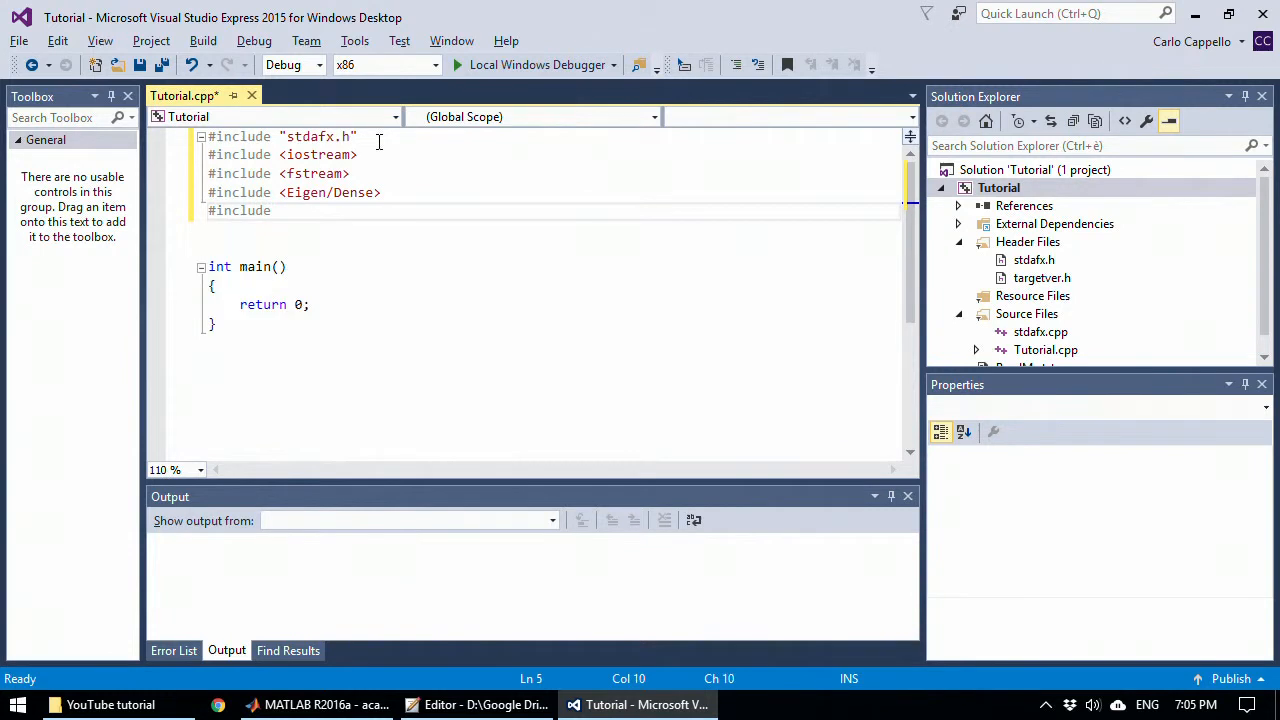
pyautogui.write('Eigen/LU>')
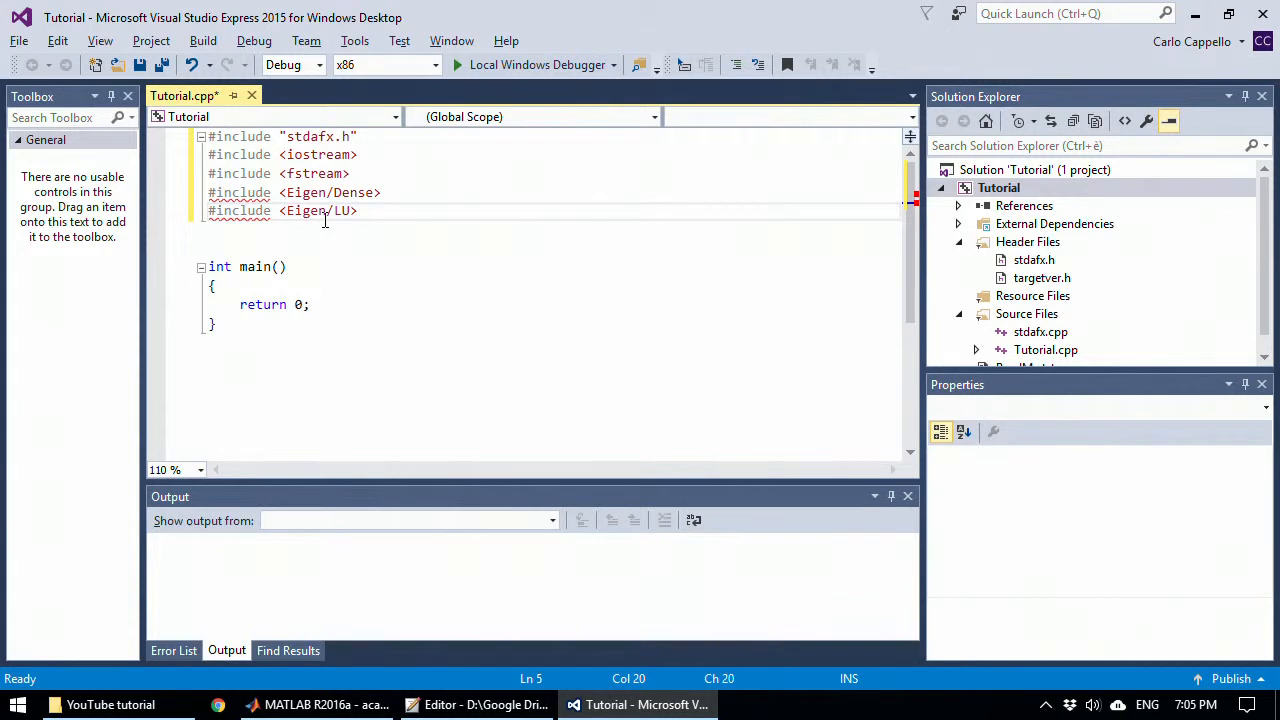
pyautogui.moveTo(328, 96)
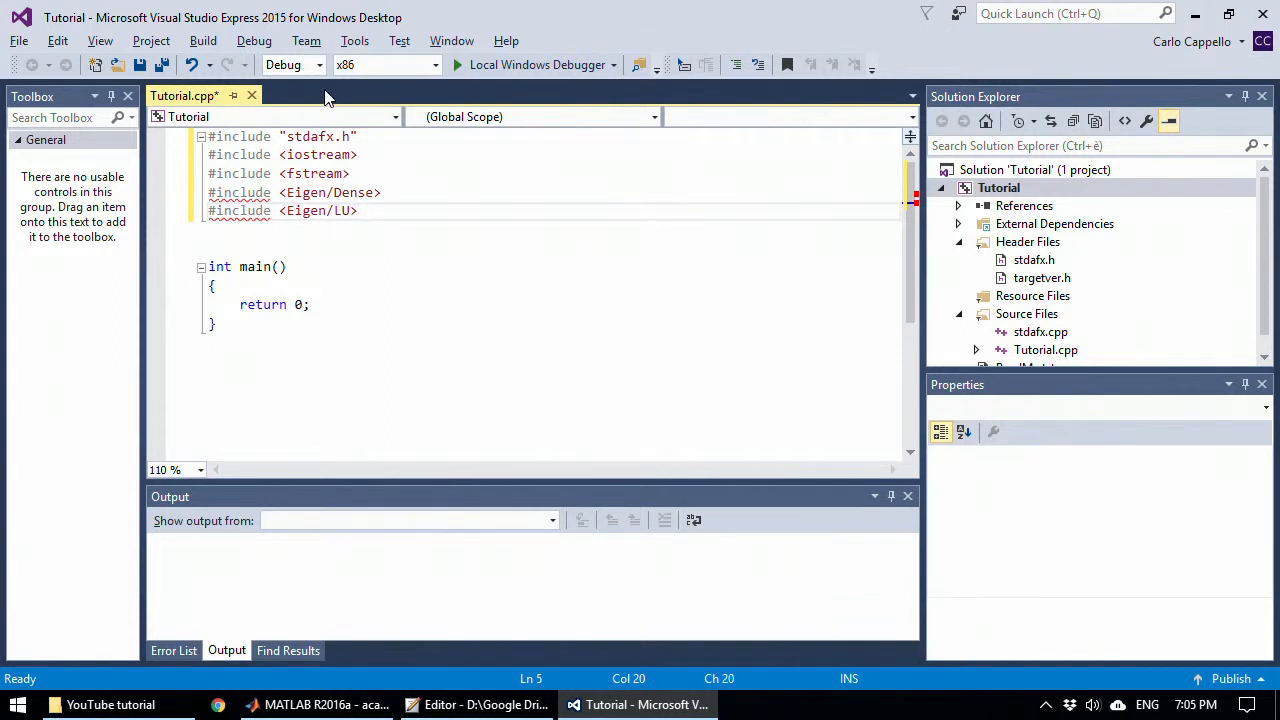
# Step: Set the solution configuration to Release and the platform to x64
pyautogui.click(318, 64)
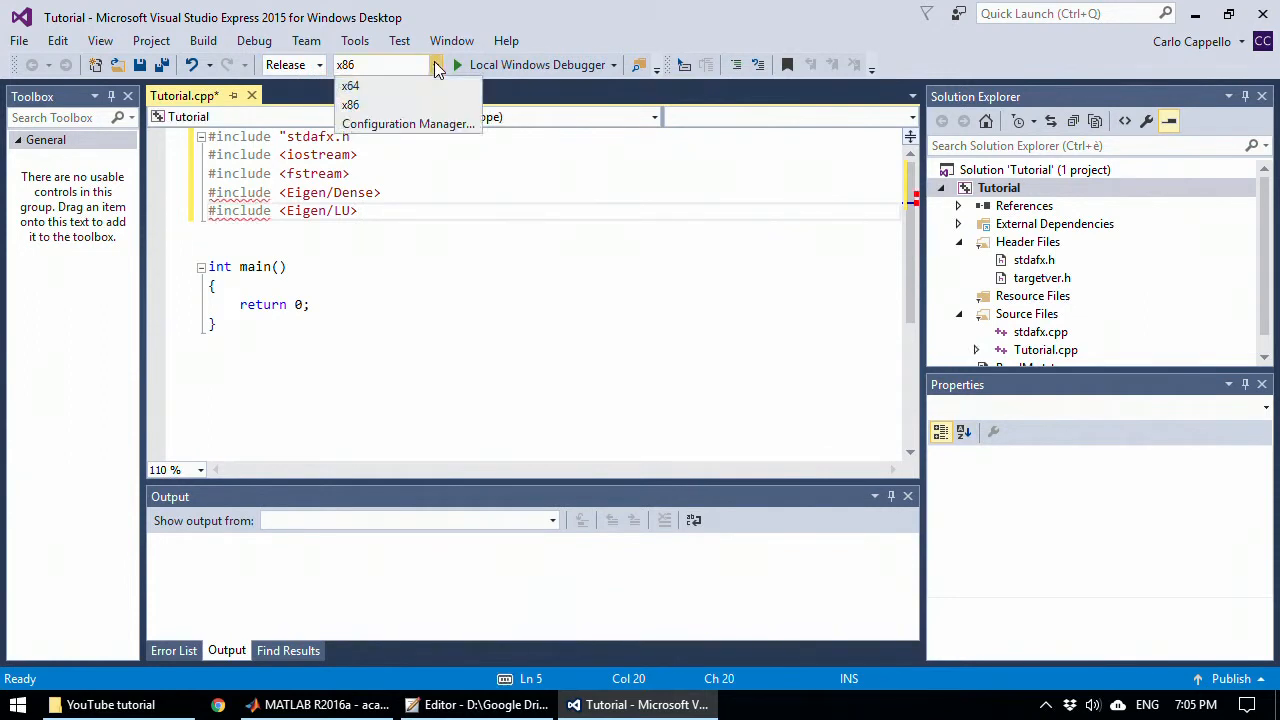
pyautogui.click(350, 84)
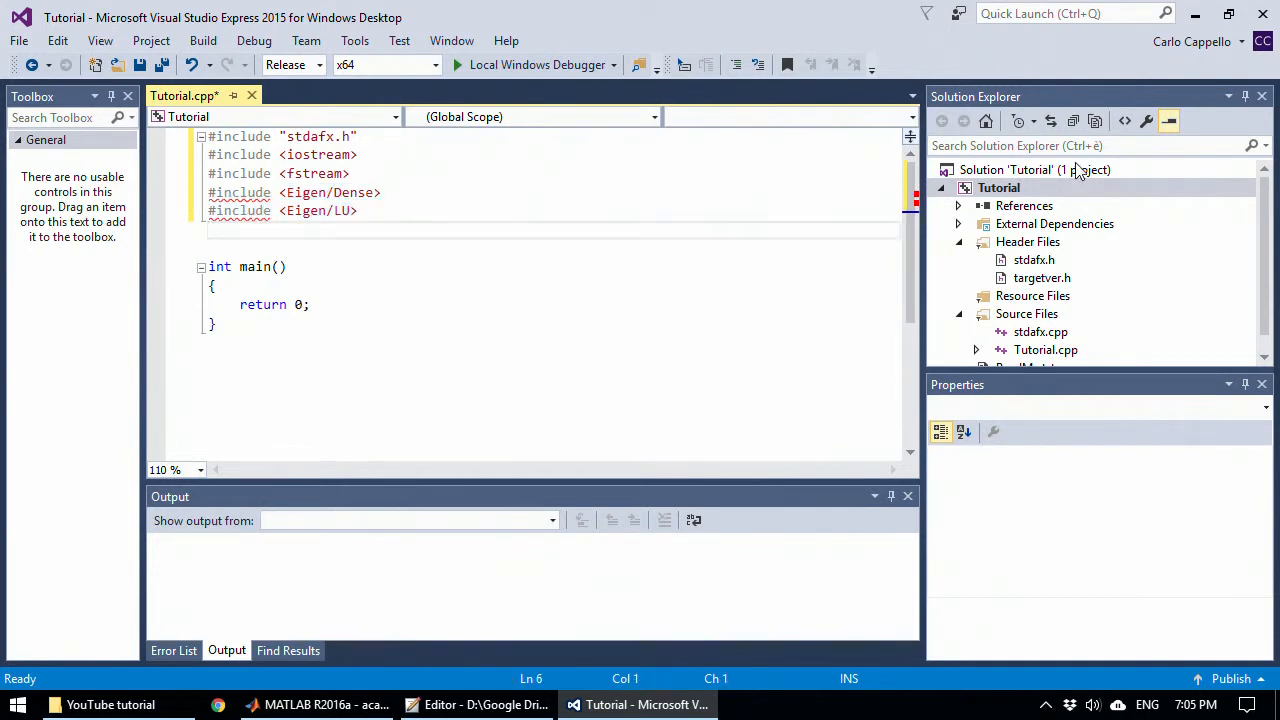
# Step: Show the Tutorial project's C/C++ General property page with Additional Include Directories
pyautogui.click(998, 188)
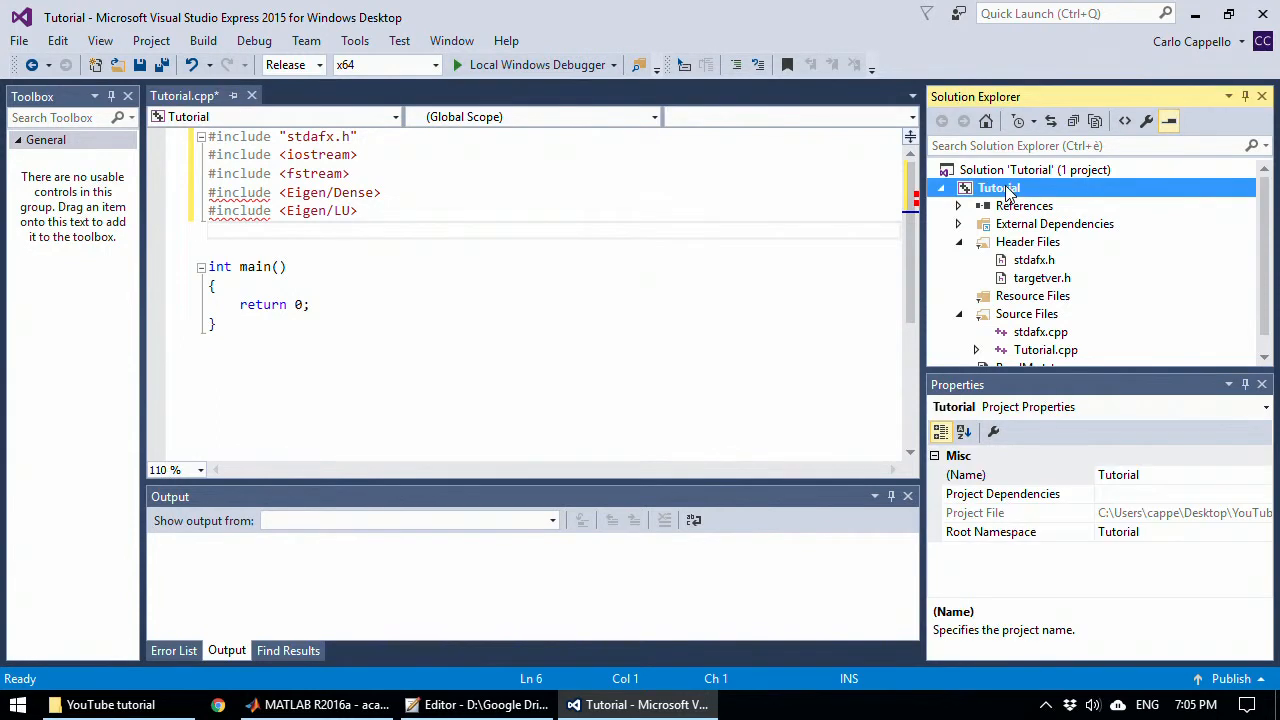
pyautogui.rightClick(996, 188)
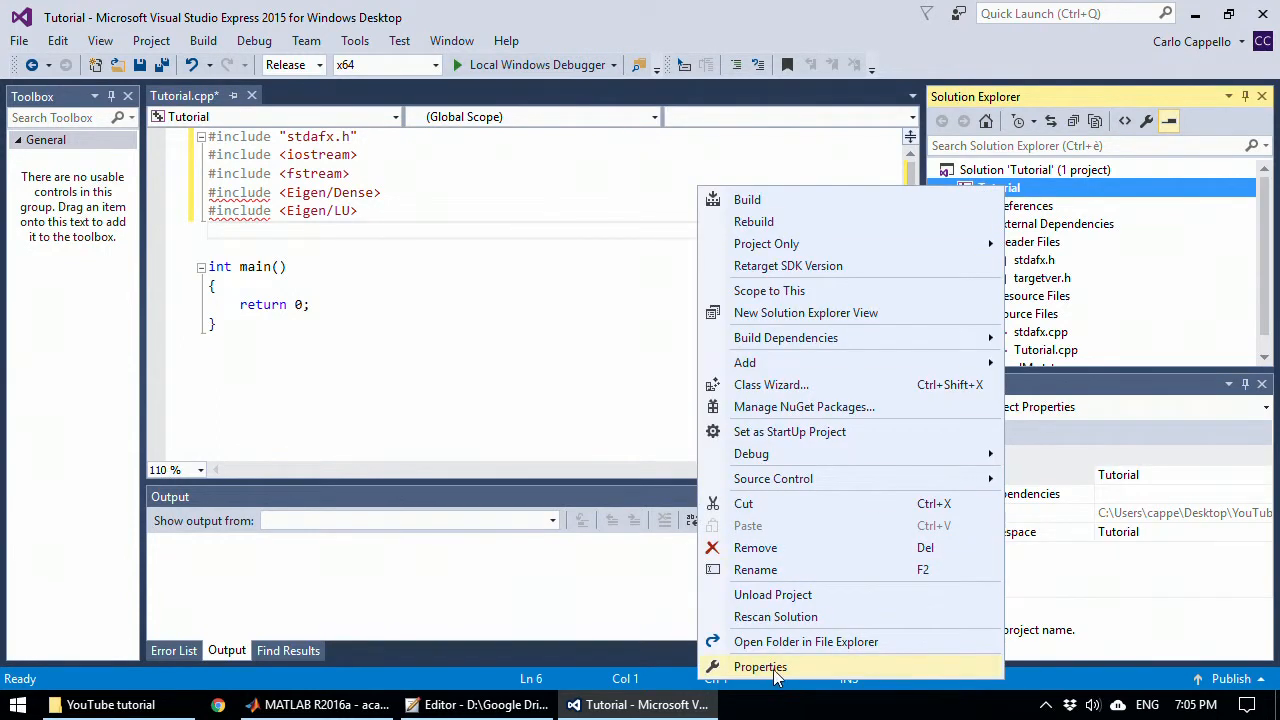
pyautogui.click(760, 668)
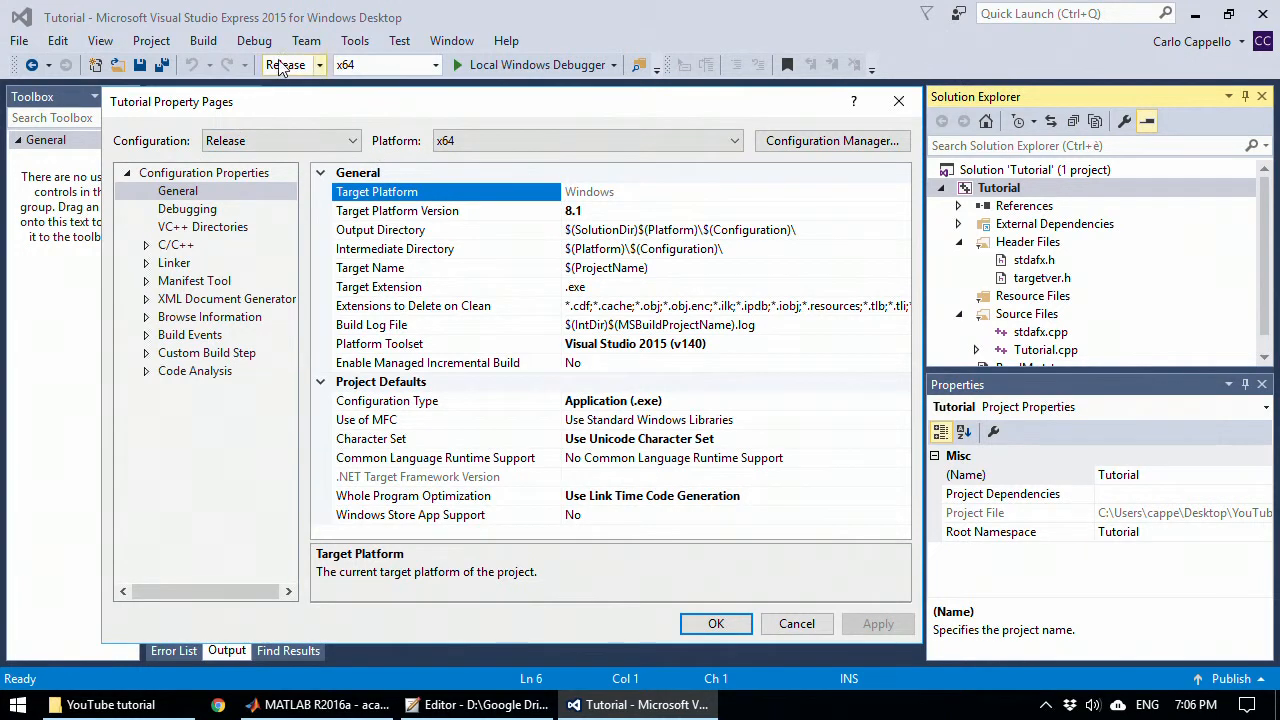
pyautogui.moveTo(290, 64)
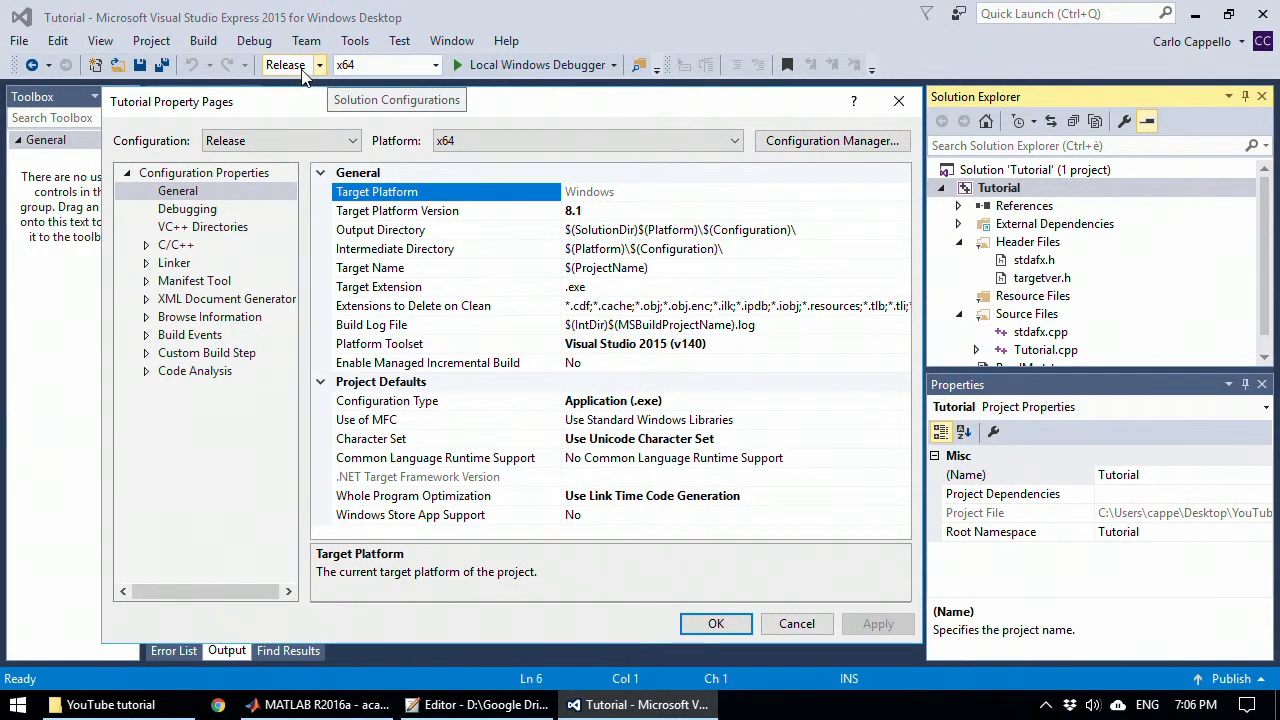
pyautogui.moveTo(324, 64)
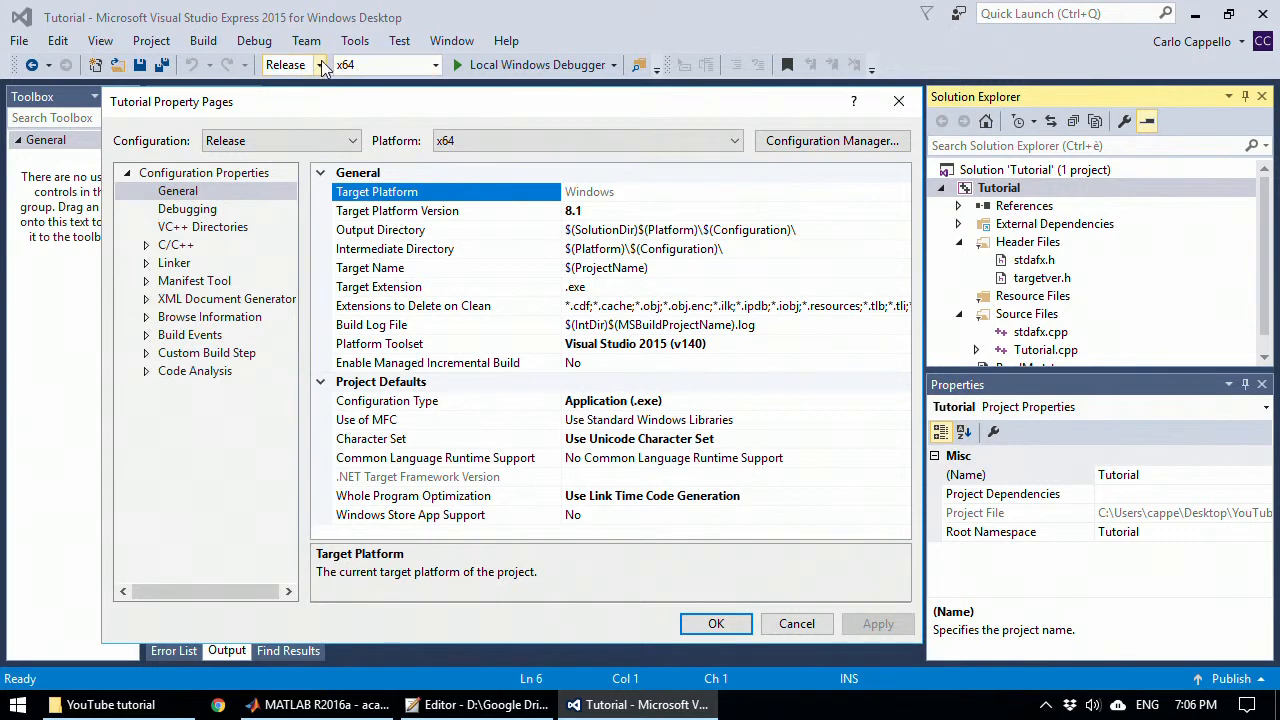
pyautogui.click(146, 244)
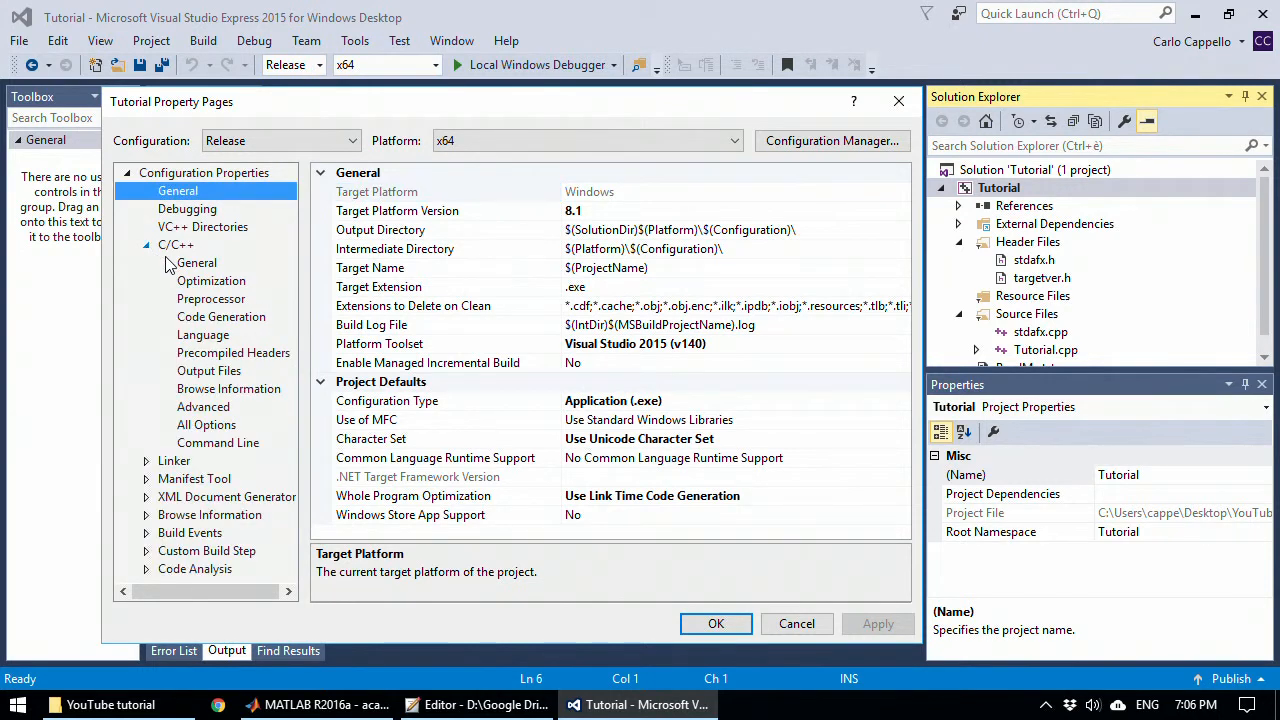
pyautogui.click(196, 262)
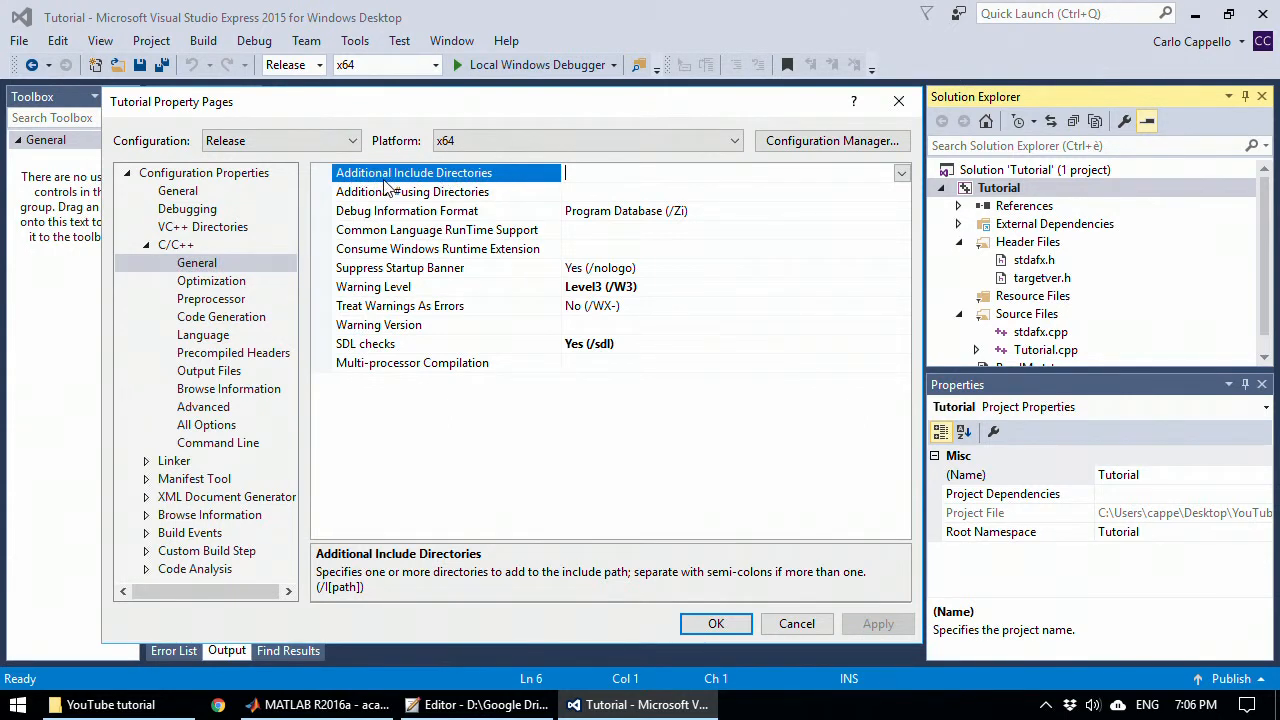
# Step: Copy the eigen folder path from File Explorer and return to the project settings
pyautogui.click(110, 704)
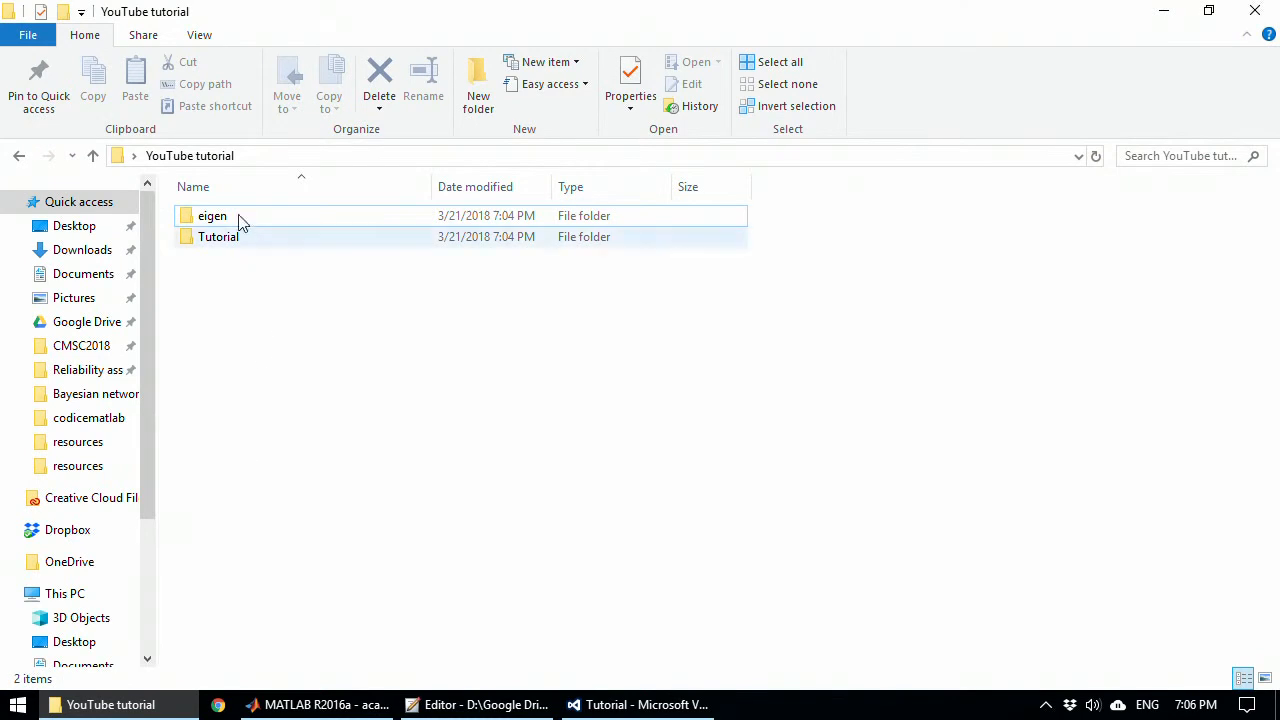
pyautogui.doubleClick(212, 216)
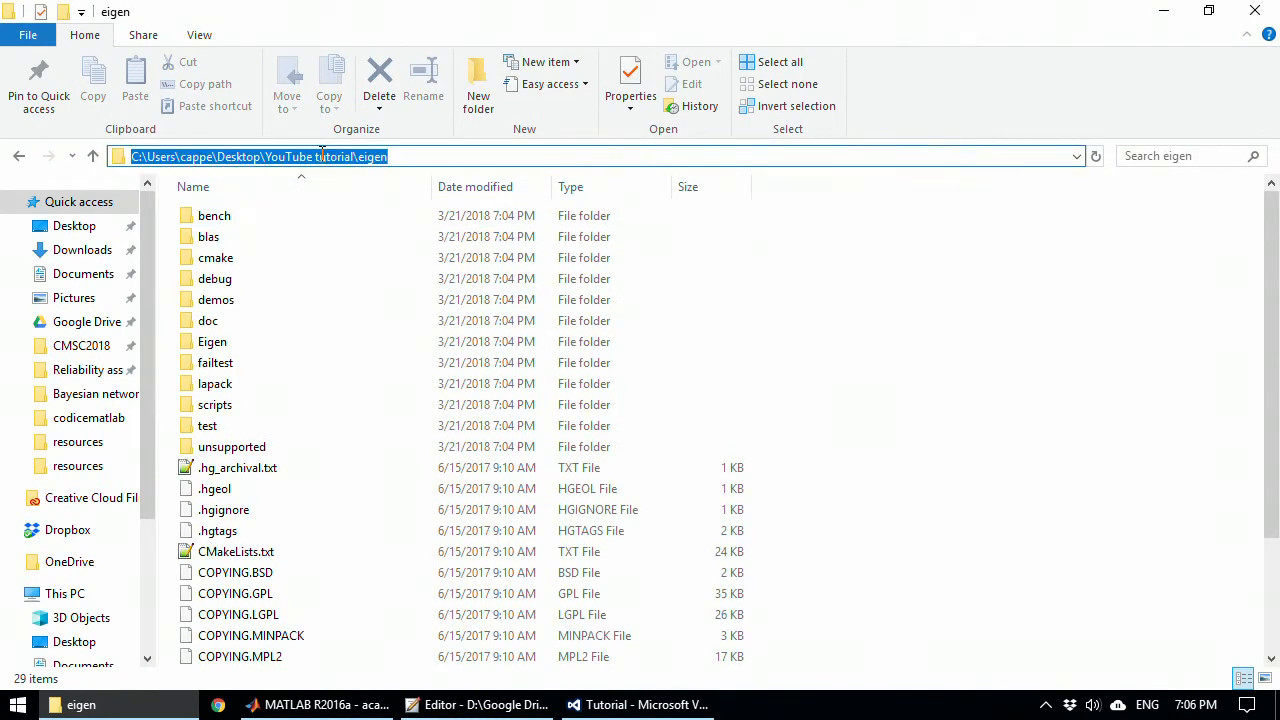
pyautogui.click(640, 704)
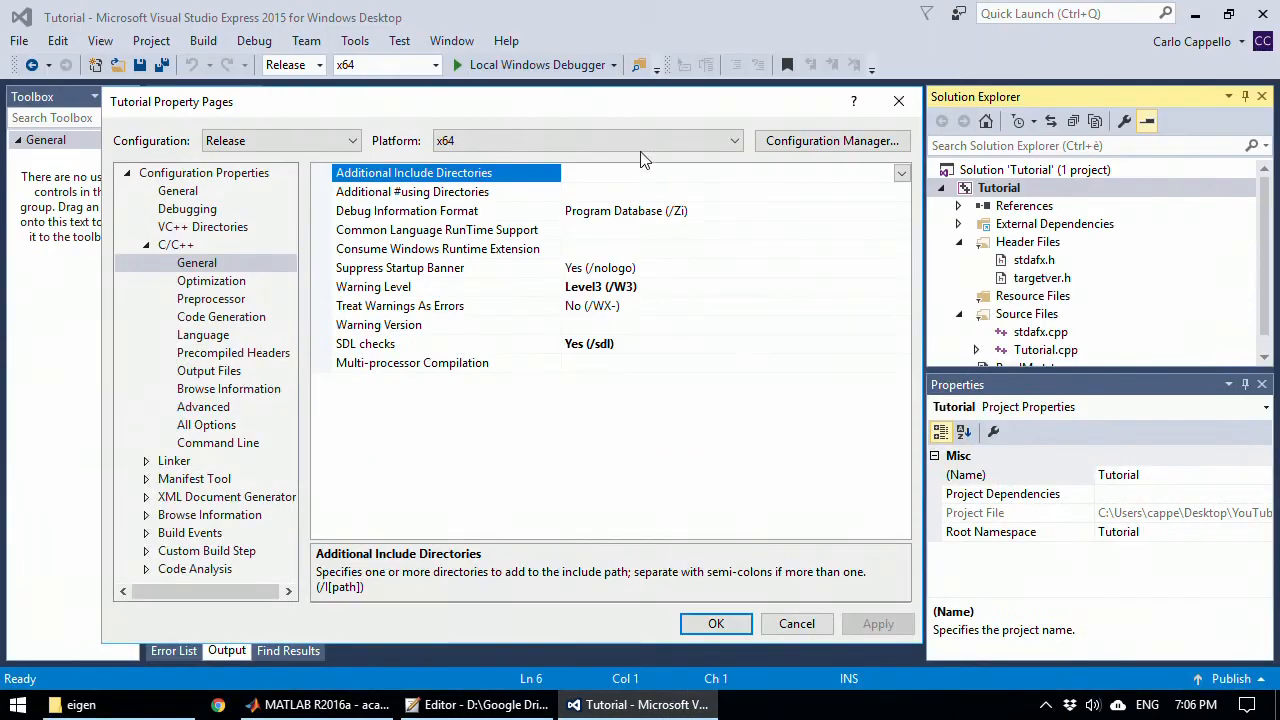
# Step: Set Additional Include Directories to C:\Users\cappe\Desktop\YouTube tutorial\eigen and confirm
pyautogui.write('C:\\Users\\cappe\\Desktop\\YouTube tutorial\\eigen\\')
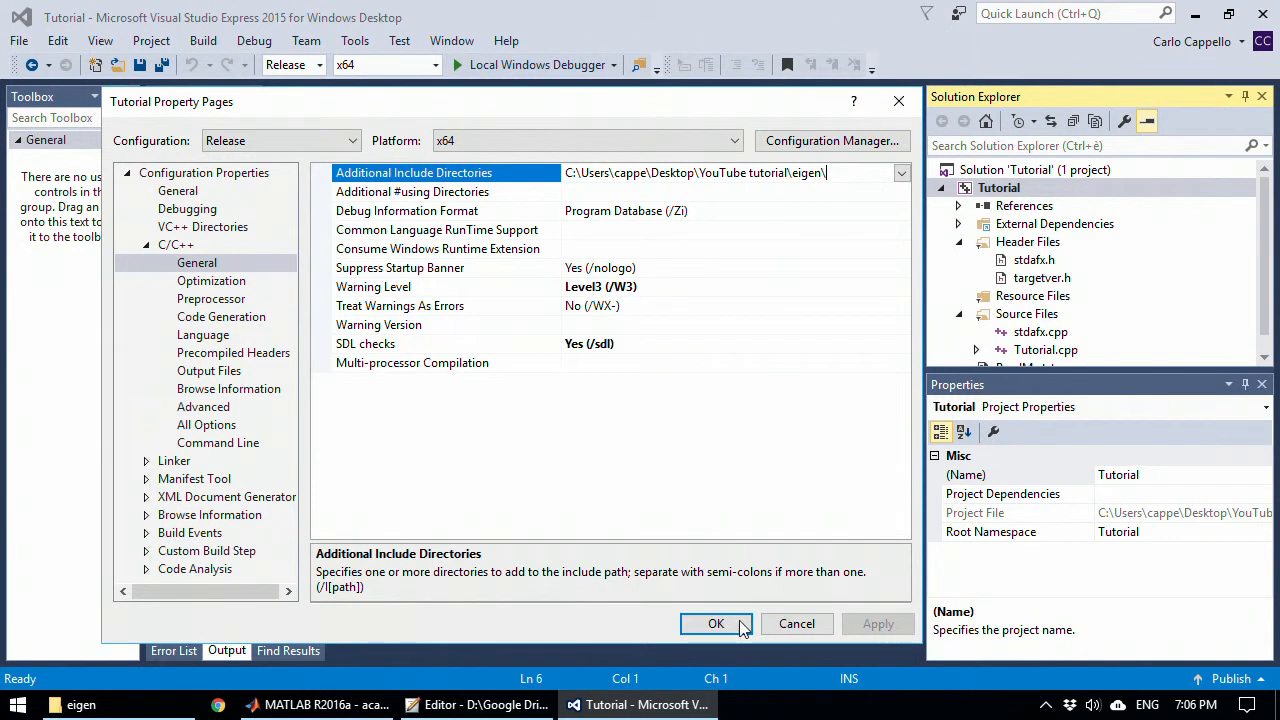
pyautogui.click(716, 624)
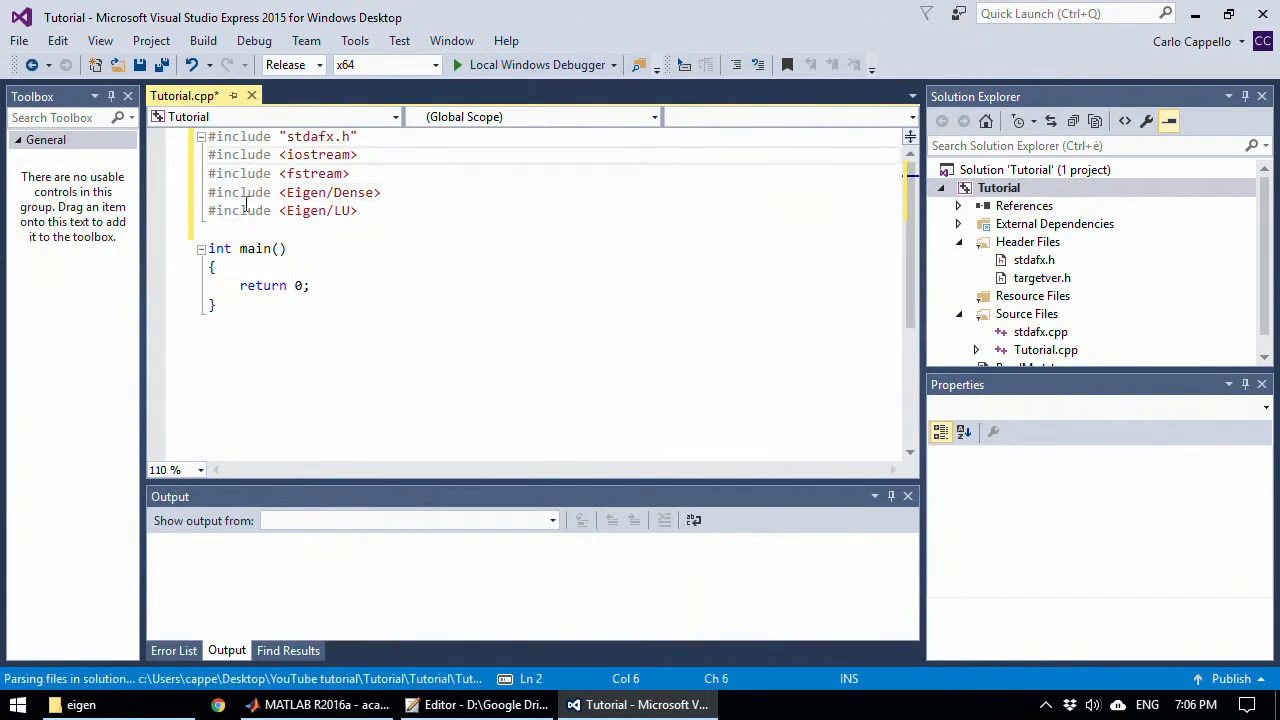
pyautogui.moveTo(208, 192); pyautogui.dragTo(356, 210)
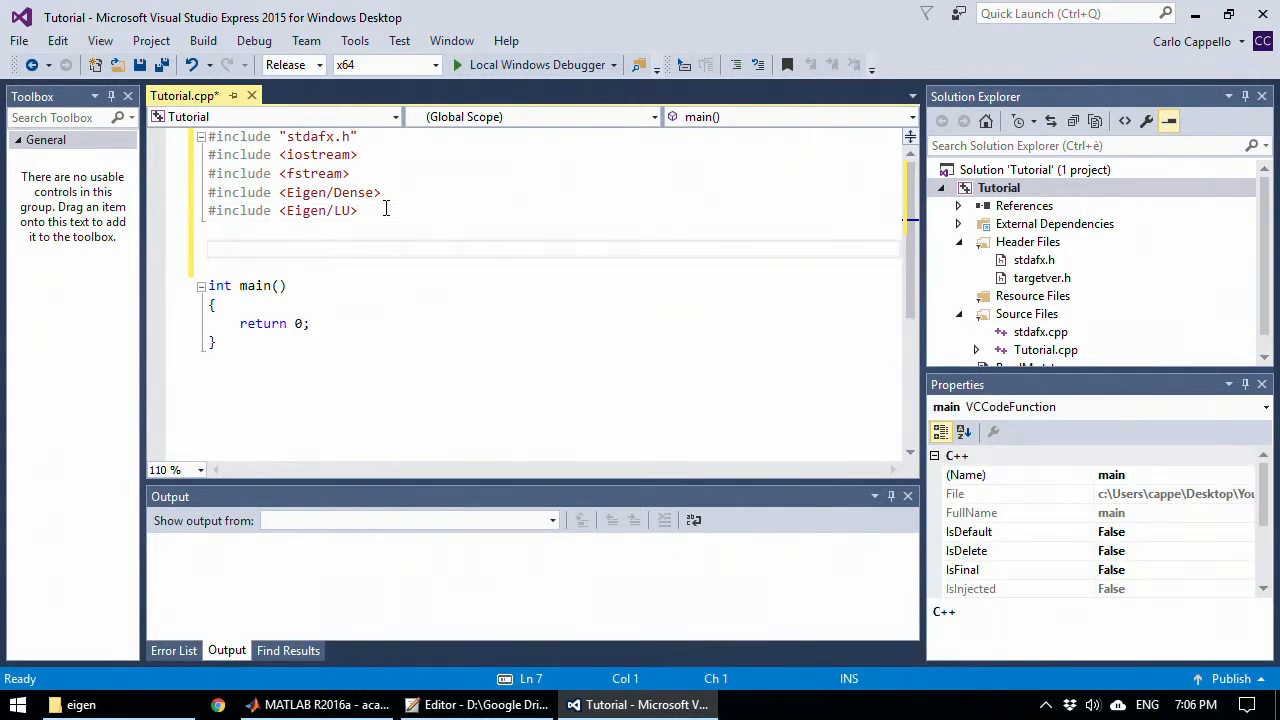
# Step: Declare 'using Eigen::MatrixXd;' under the includes
pyautogui.write('using')
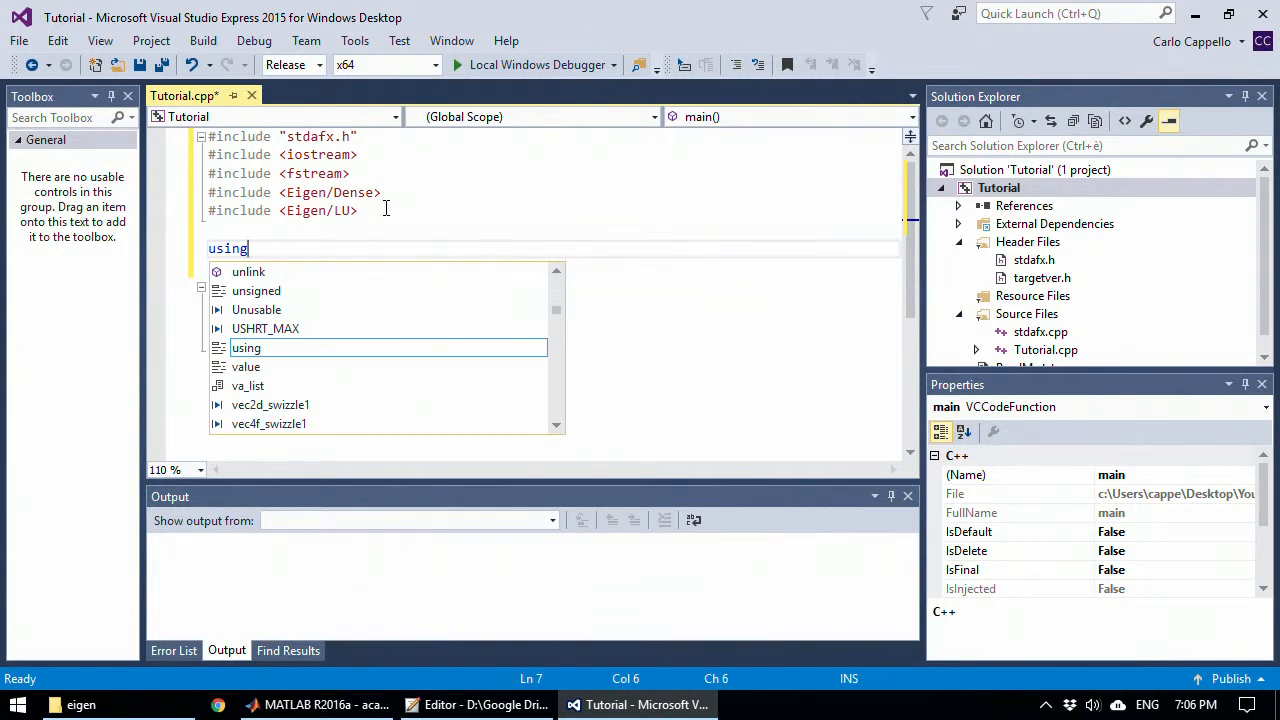
pyautogui.write('E')
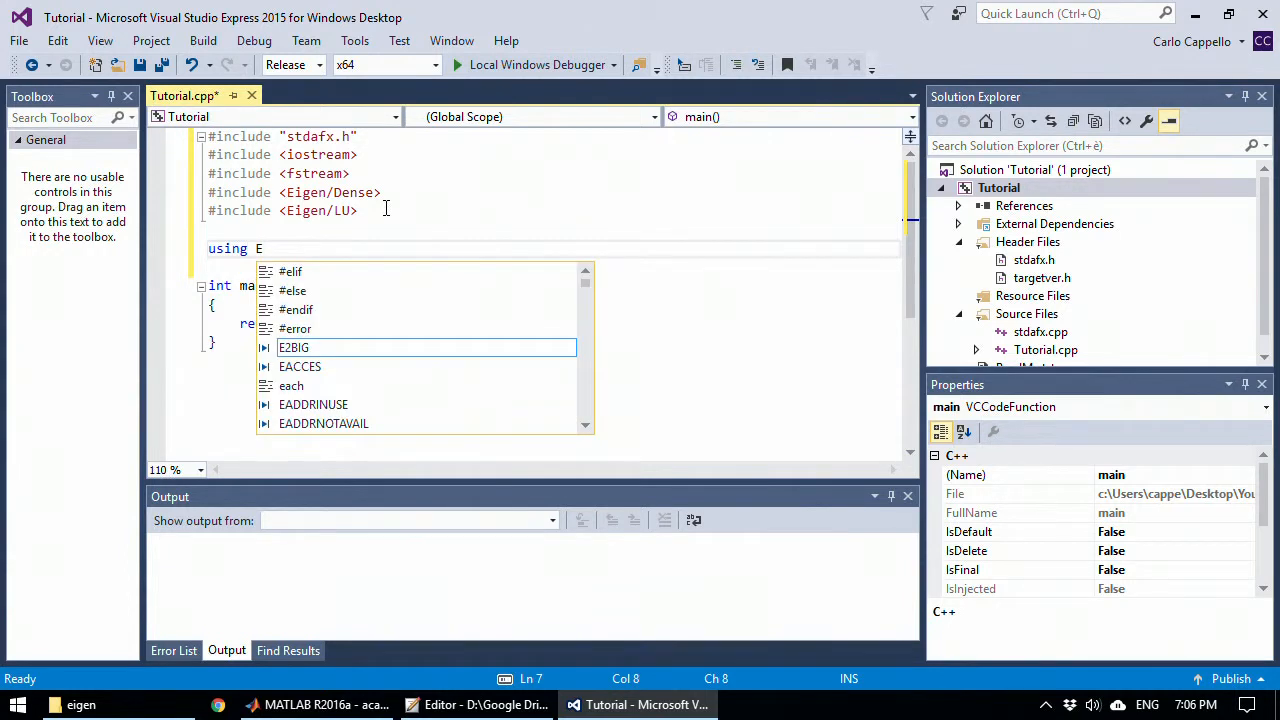
pyautogui.write('igen')
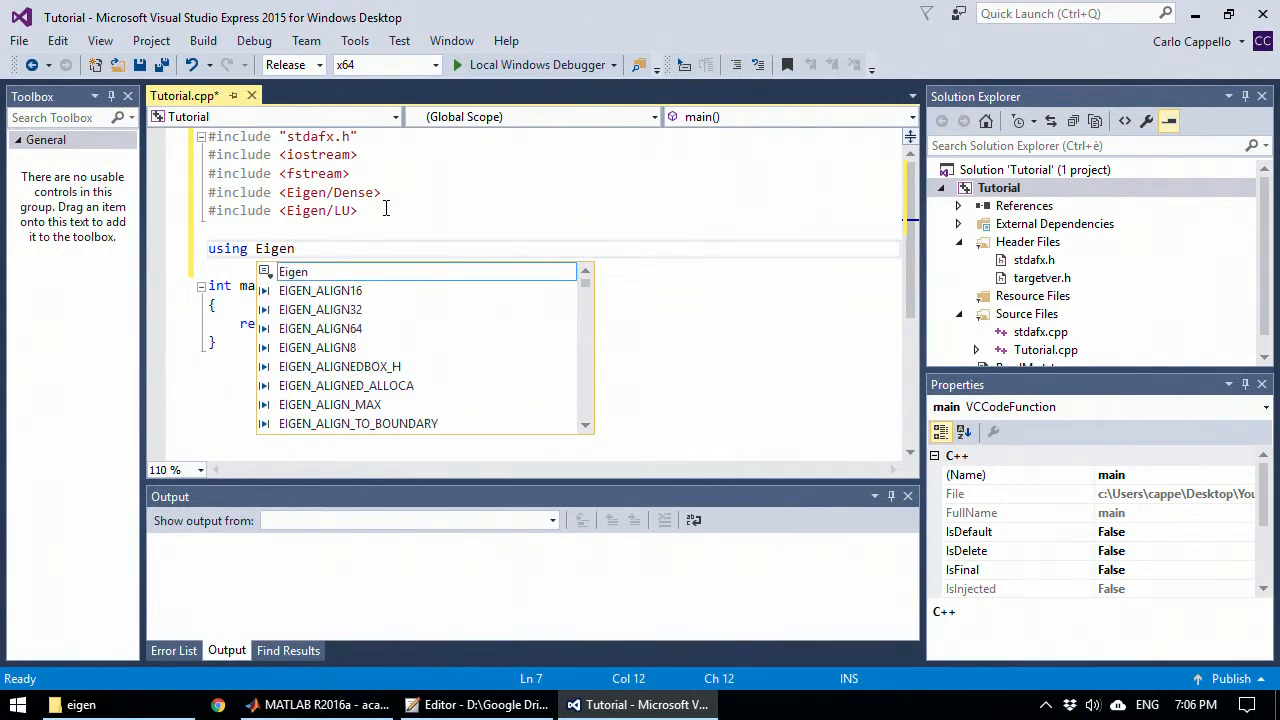
pyautogui.write('::M')
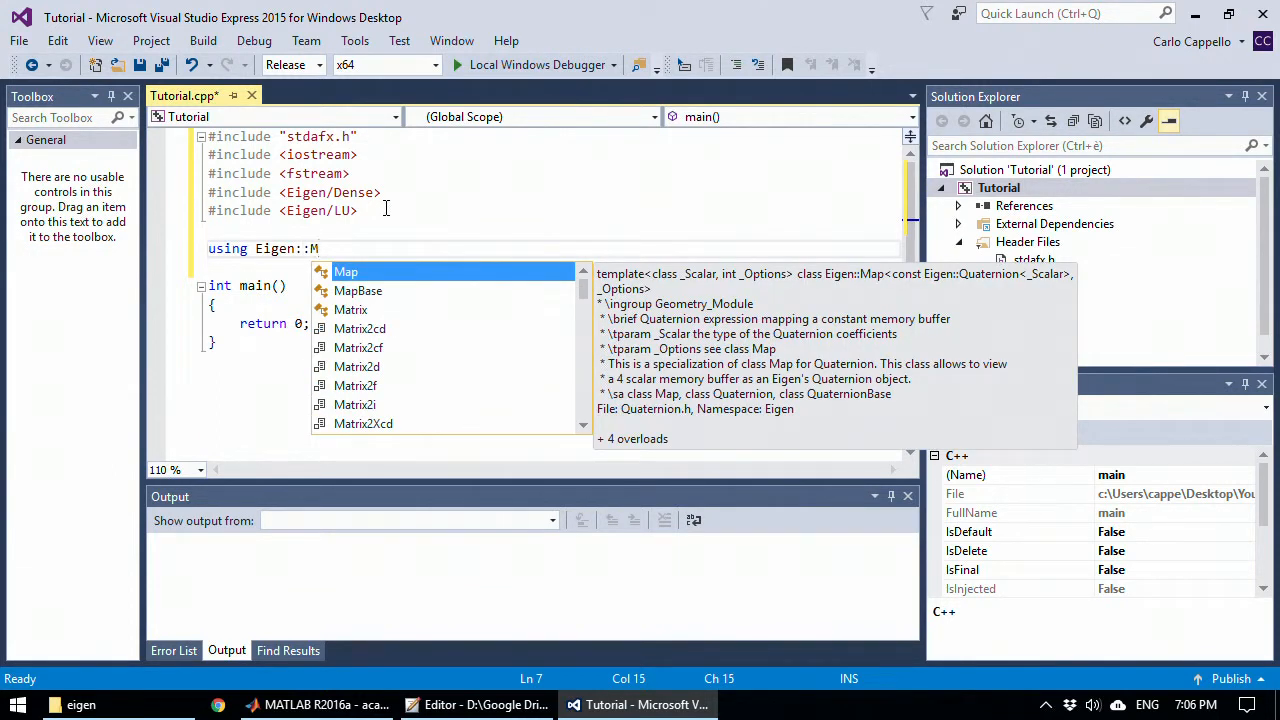
pyautogui.write('atrixX')
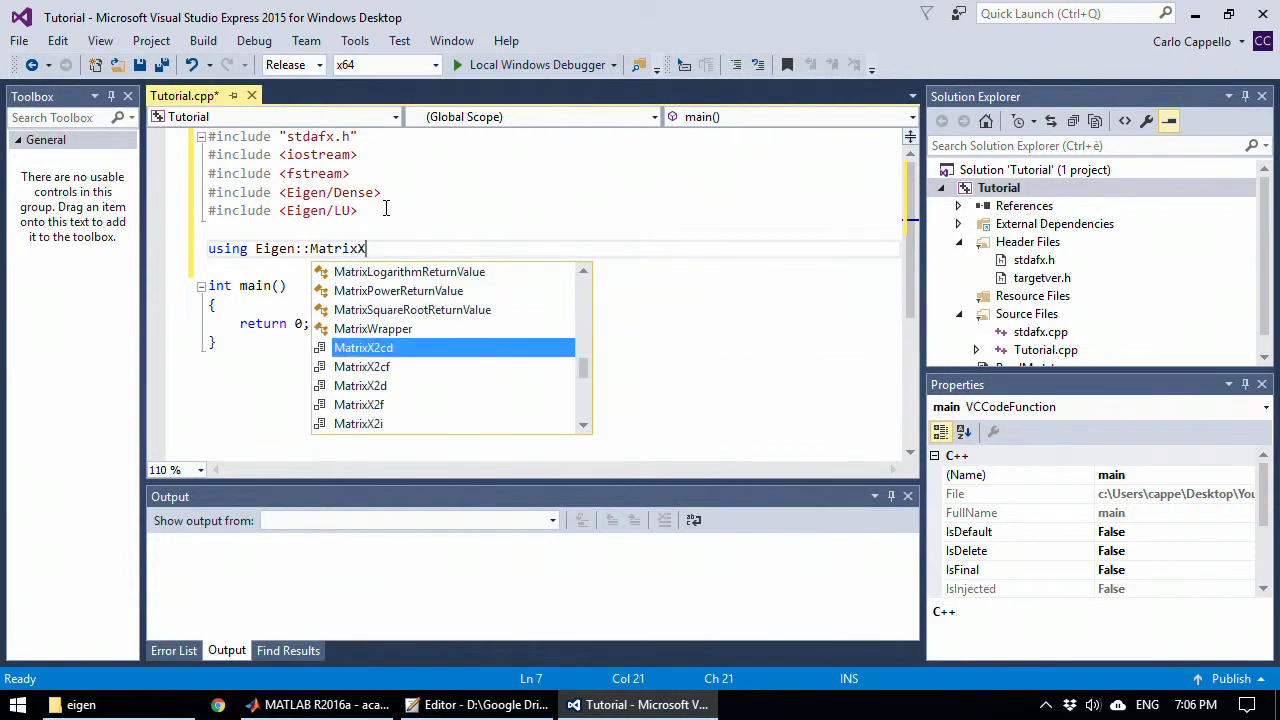
pyautogui.write('d;')
pyautogui.write('using n')
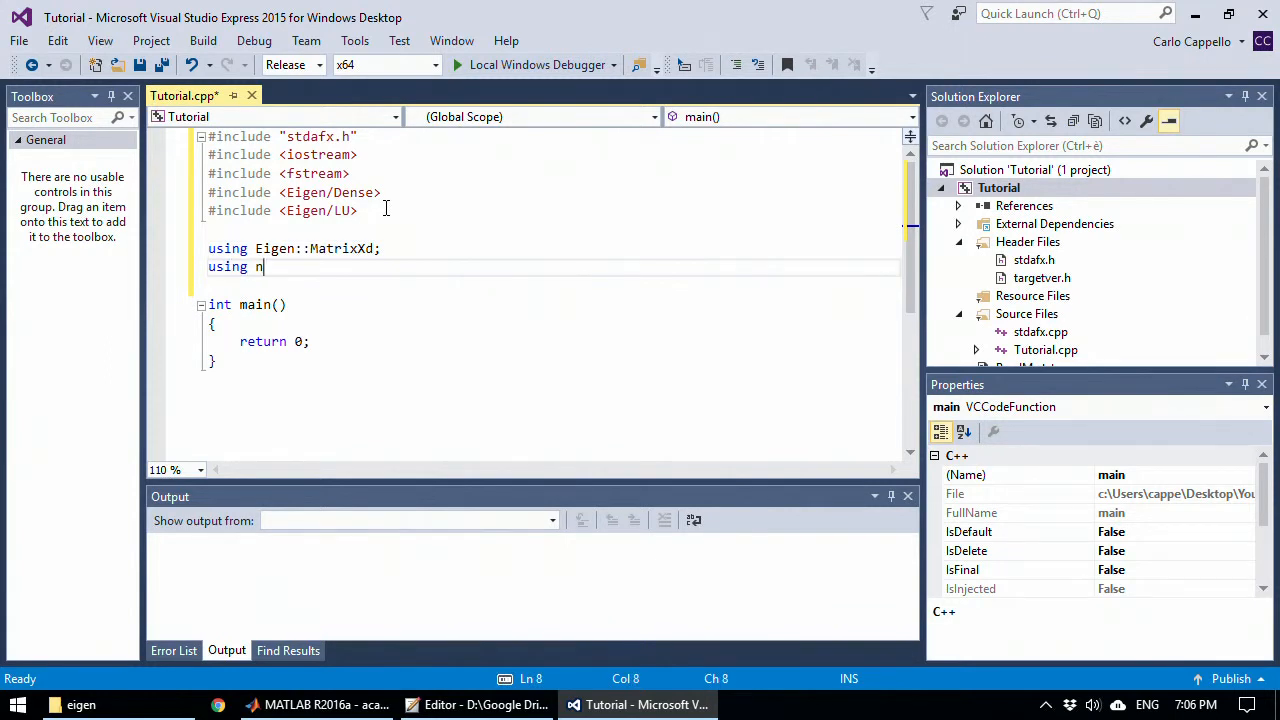
# Step: Declare 'using namespace std;', save the file and leave a blank line above main
pyautogui.write('amespace')
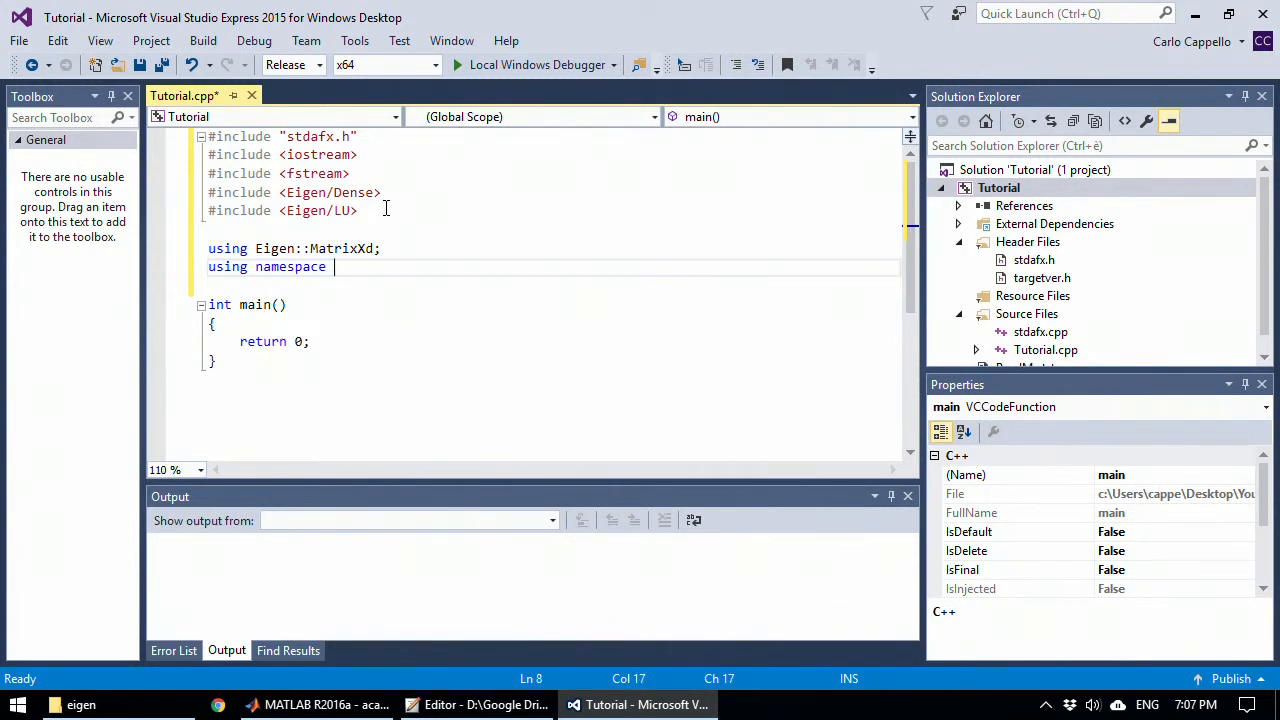
pyautogui.write('std;')
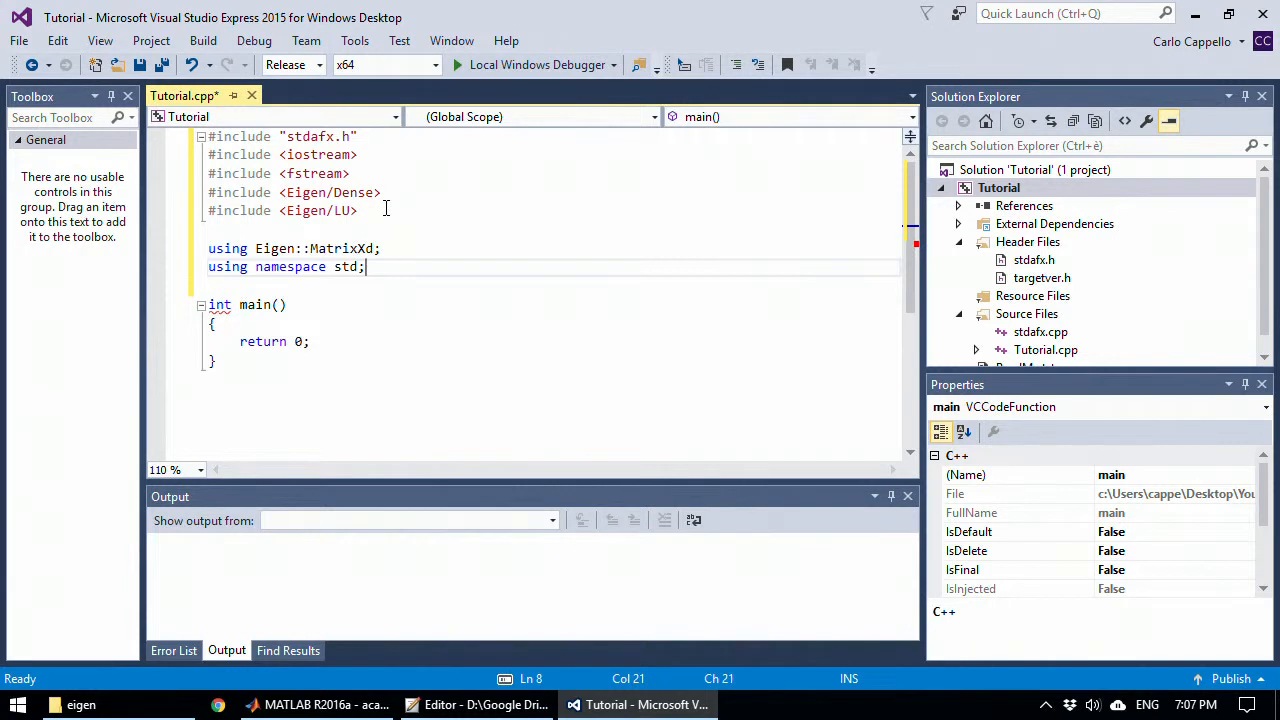
pyautogui.click(162, 64)
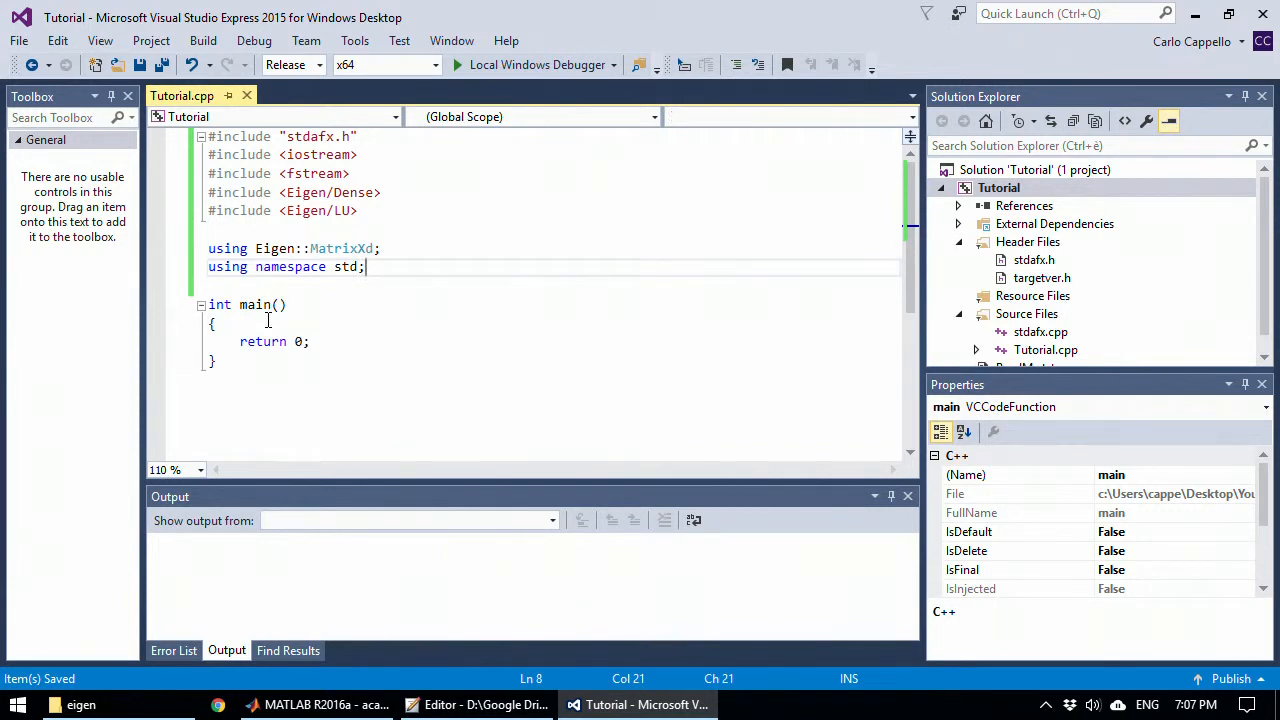
pyautogui.moveTo(256, 304)
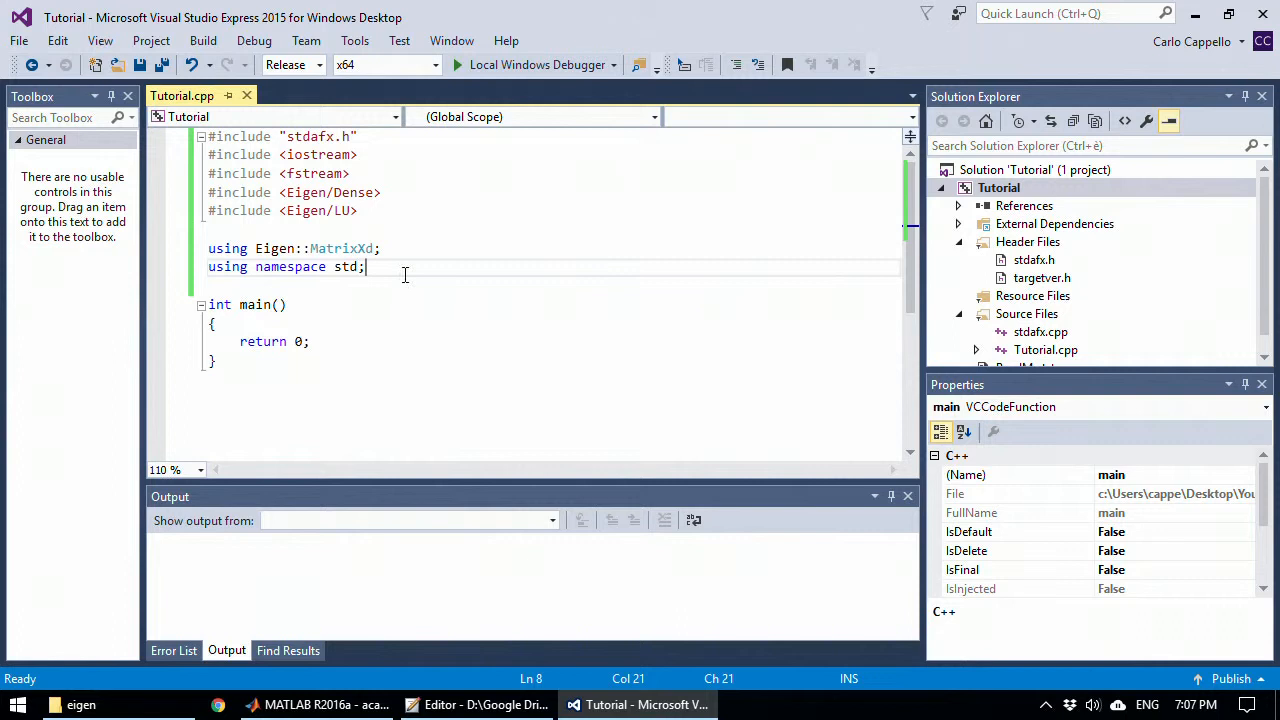
pyautogui.press('enter')
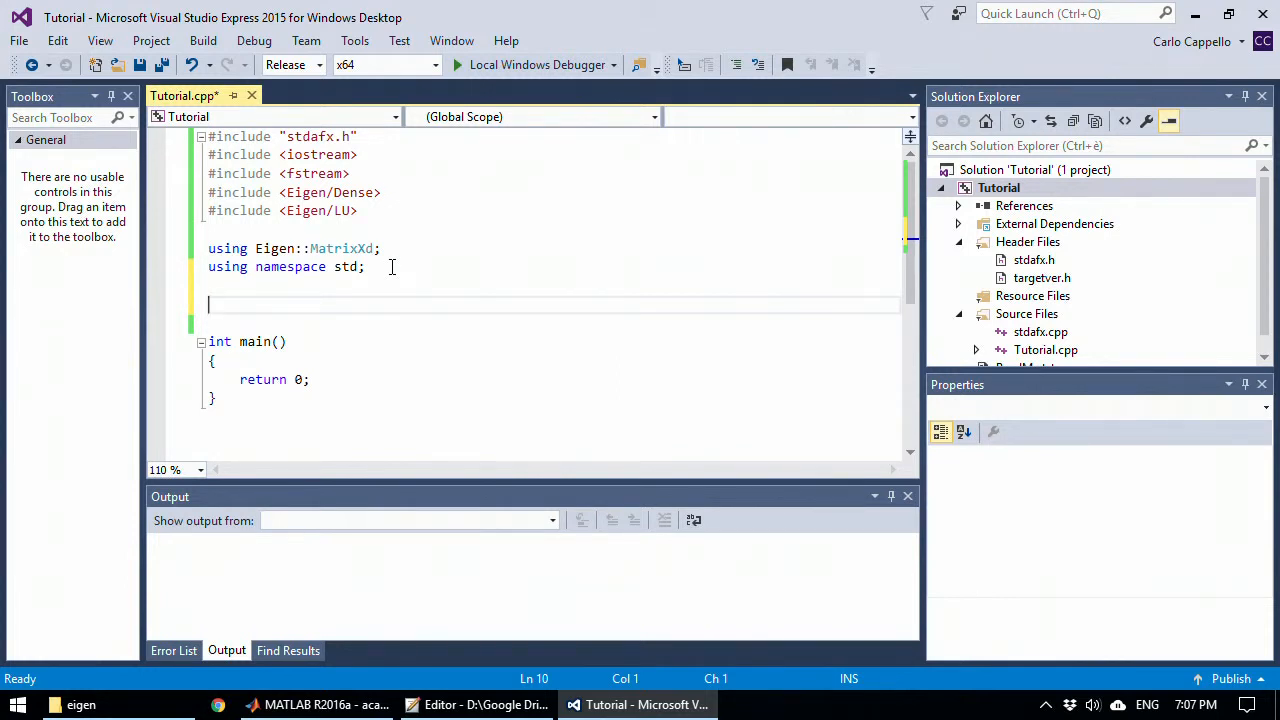
# Step: Start int csvWrite above main with a const MatrixXd& inputMatrix parameter
pyautogui.write('int')
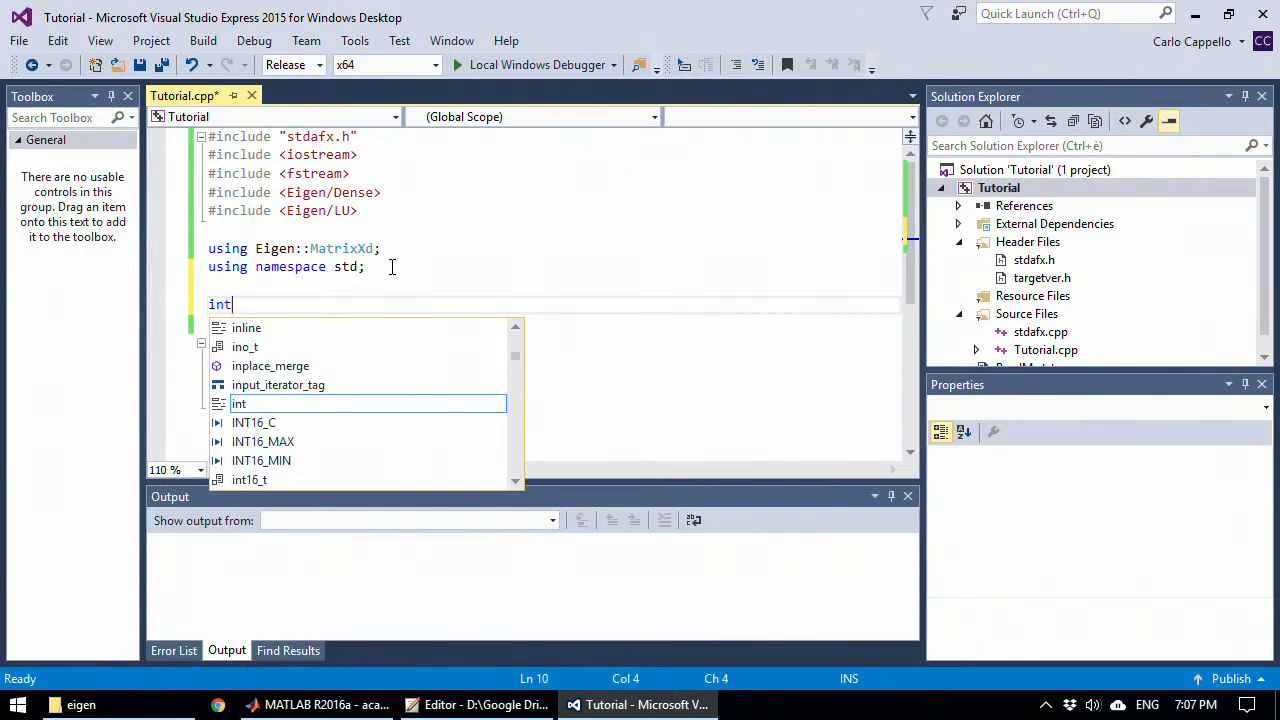
pyautogui.write('csvWrit')
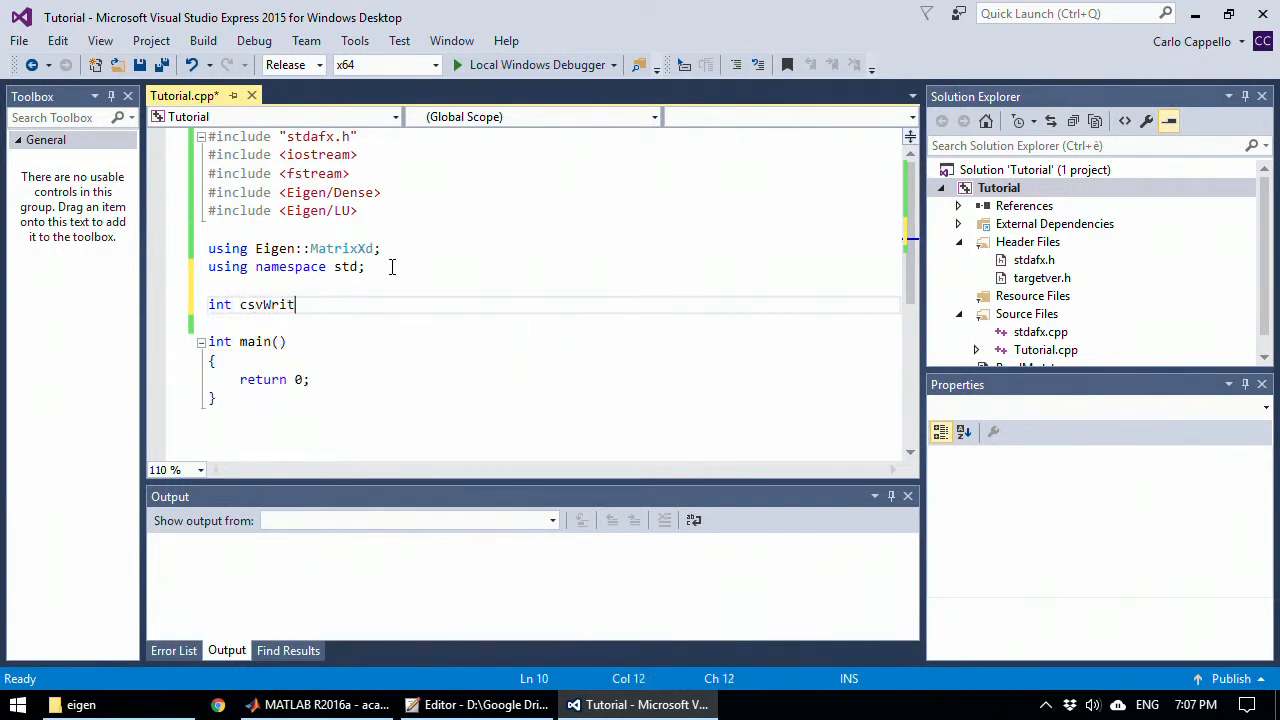
pyautogui.write('e()')
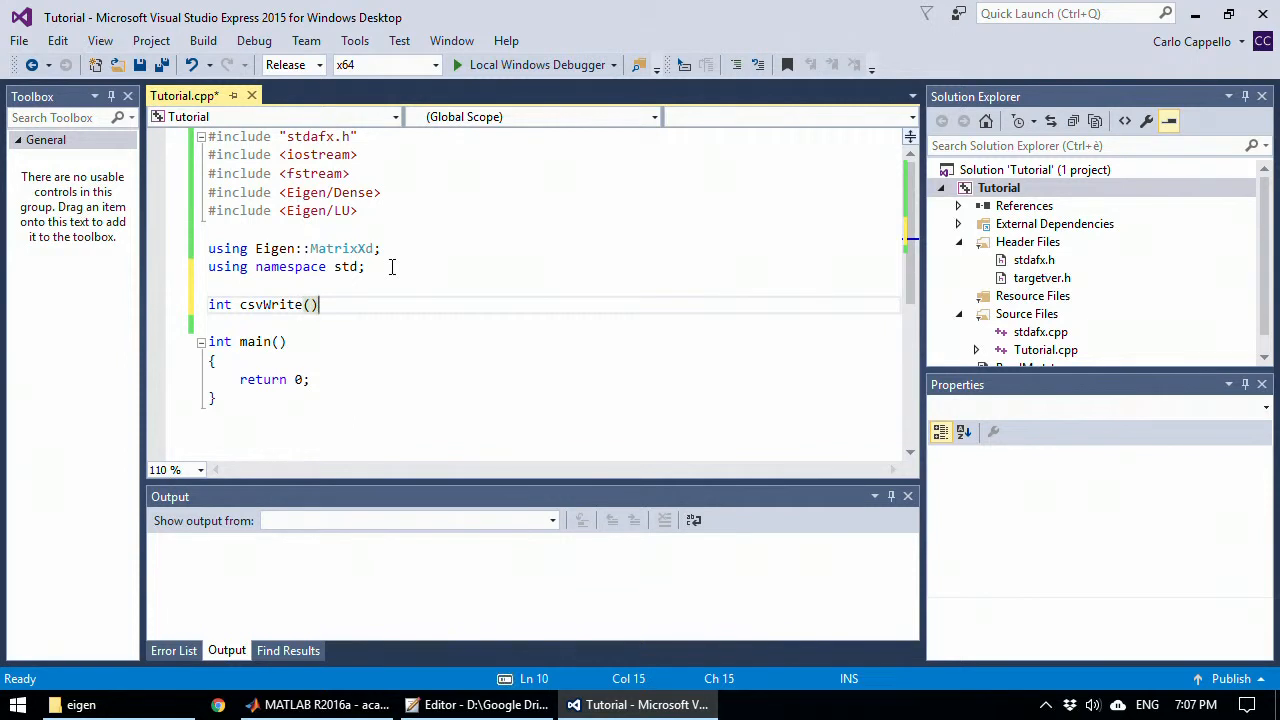
pyautogui.write('const')
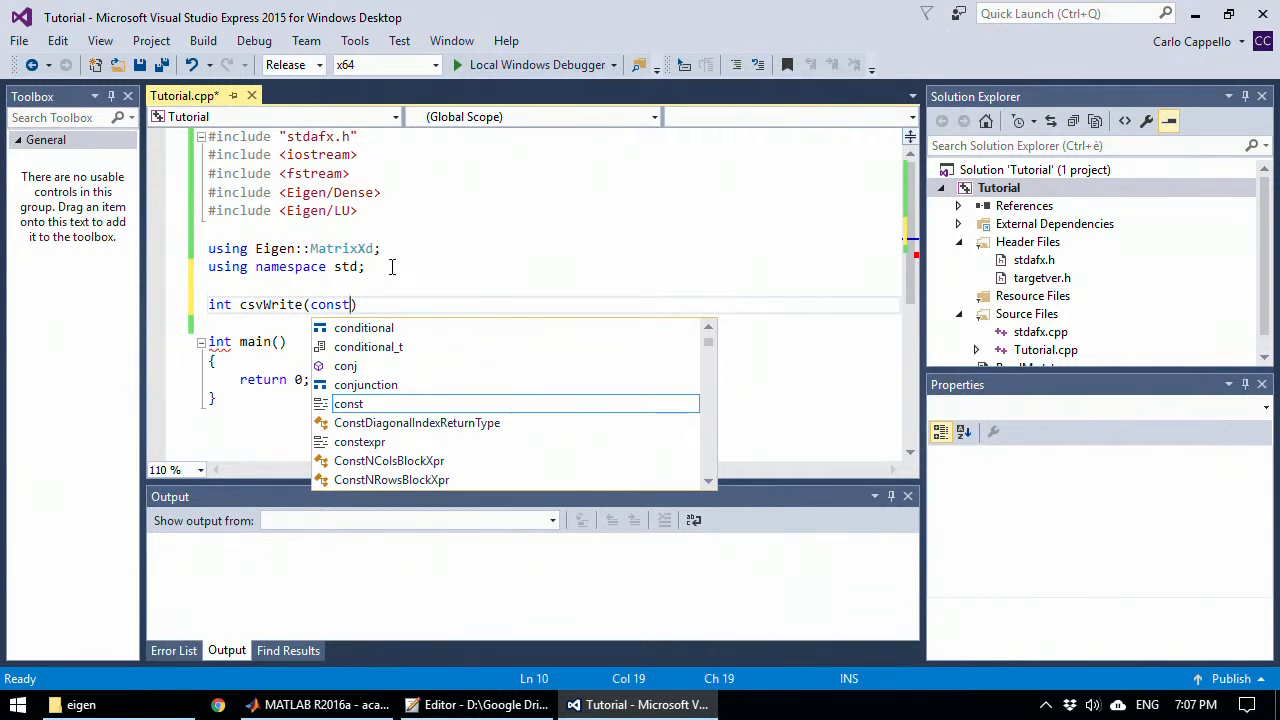
pyautogui.write('Matri')
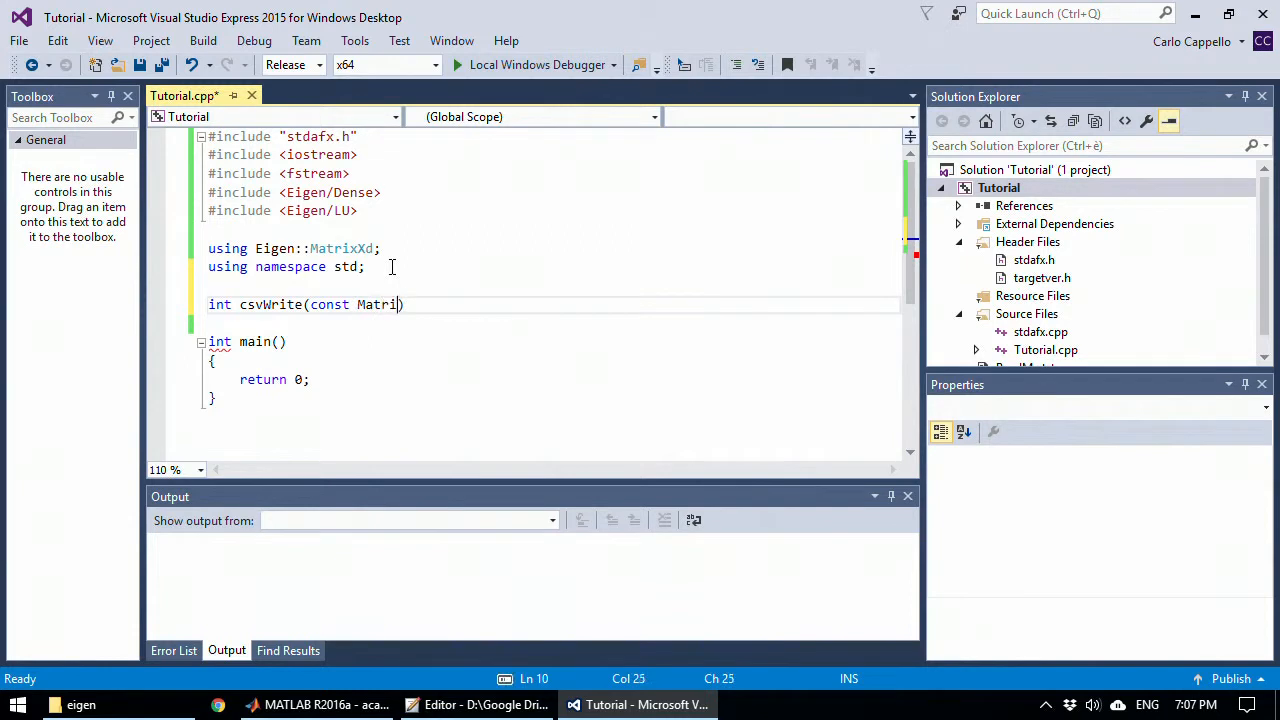
pyautogui.write('X')
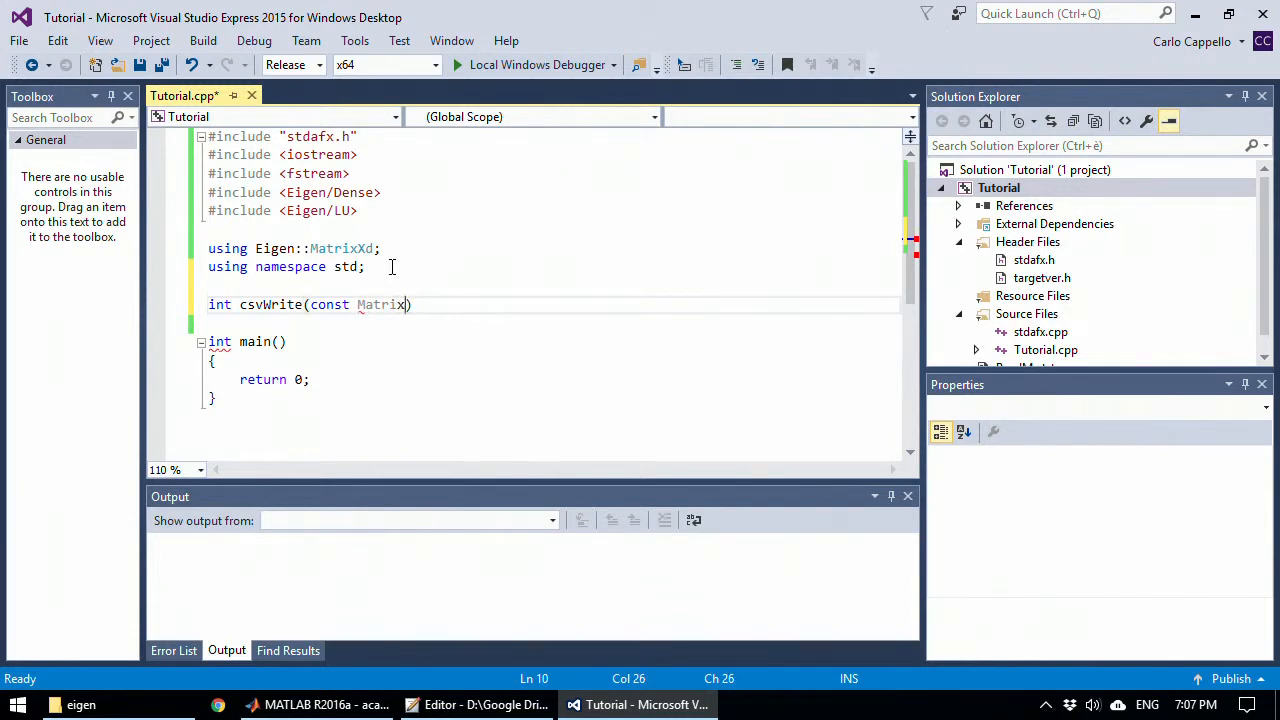
pyautogui.write('Xd')
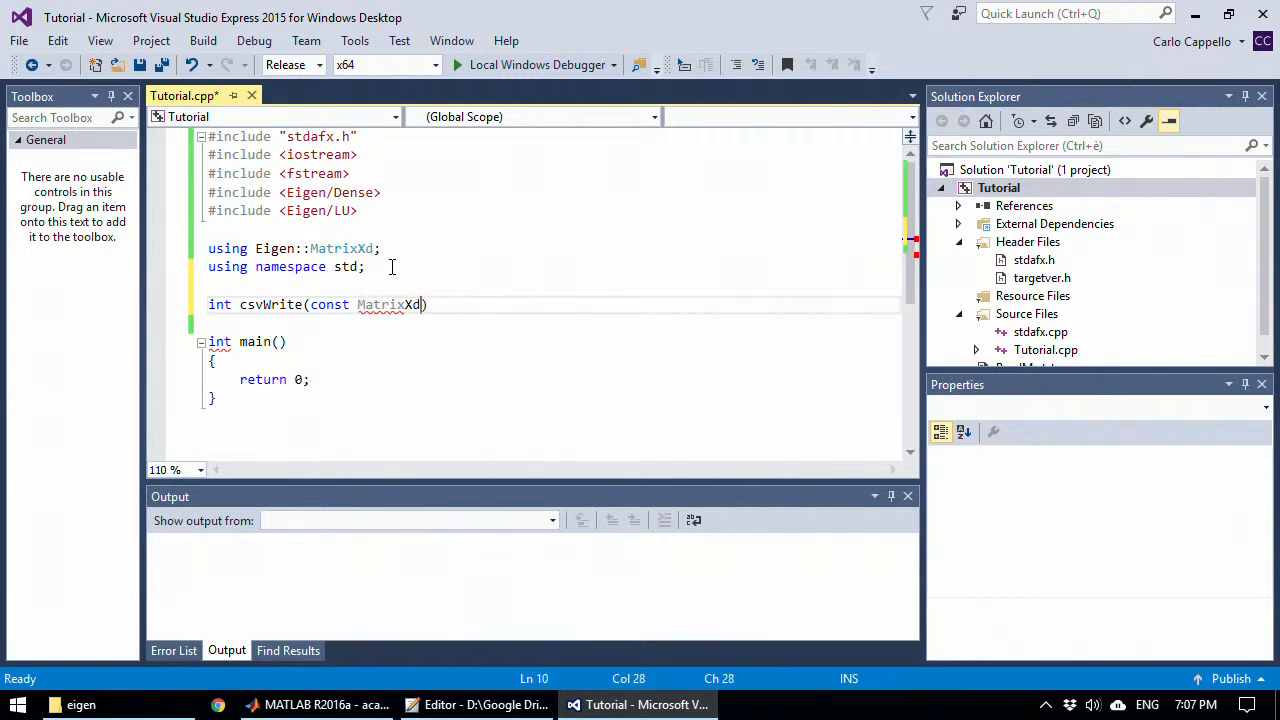
pyautogui.write('&')
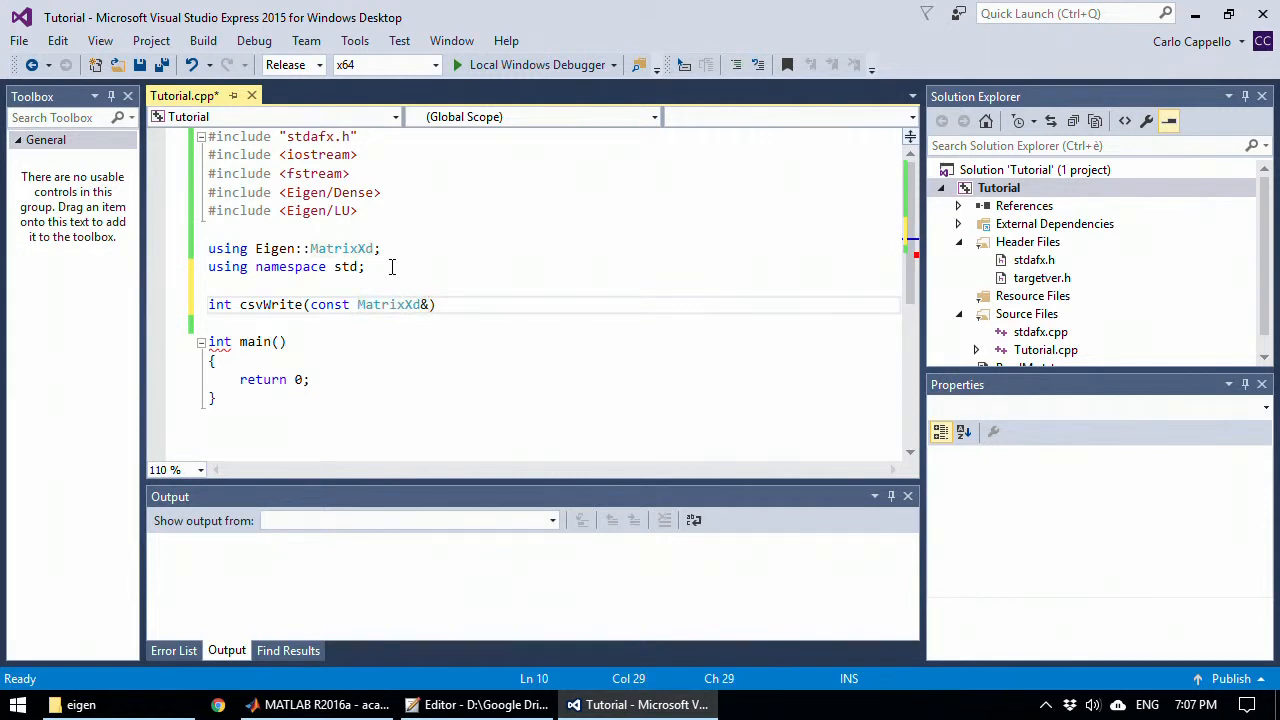
pyautogui.write('" "')
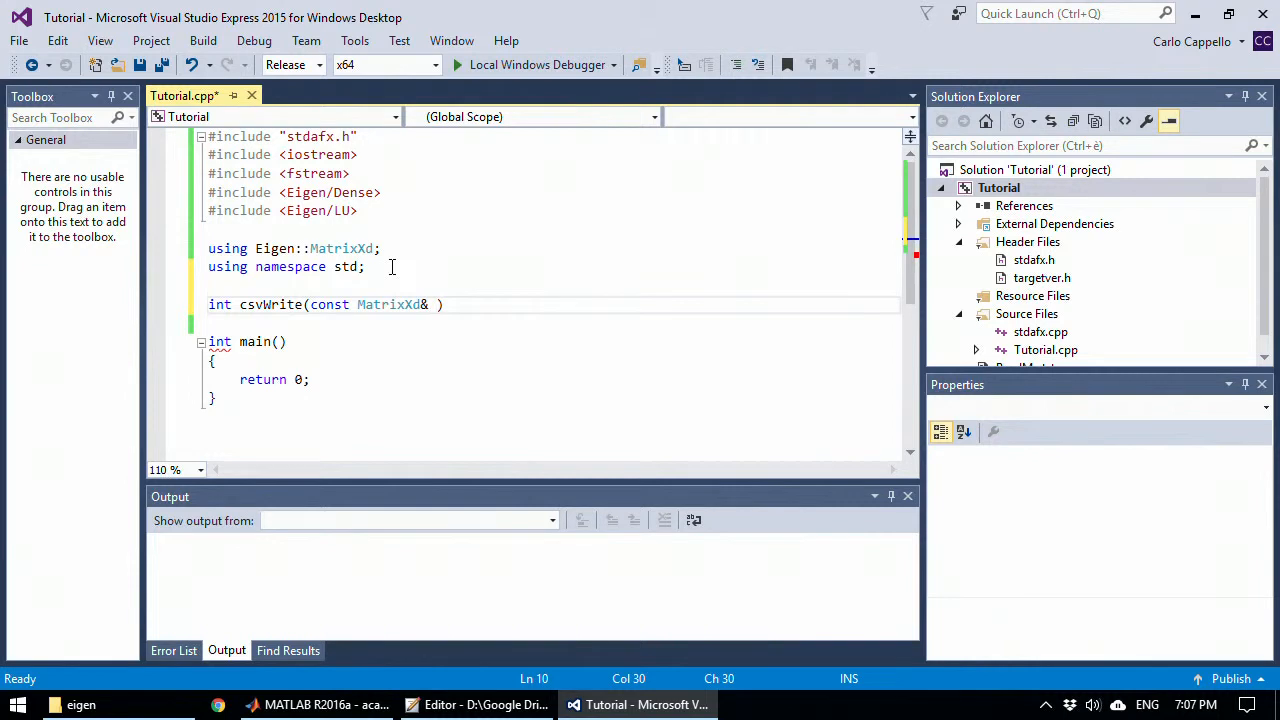
pyautogui.write('i')
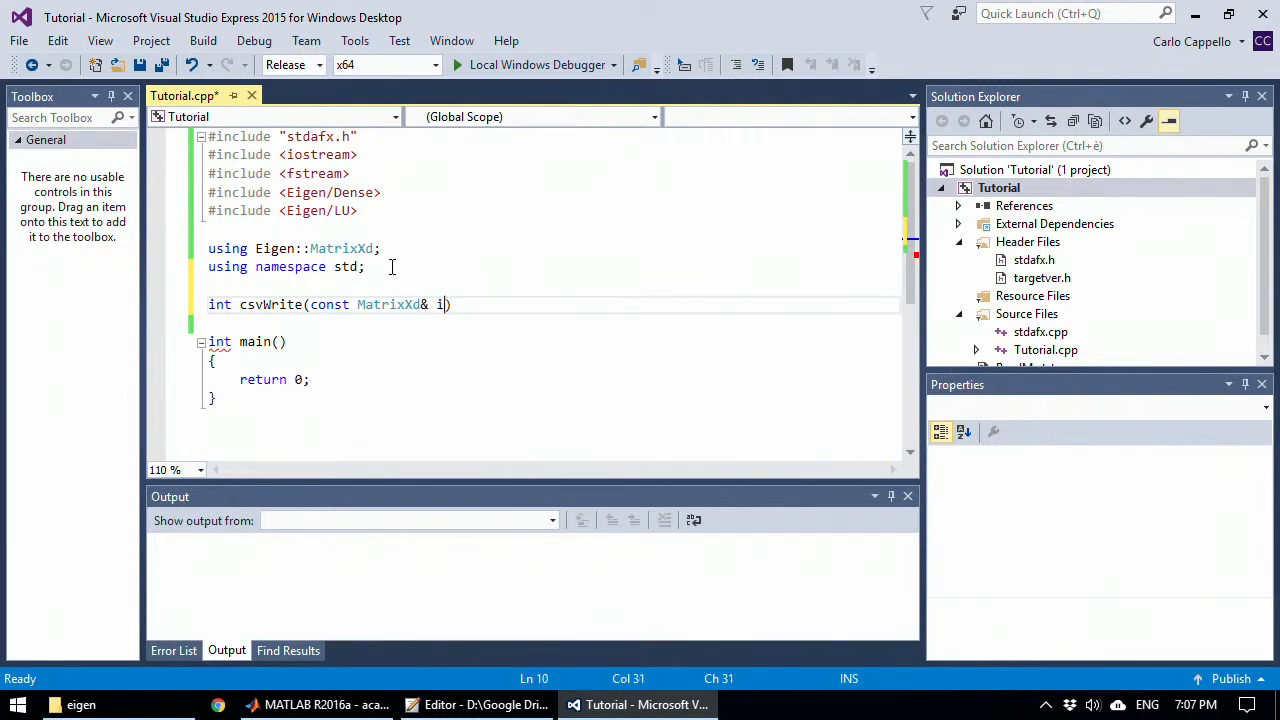
pyautogui.write('nput')
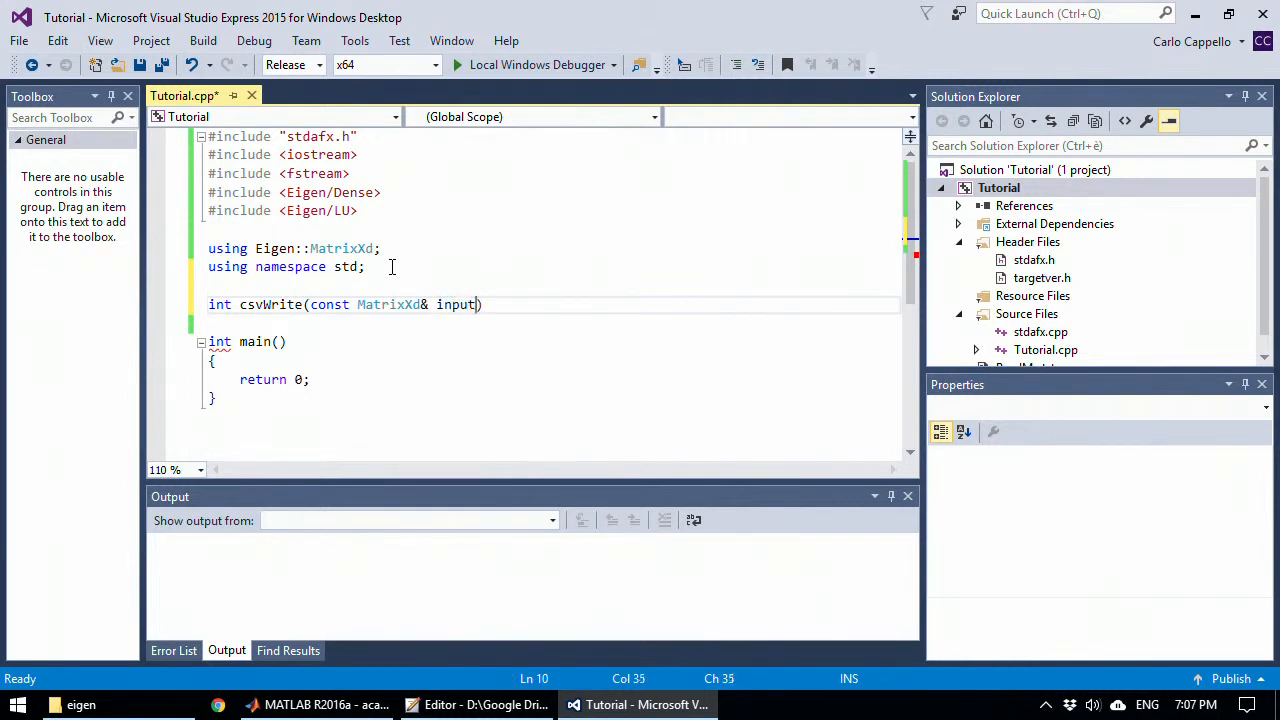
pyautogui.write('Matrix')
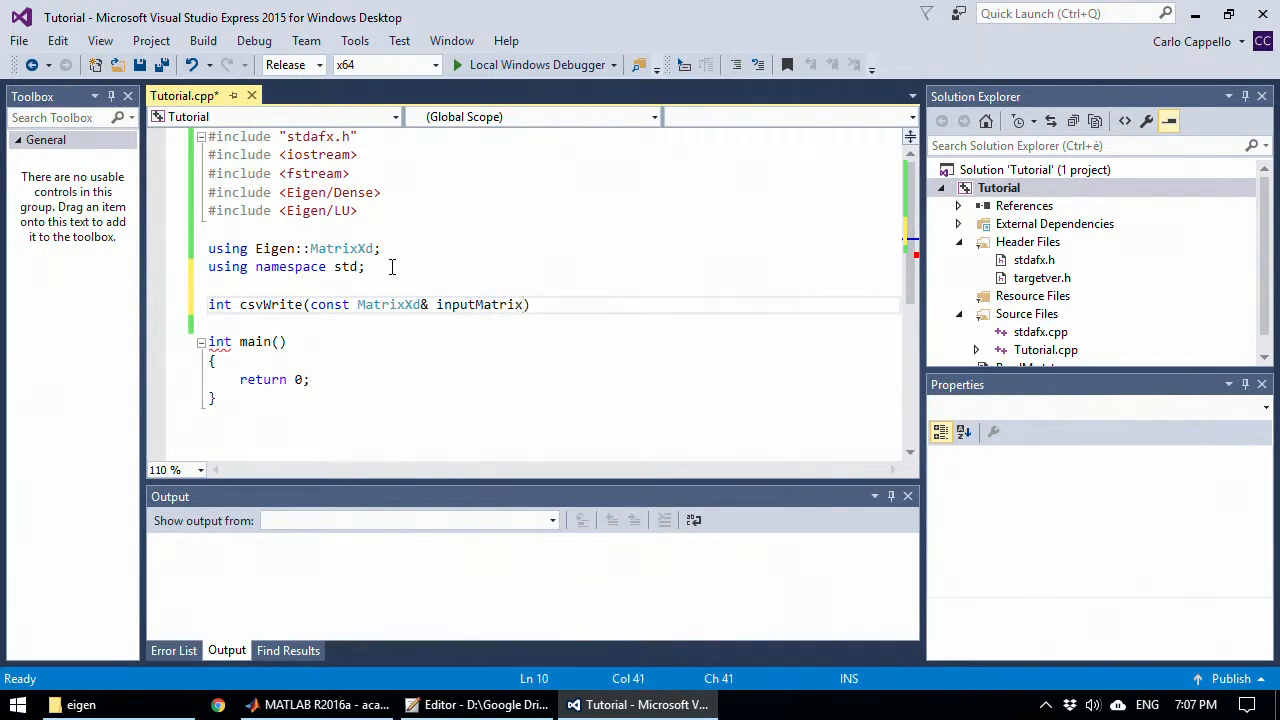
# Step: Add const string& fileName and const streamsize dPrec parameters and an empty {} body
pyautogui.write(', const')
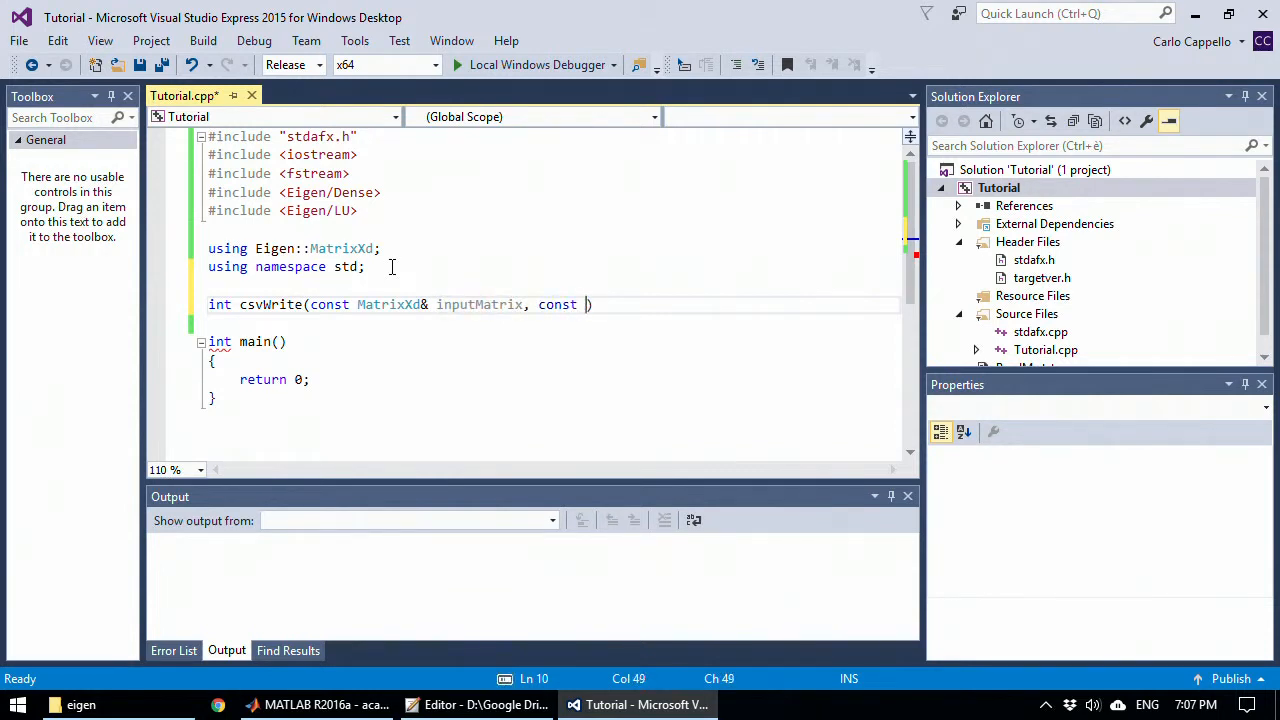
pyautogui.write('st')
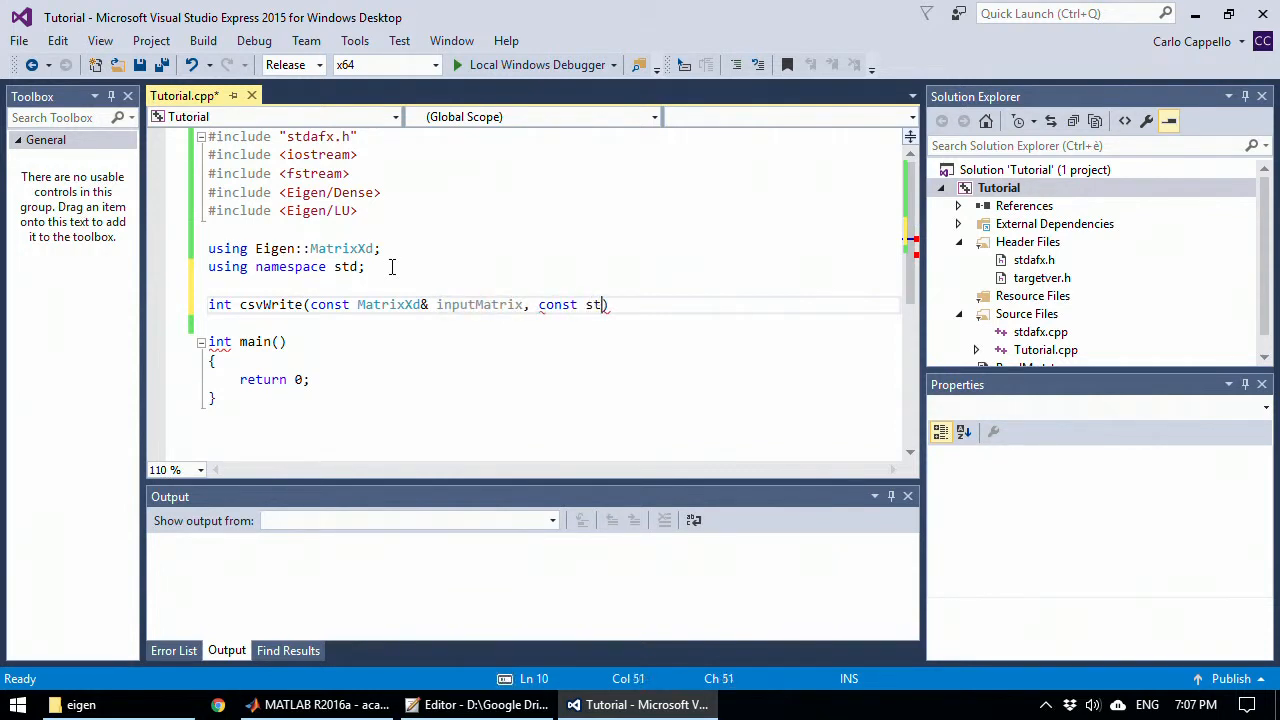
pyautogui.write('ring&')
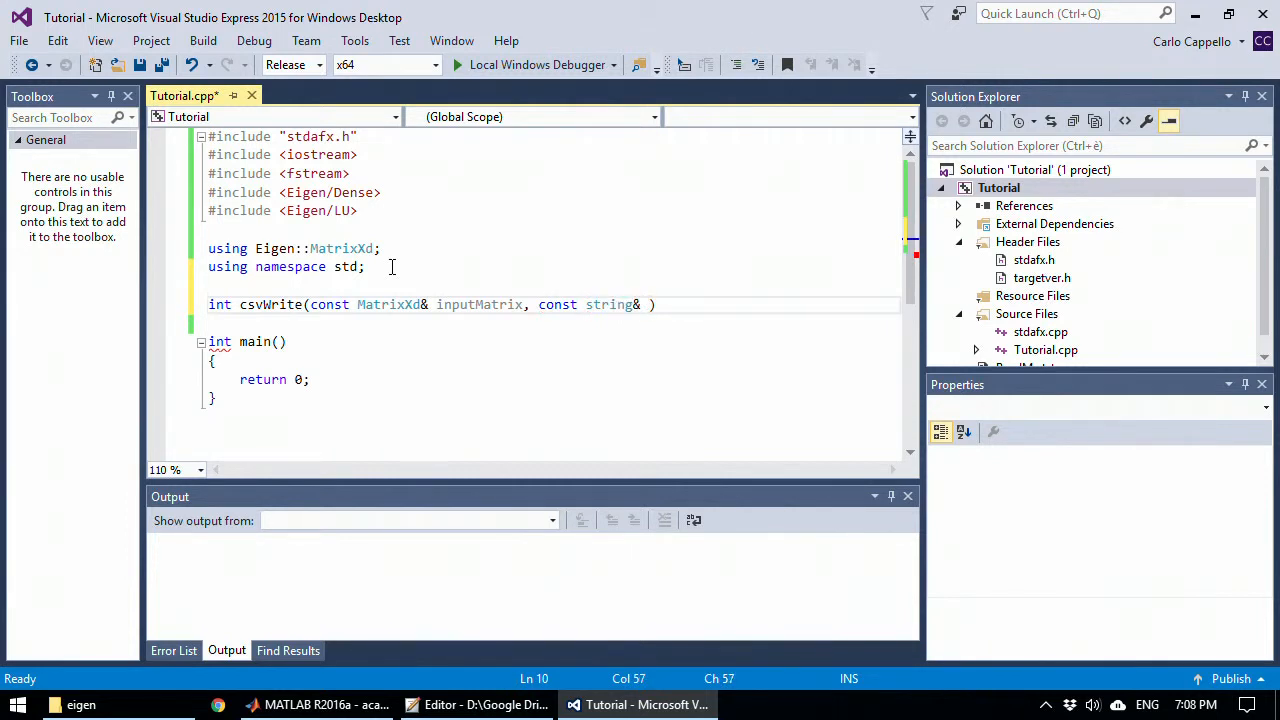
pyautogui.write('file')
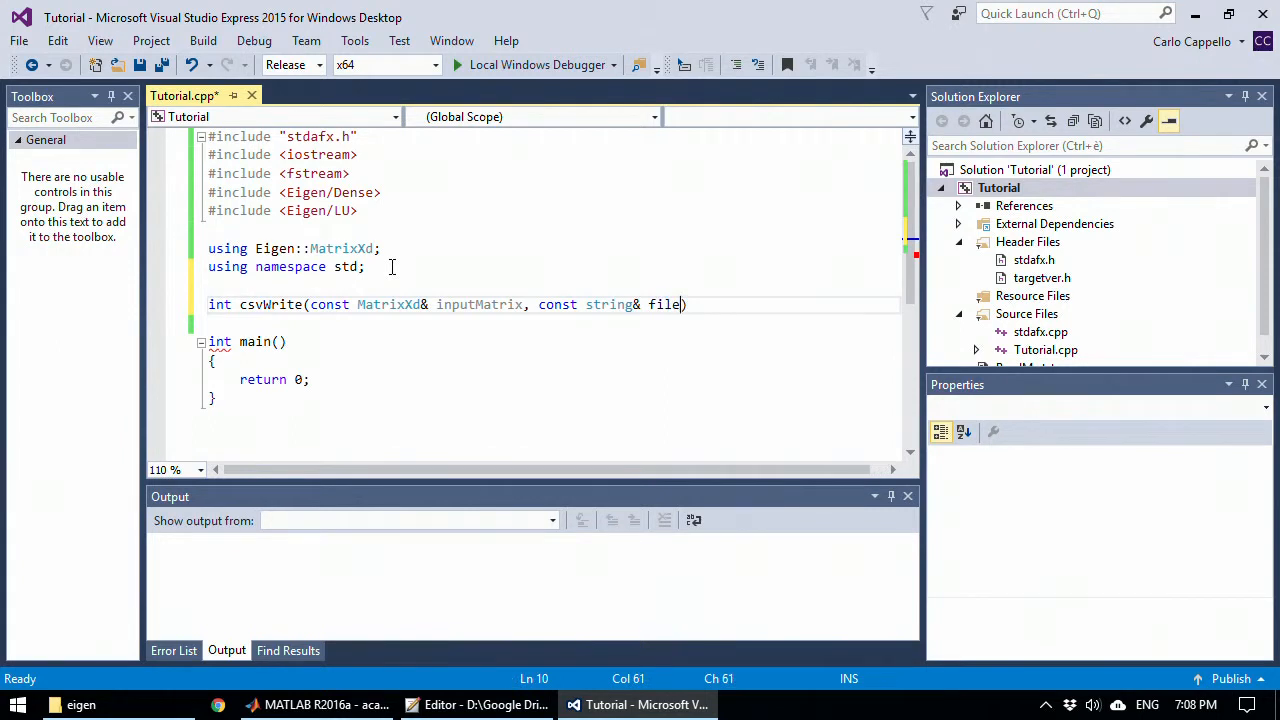
pyautogui.write('Name')
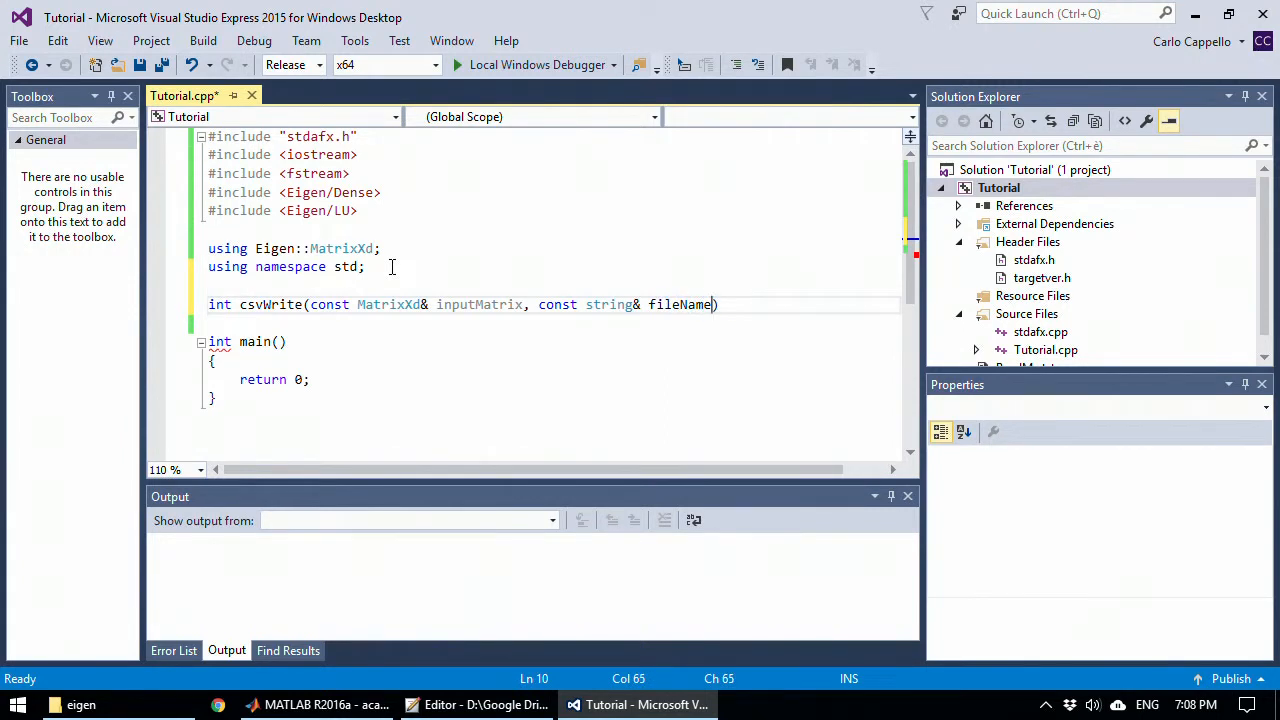
pyautogui.doubleClick(680, 304)
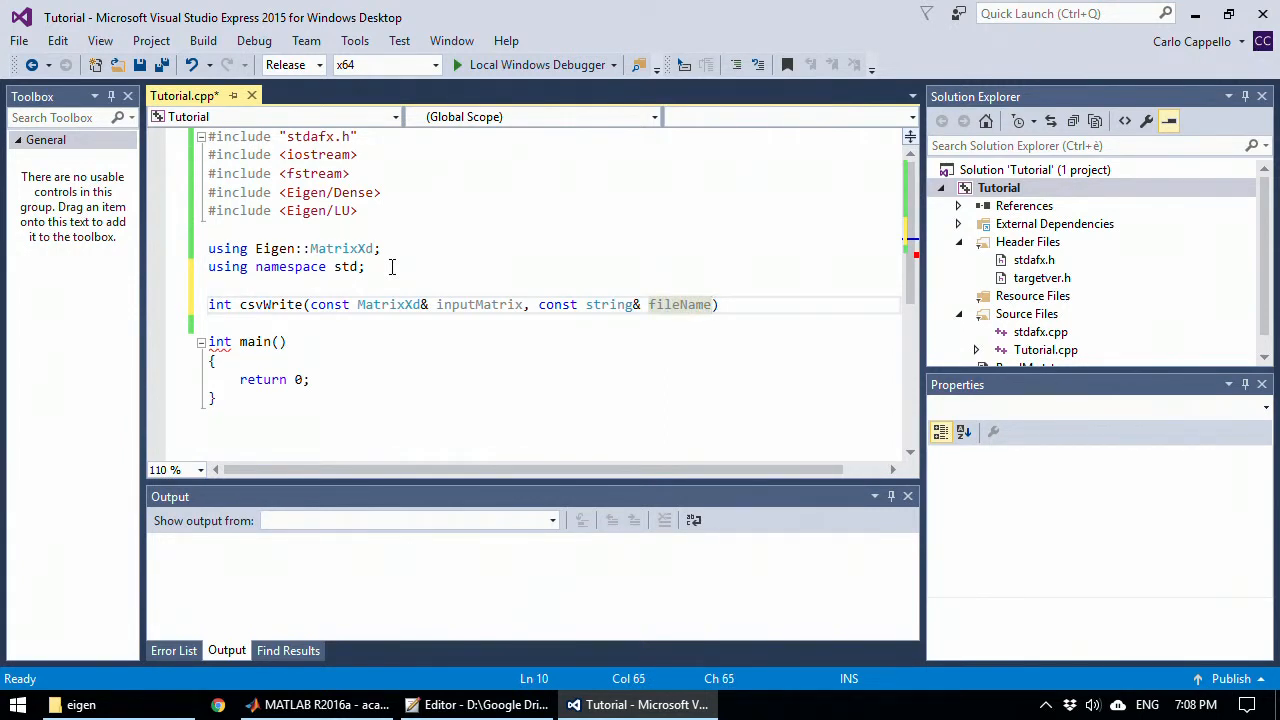
pyautogui.write(',')
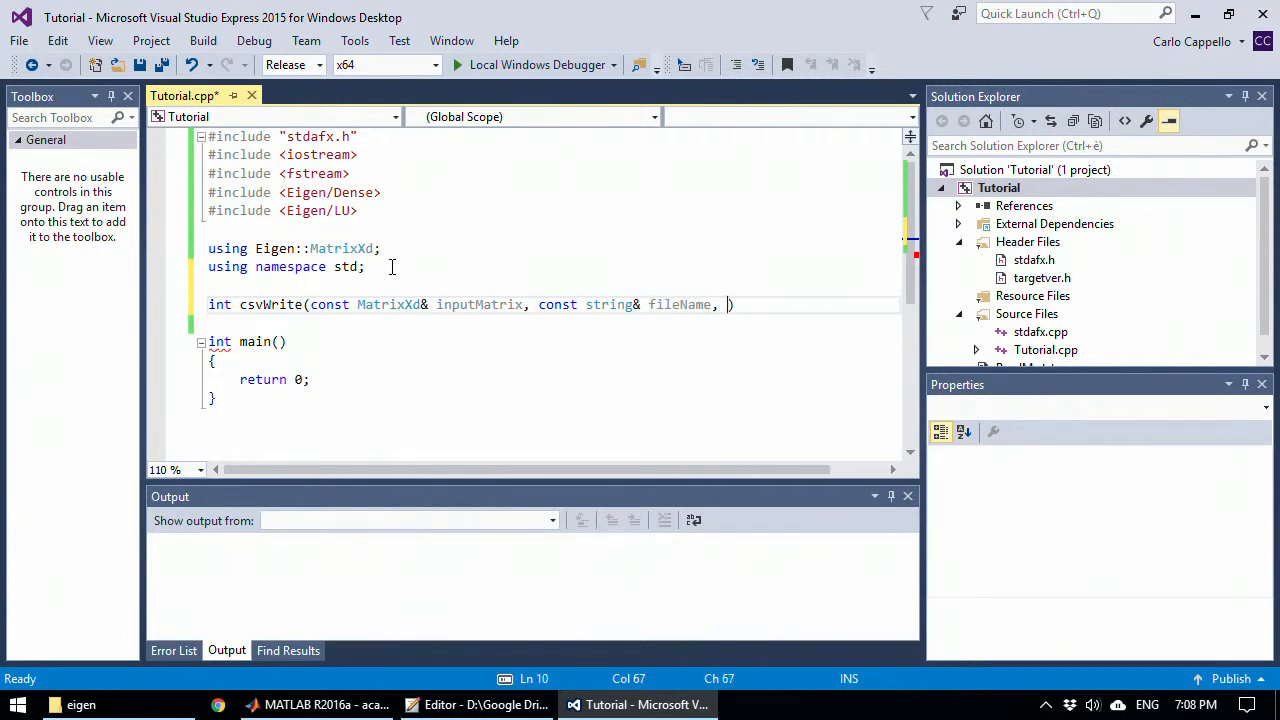
pyautogui.write('const')
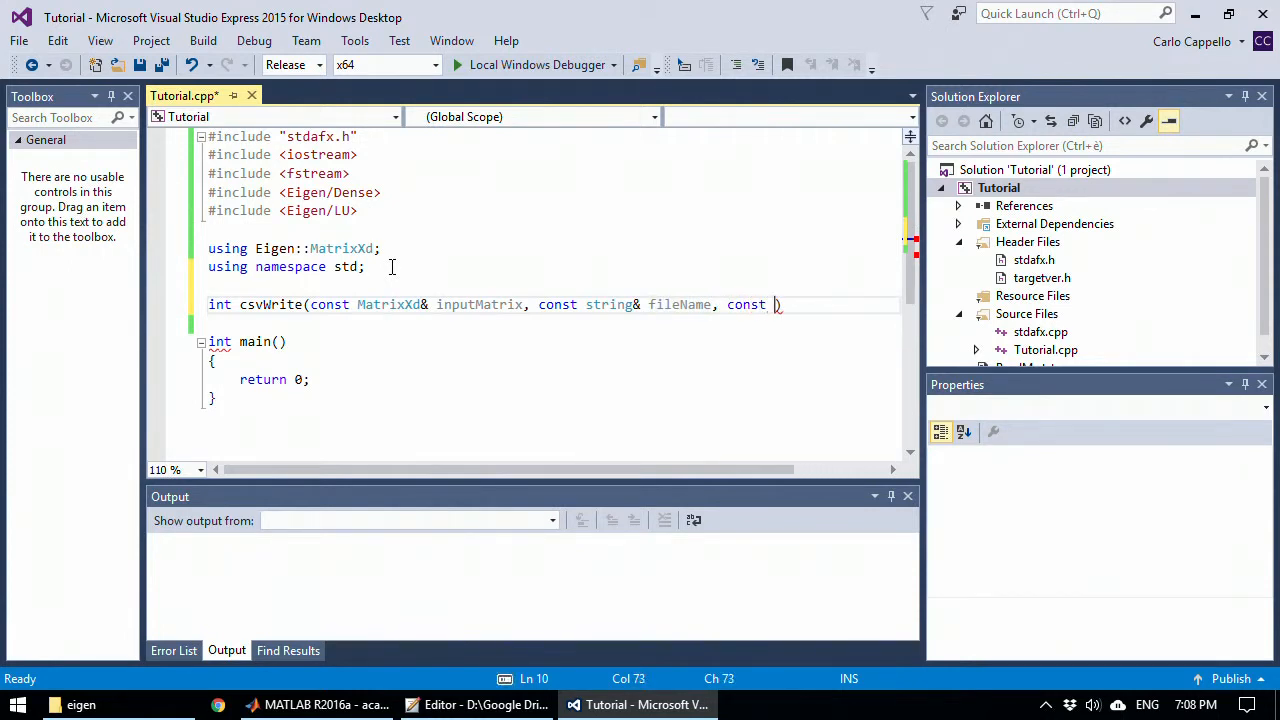
pyautogui.write('strea')
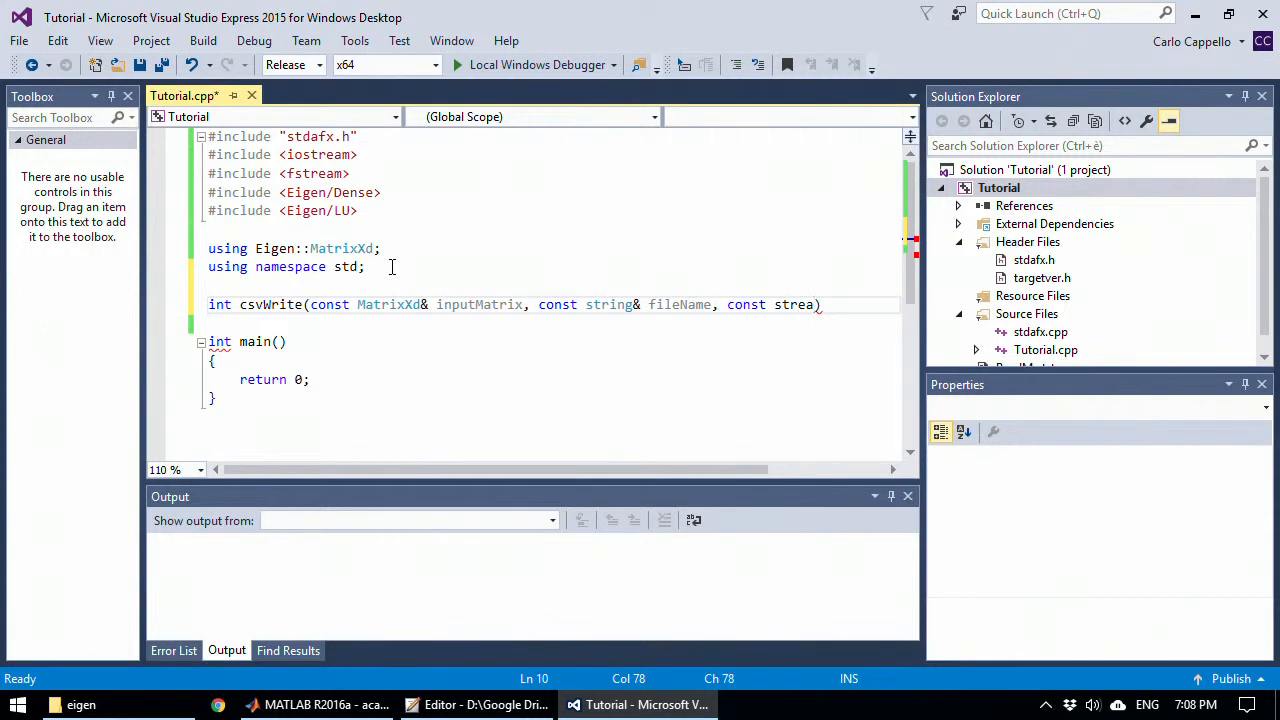
pyautogui.write('m')
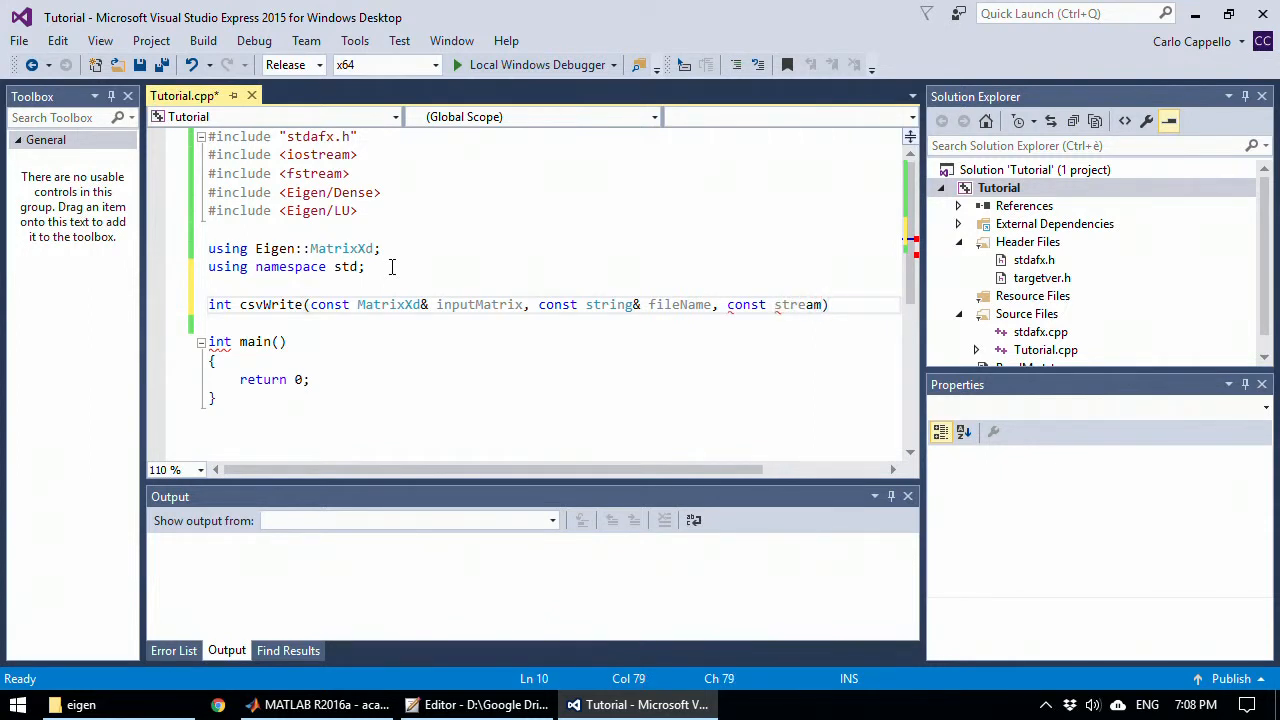
pyautogui.write('size dPrec')
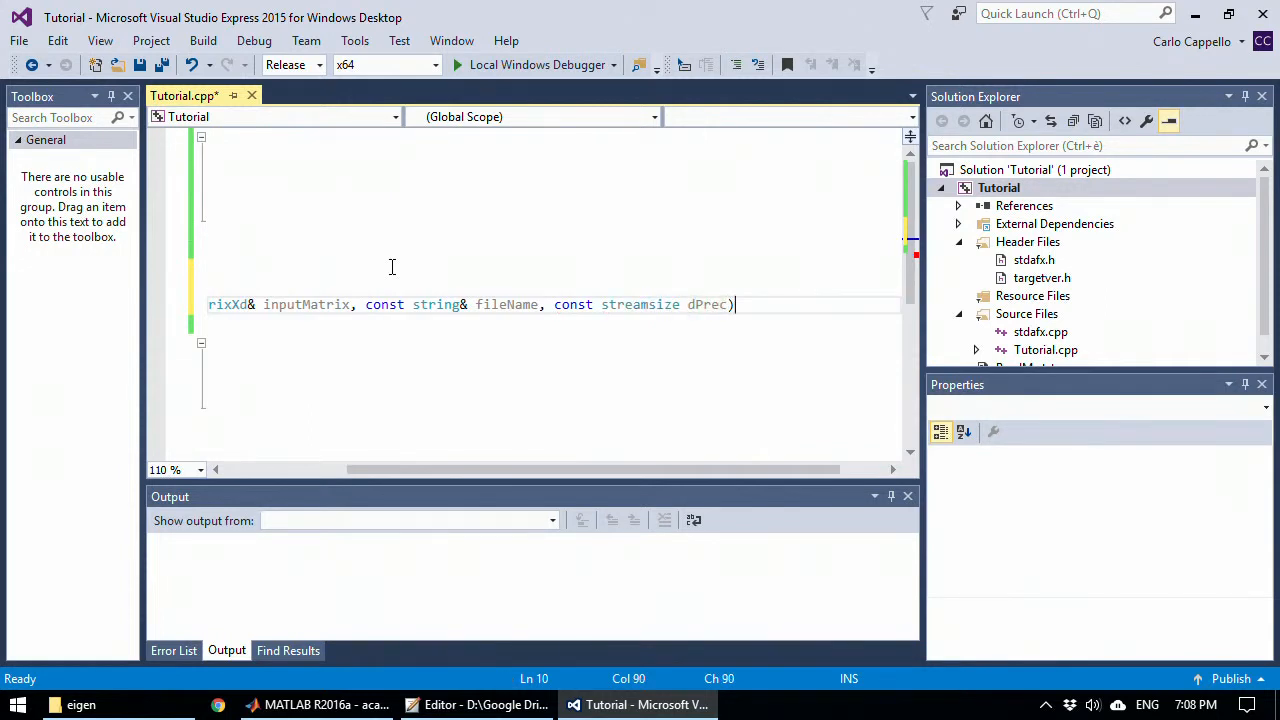
pyautogui.write('{}')
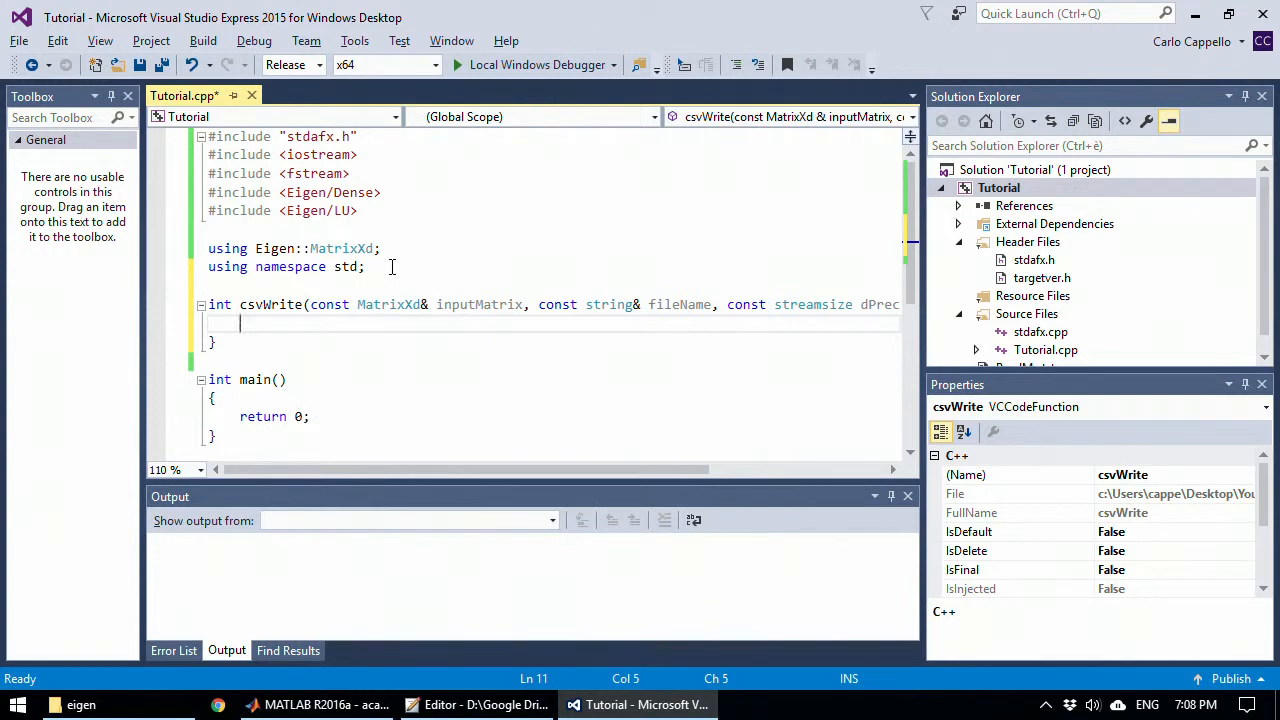
# Step: Declare int i, j and ofstream outputData, then open it on fileName
pyautogui.write('int')
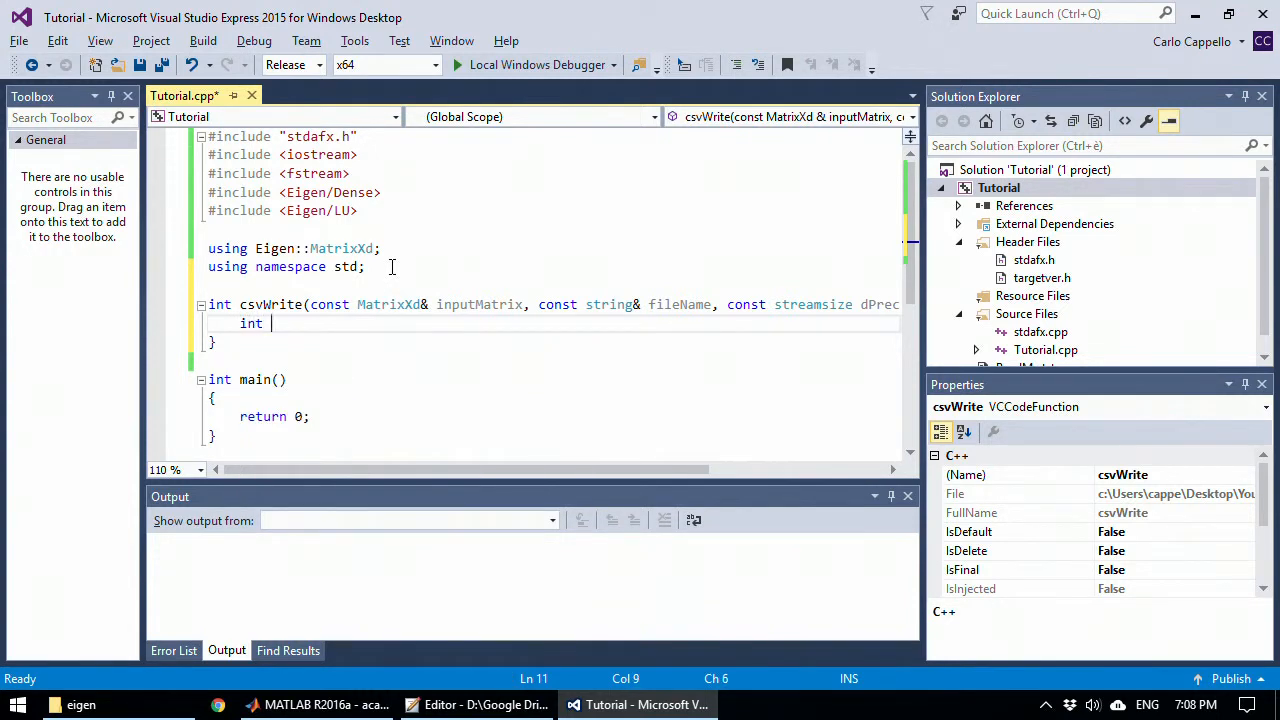
pyautogui.write('i, j;')
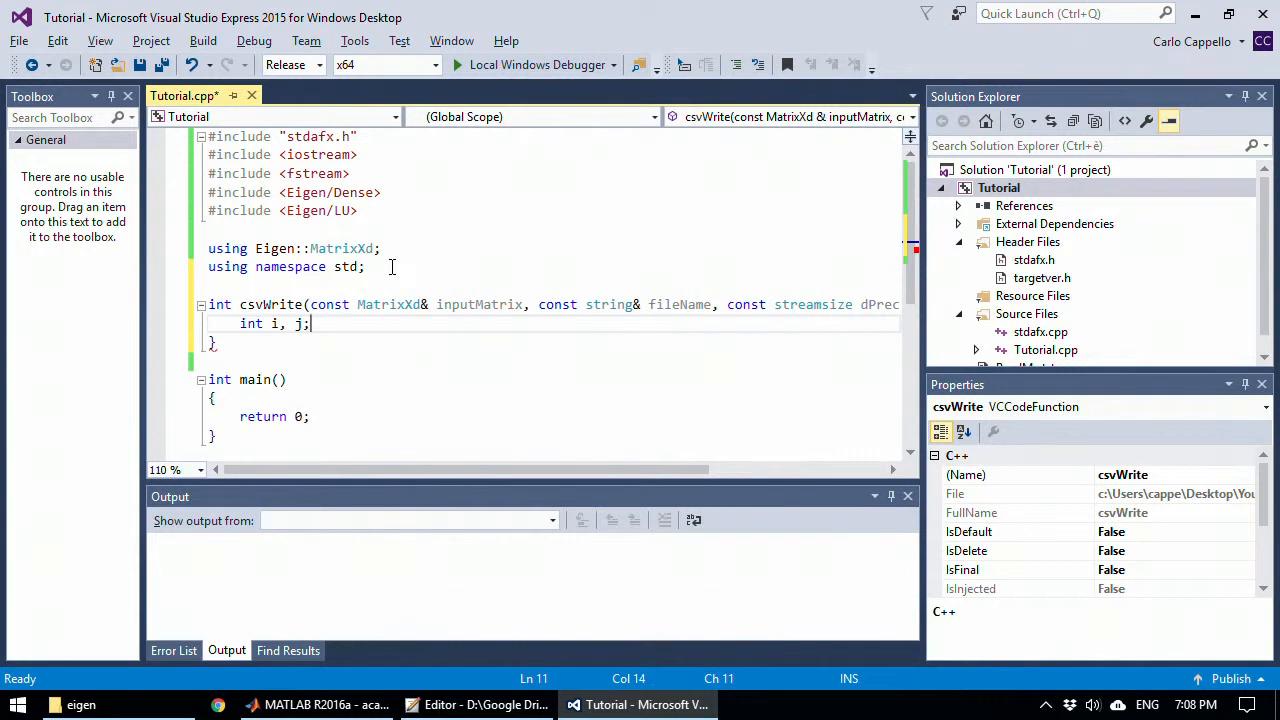
pyautogui.press('enter')
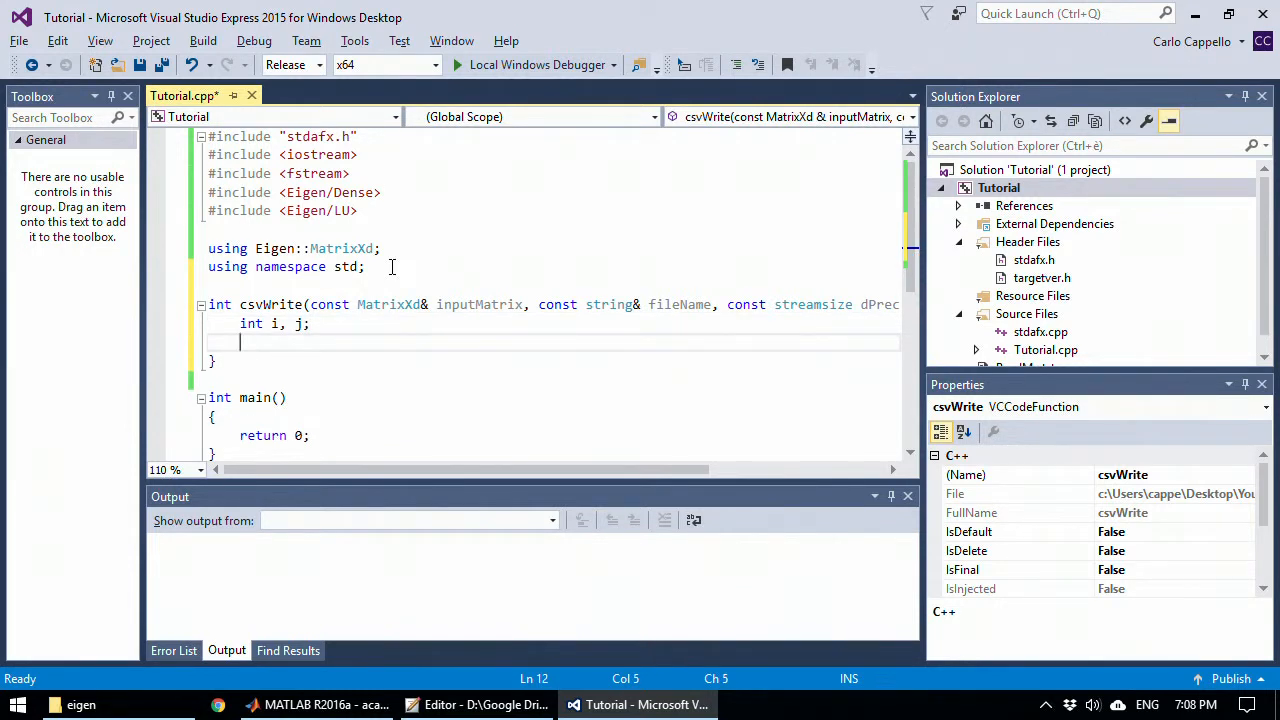
pyautogui.write('ofstream')
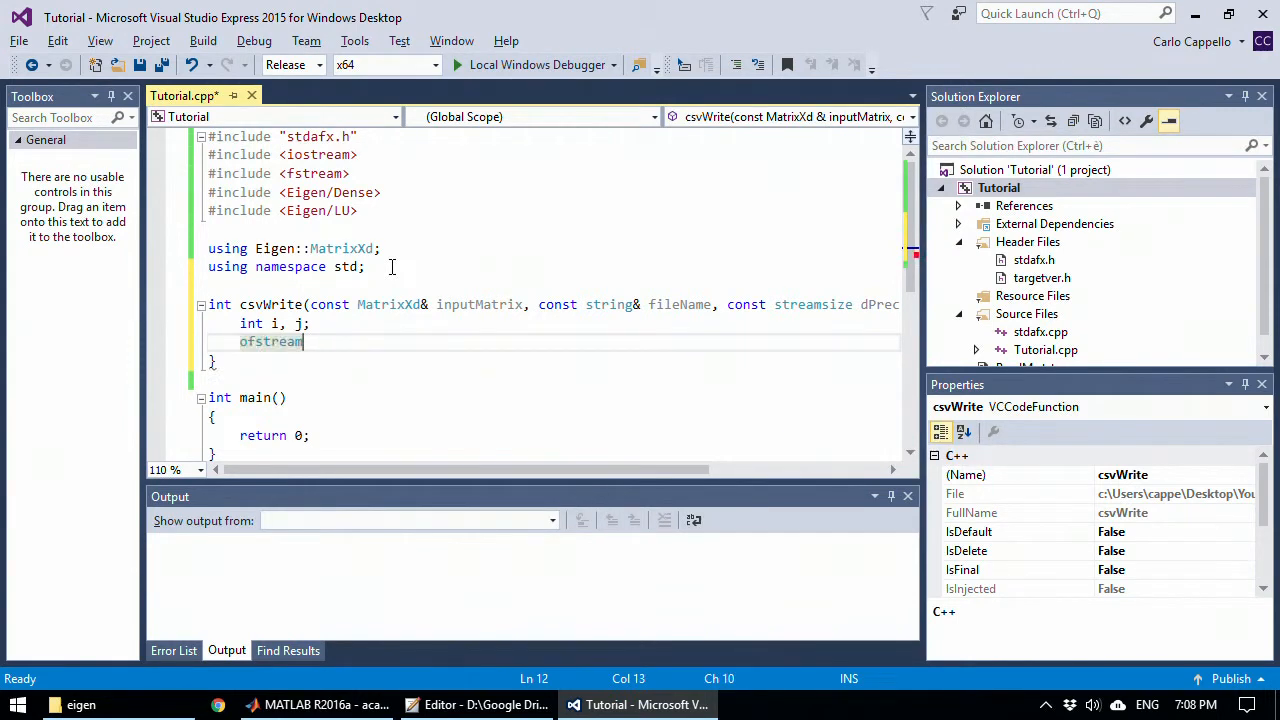
pyautogui.write('output')
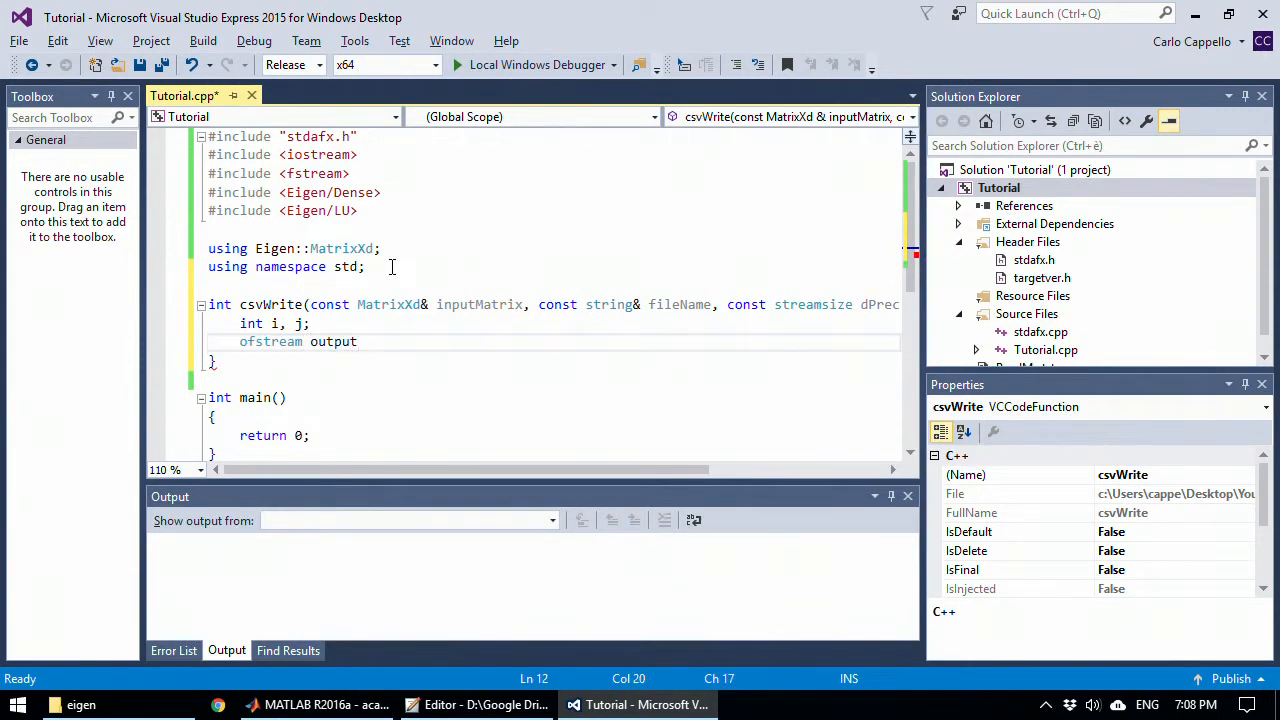
pyautogui.write('Data')
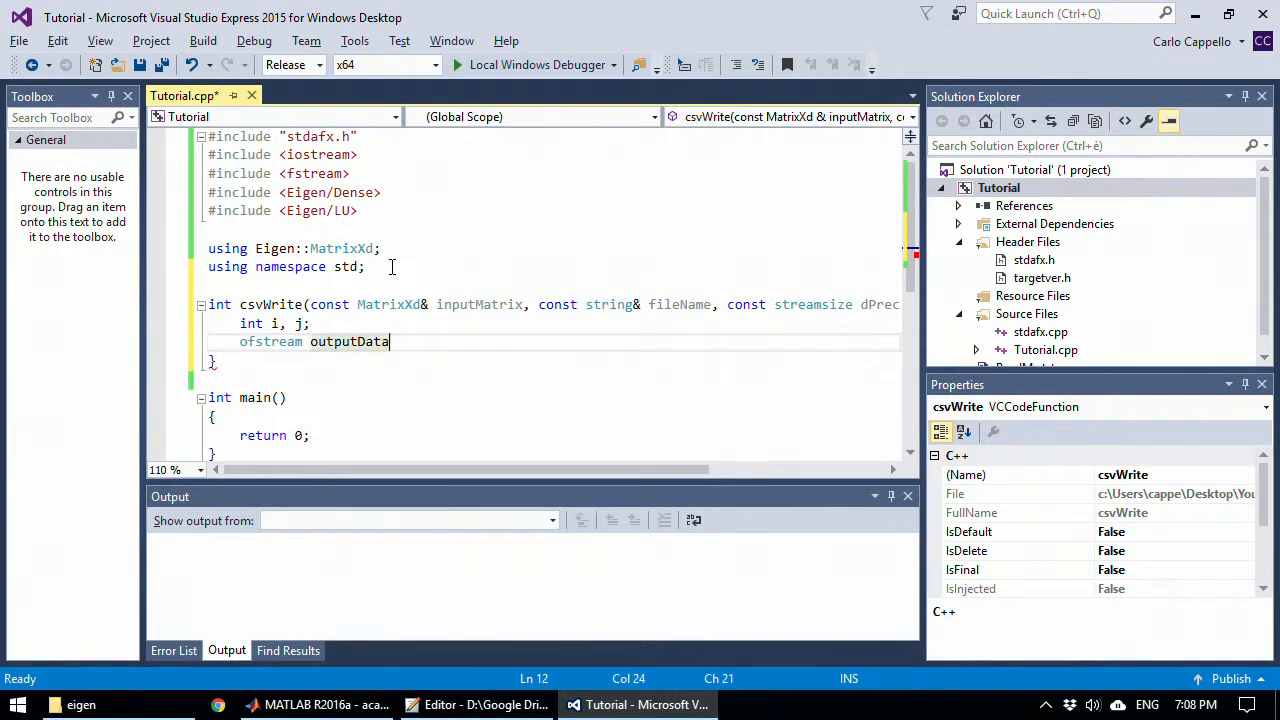
pyautogui.write('outputData')
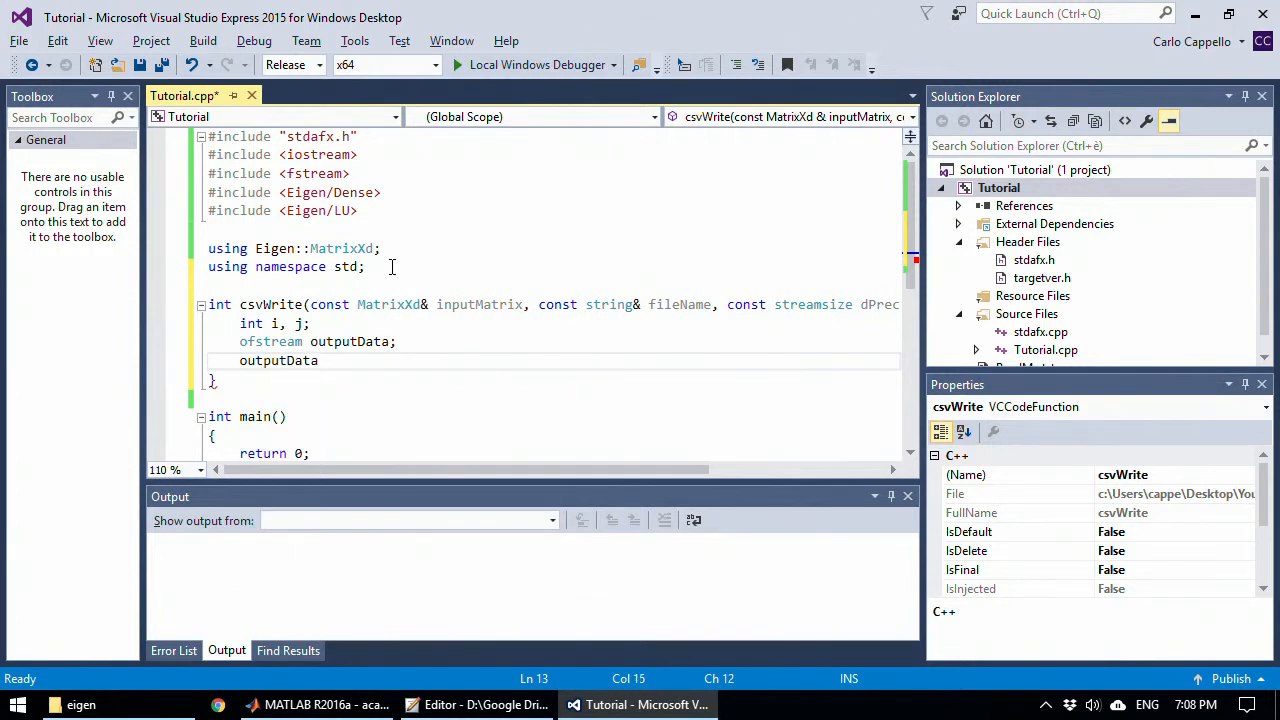
pyautogui.write('.open')
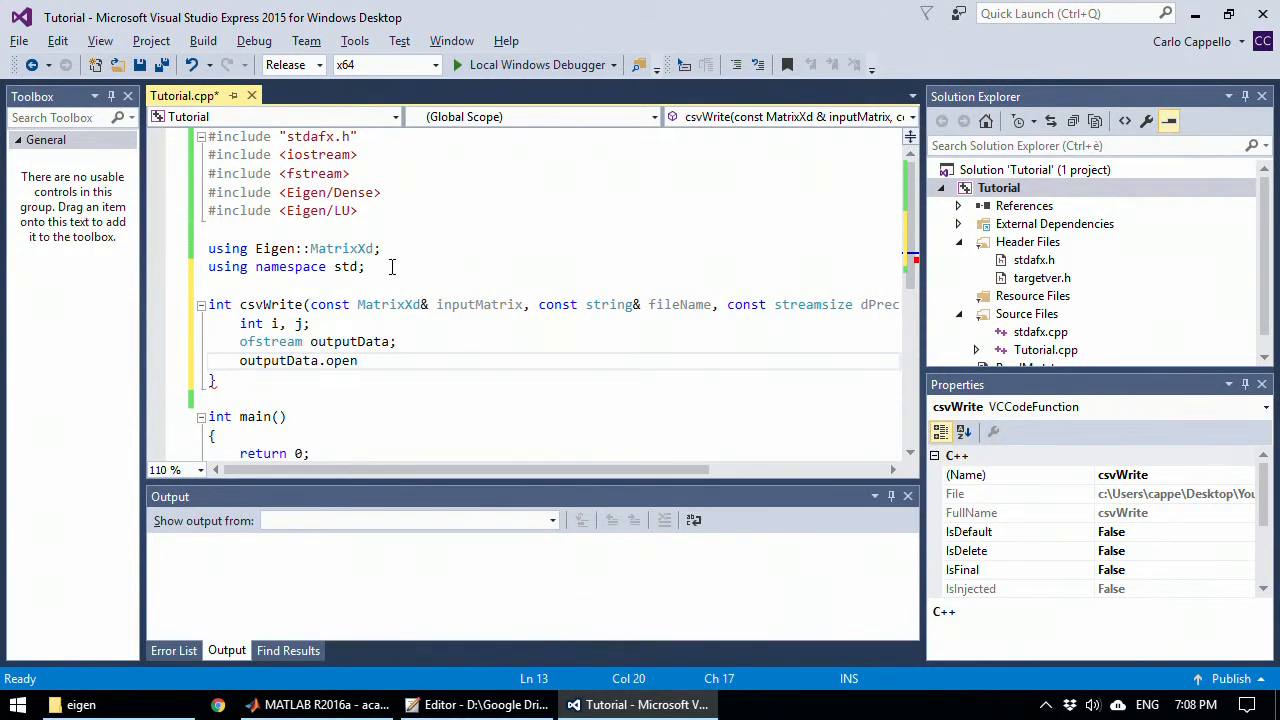
pyautogui.write('();')
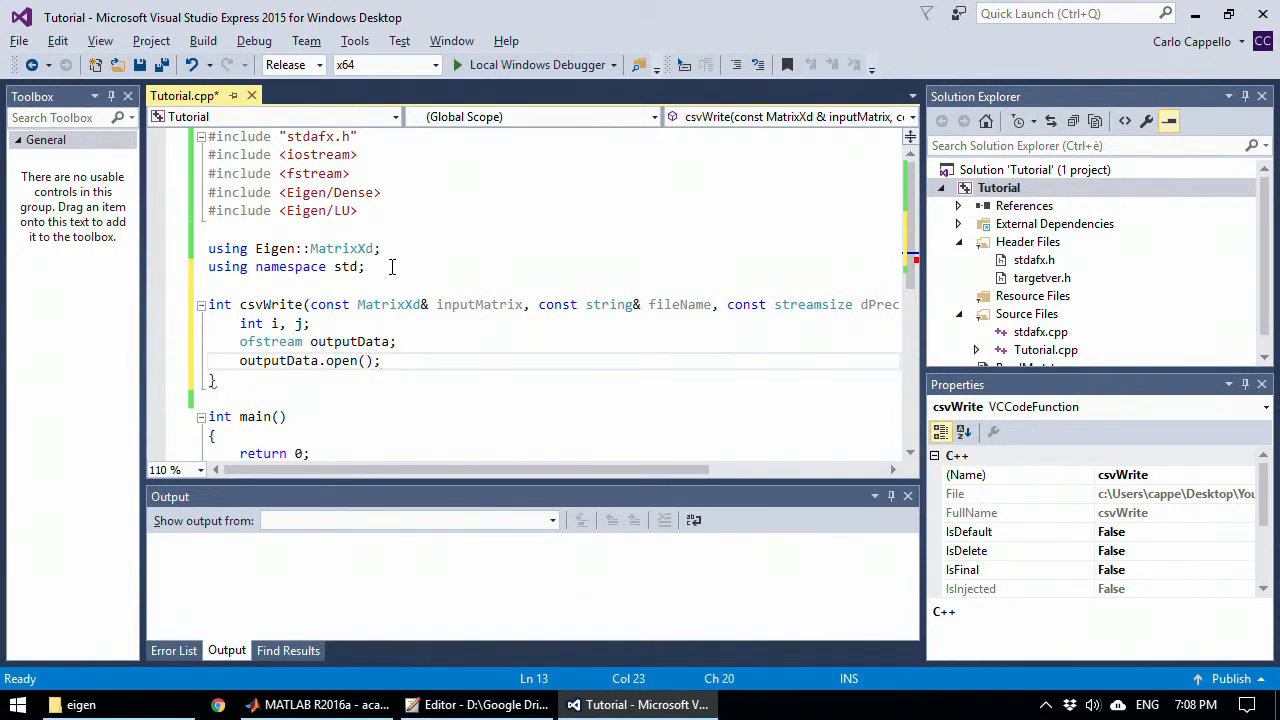
pyautogui.write('filen')
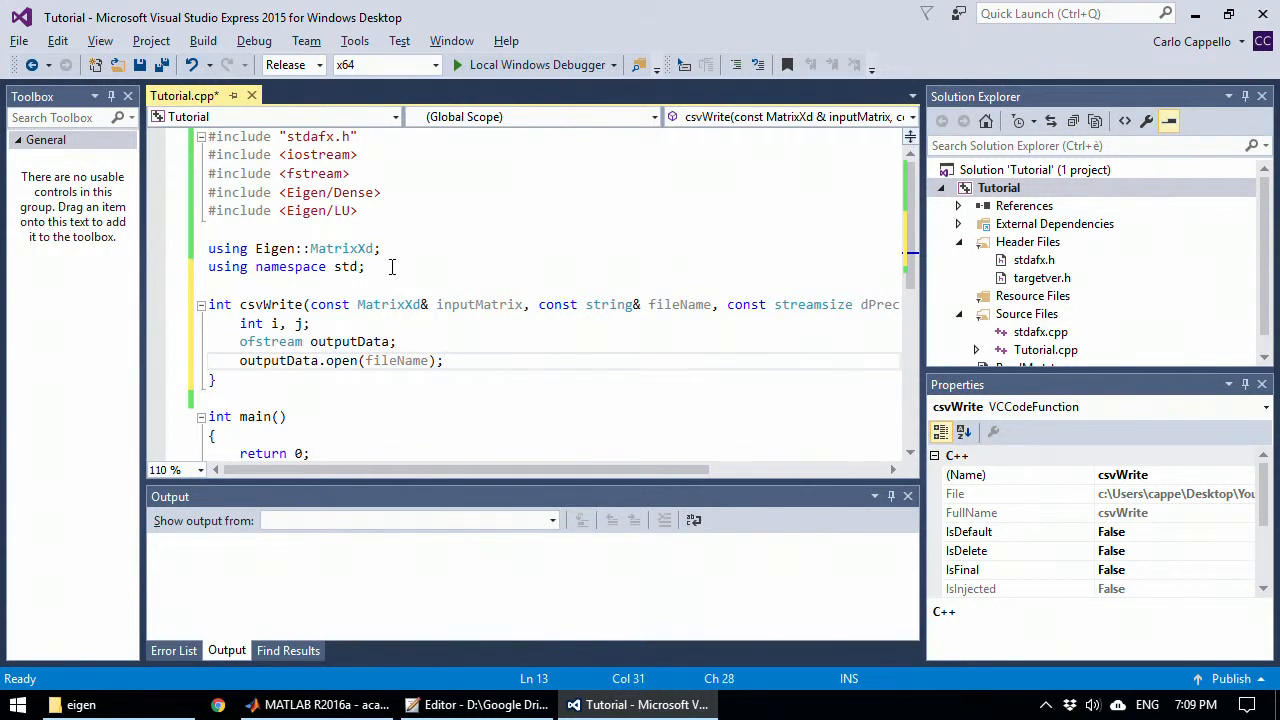
pyautogui.click(442, 360)
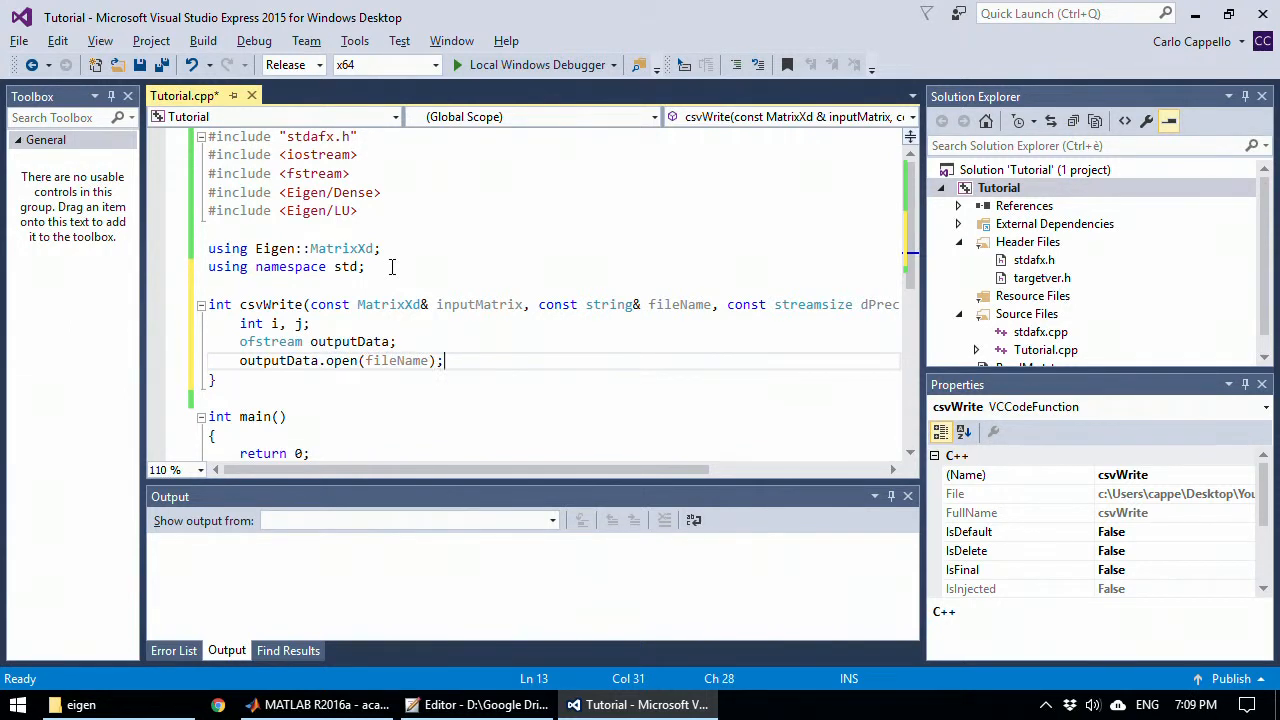
pyautogui.press('enter')
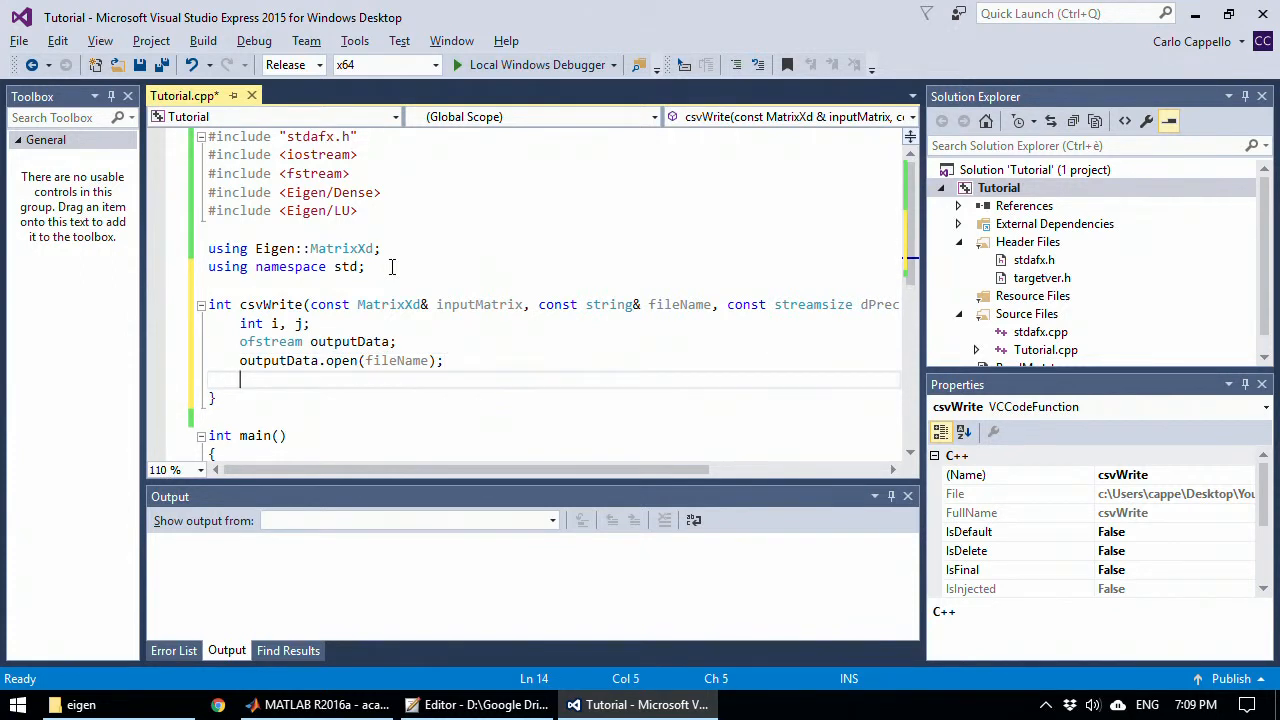
# Step: Return -1 if outputData failed to open and set its precision to dPrec
pyautogui.write('if ()')
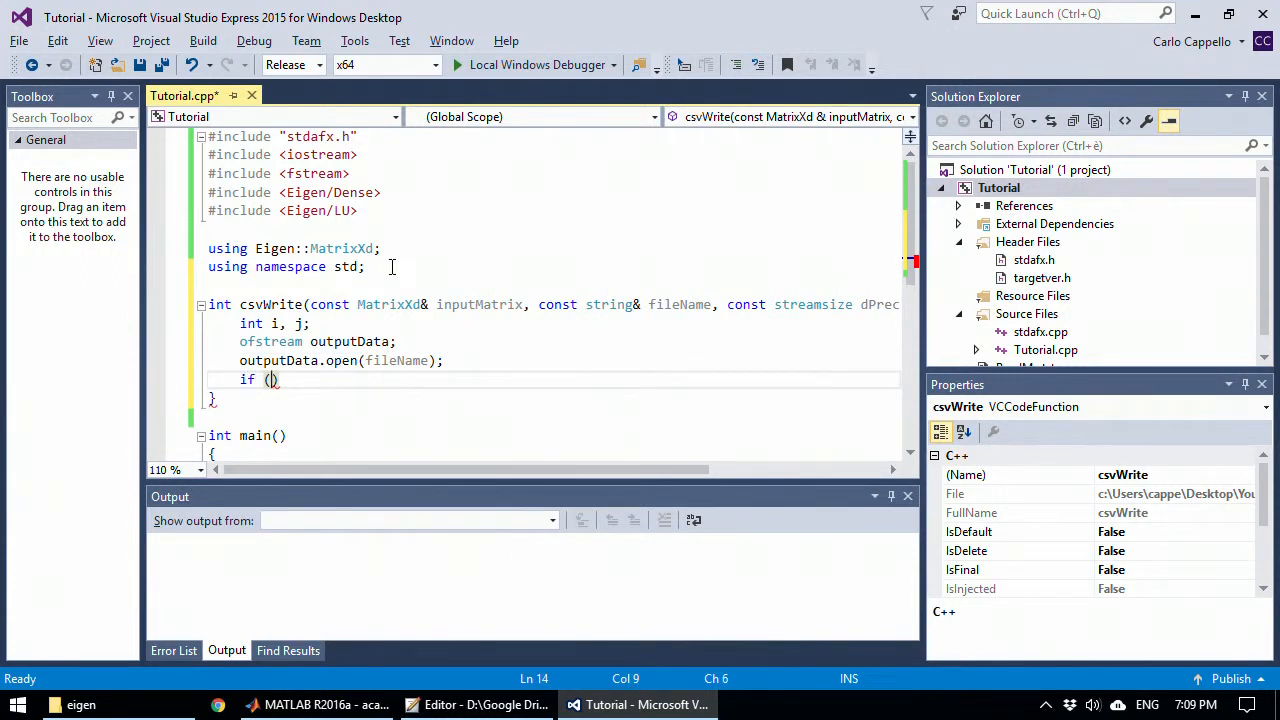
pyautogui.write('!outputData')
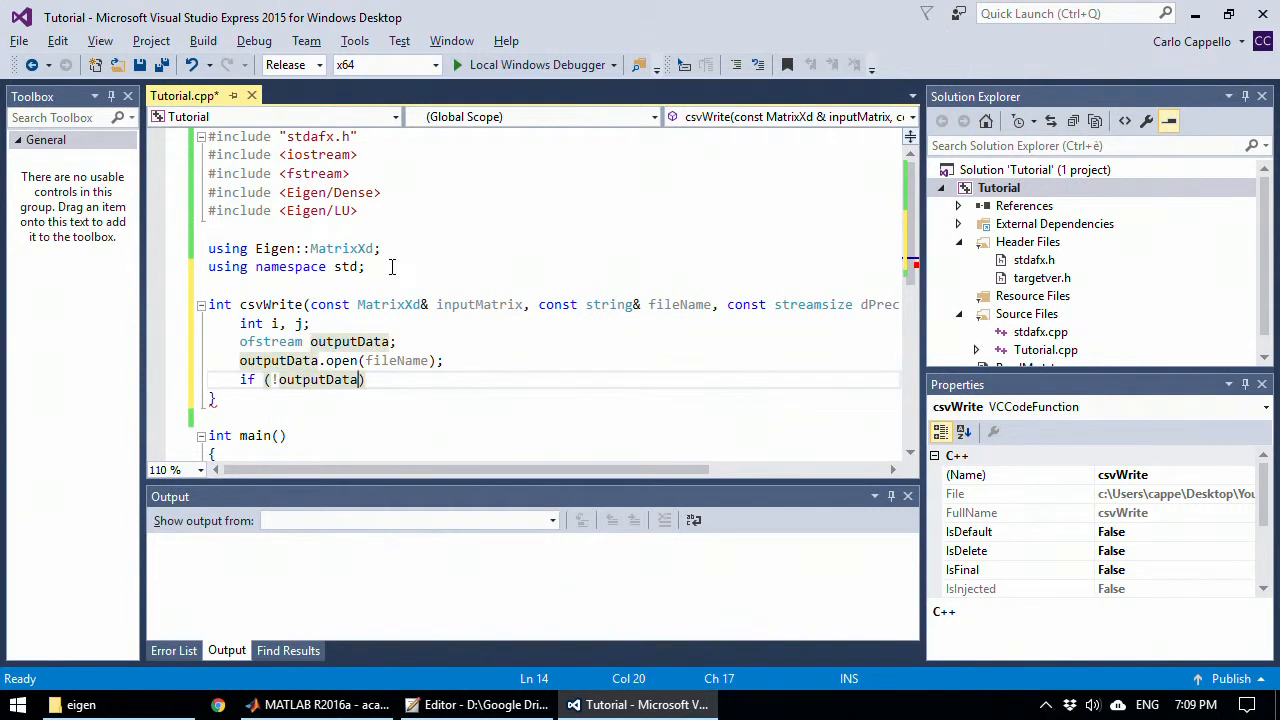
pyautogui.write('return -1;')
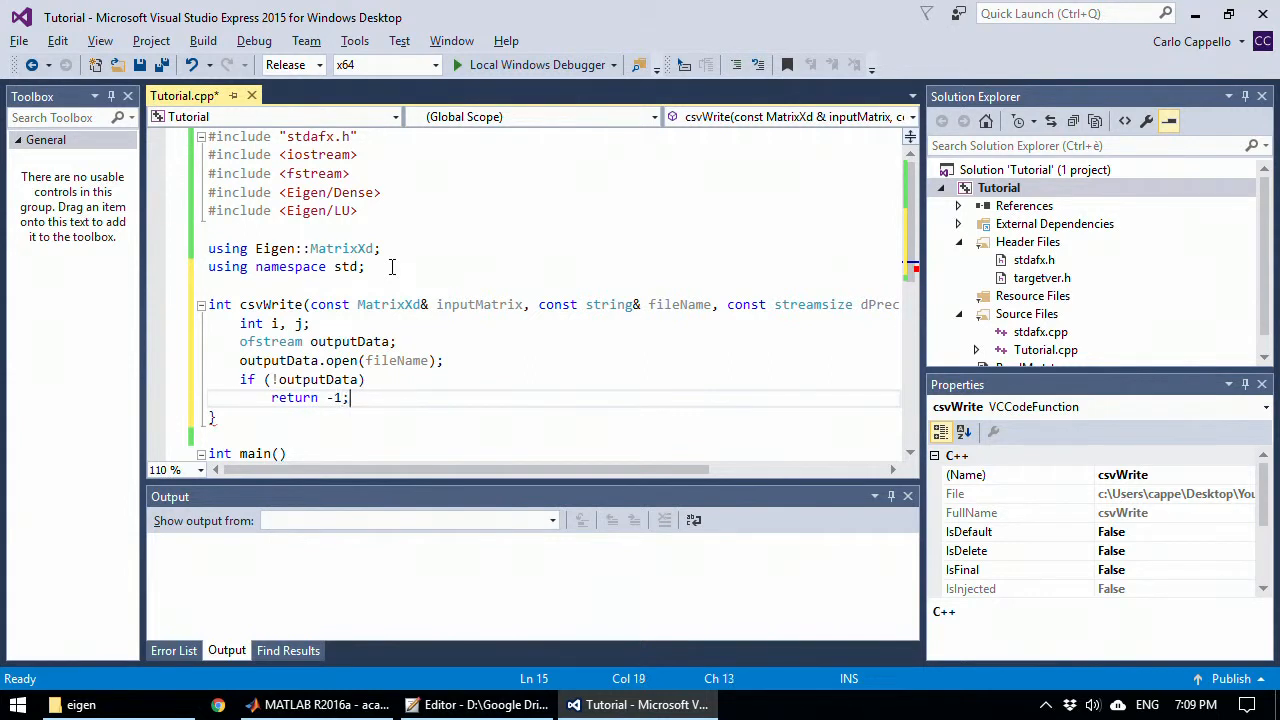
pyautogui.write('out')
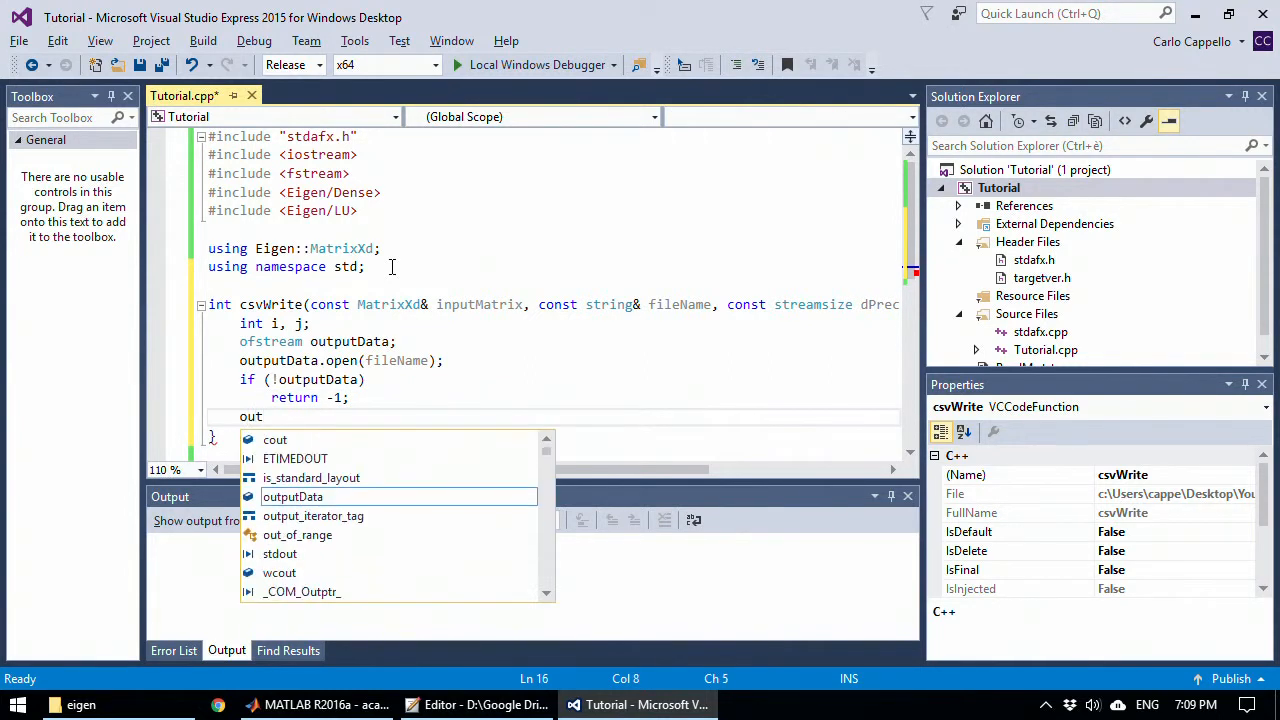
pyautogui.write('utData')
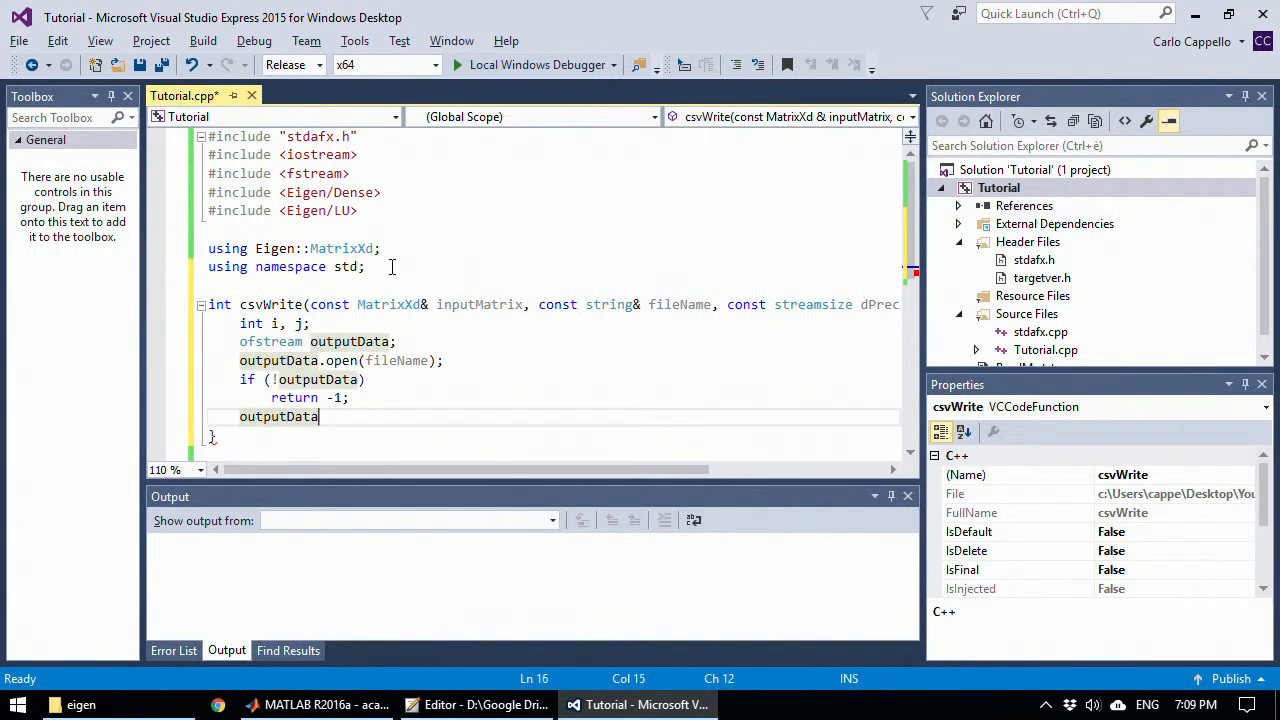
pyautogui.write('.precision')
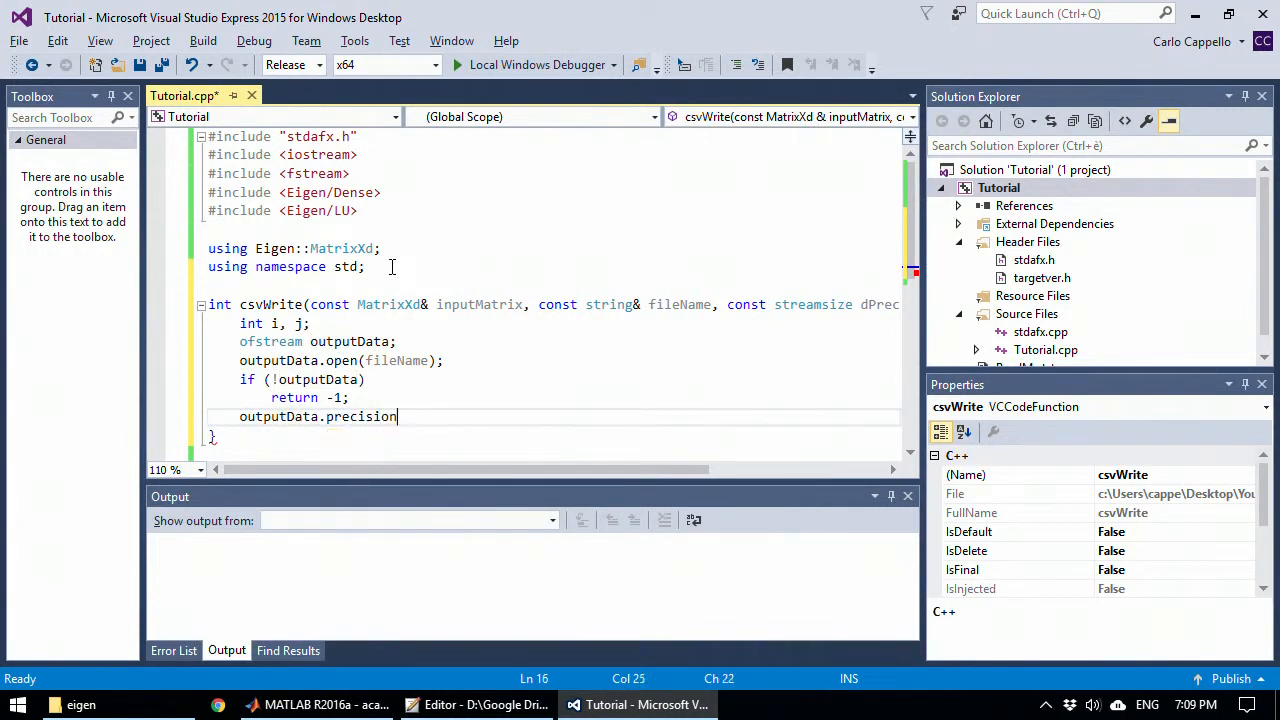
pyautogui.write('();')
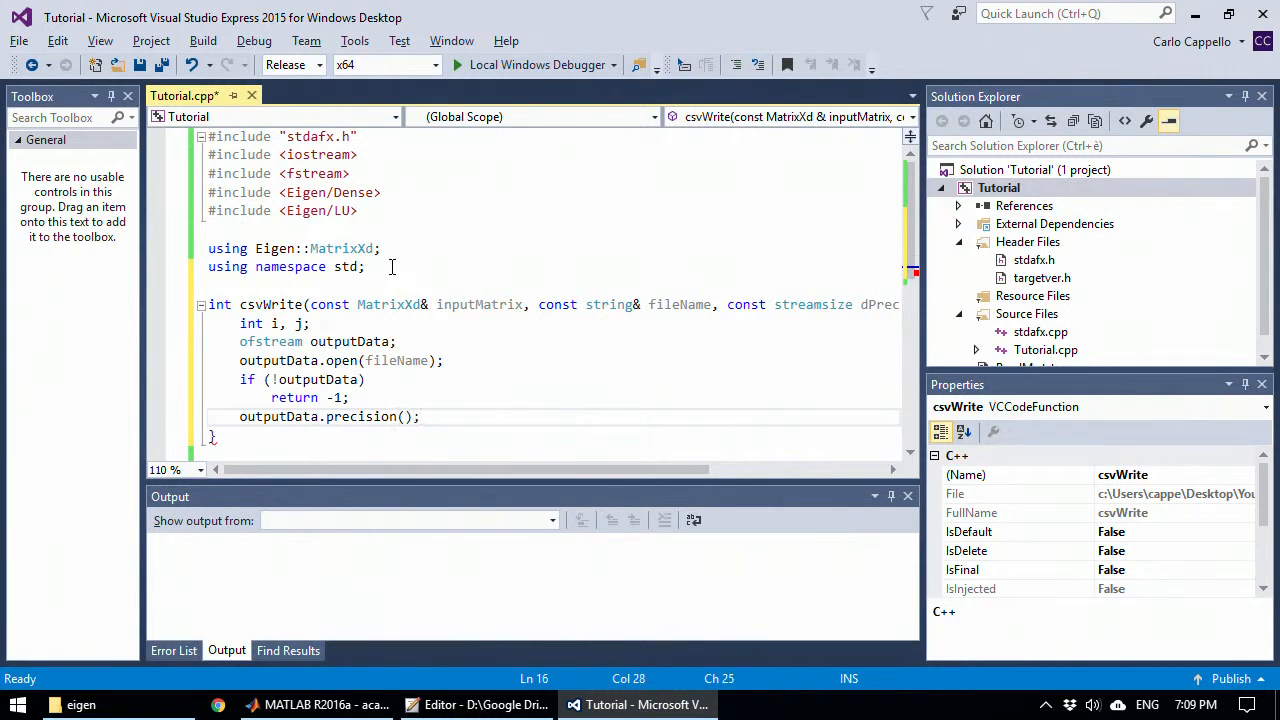
pyautogui.write('dPrec')
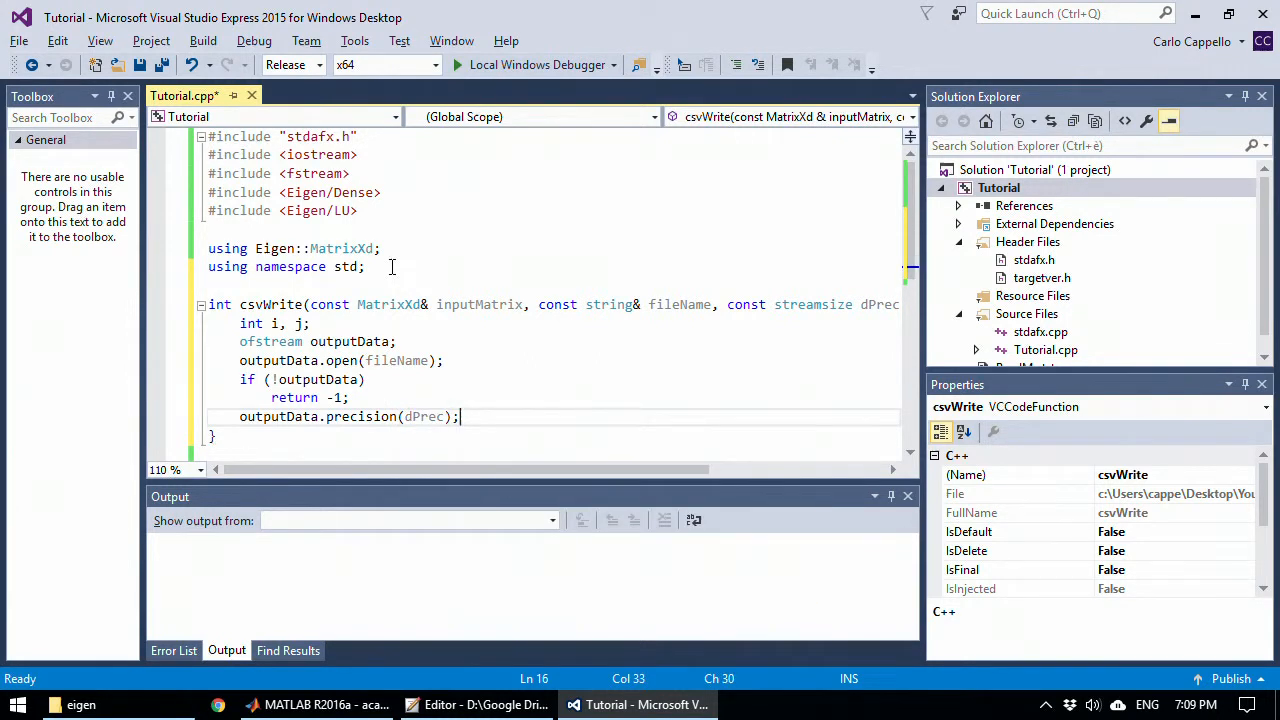
pyautogui.write('f')
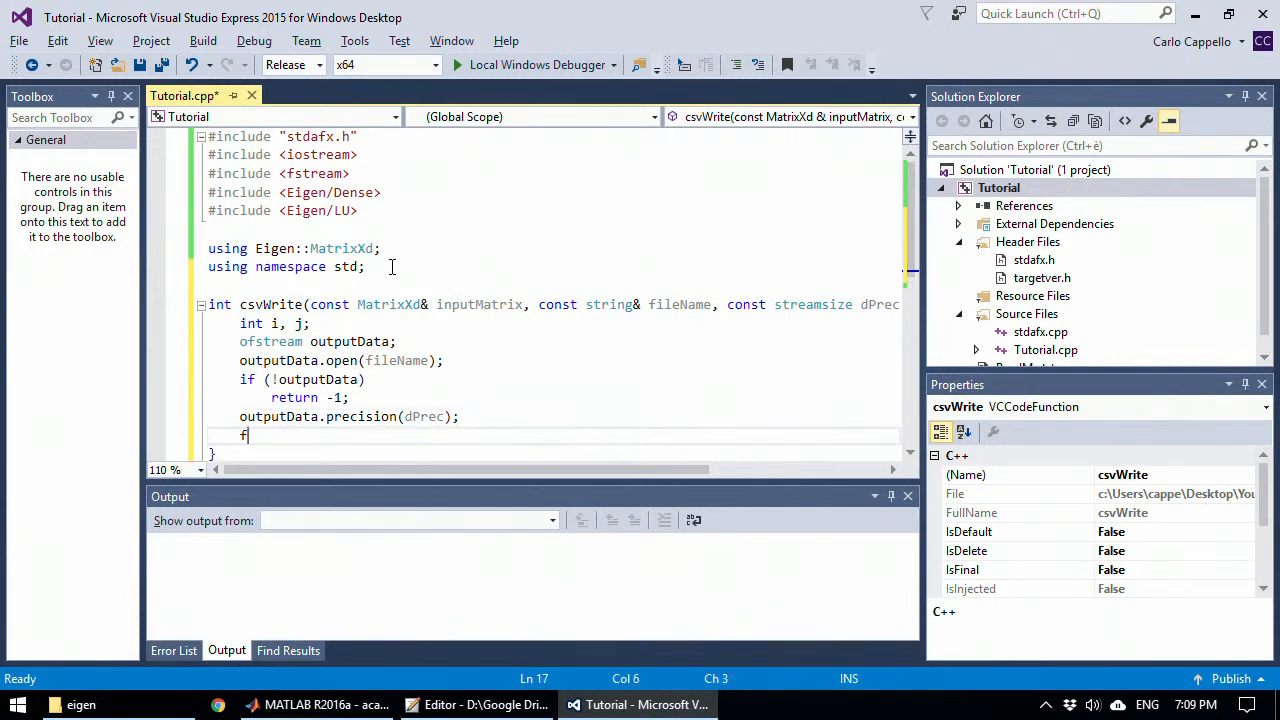
# Step: Write the outer for loop over i from 0 to inputMatrix.rows()
pyautogui.write('or ()')
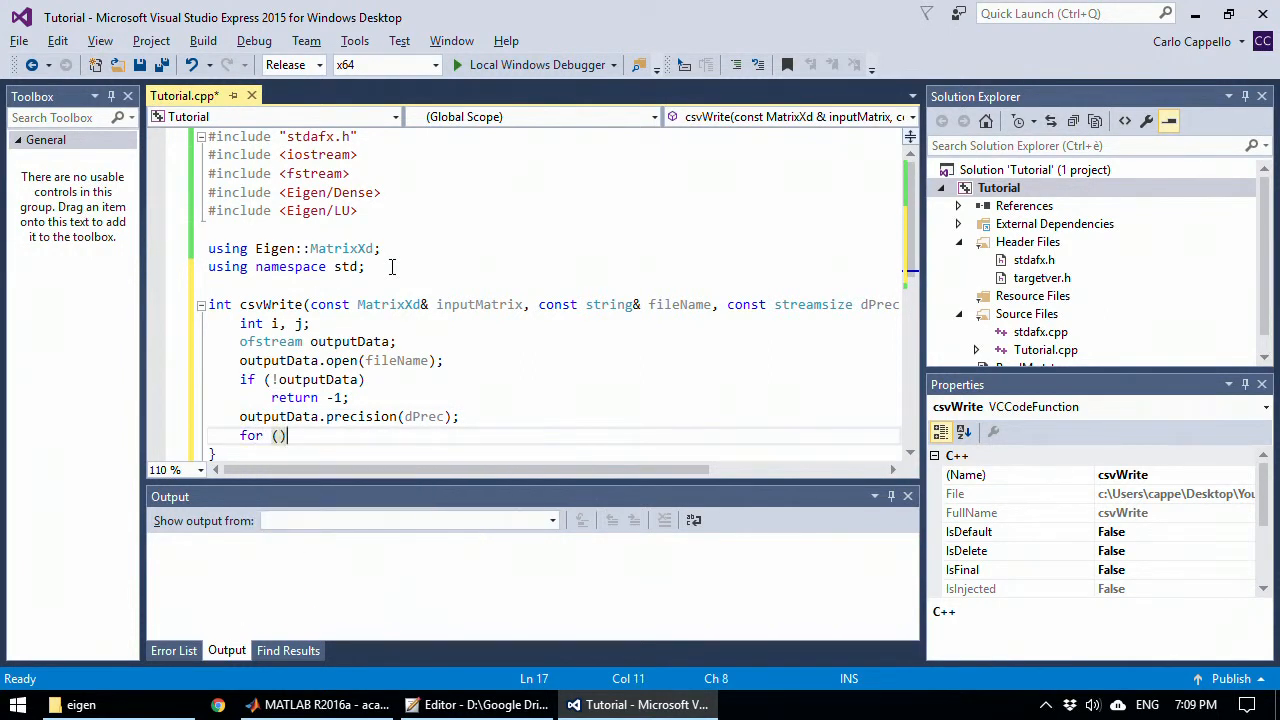
pyautogui.write('i = 0')
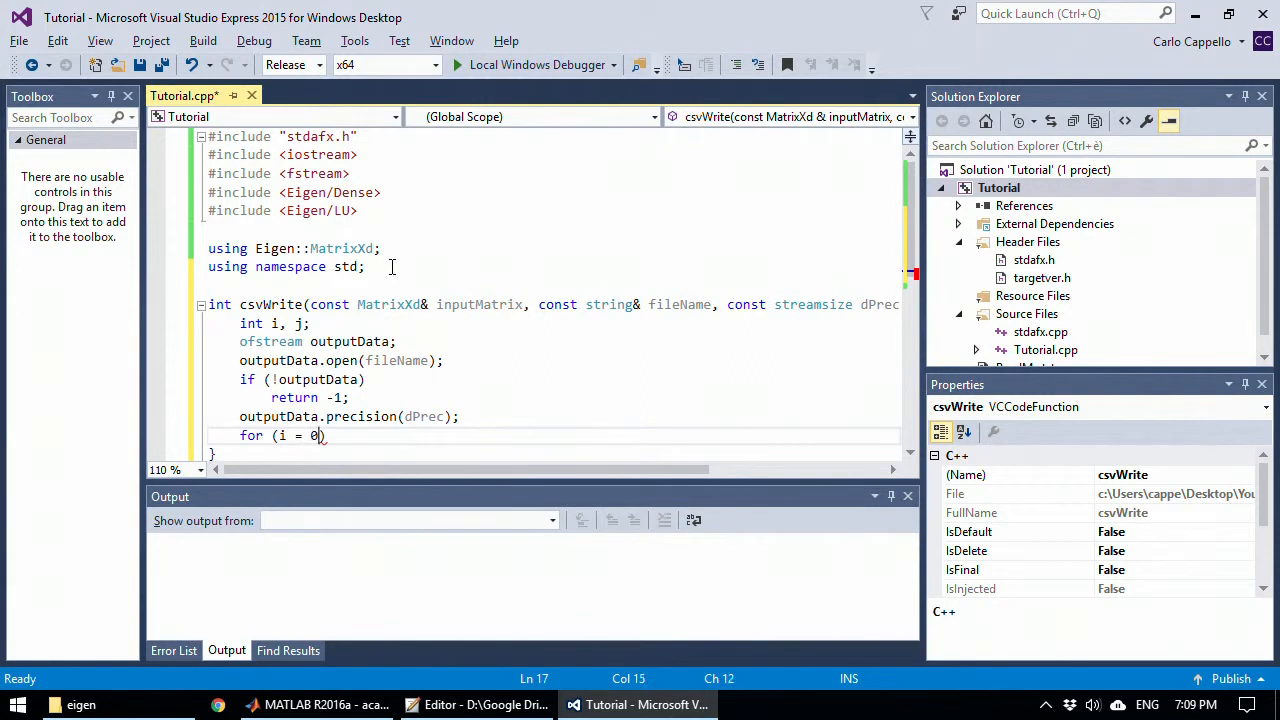
pyautogui.write(';')
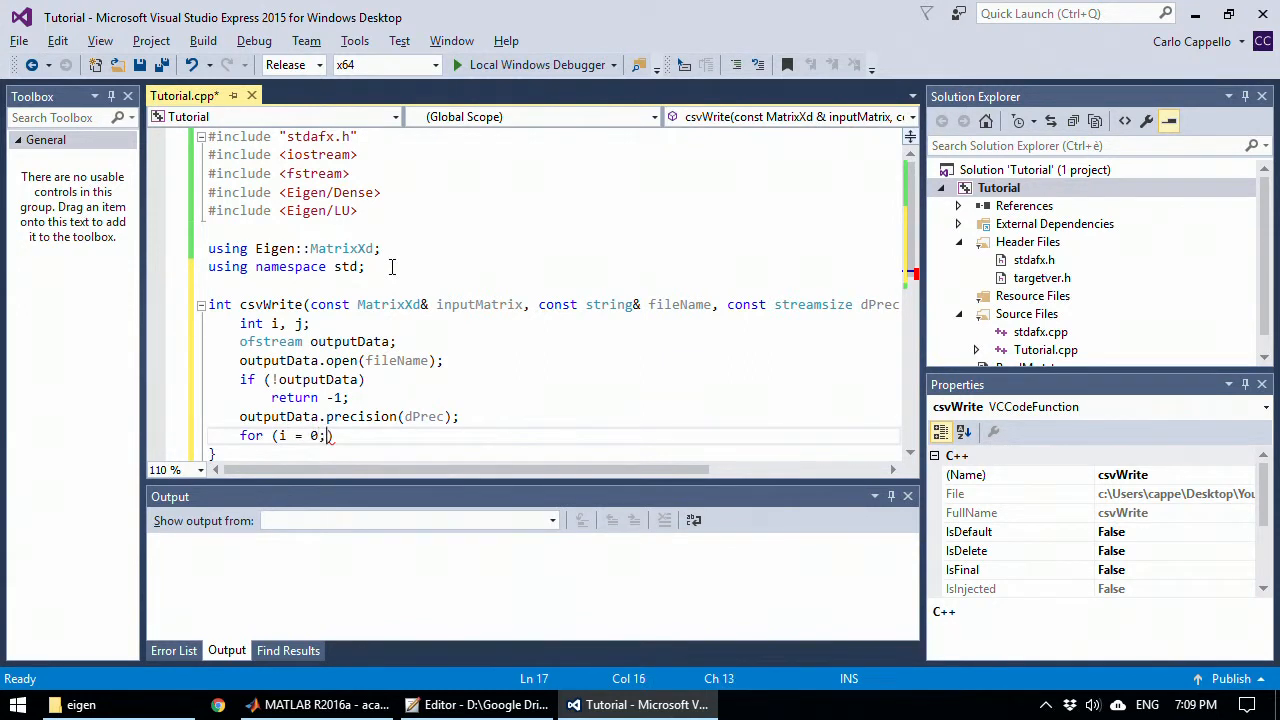
pyautogui.write('i< i')
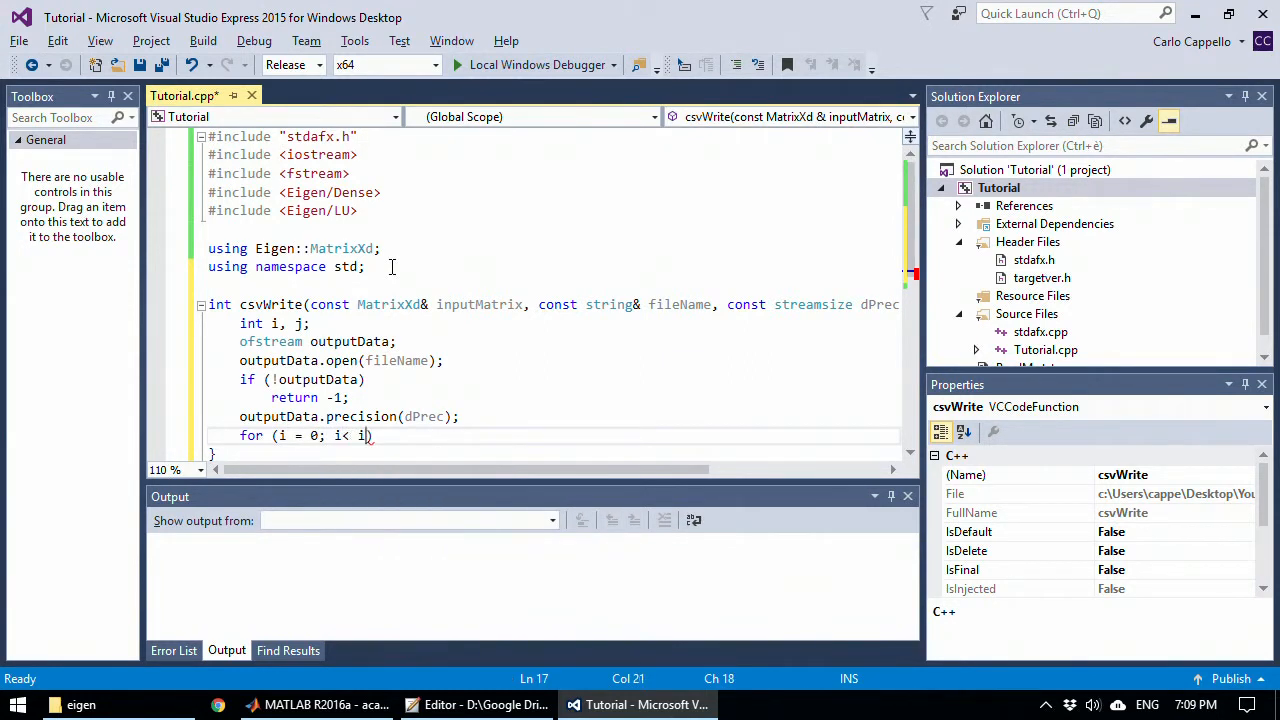
pyautogui.write('nputMatrix')
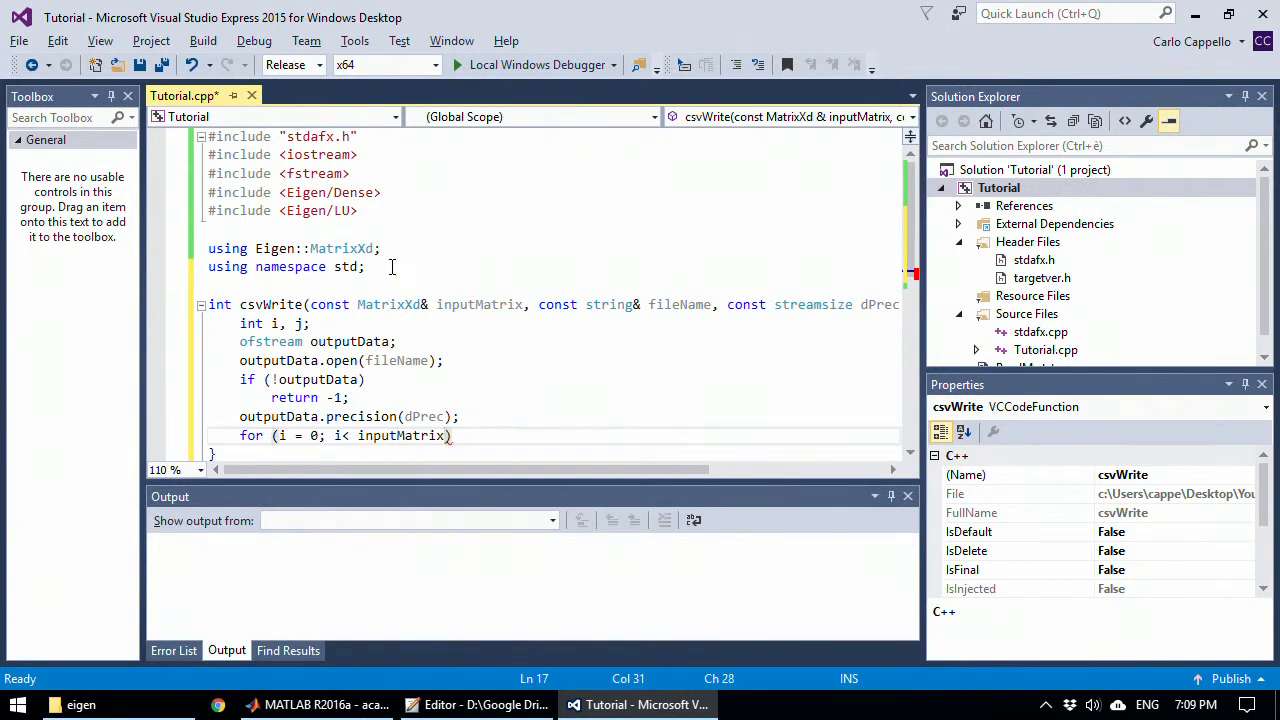
pyautogui.write('.rows(')
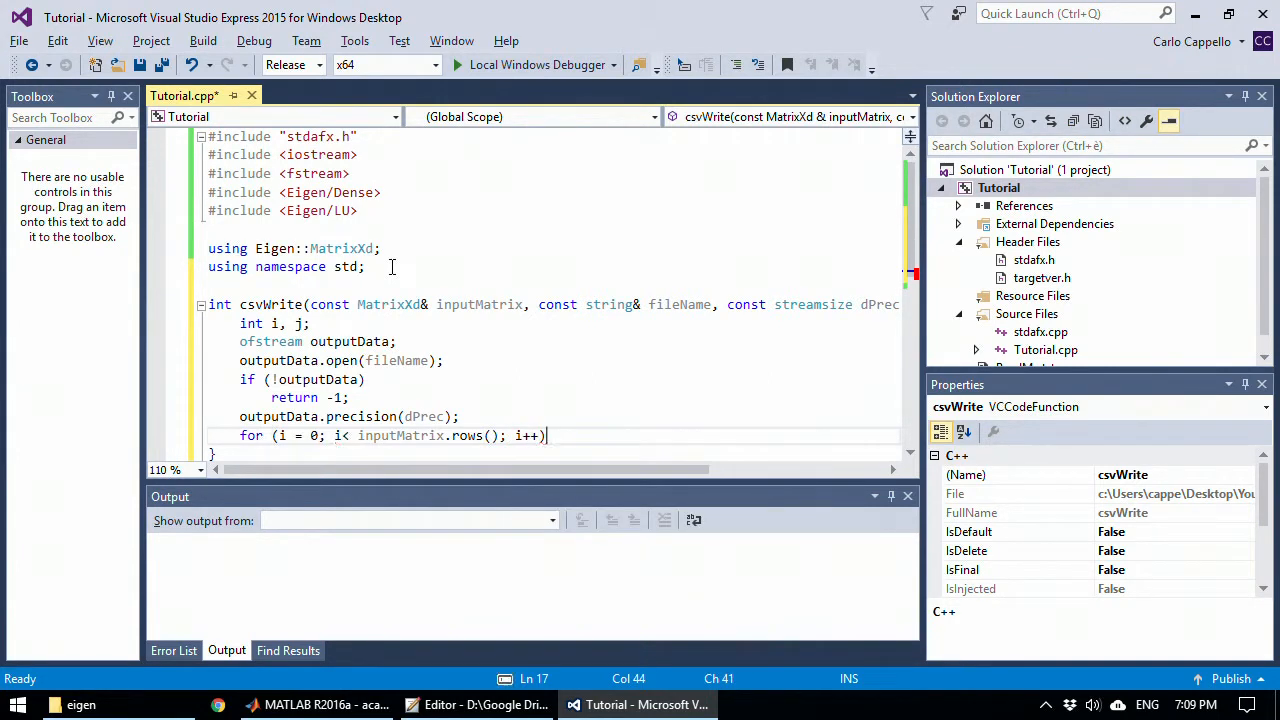
pyautogui.write('{')
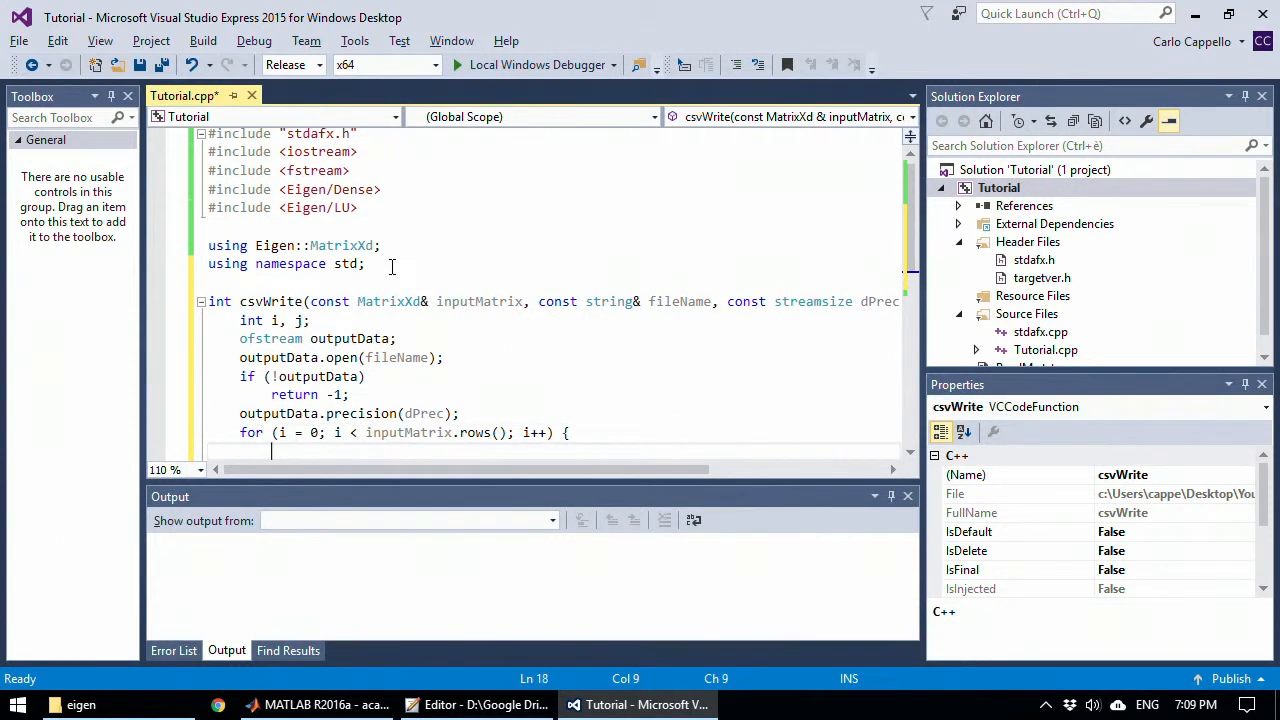
# Step: Add the inner loop over j to inputMatrix.cols() streaming inputMatrix(i, j) to outputData
pyautogui.write('for (j')
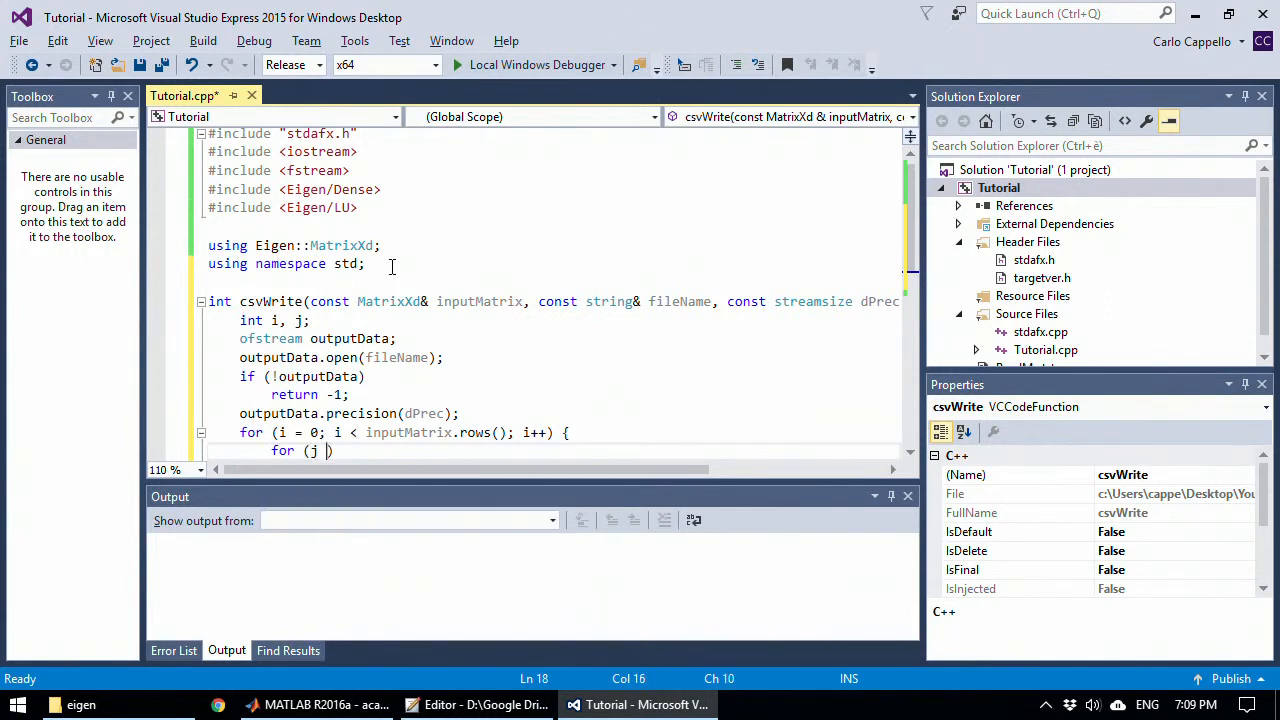
pyautogui.write('= 0; j < inputMatrix')
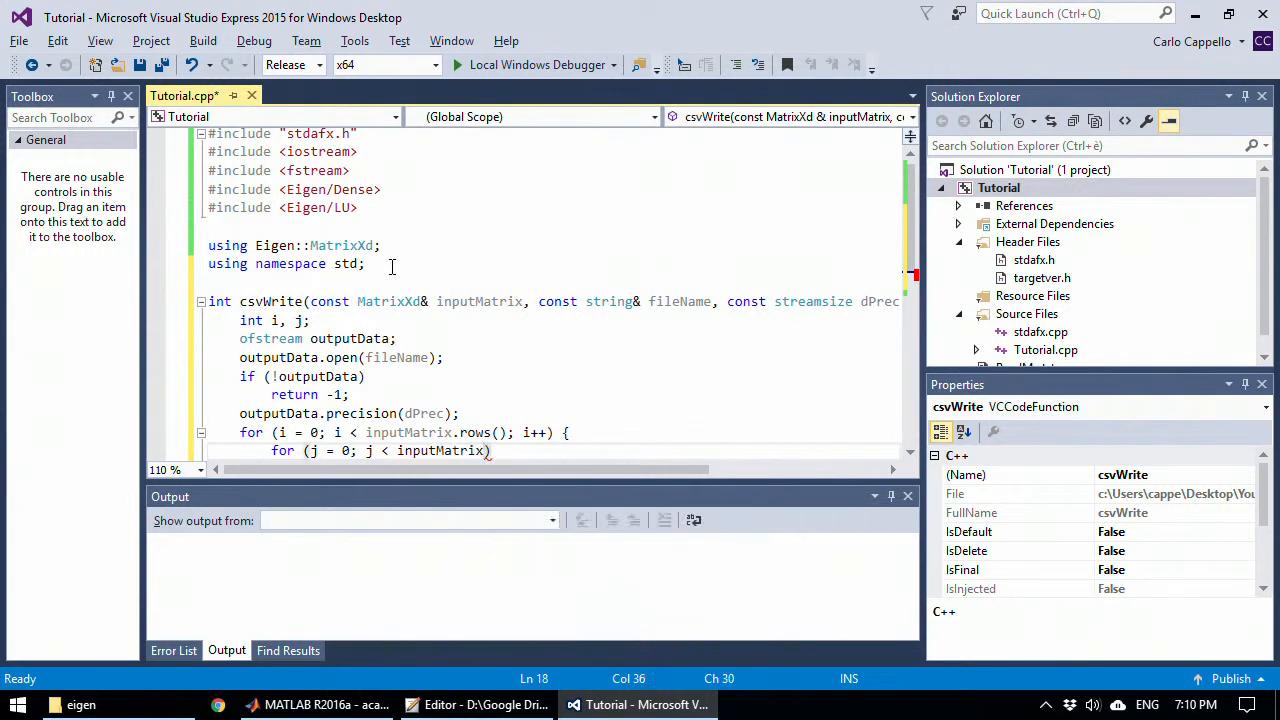
pyautogui.write('cols(')
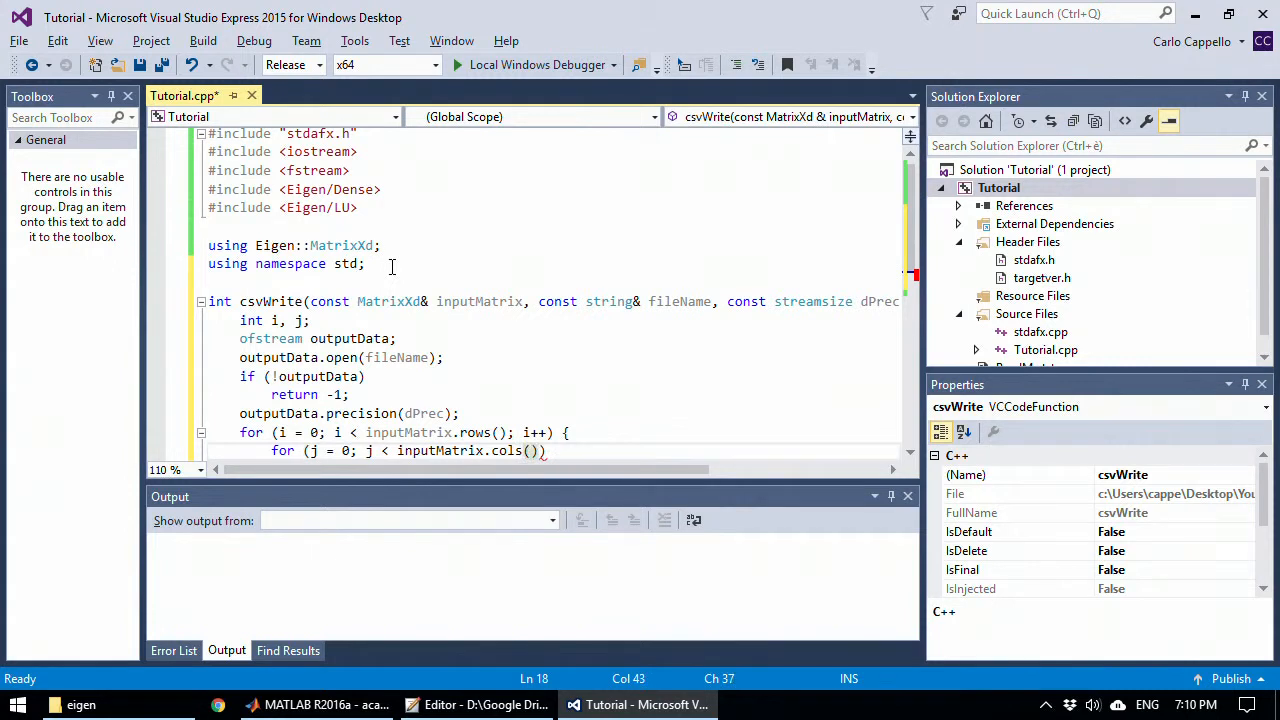
pyautogui.write('j++')
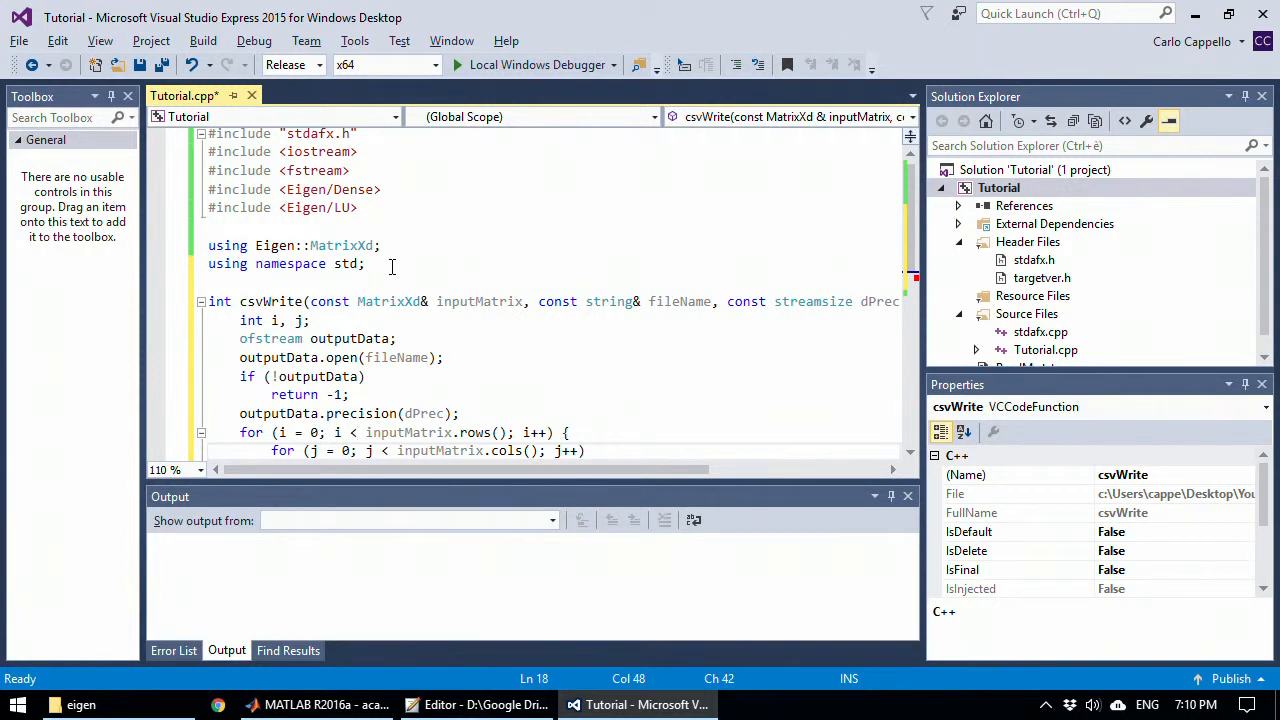
pyautogui.write('{}')
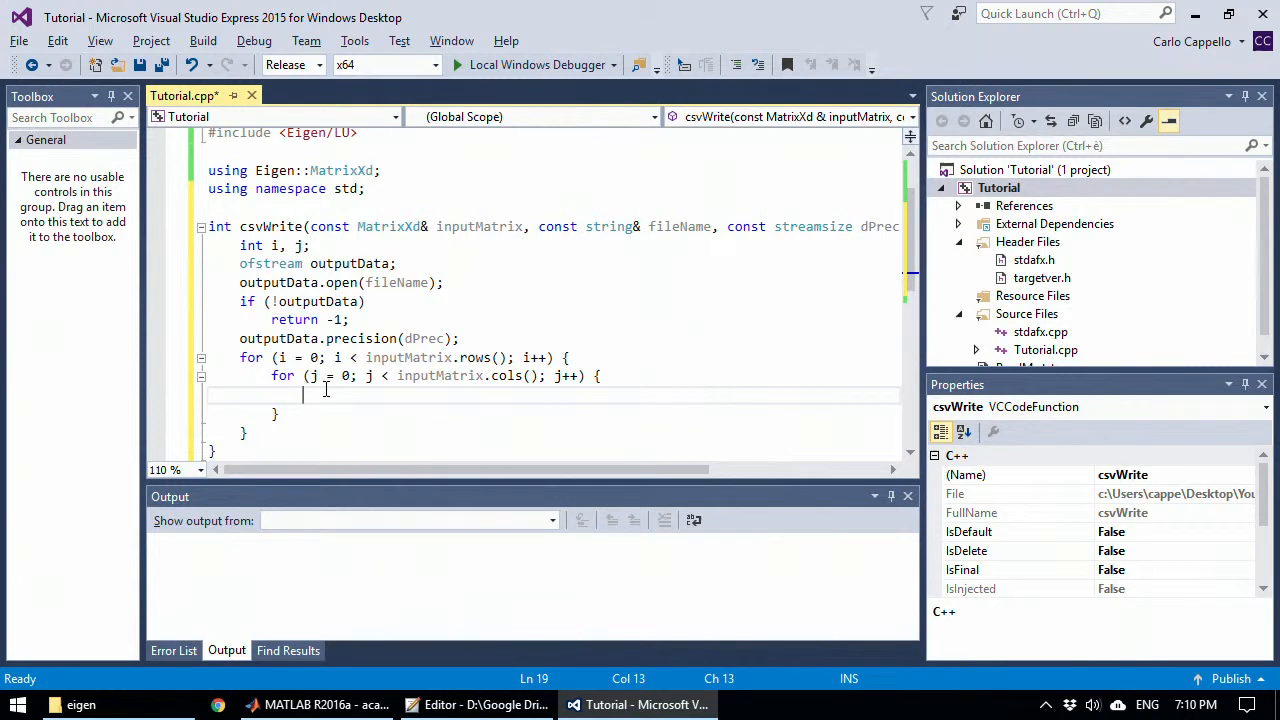
pyautogui.write('ouy')
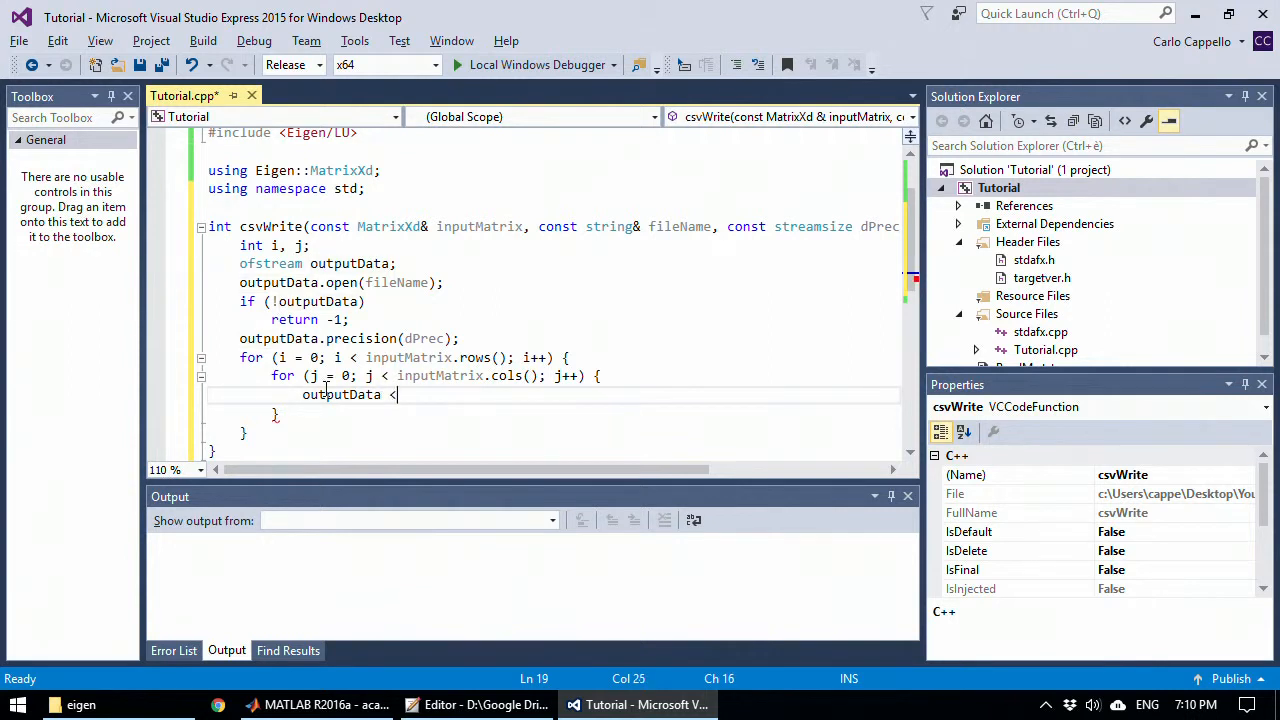
pyautogui.write('<')
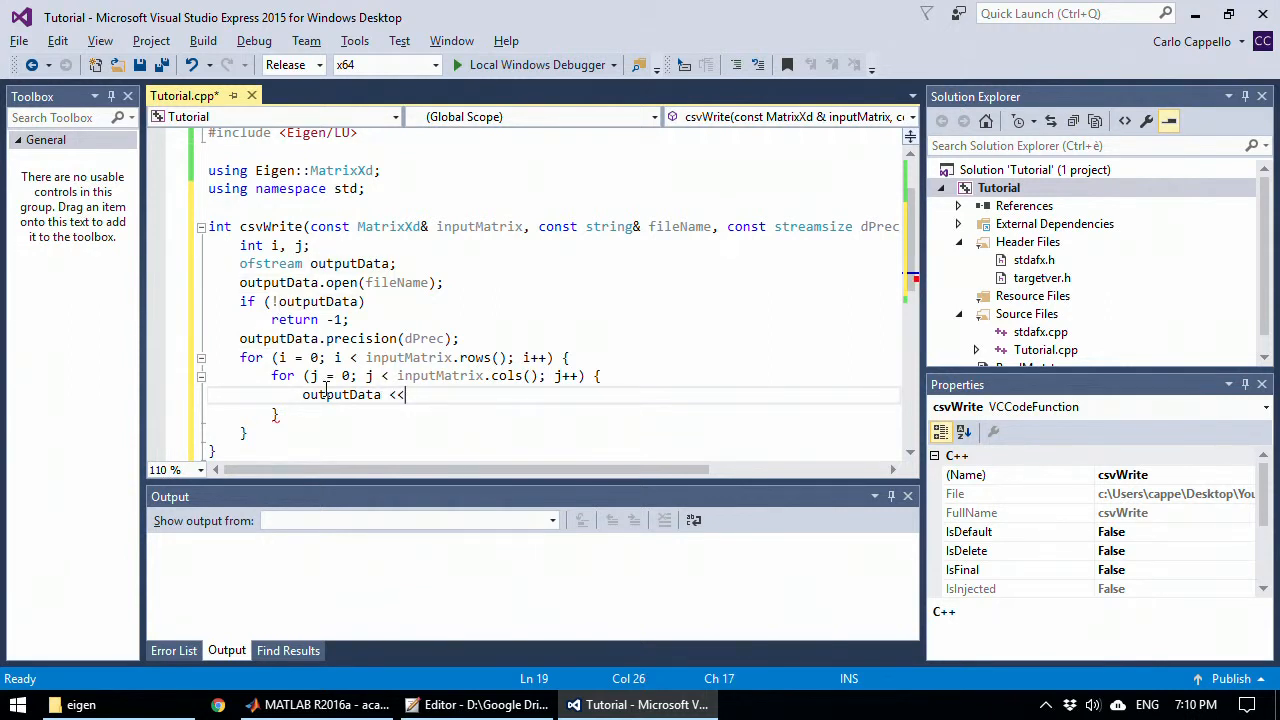
pyautogui.write('input')
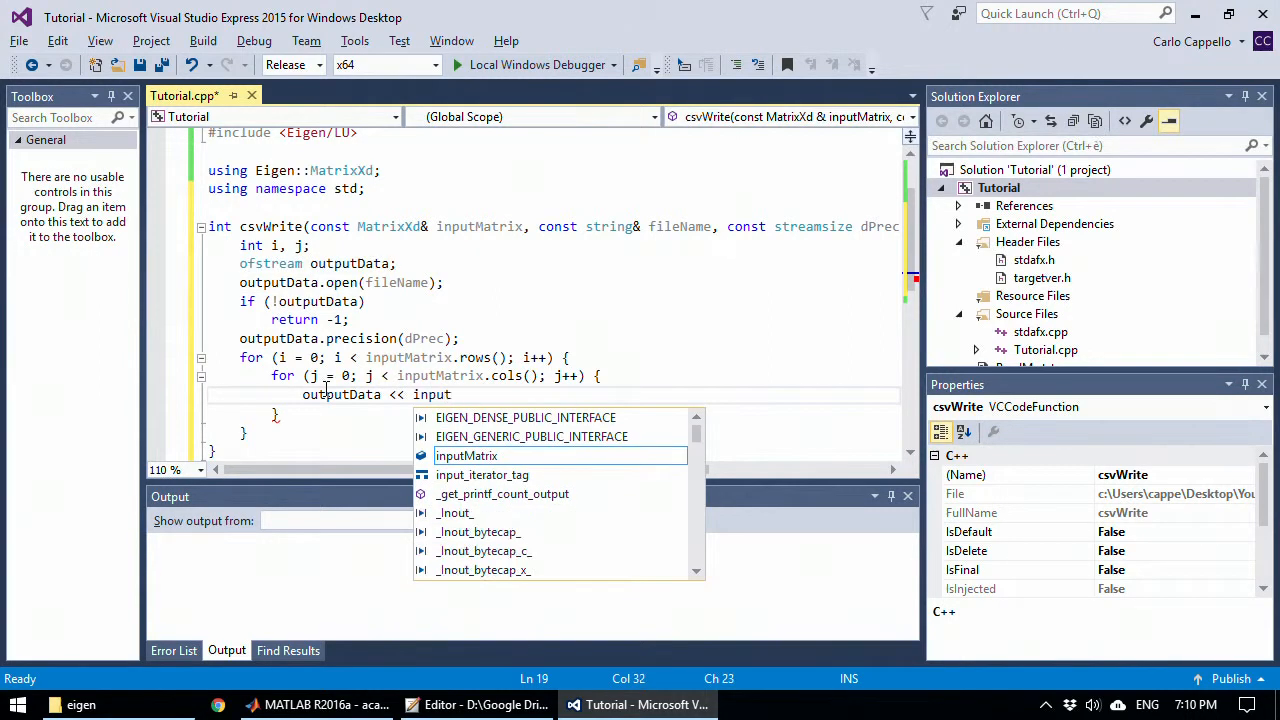
pyautogui.write('Matrix()')
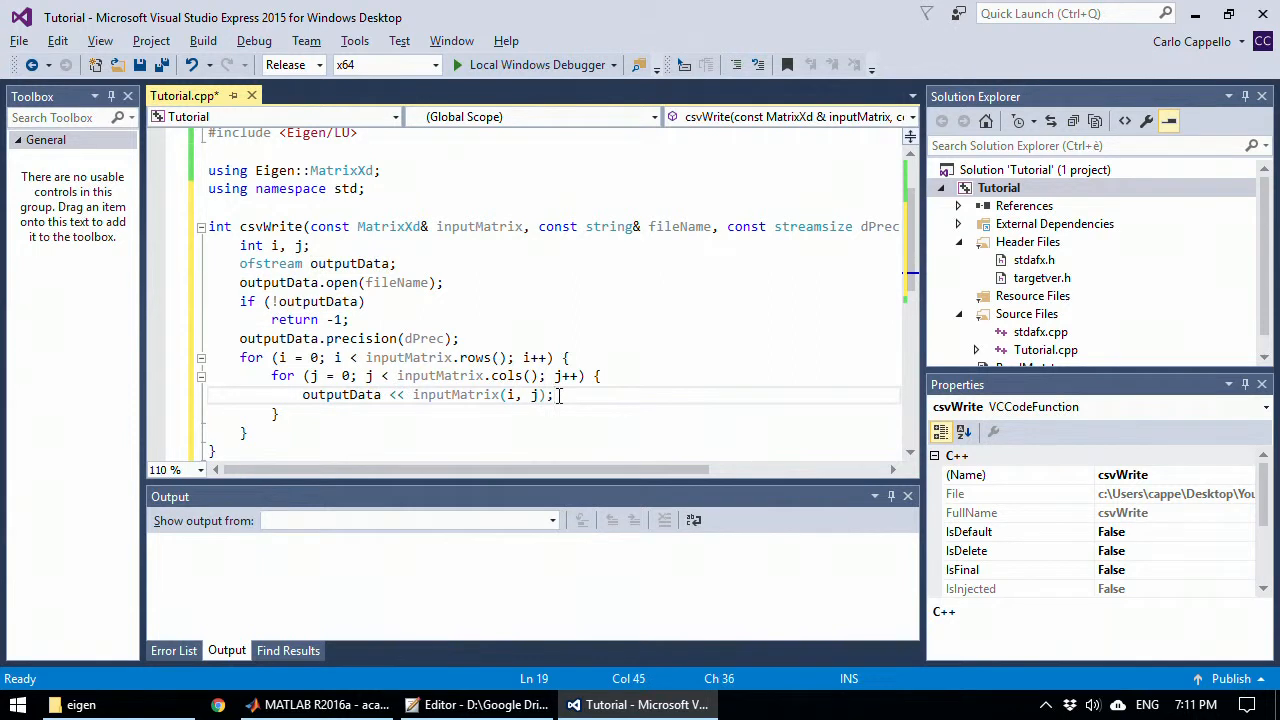
# Step: Stream "," to outputData only when j < inputMatrix.cols() - 1
pyautogui.write('if (')
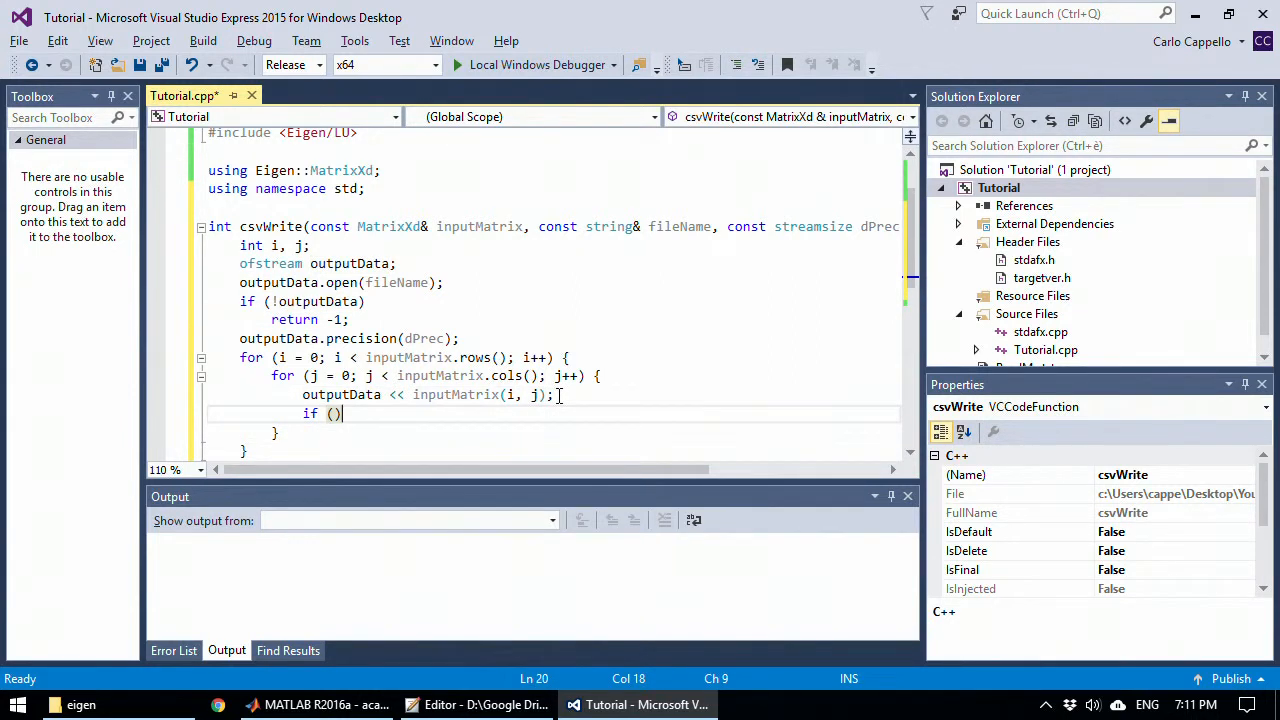
pyautogui.write('j < (')
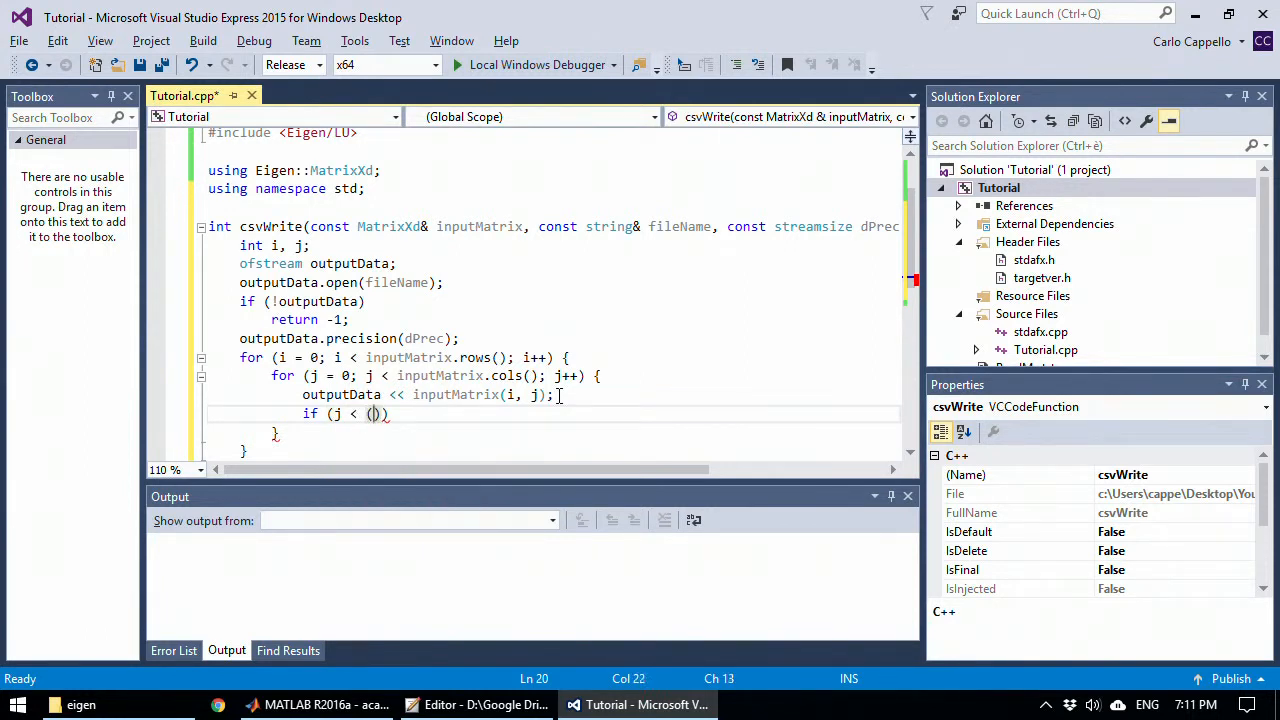
pyautogui.write('inputMatrix')
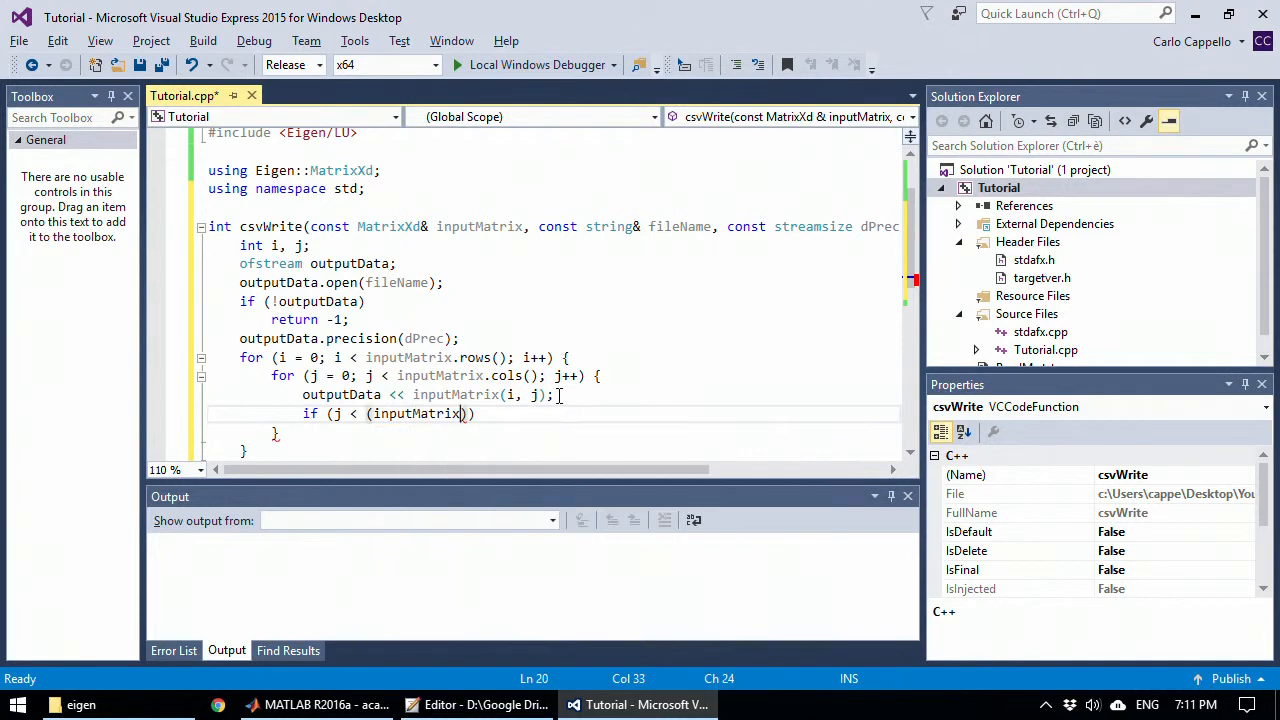
pyautogui.write('cols(')
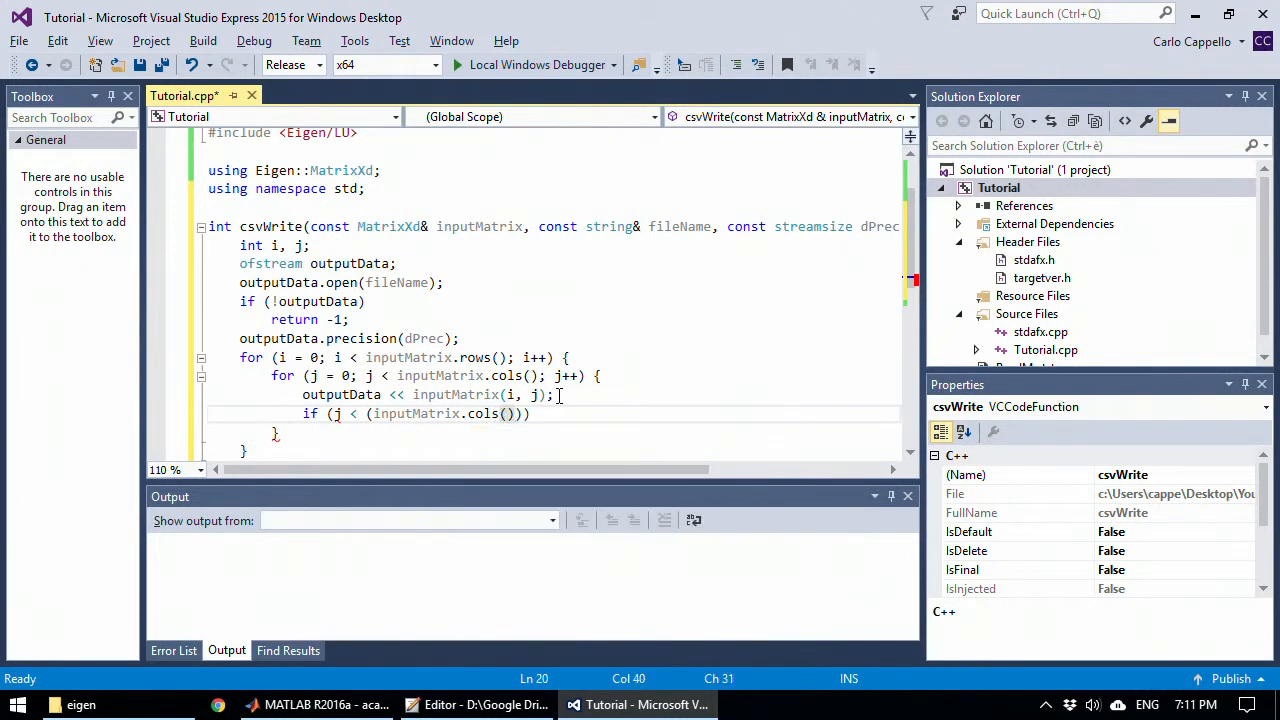
pyautogui.write('-')
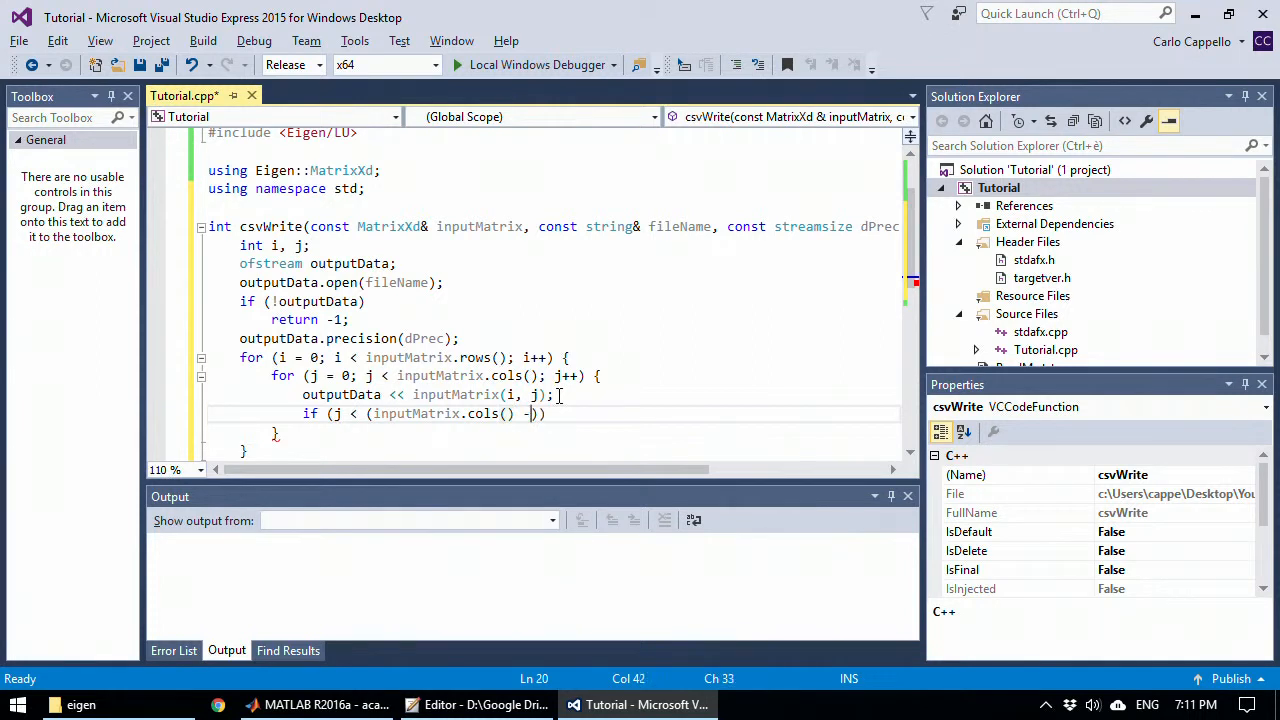
pyautogui.write('1')
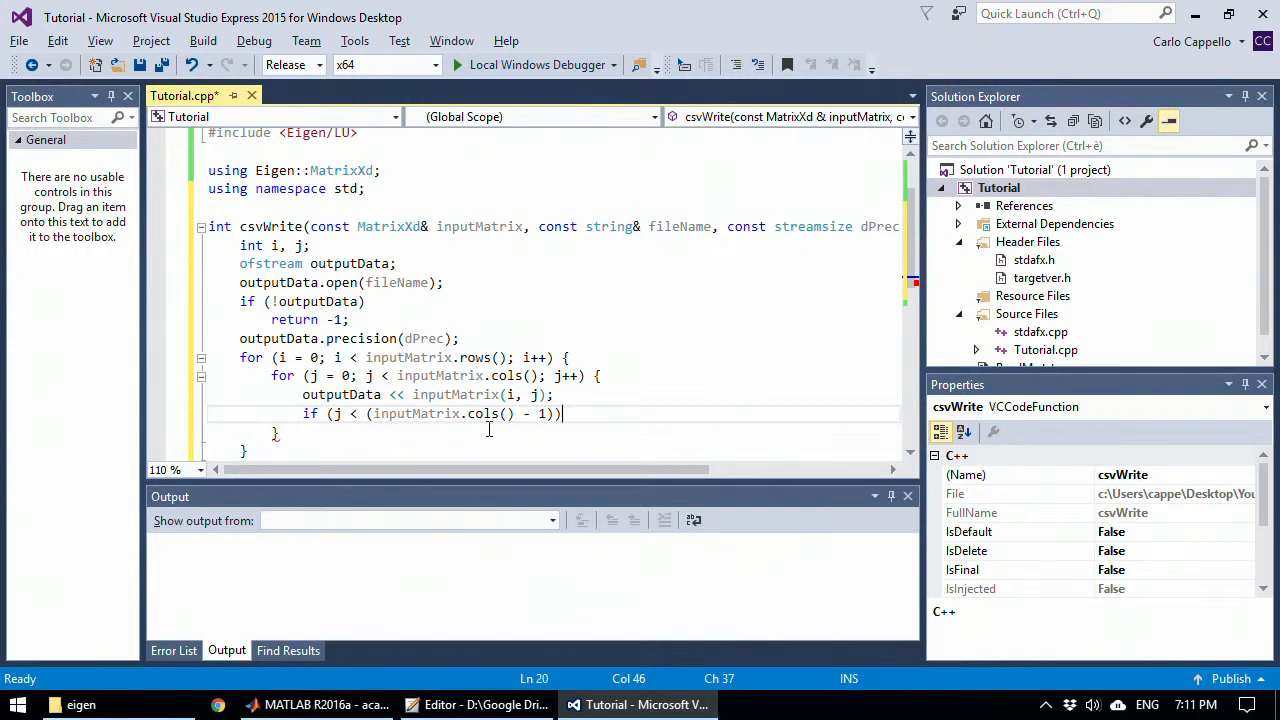
pyautogui.moveTo(484, 412)
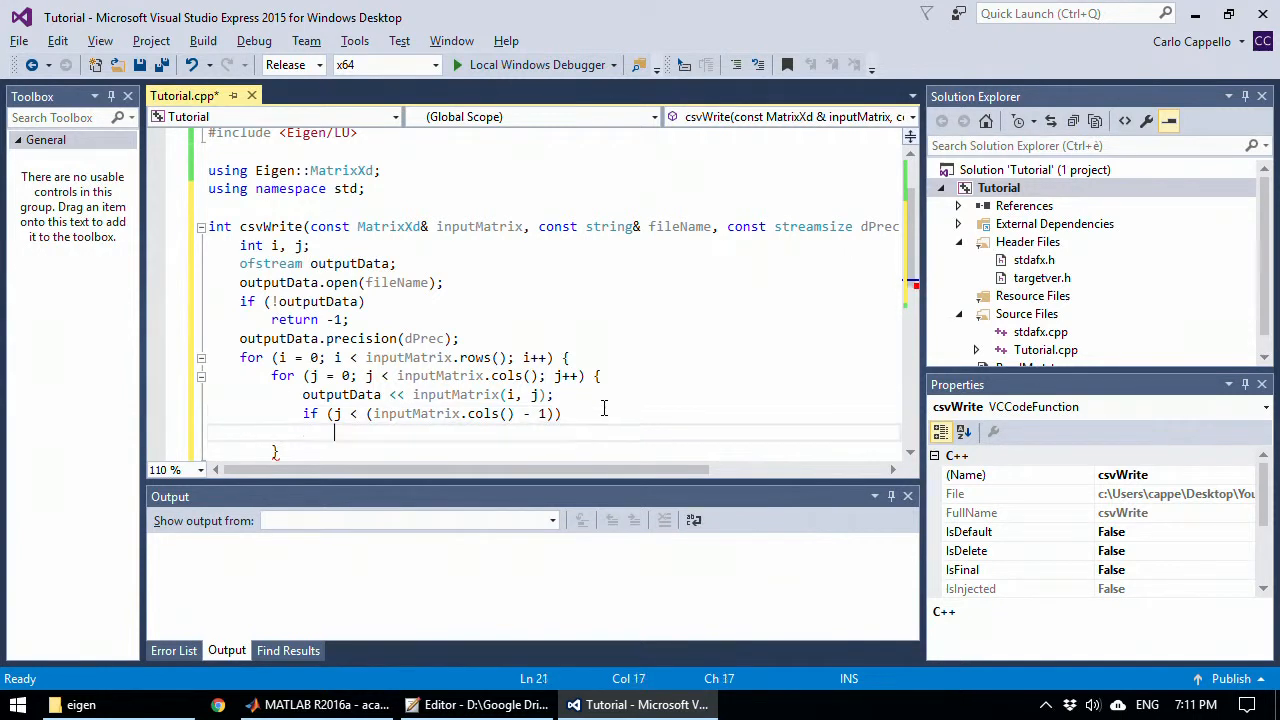
pyautogui.write('outpp')
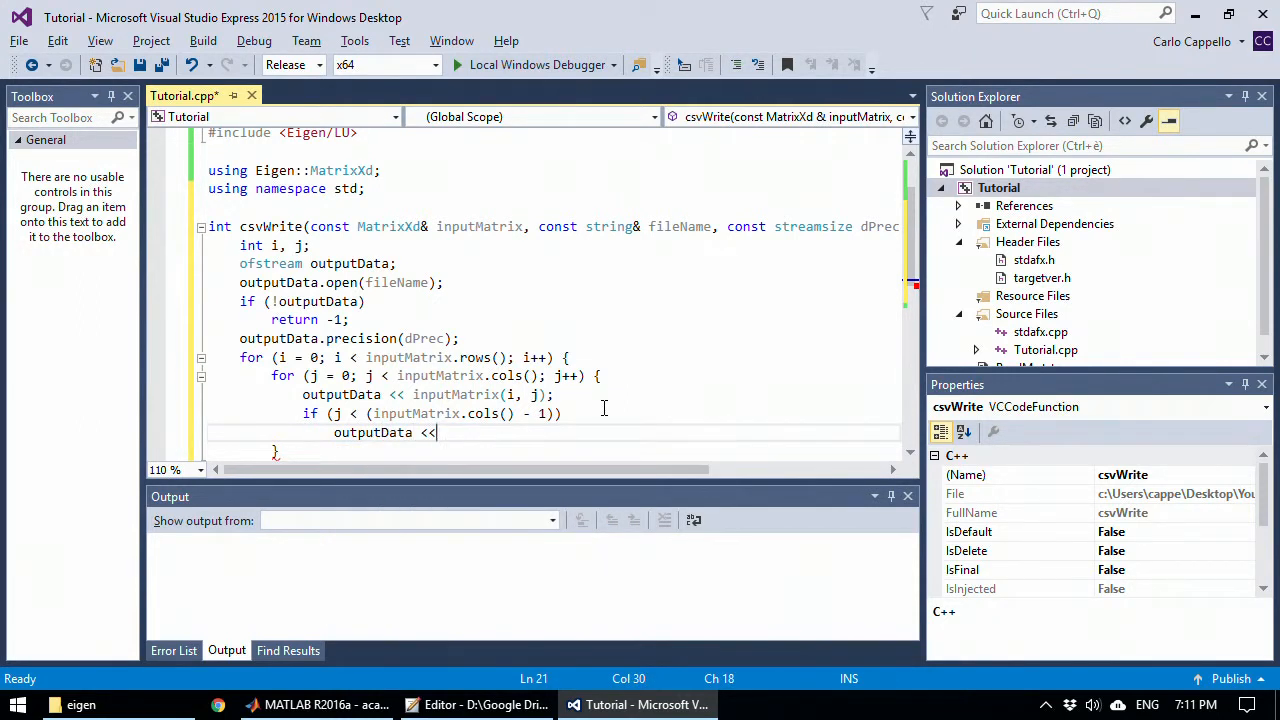
pyautogui.write('","')
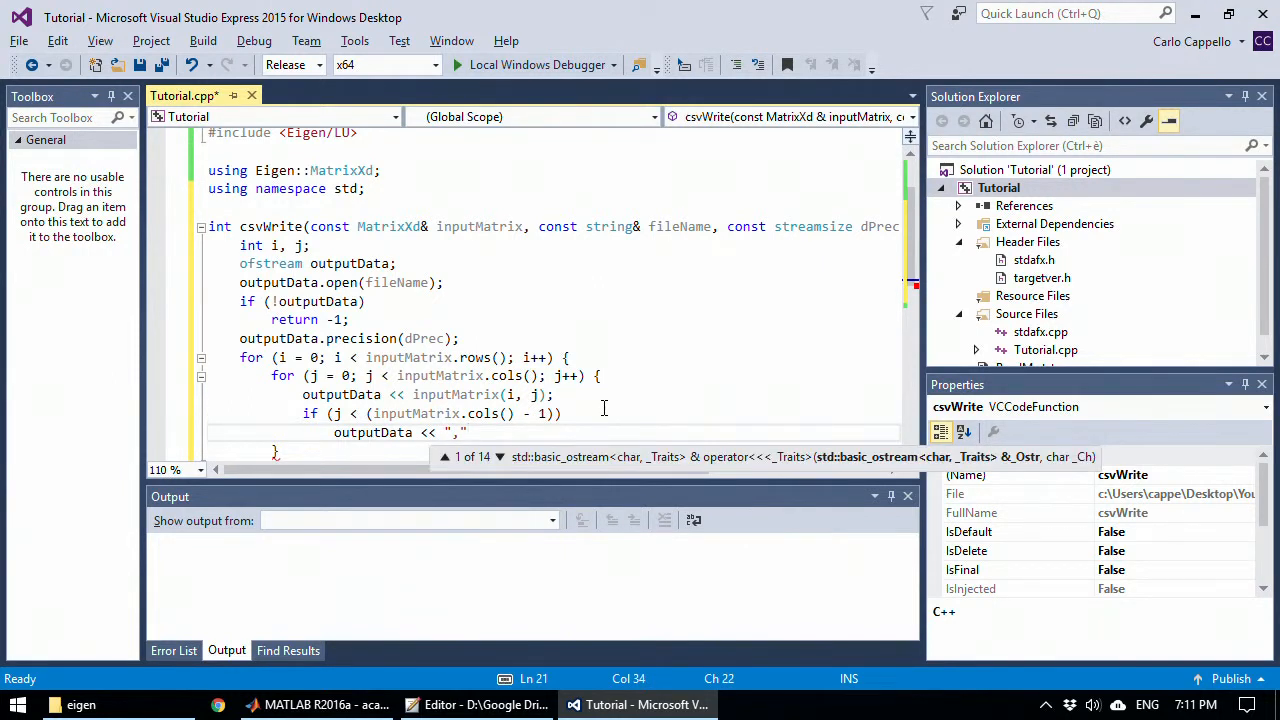
pyautogui.write(';')
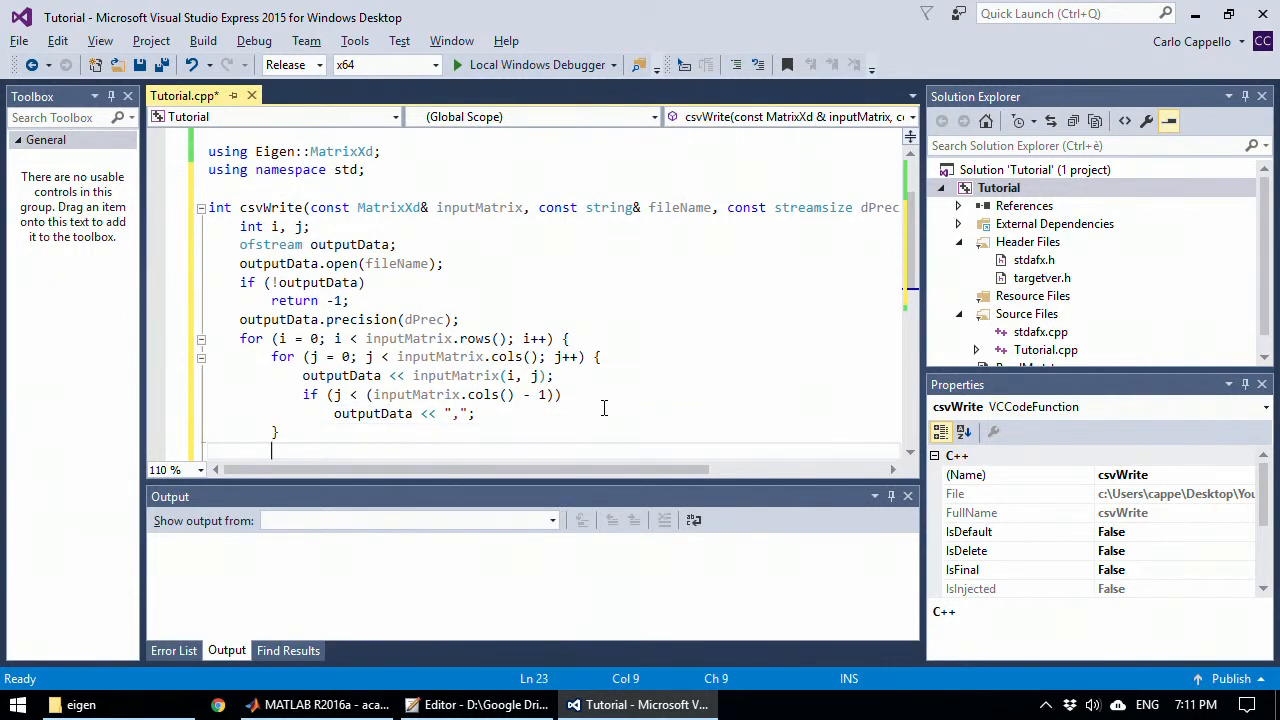
# Step: End each row with endl when i < inputMatrix.rows() - 1
pyautogui.scroll(-3)
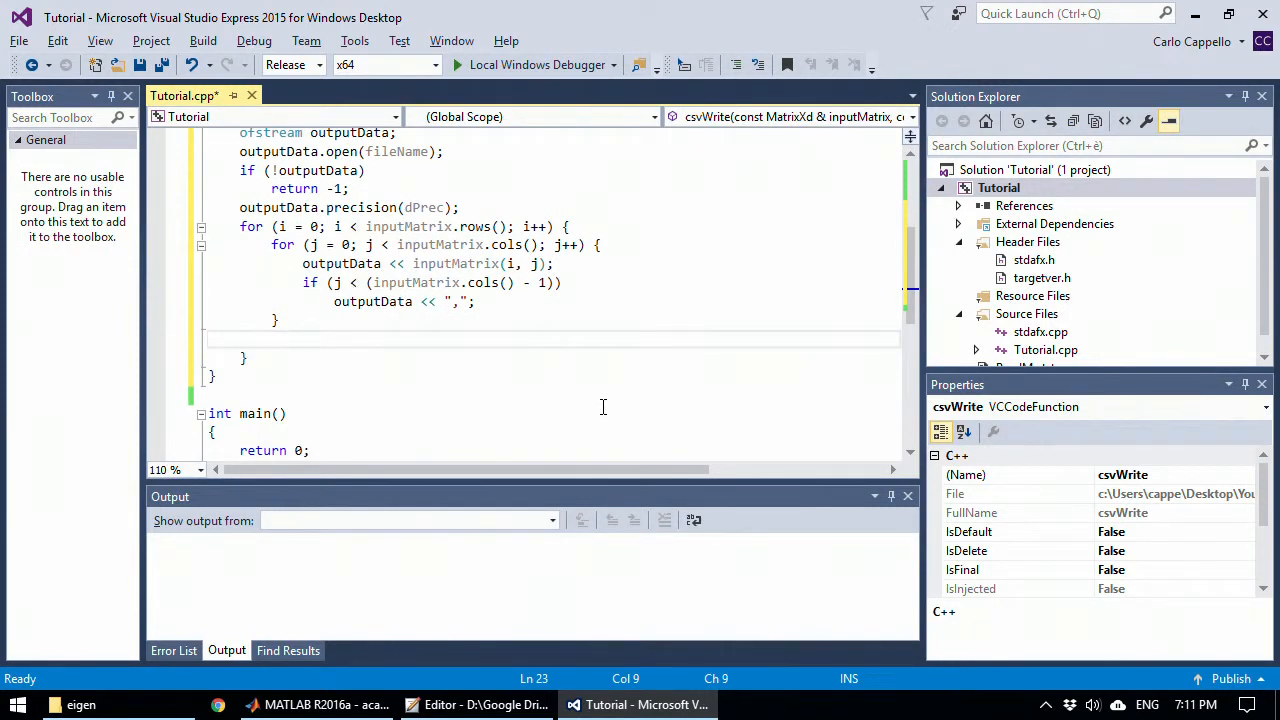
pyautogui.write('if ()')
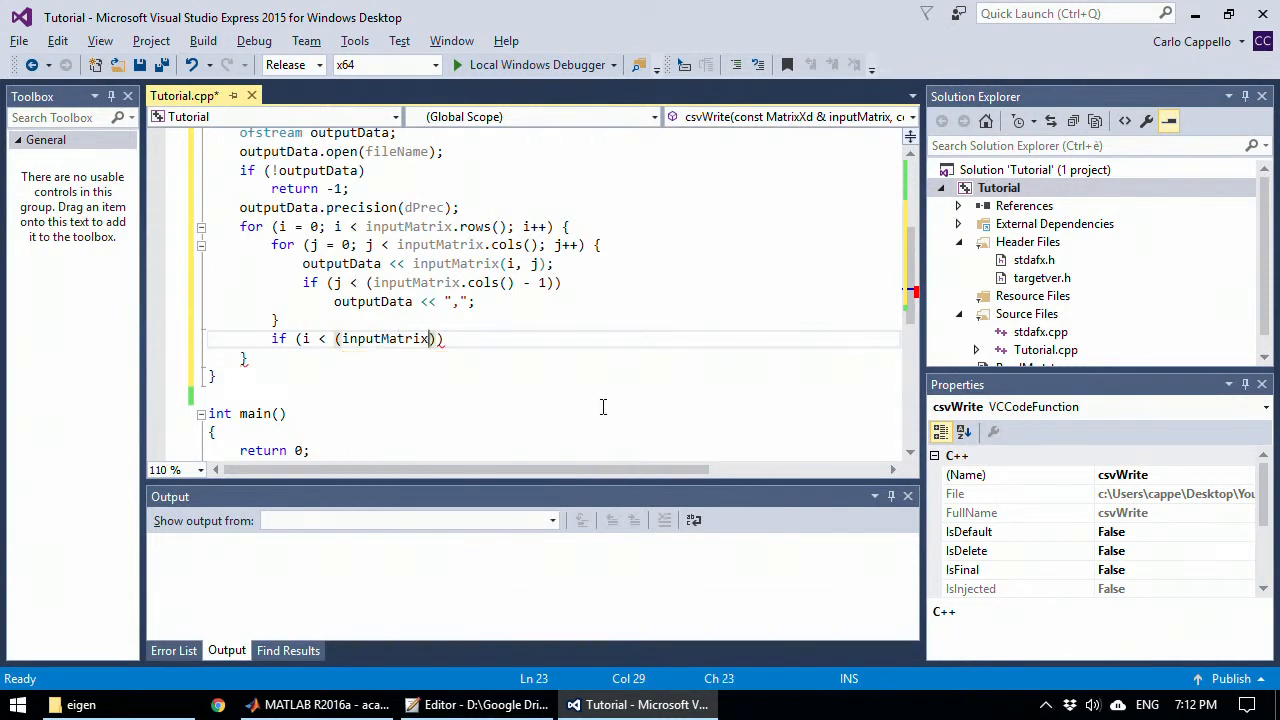
pyautogui.write('.rows(')
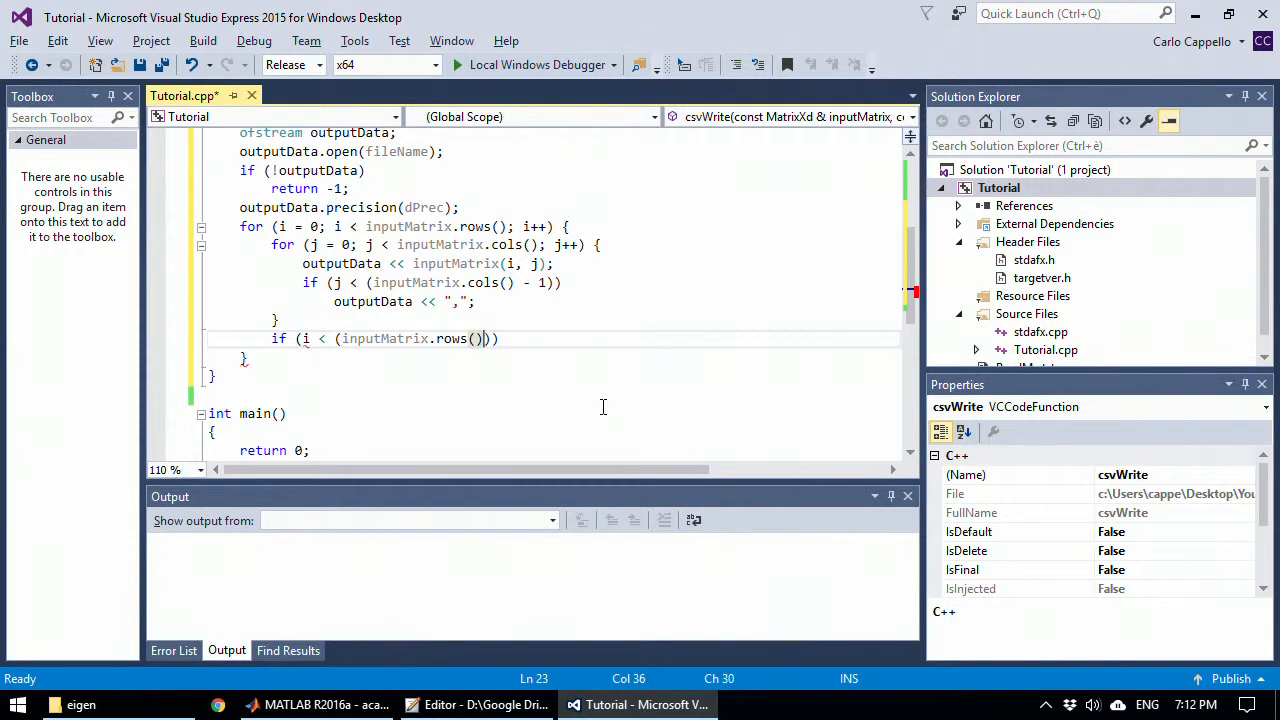
pyautogui.write('- 1')
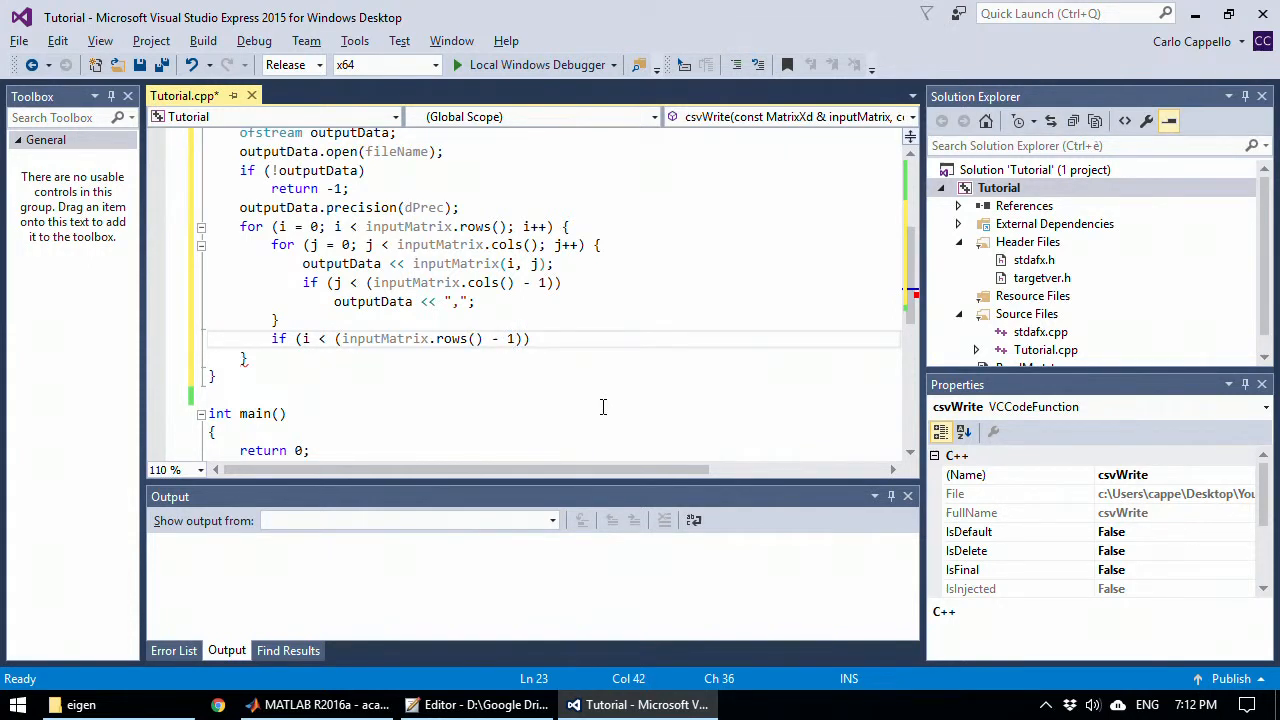
pyautogui.write('outputData << endl;')
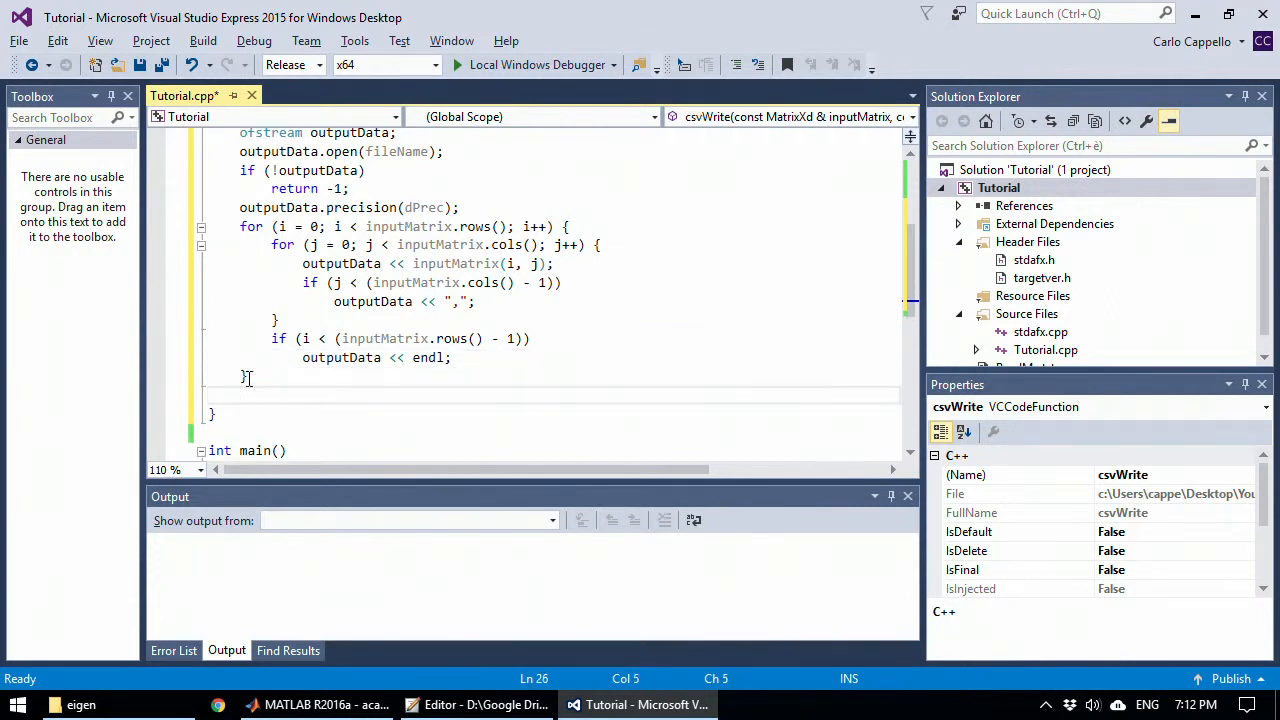
# Step: Close the output stream with outputData.close()
pyautogui.write('outp')
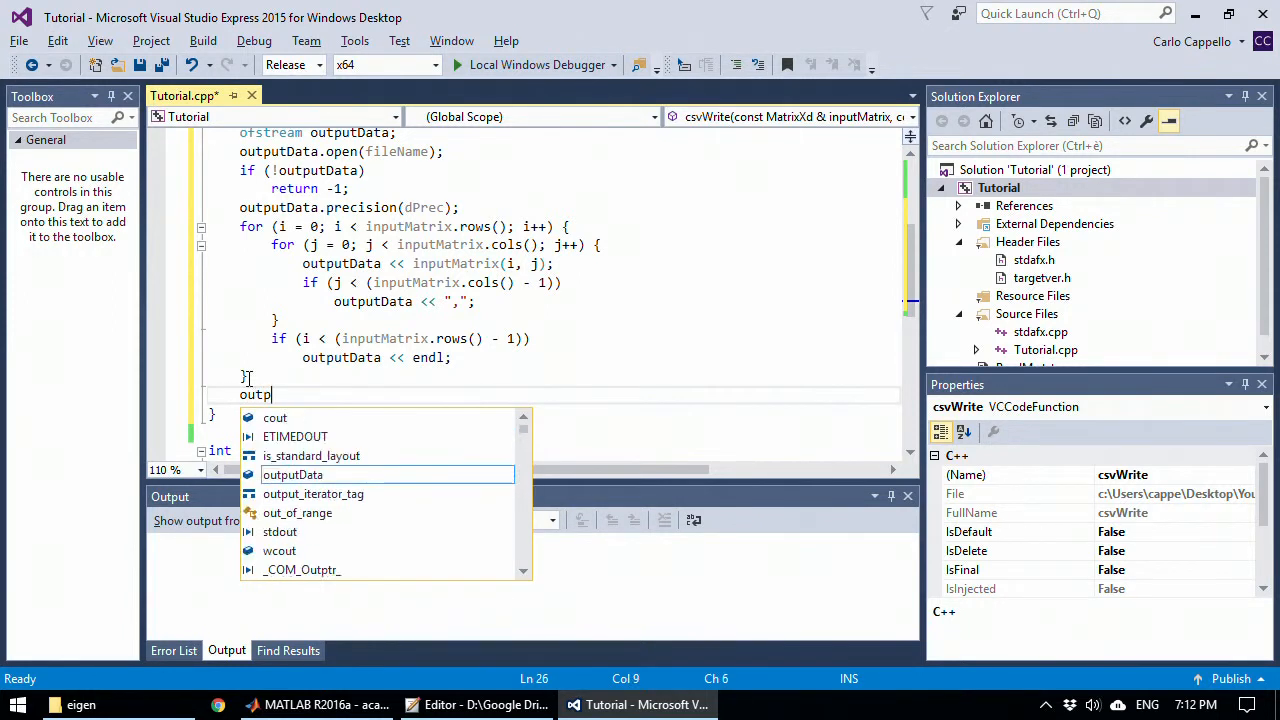
pyautogui.press('Tab')
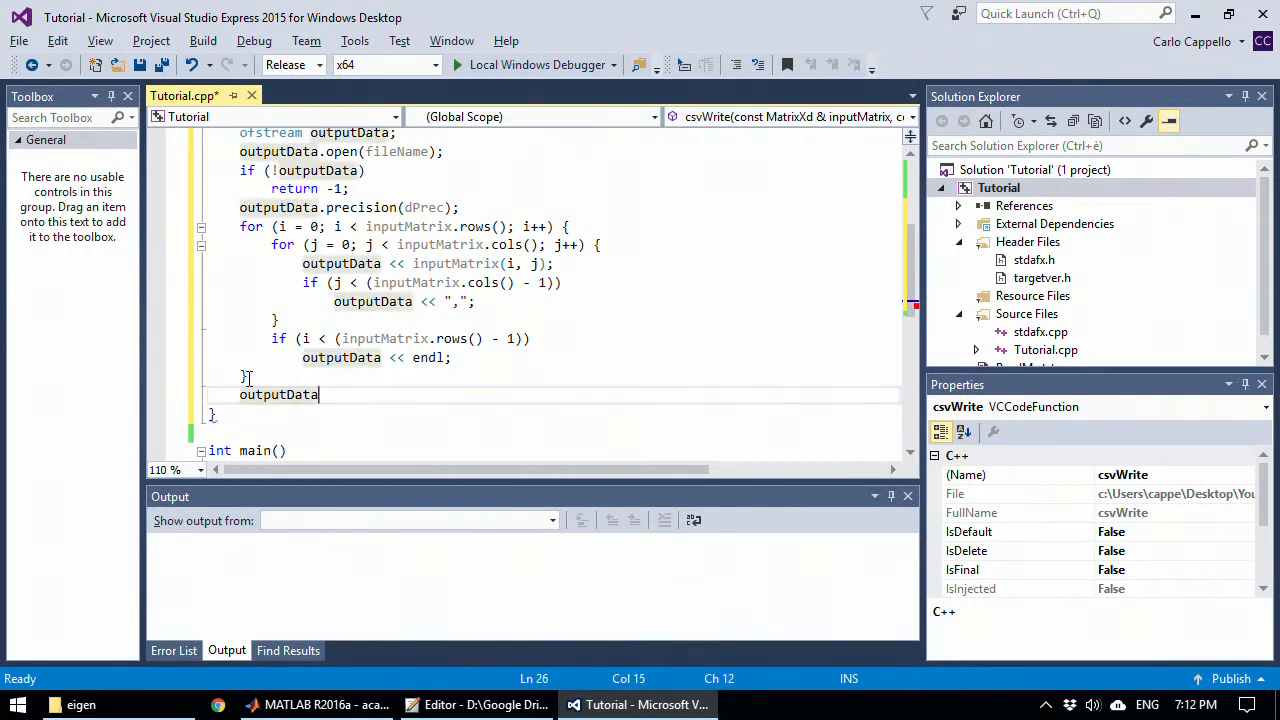
pyautogui.write('.close')
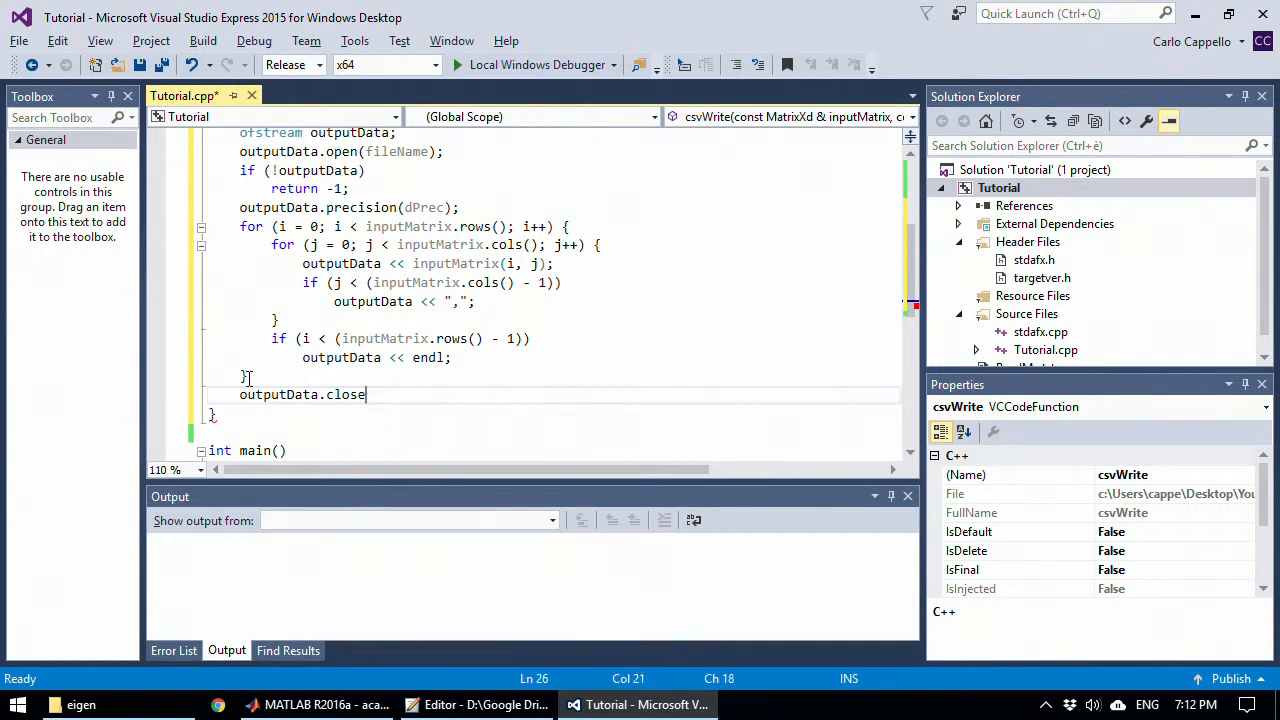
pyautogui.write('();')
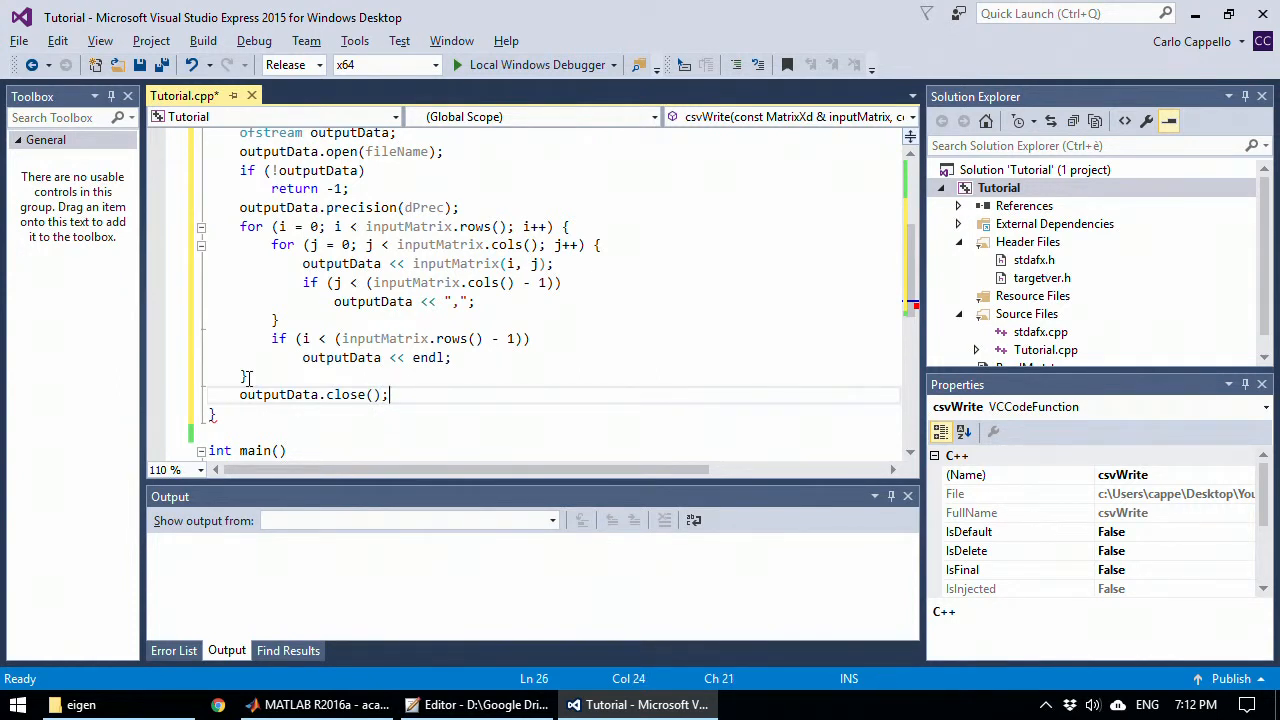
# Step: Return -1 if !outputData, otherwise return 0, and save the file
pyautogui.write('if ()')
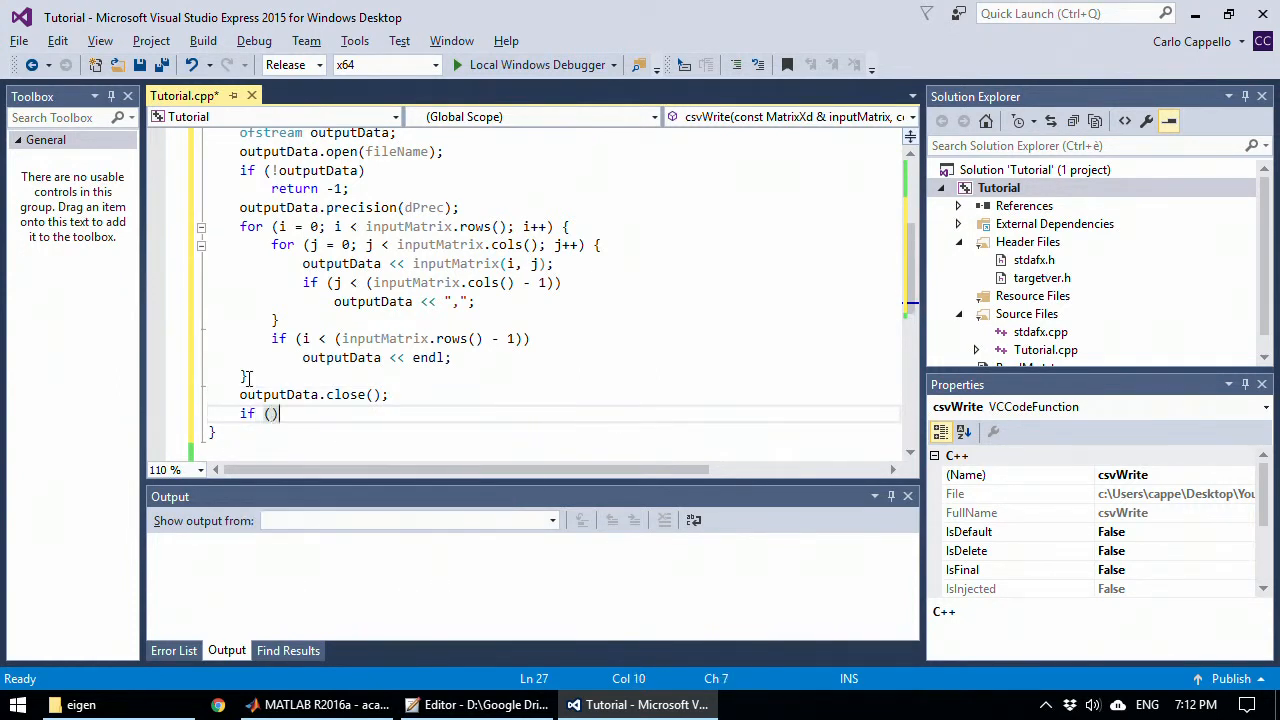
pyautogui.write('!')
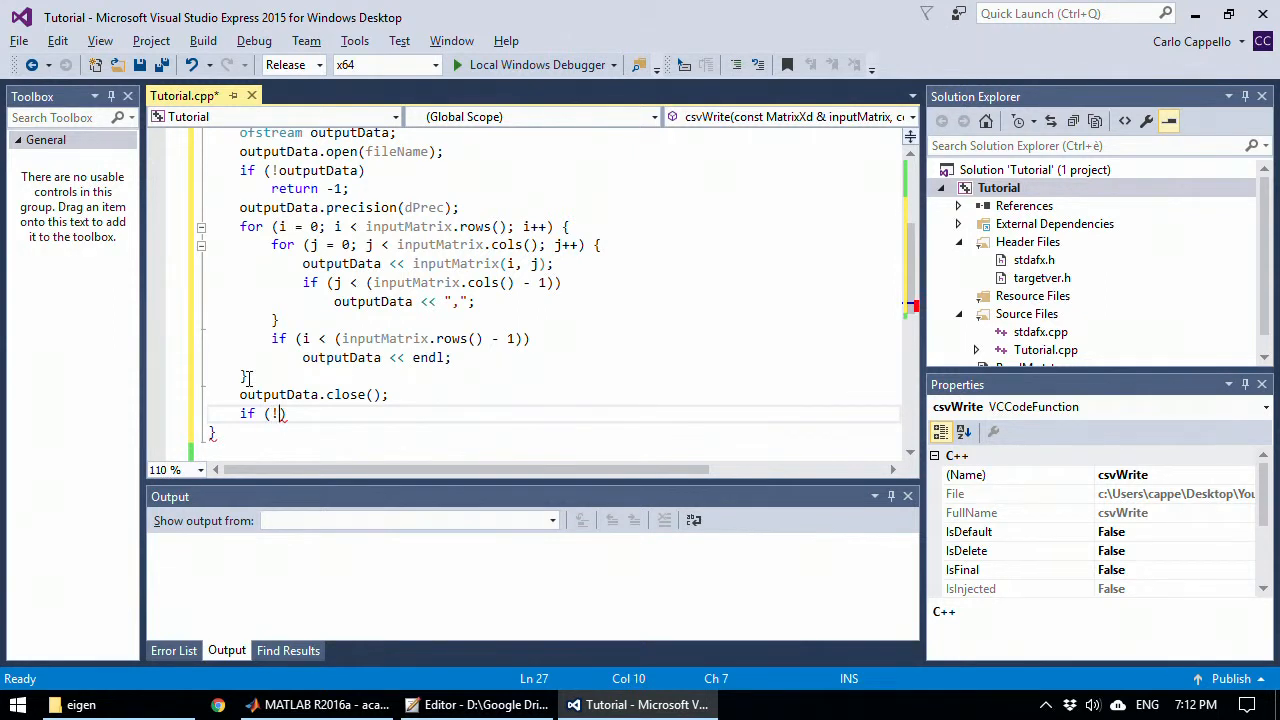
pyautogui.write('oupt')
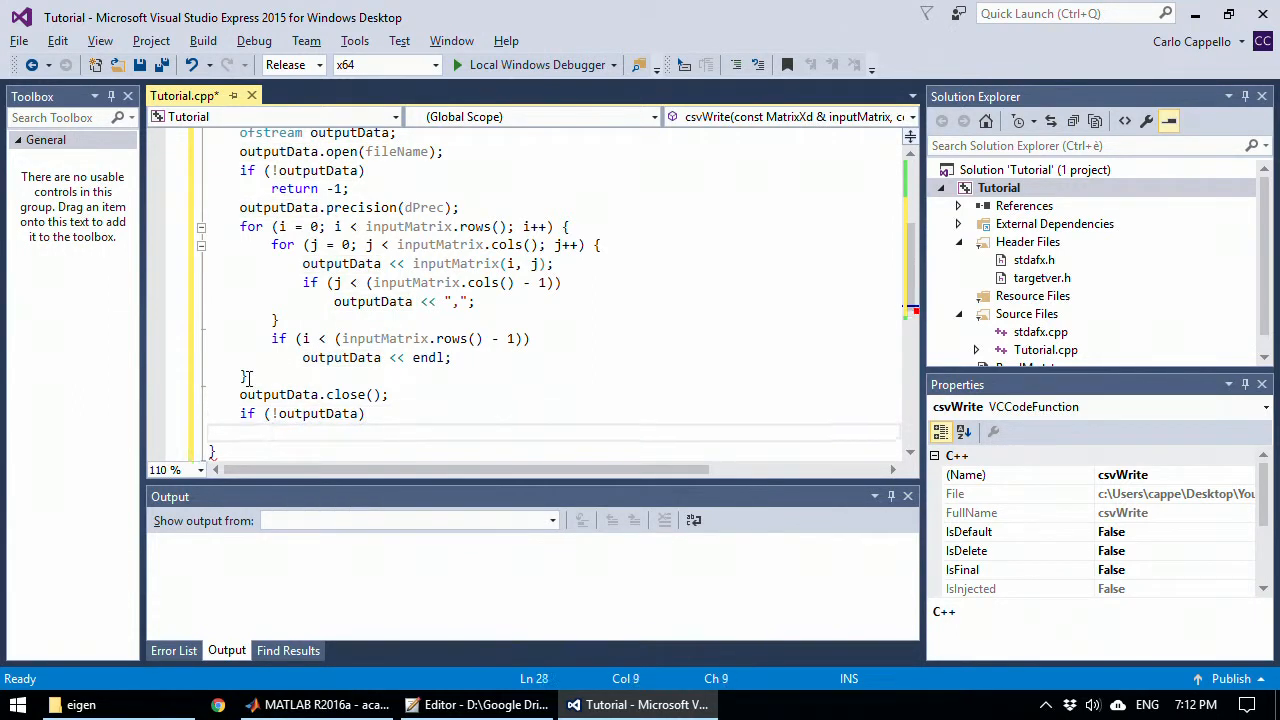
pyautogui.write('return')
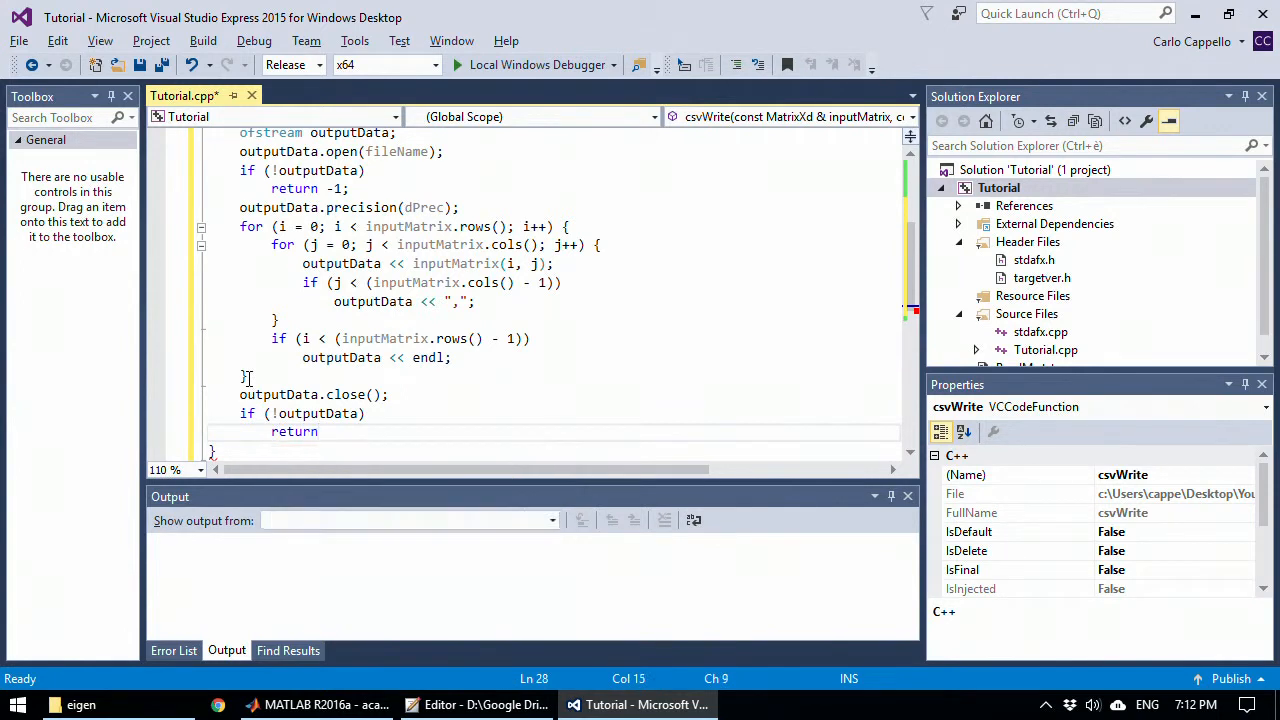
pyautogui.write('-1;')
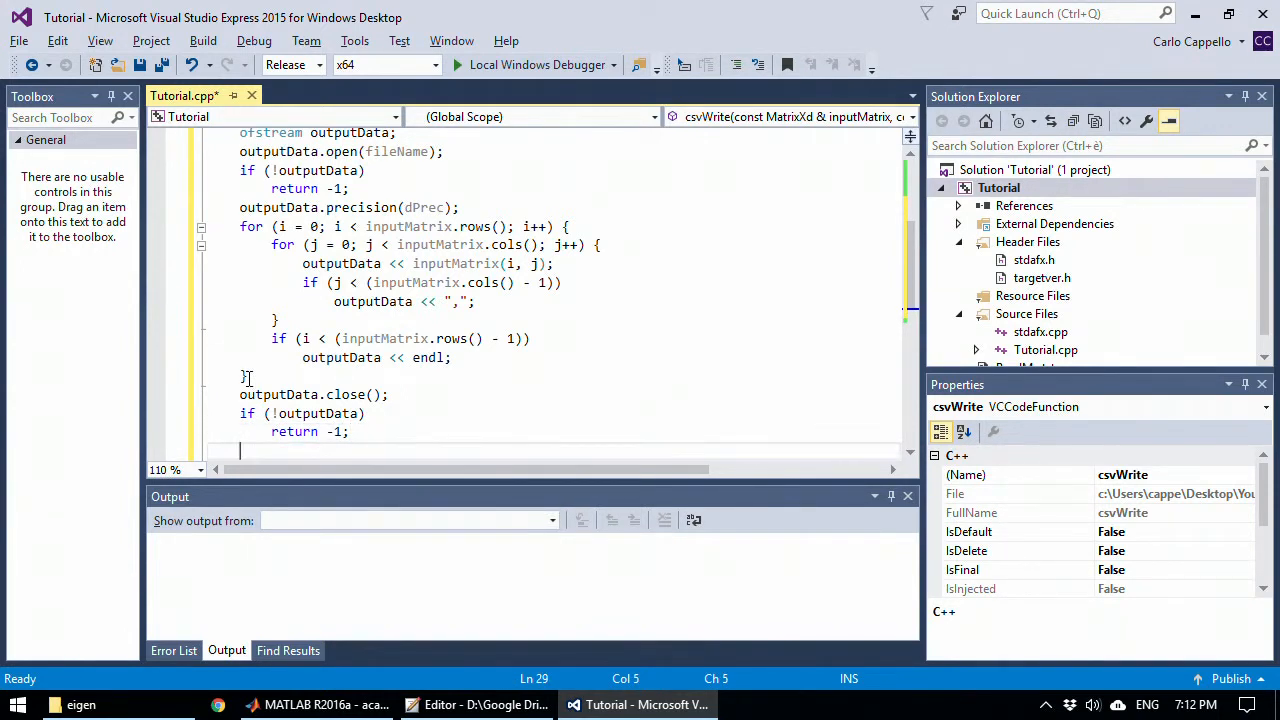
pyautogui.write('return')
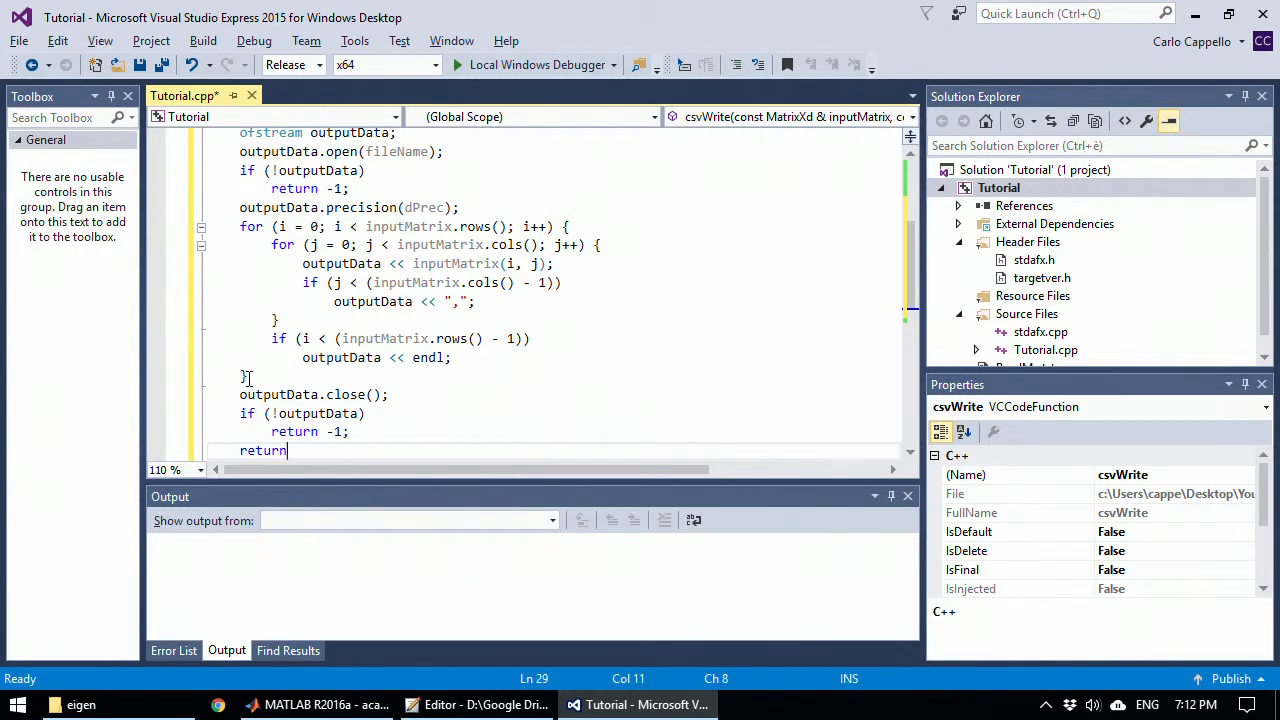
pyautogui.write('0;')
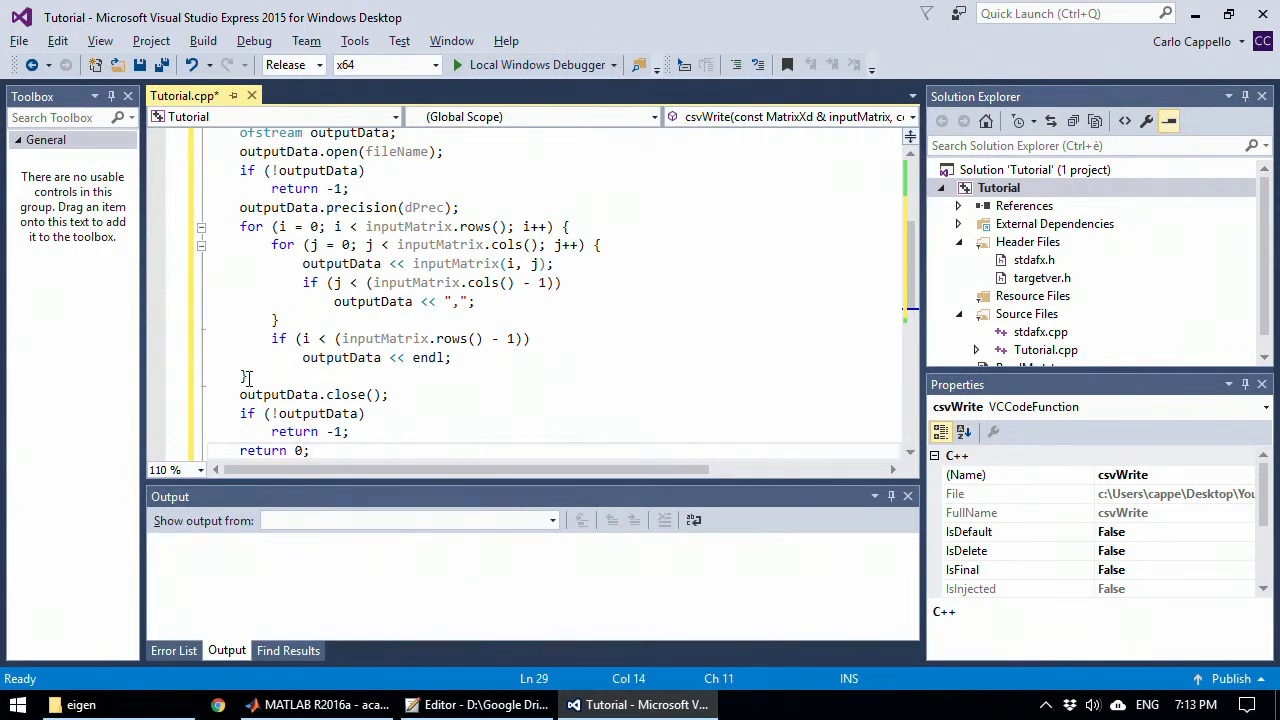
pyautogui.click(164, 64)
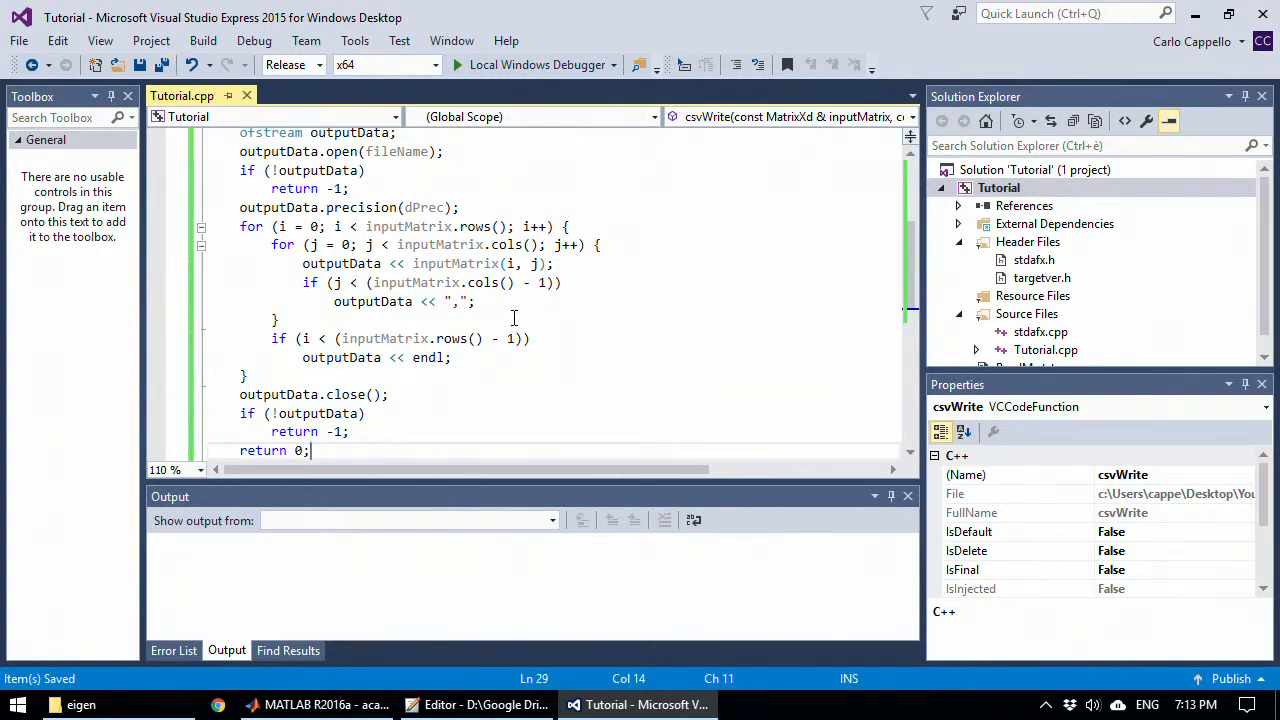
pyautogui.moveTo(510, 322)
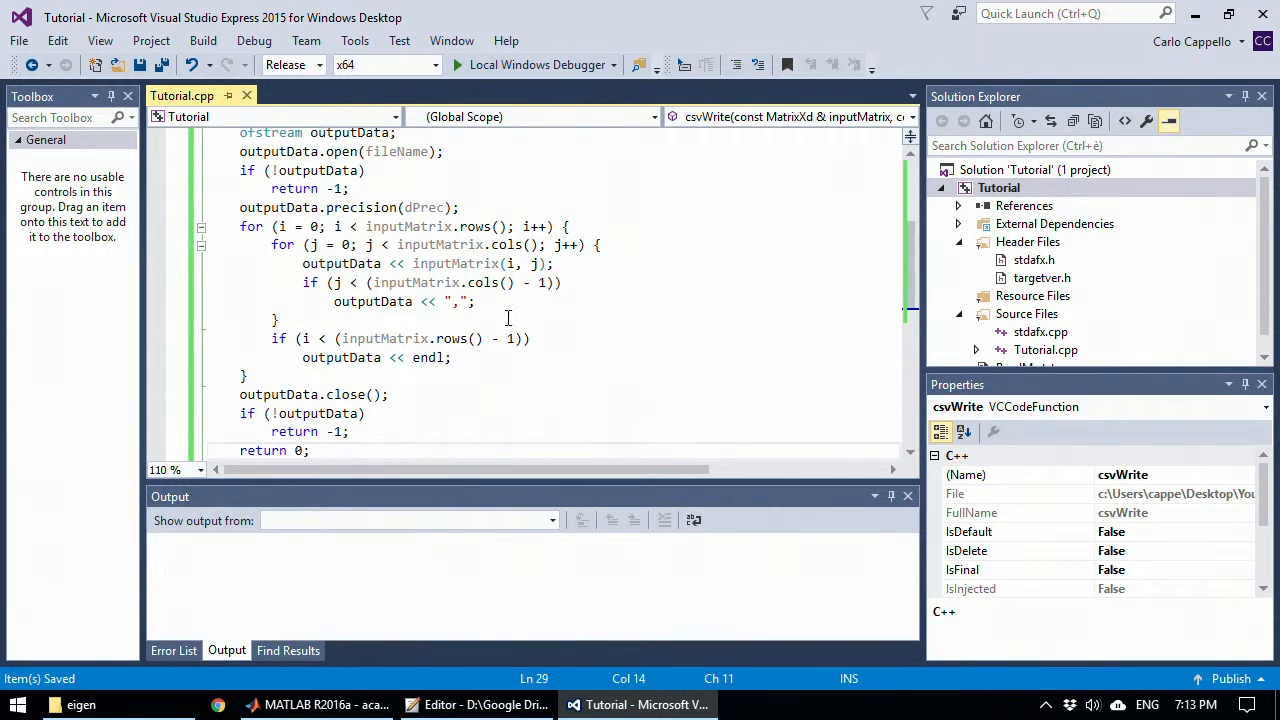
# Step: Declare int error; at the start of main
pyautogui.scroll(-3)
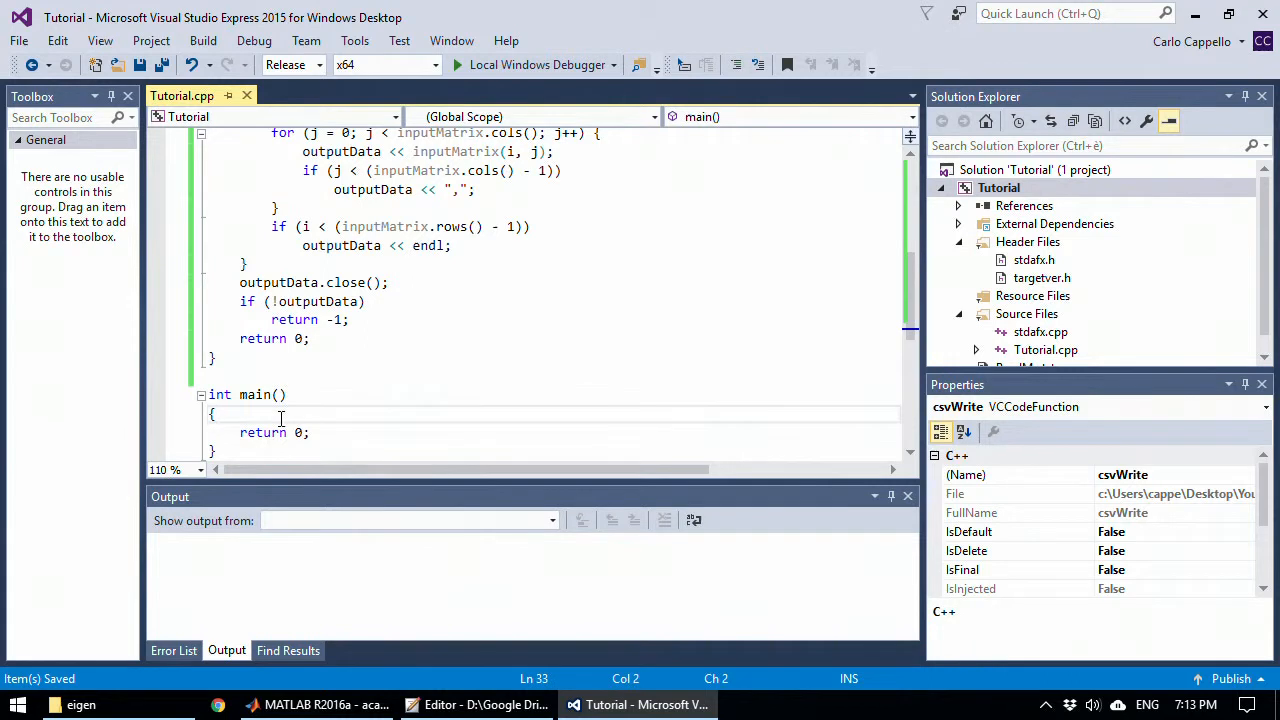
pyautogui.press('enter')
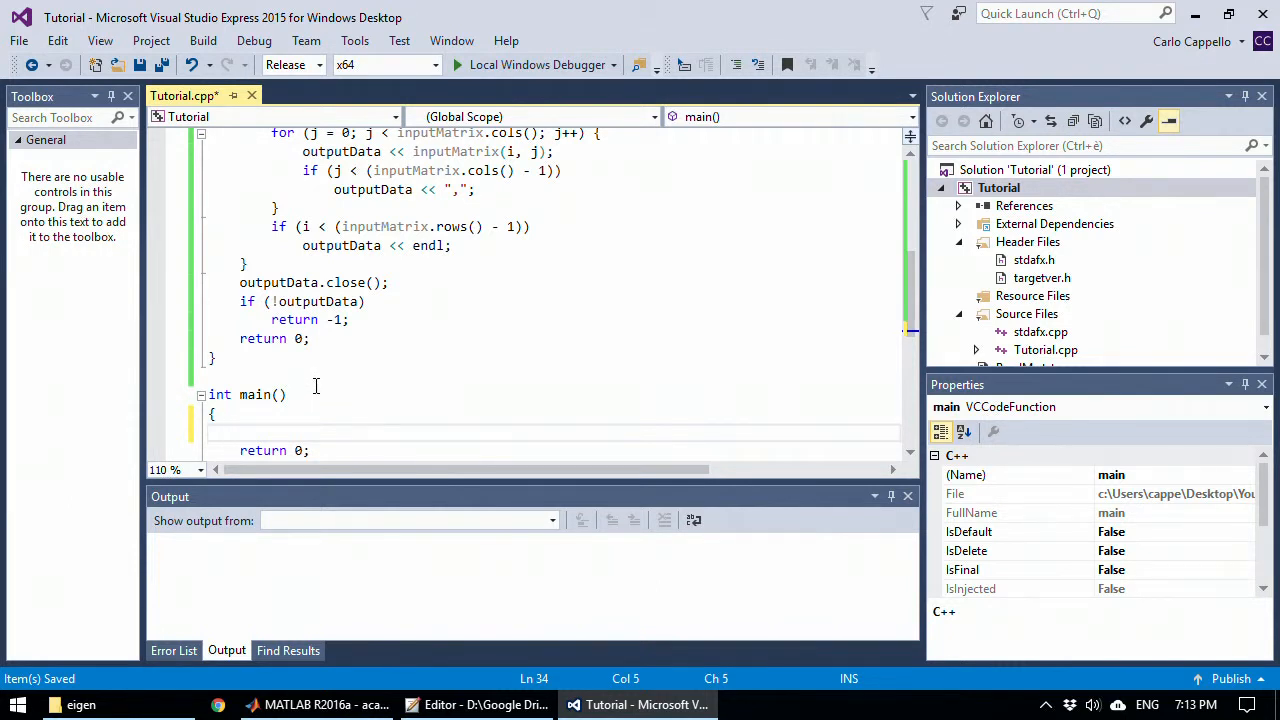
pyautogui.moveTo(316, 388)
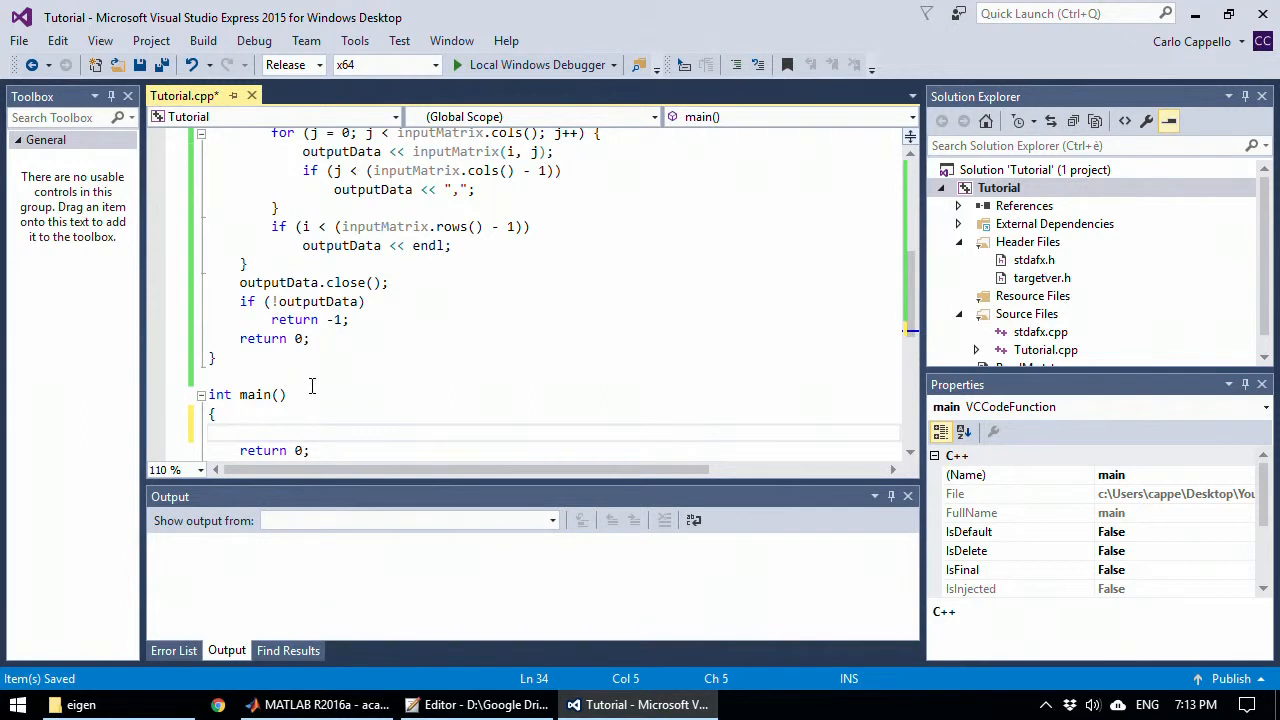
pyautogui.write('int')
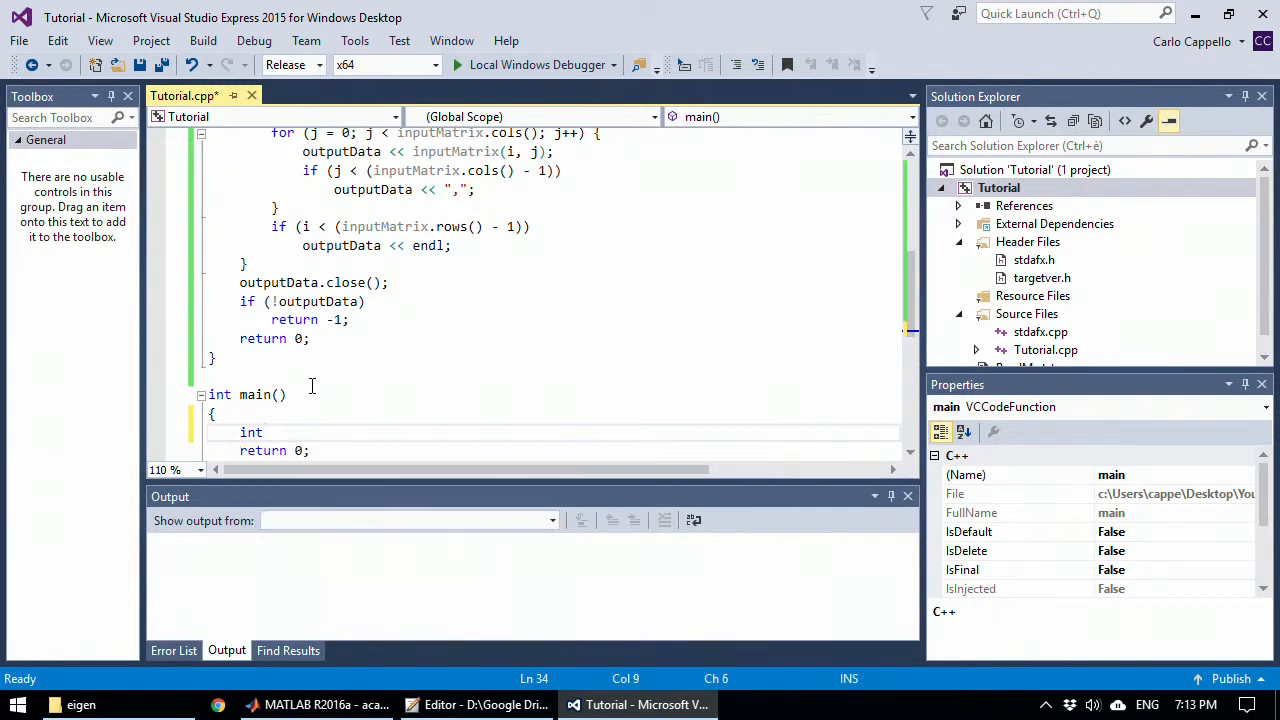
pyautogui.write('e')
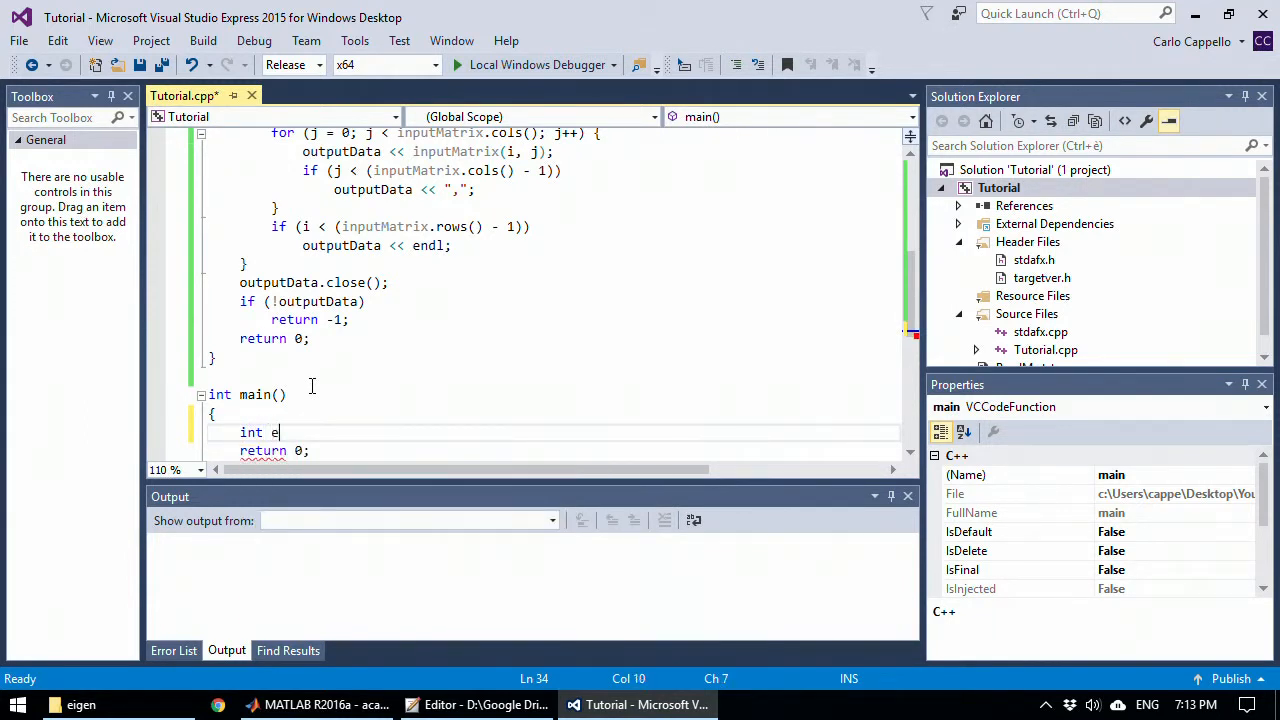
pyautogui.write('rror')
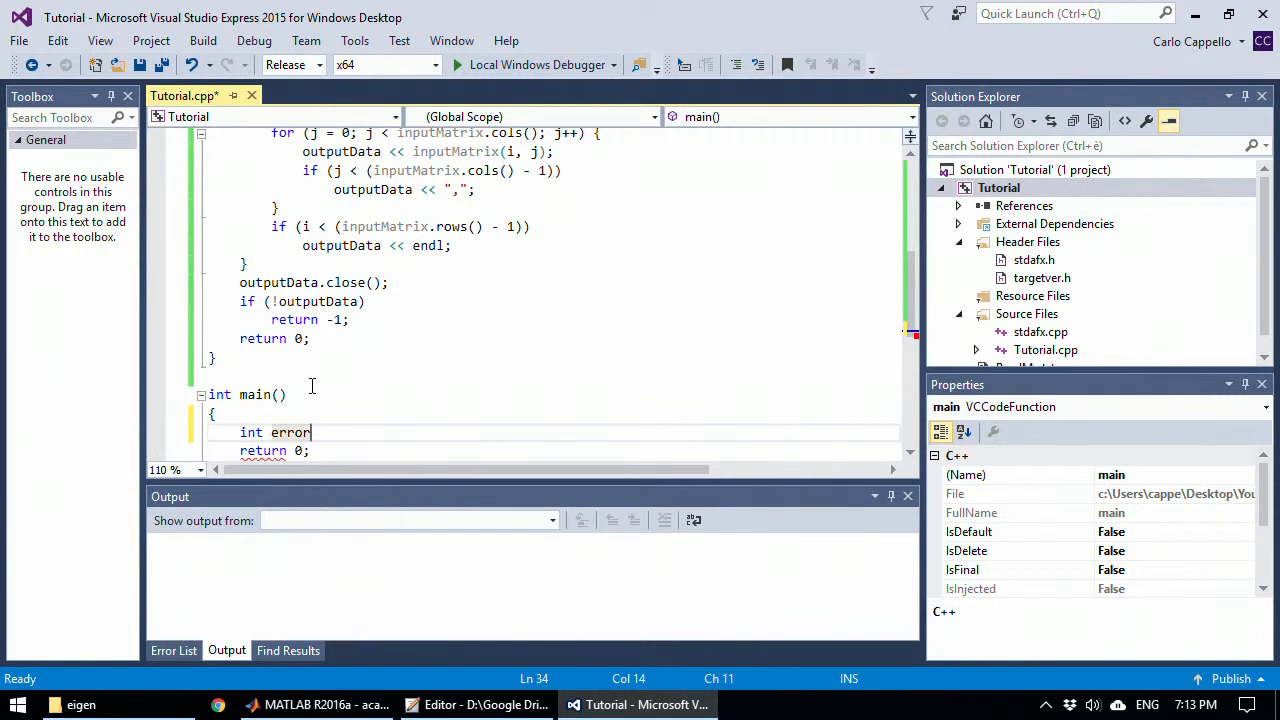
pyautogui.write(';')
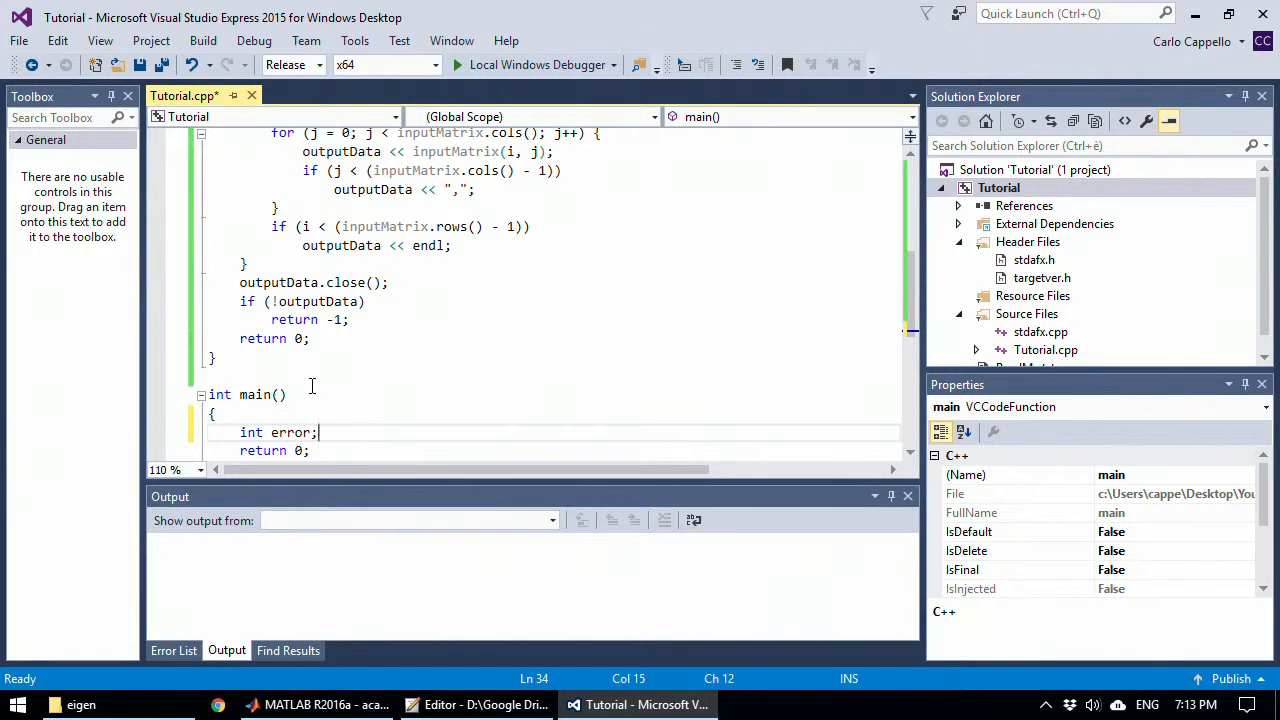
pyautogui.press('enter')
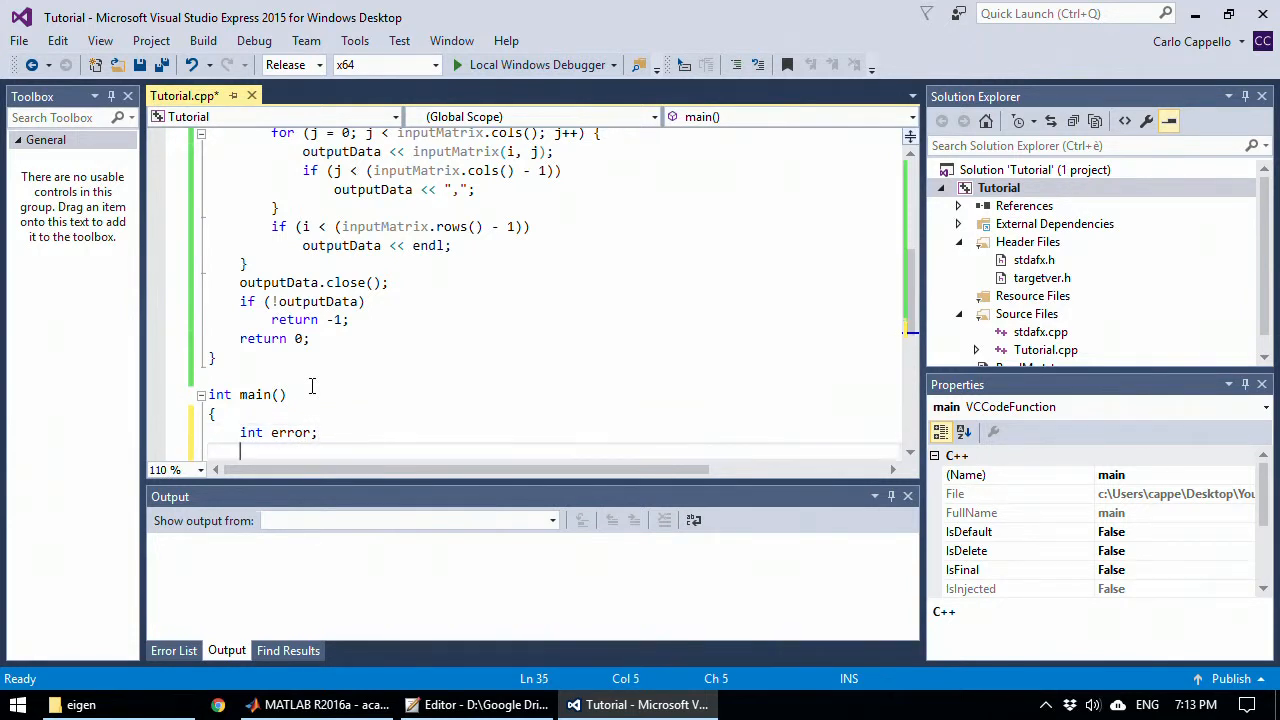
# Step: Declare MatrixXd A(2, 2) and assign A(0,0) = 0.1
pyautogui.write('MatrixXd A(')
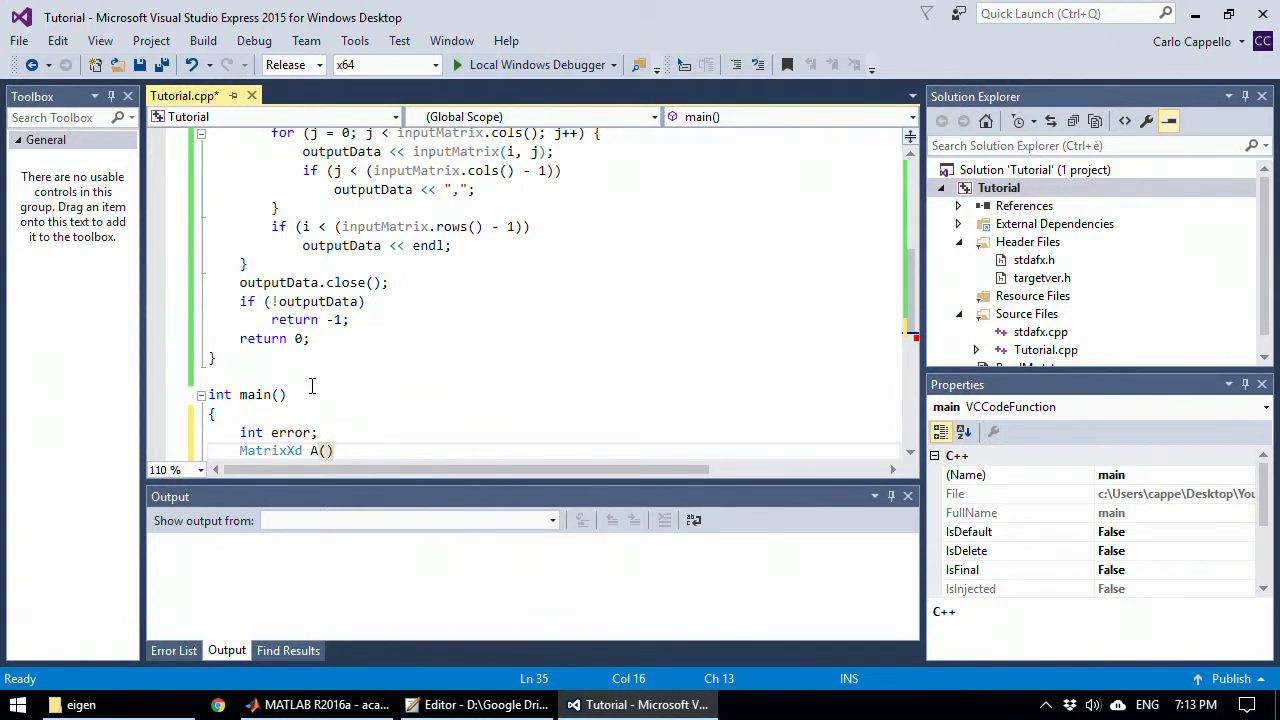
pyautogui.write('2')
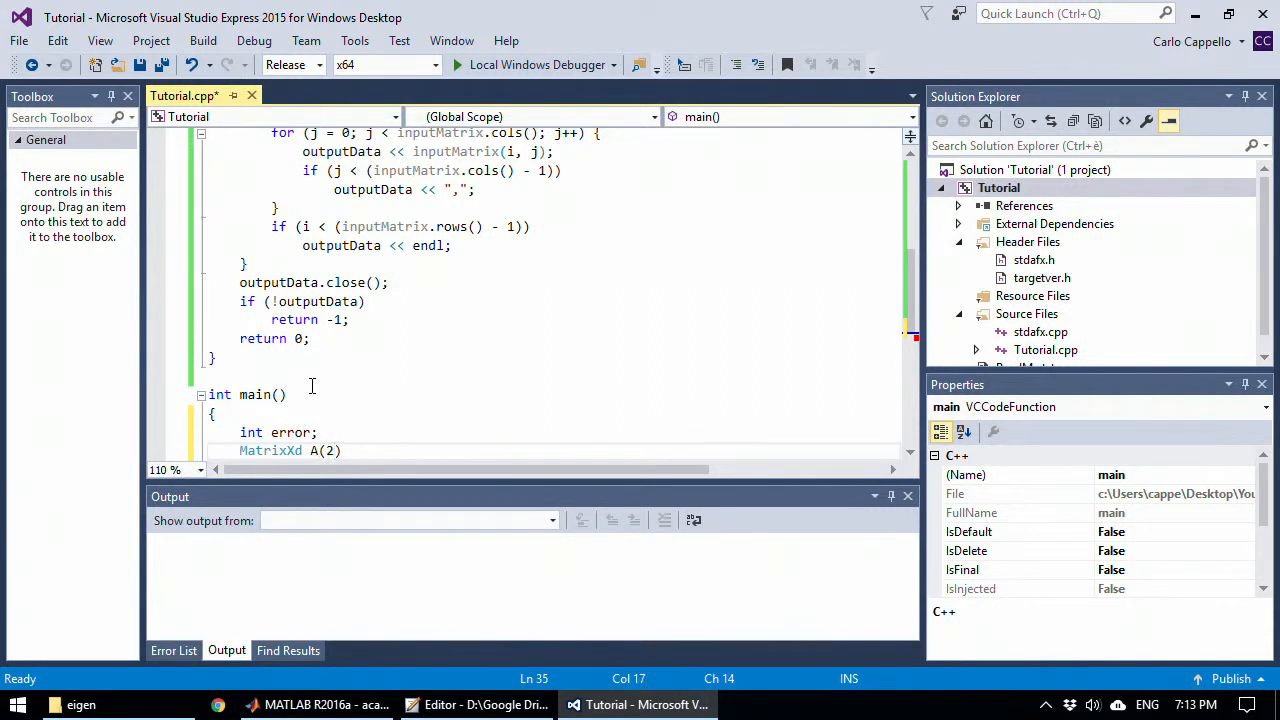
pyautogui.write(', 2);')
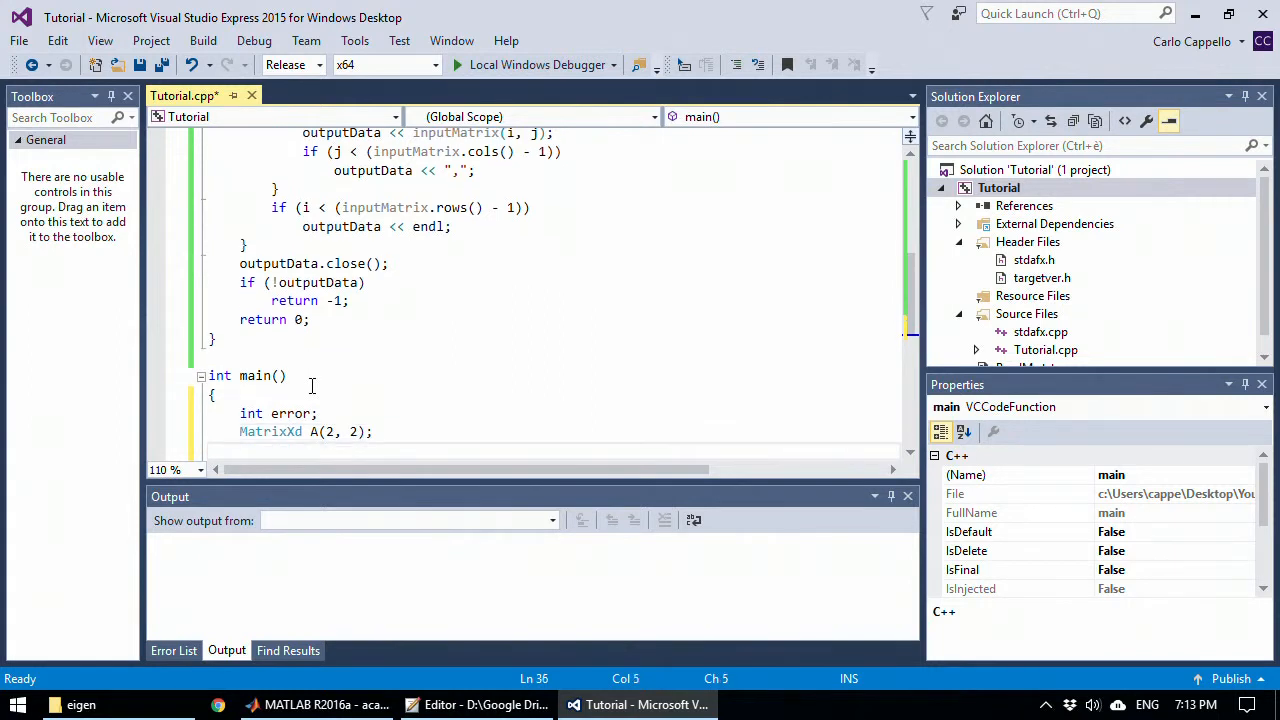
pyautogui.write('A()')
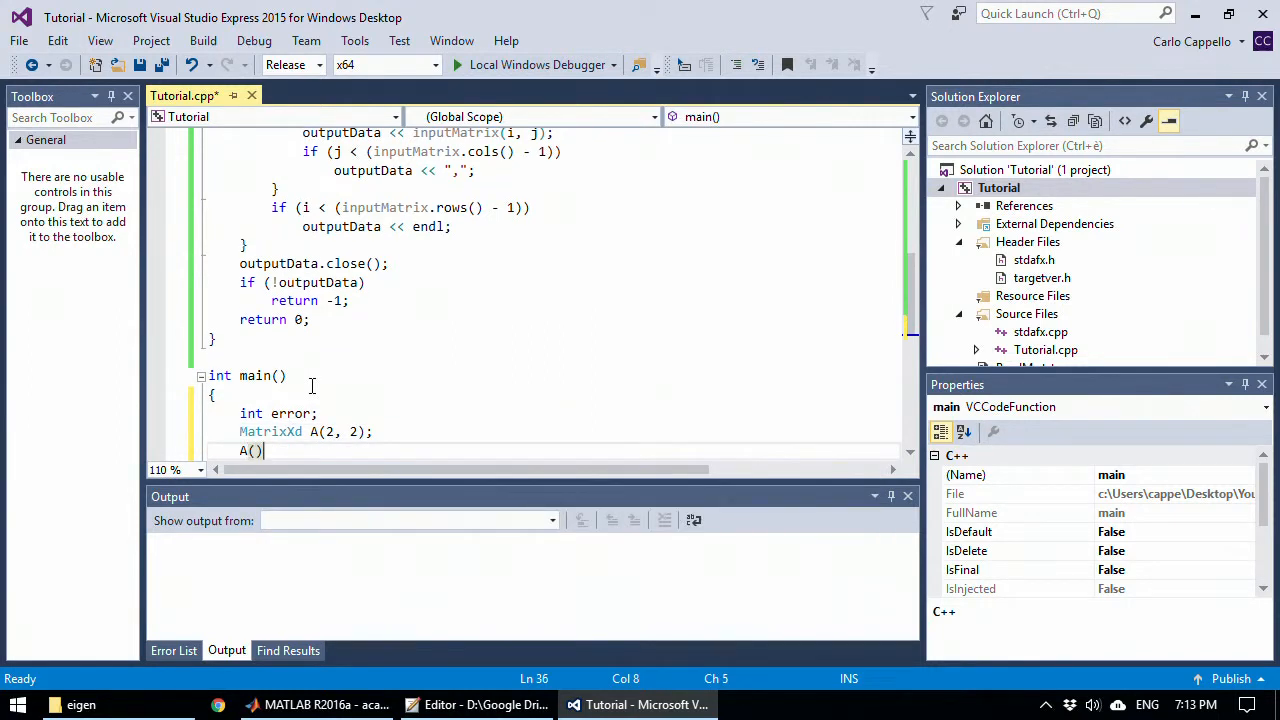
pyautogui.write('0,0')
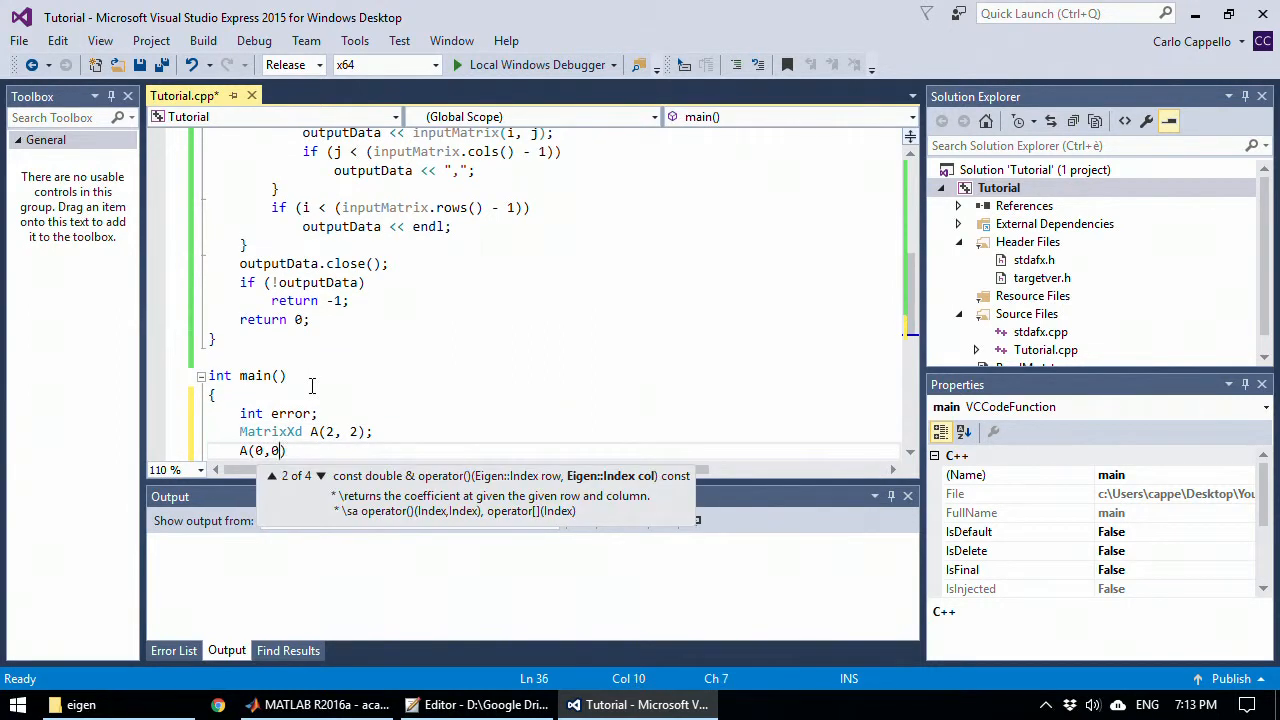
pyautogui.write('=')
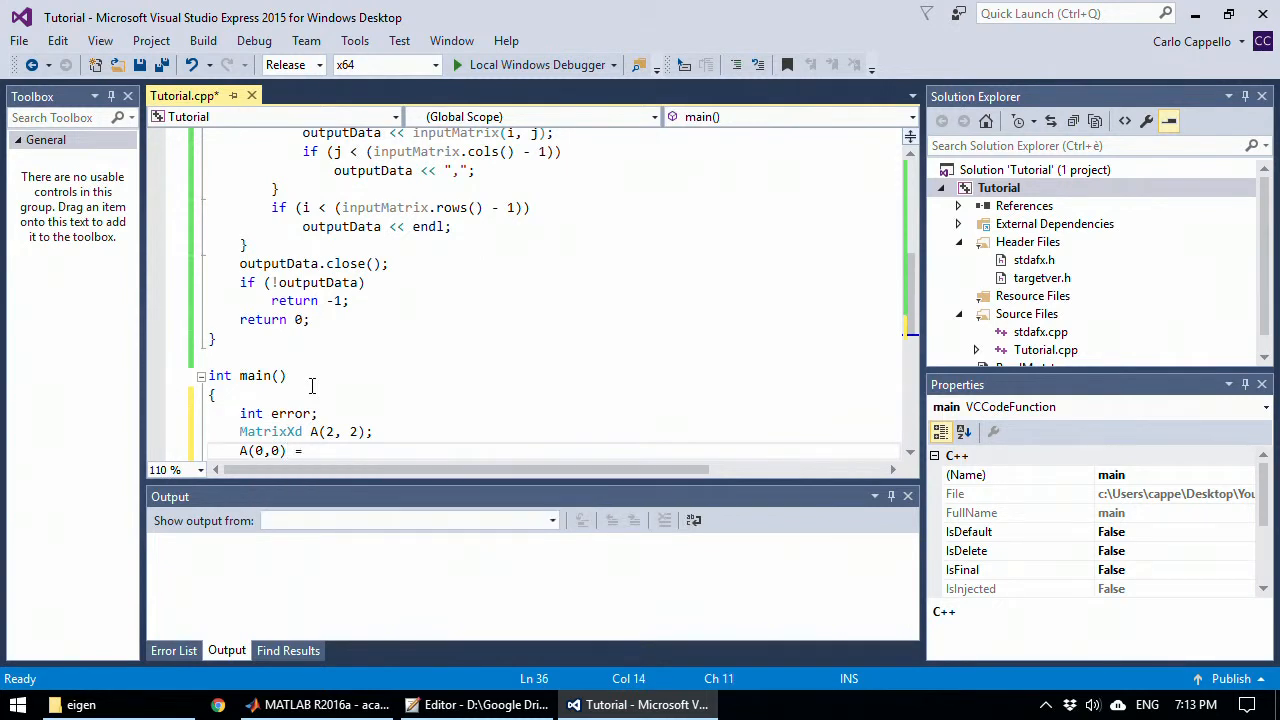
pyautogui.write('0.1;')
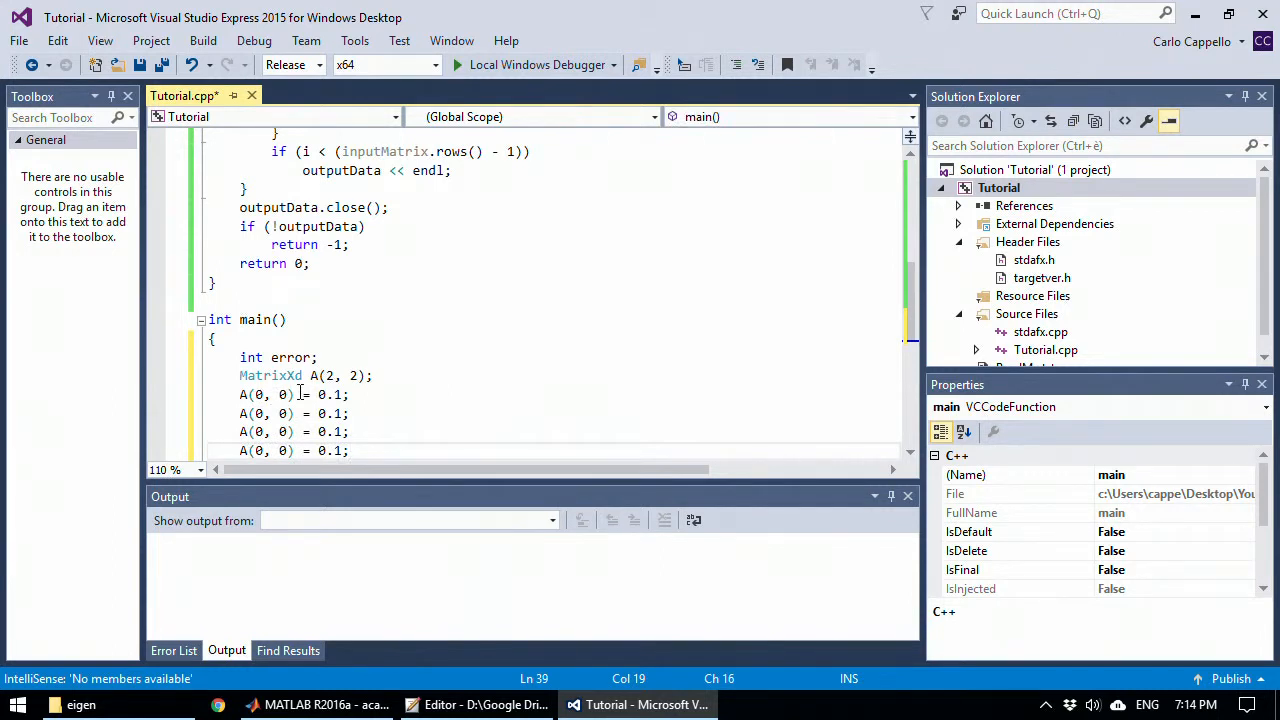
# Step: Edit the copied assignments to A(0,1)=0.2, A(1,0)=10.1, A(1,1)=9.1 and save
pyautogui.click(284, 412)
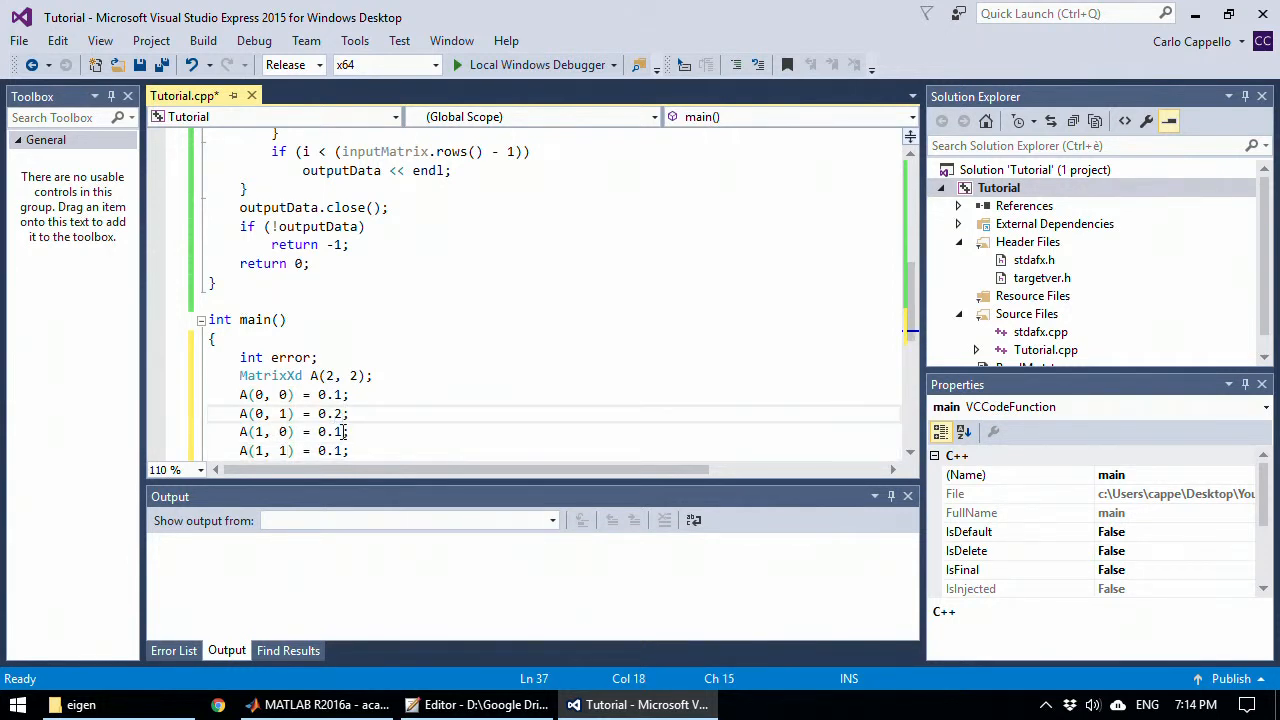
pyautogui.write('10')
pyautogui.click(554, 450)
pyautogui.write('9')
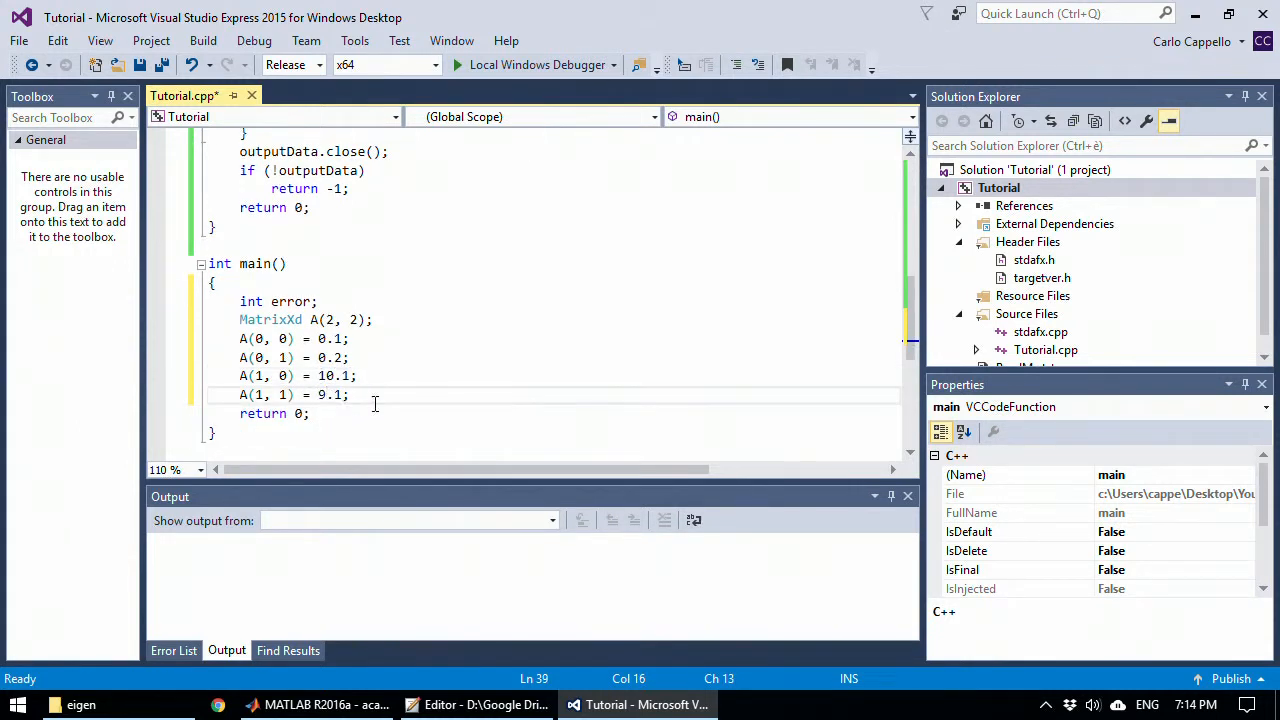
pyautogui.press('ctrl+s')
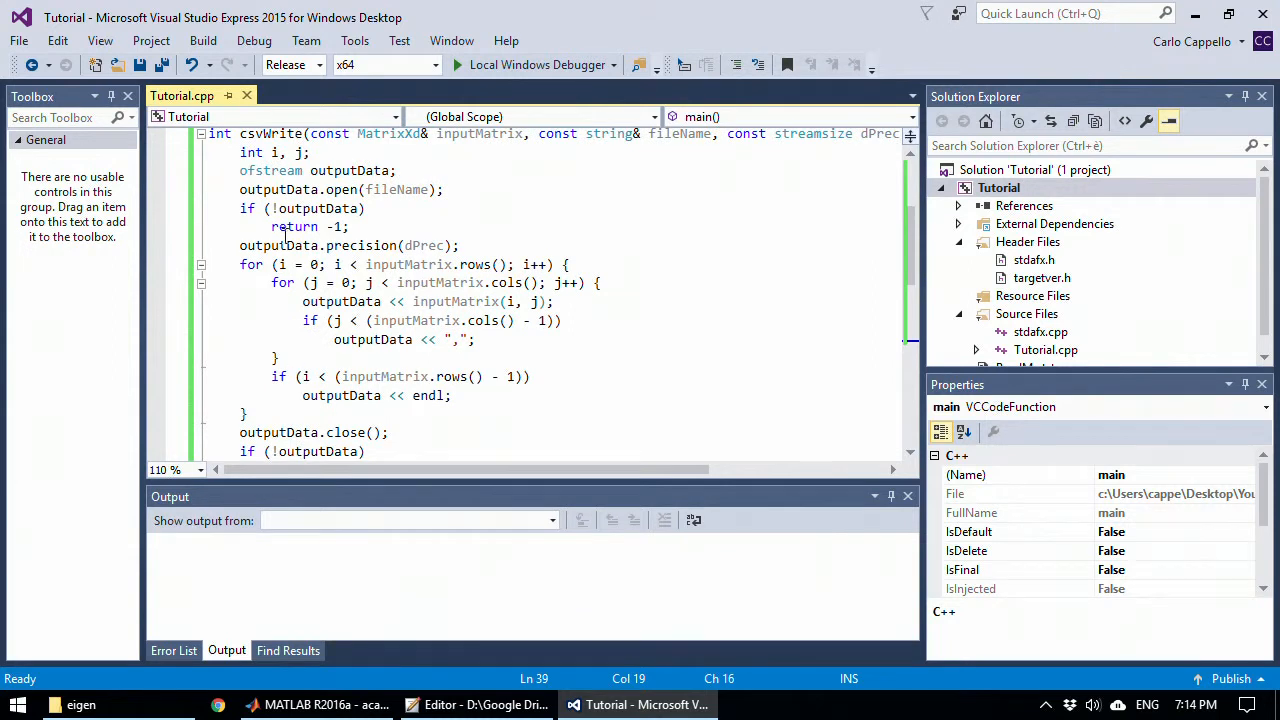
pyautogui.scroll(-3)
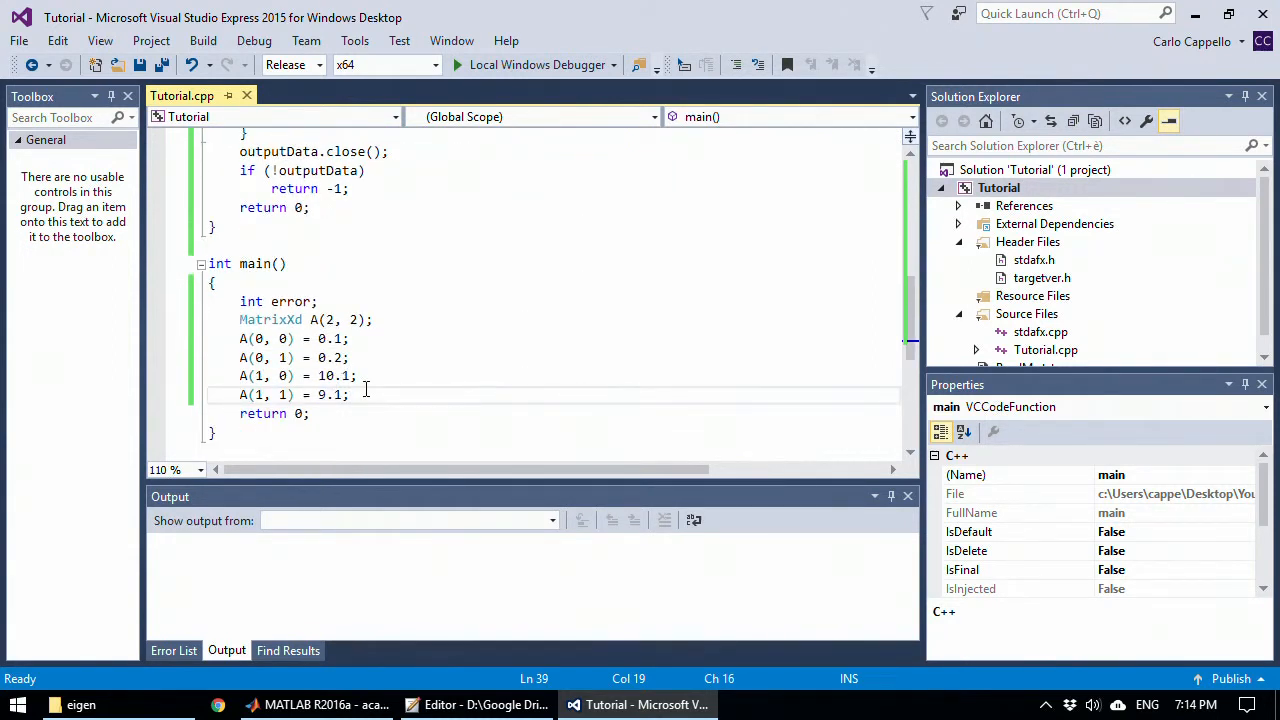
# Step: Assign error = csvWrite(A, "dataOut.csv", 20) in main
pyautogui.write('error')
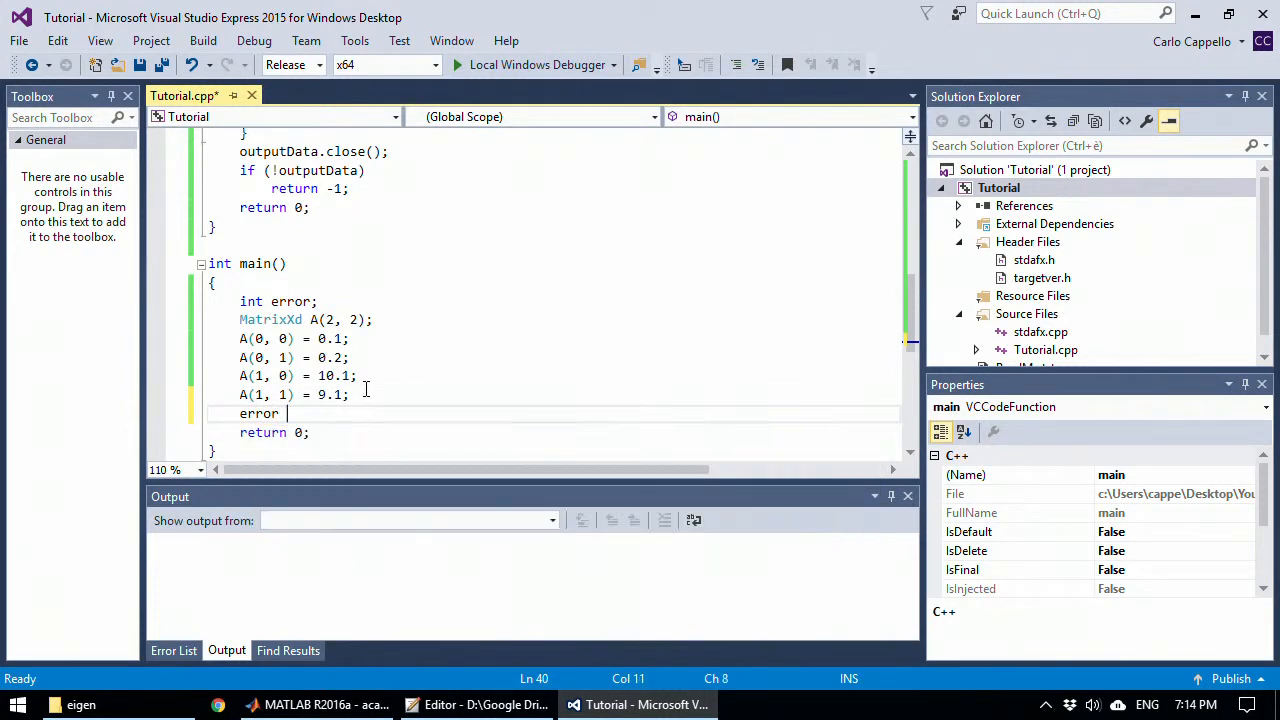
pyautogui.write('=')
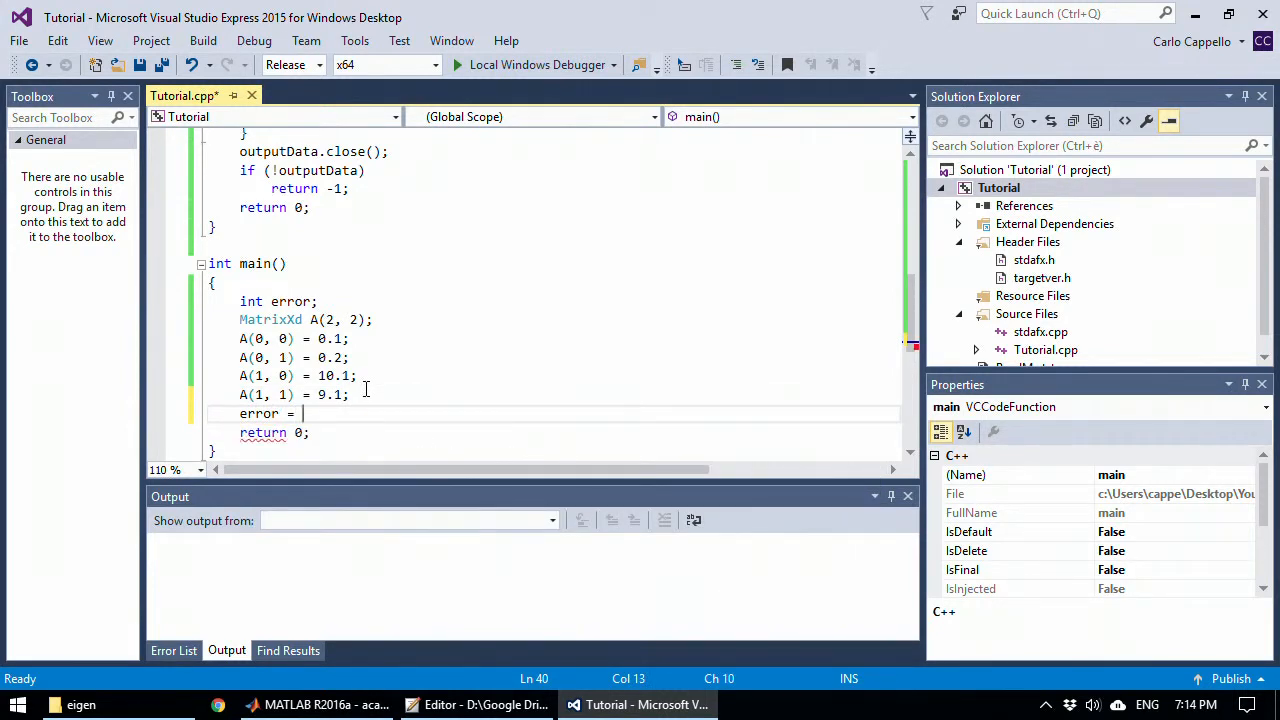
pyautogui.write('csvWrite();')
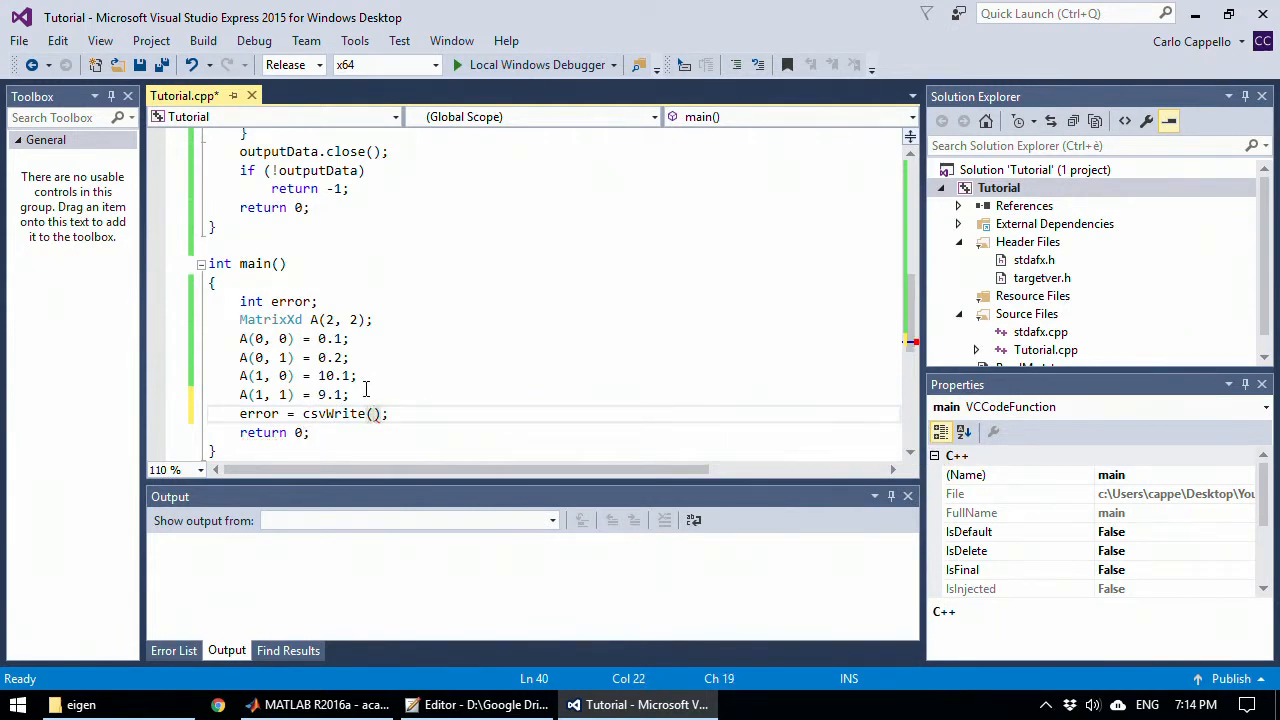
pyautogui.write('A')
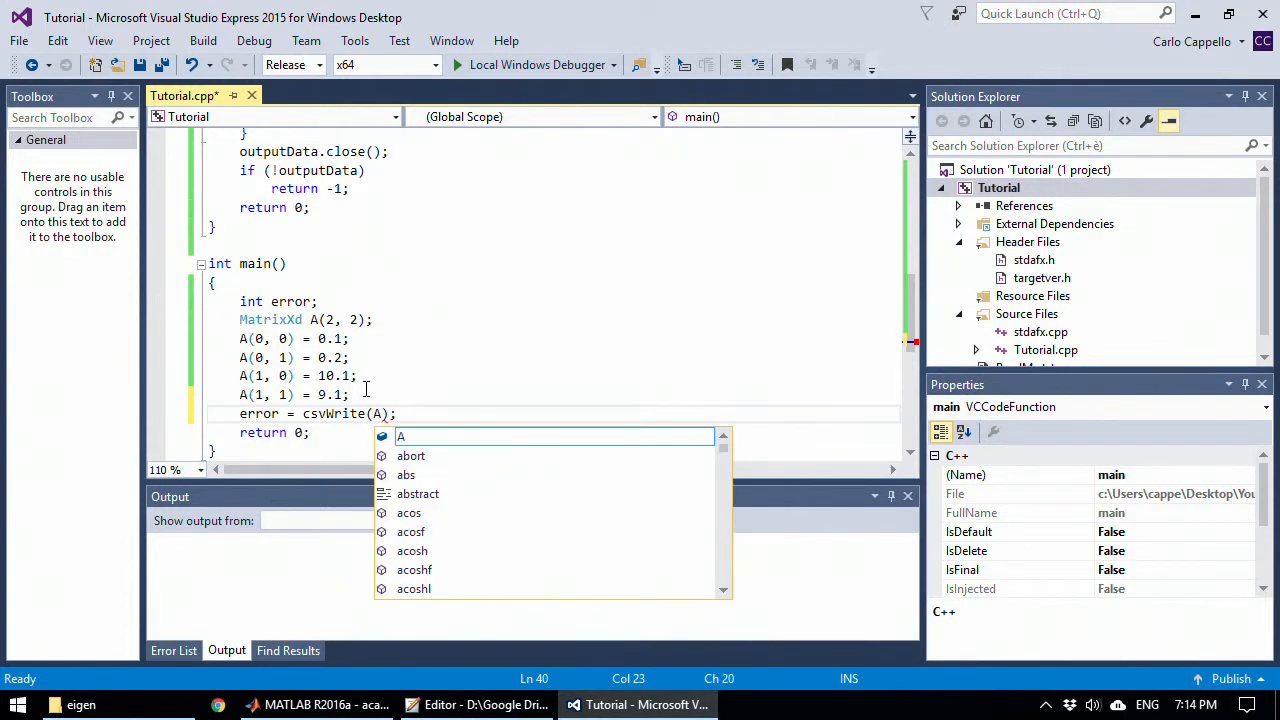
pyautogui.write(', ""')
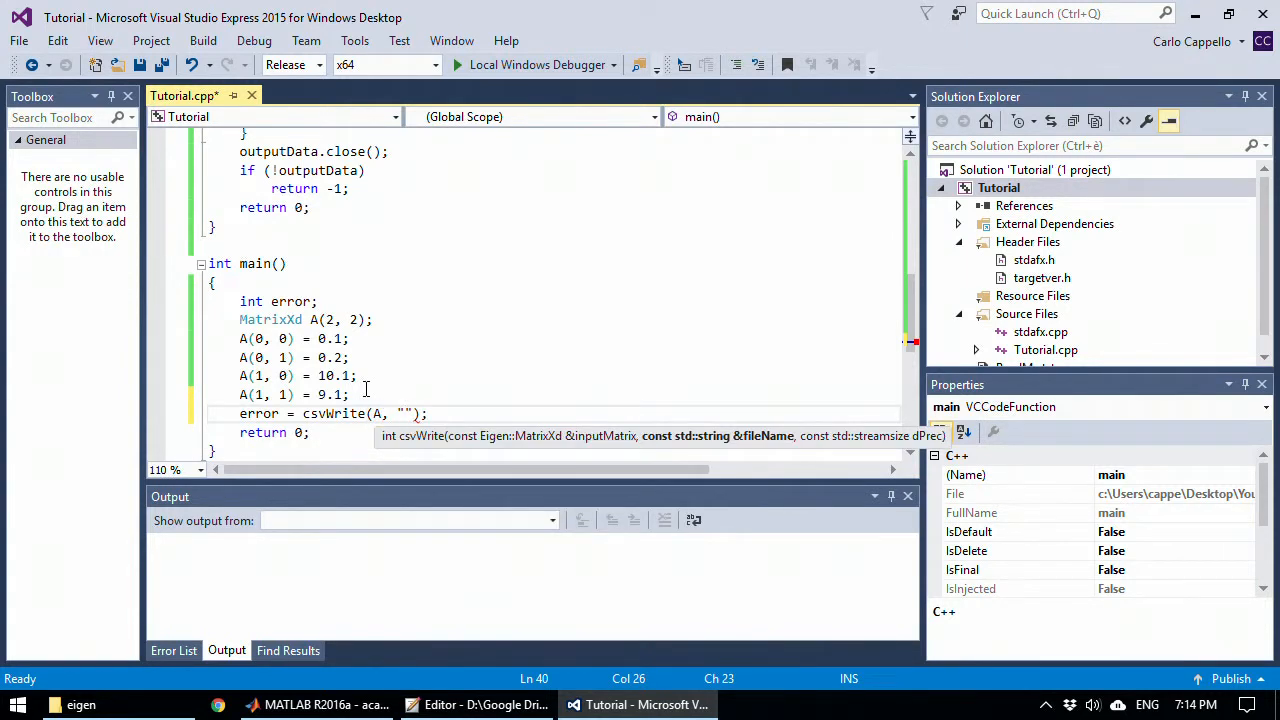
pyautogui.write('dataOut')
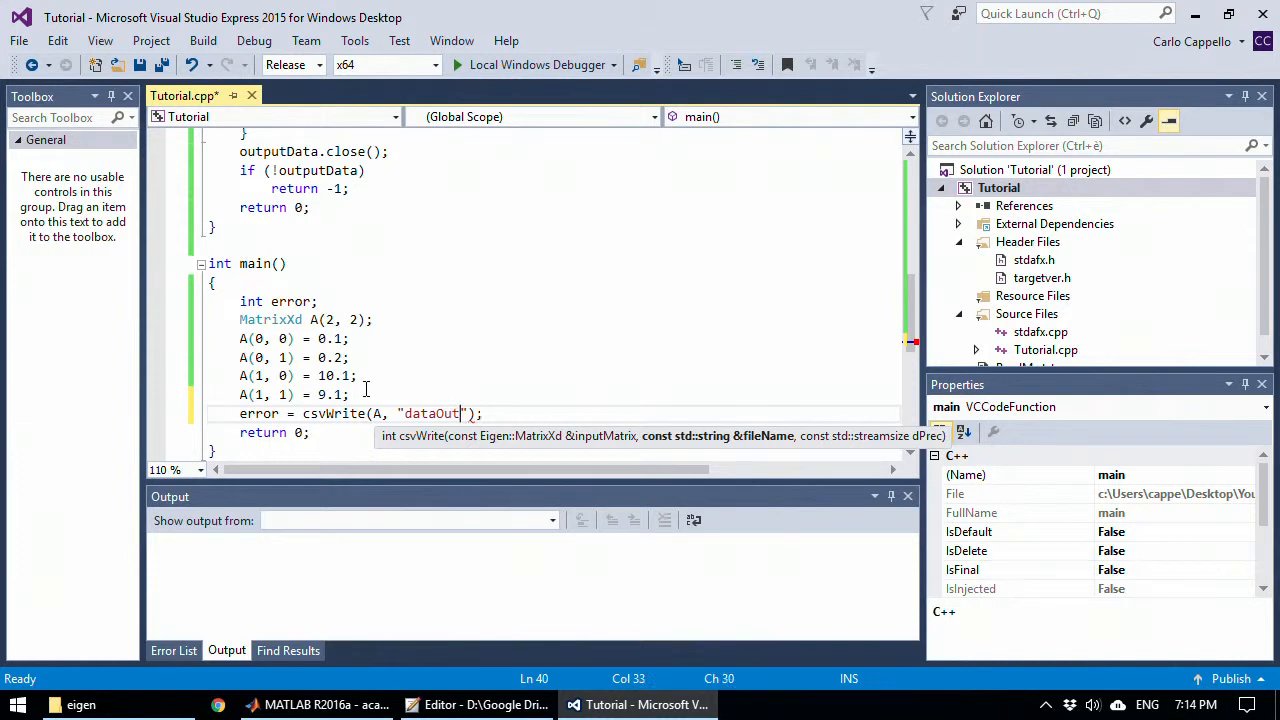
pyautogui.write('.csv')
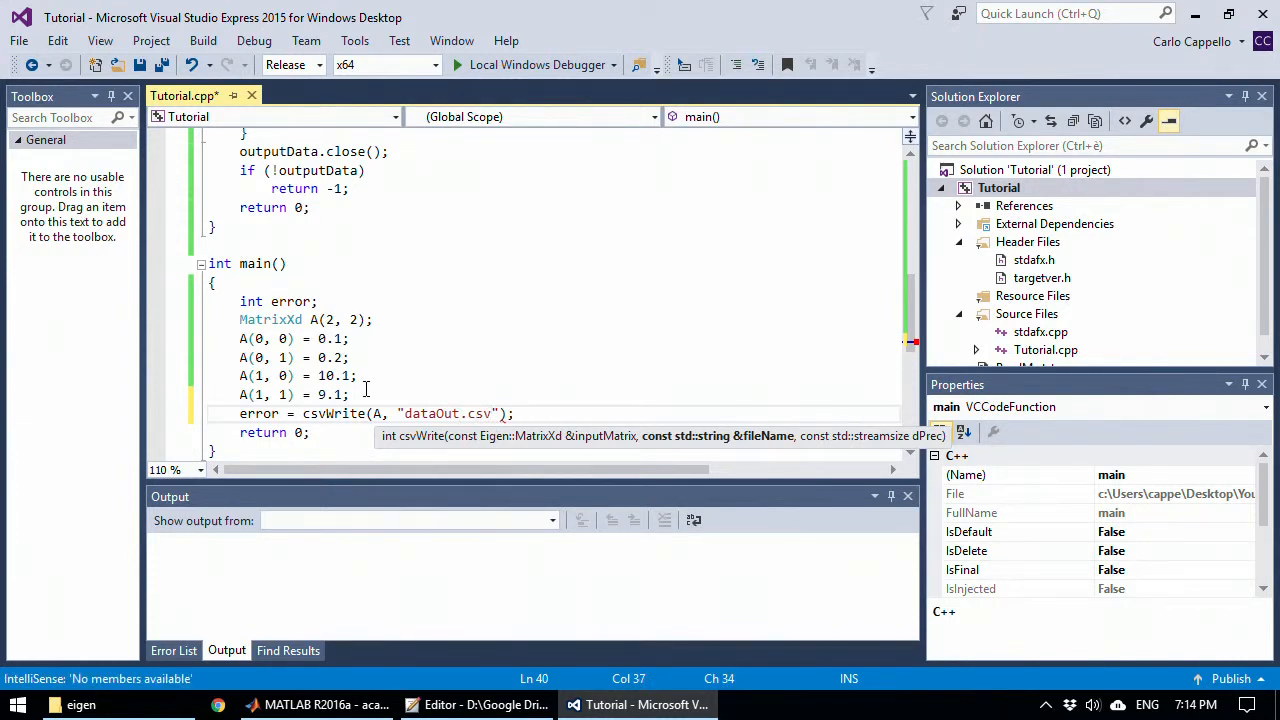
pyautogui.write(', 20')
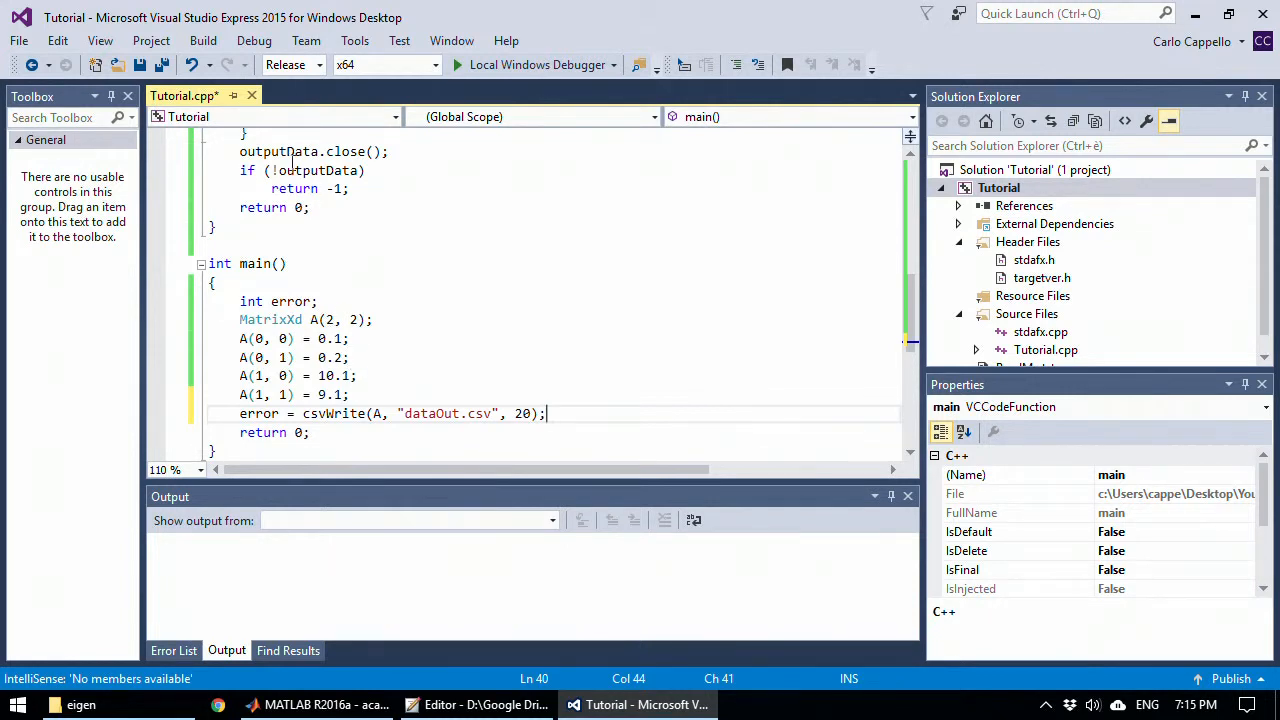
pyautogui.moveTo(164, 64)
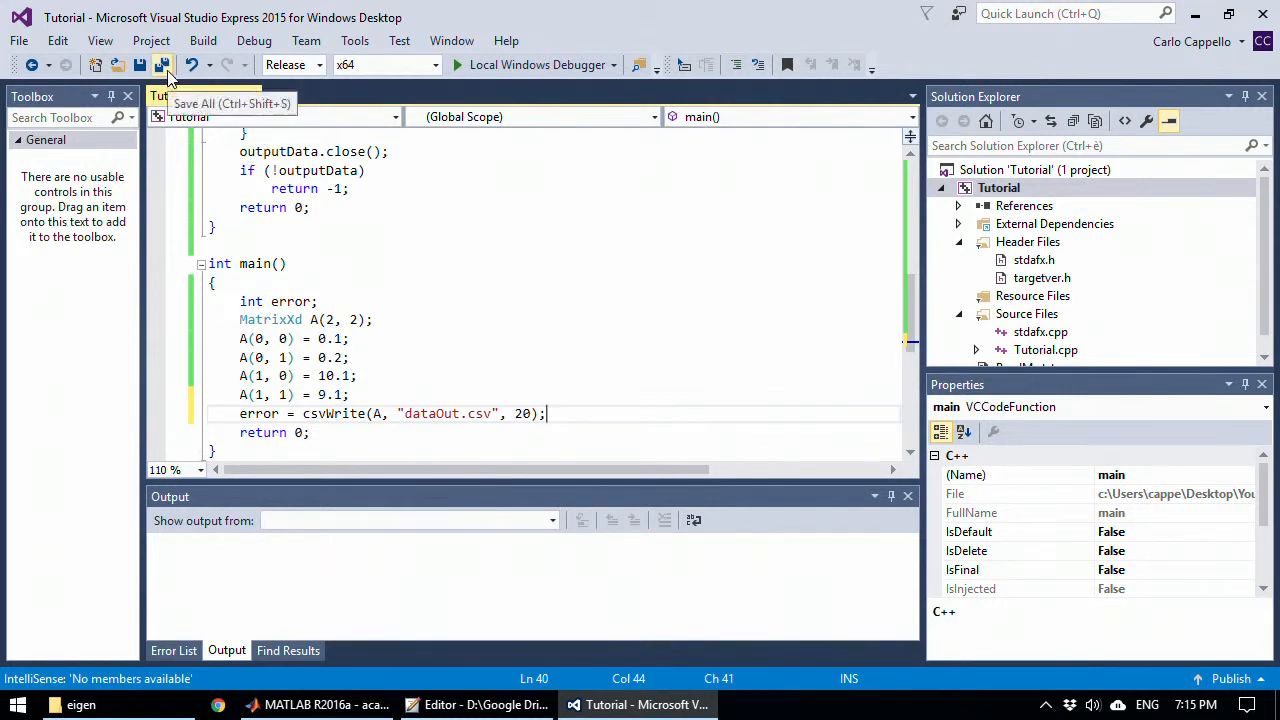
# Step: Save all files and build the solution, confirming 1 succeeded in the Output pane
pyautogui.click(164, 64)
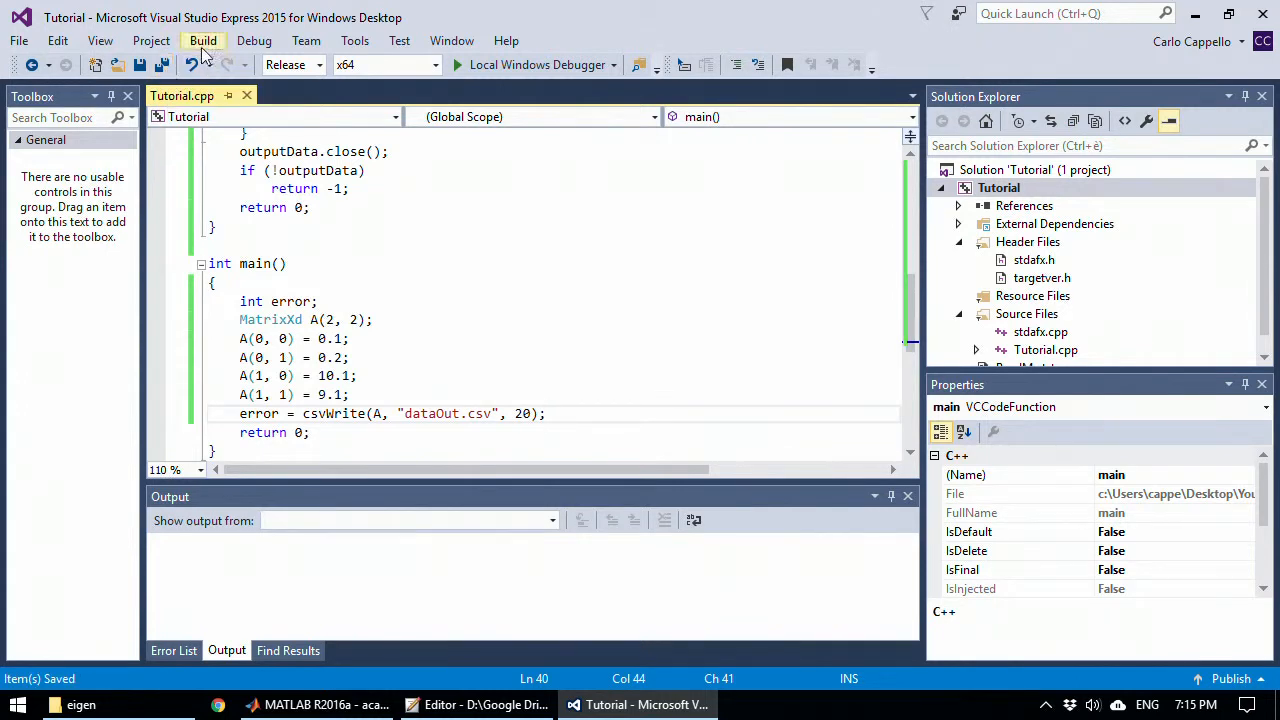
pyautogui.click(204, 40)
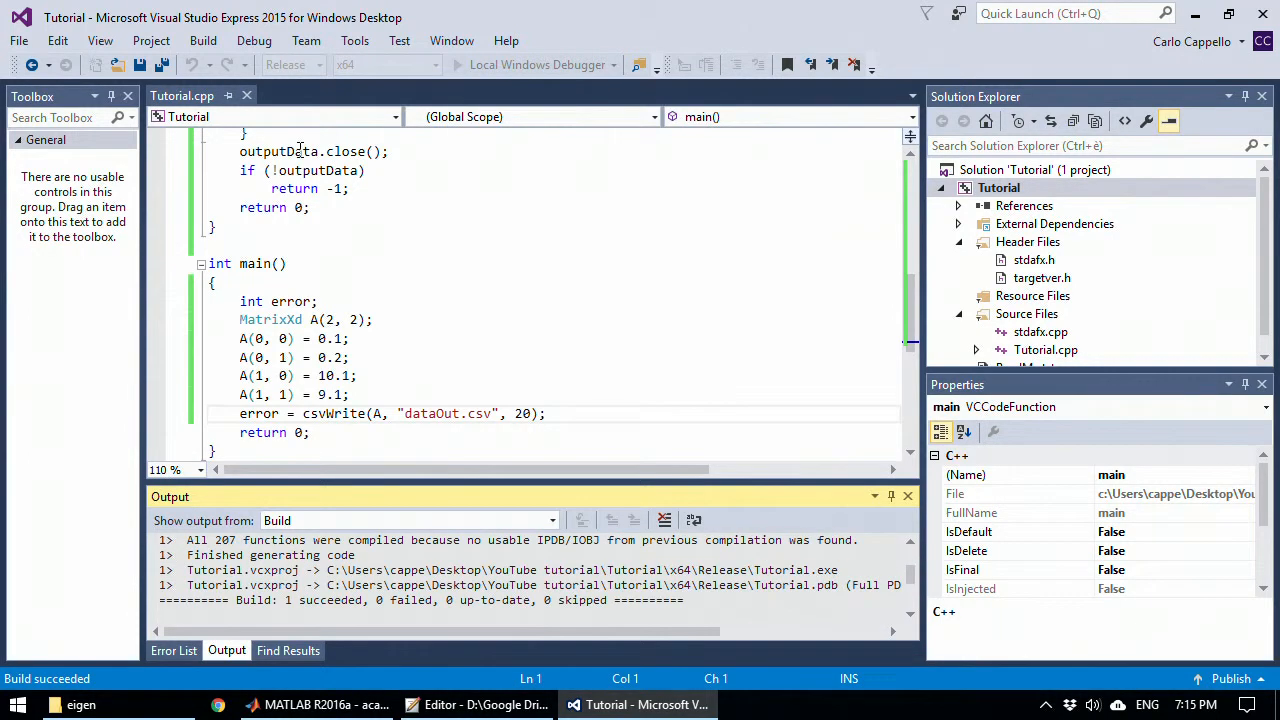
pyautogui.click(80, 704)
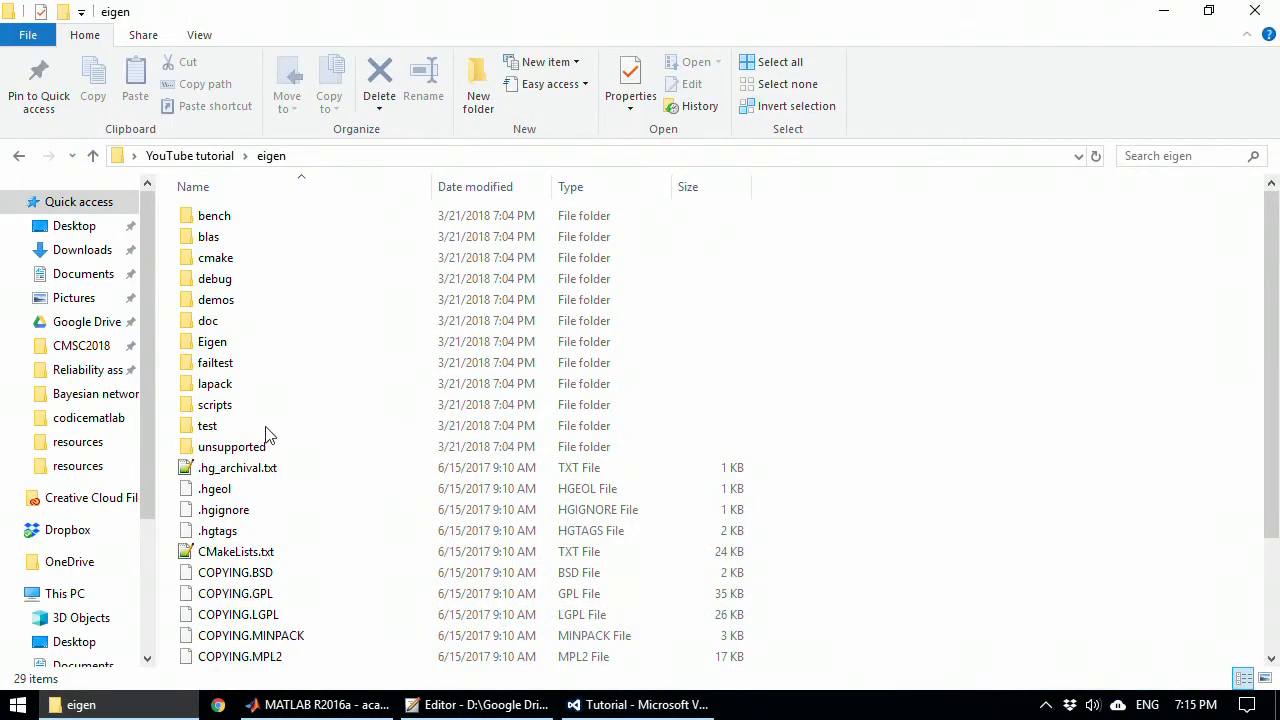
pyautogui.click(448, 704)
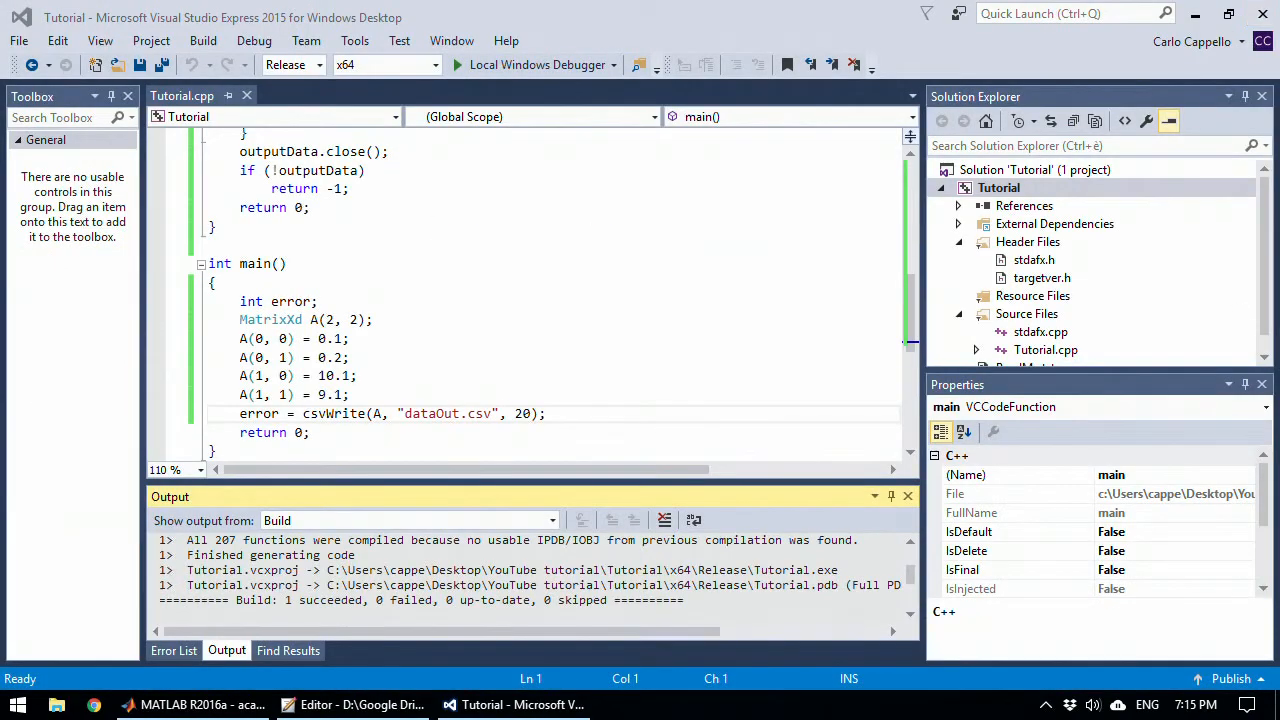
# Step: Browse YouTube tutorial > Tutorial > Tutorial and confirm only Tutorial.cpp sources, no dataOut.csv
pyautogui.click(1194, 16)
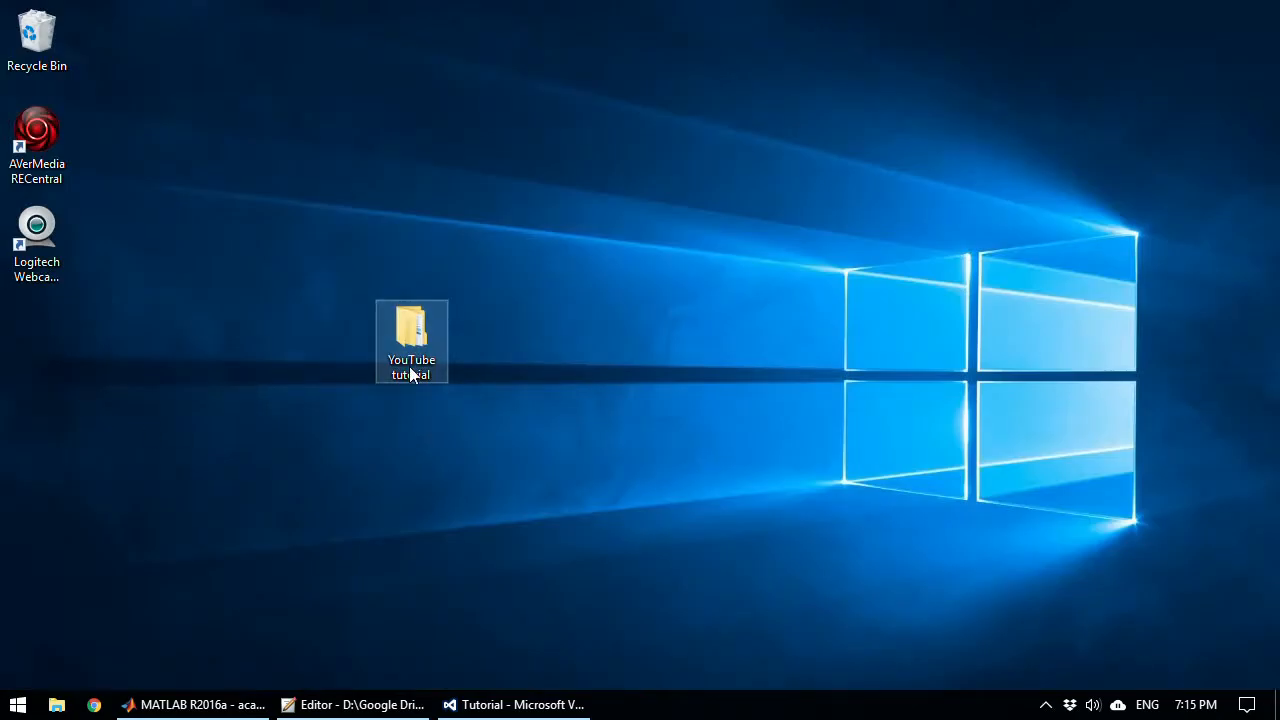
pyautogui.doubleClick(412, 336)
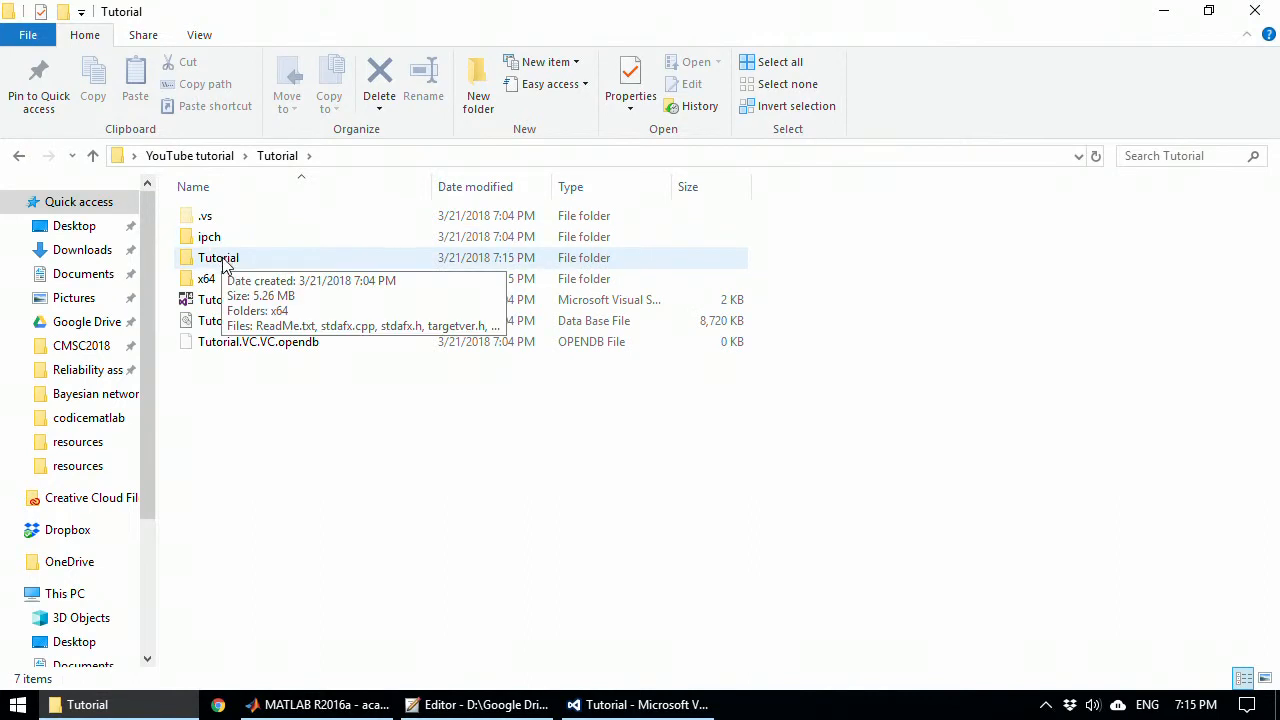
pyautogui.doubleClick(218, 256)
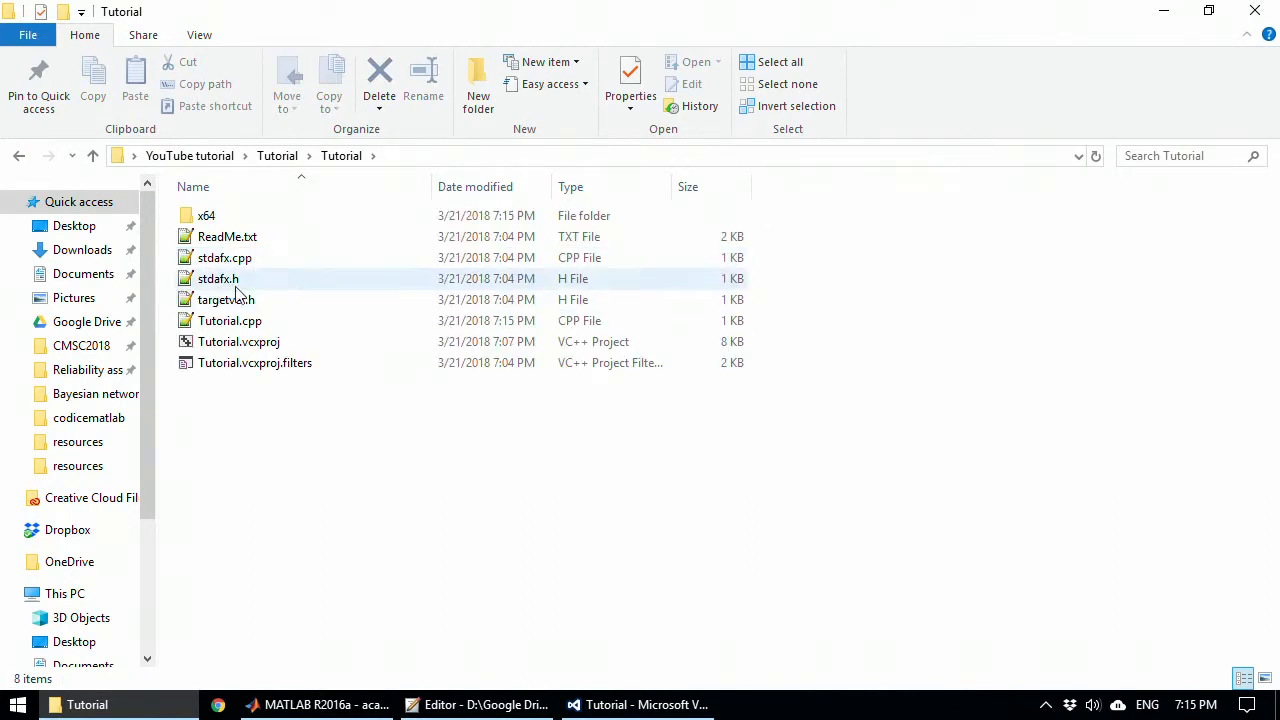
pyautogui.click(238, 340)
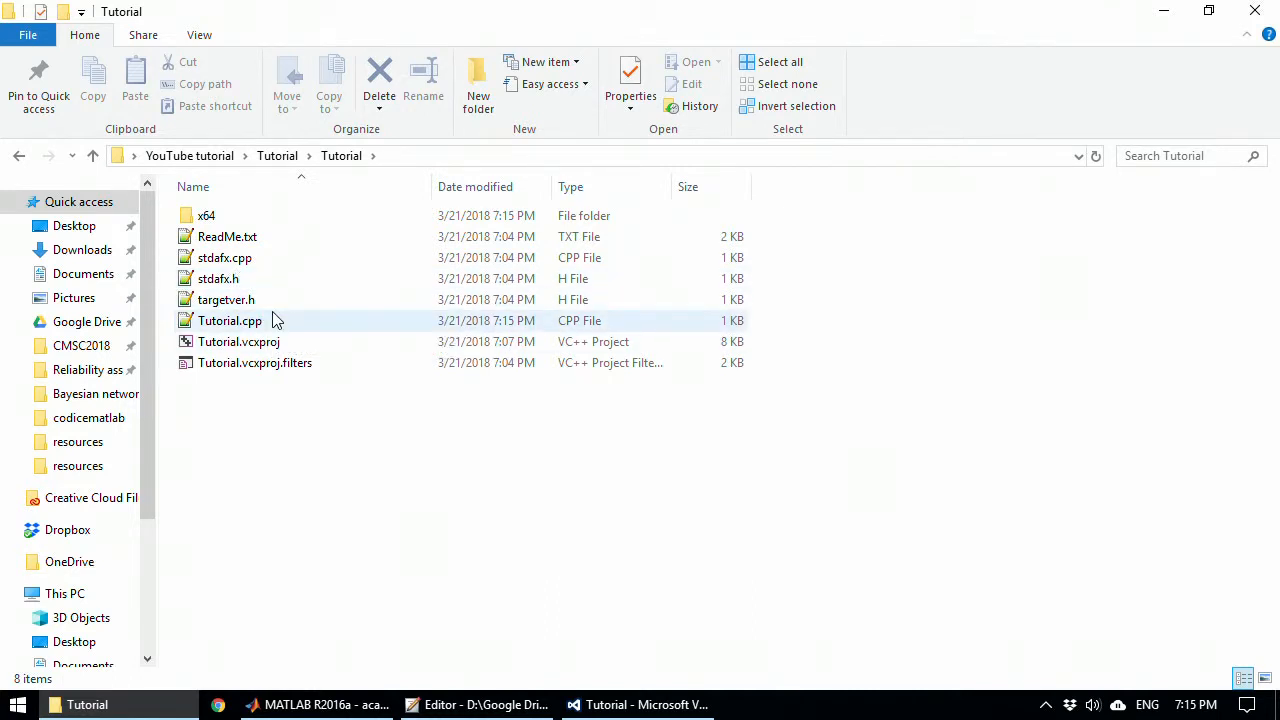
pyautogui.click(228, 320)
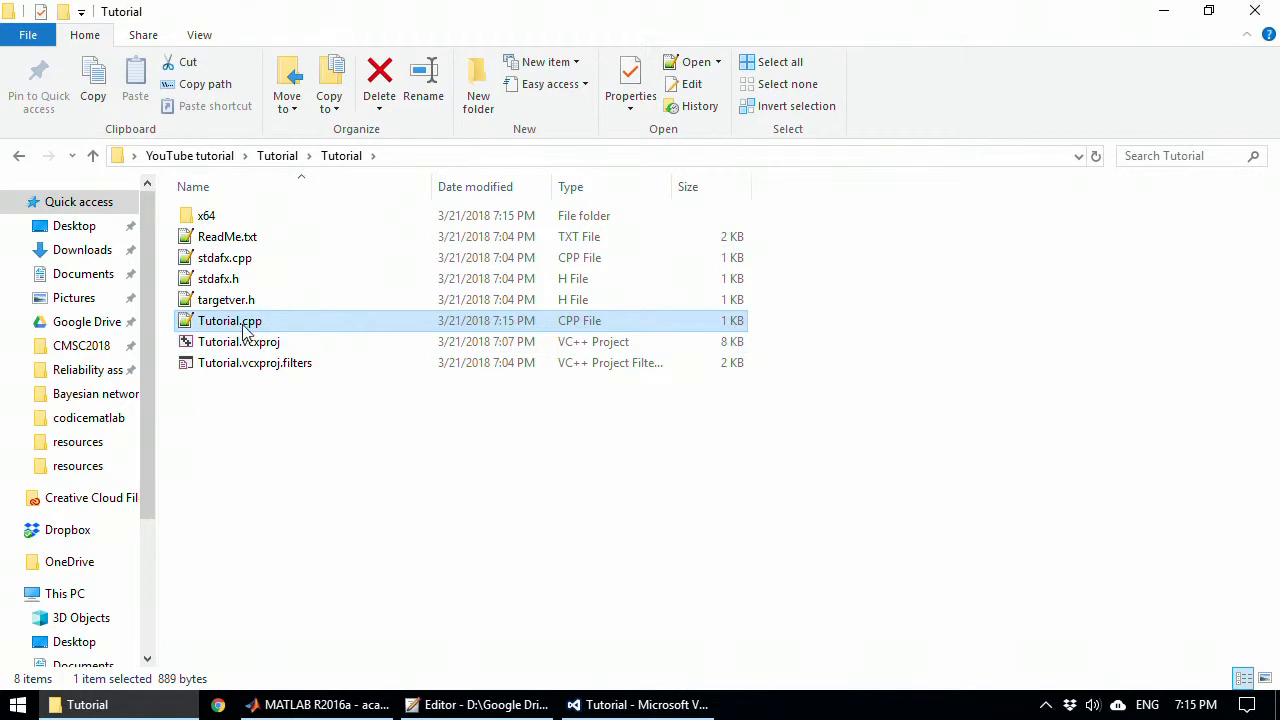
pyautogui.click(280, 410)
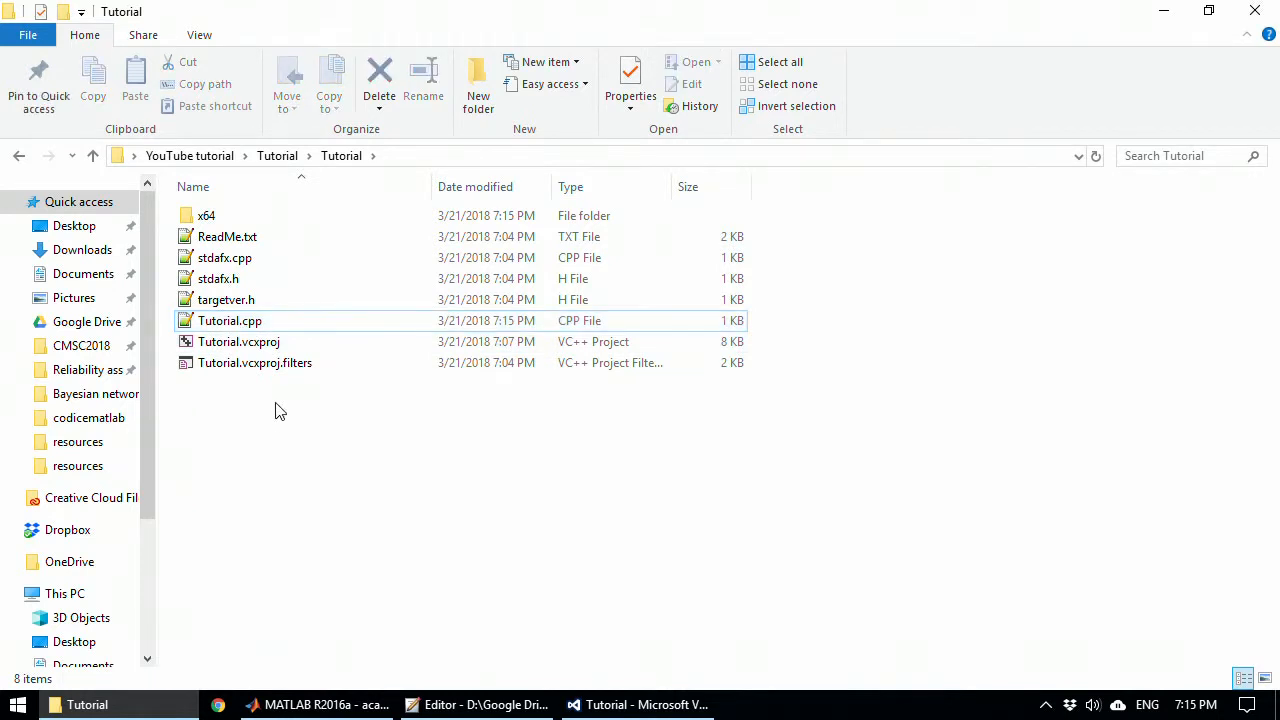
pyautogui.moveTo(286, 426)
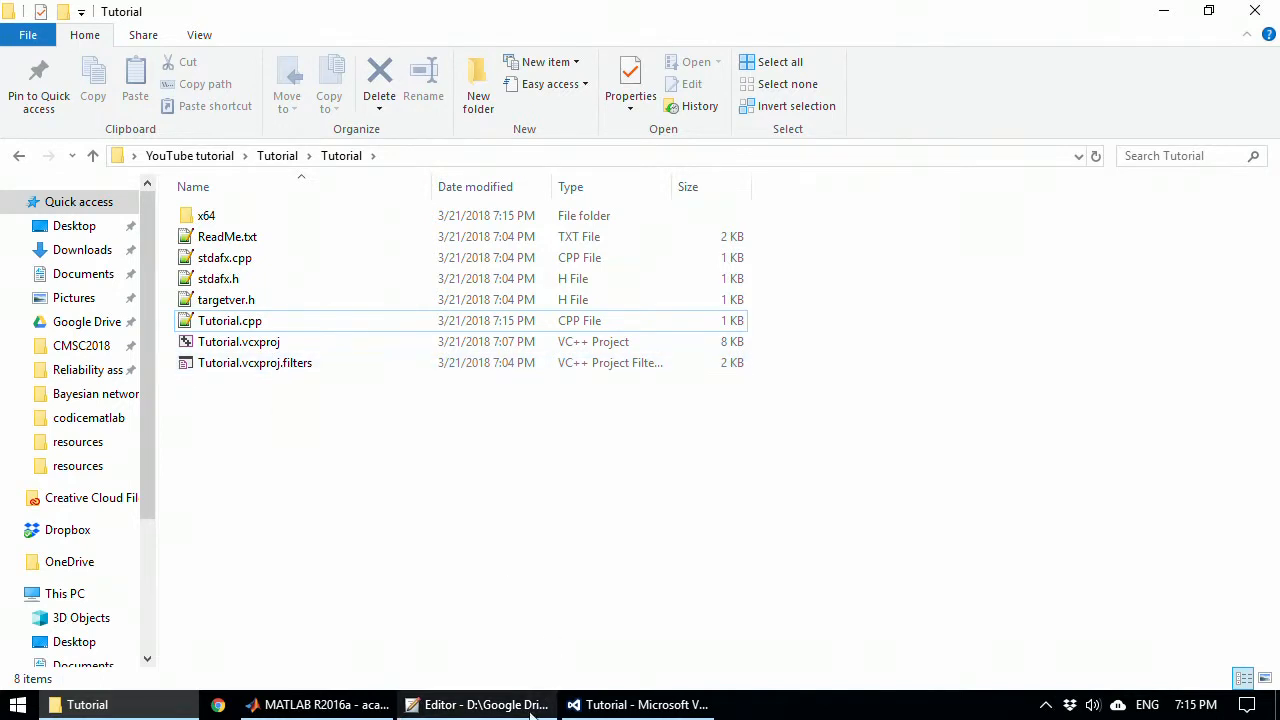
# Step: Switch between the folder window and Visual Studio, ending back in the code editor
pyautogui.click(640, 704)
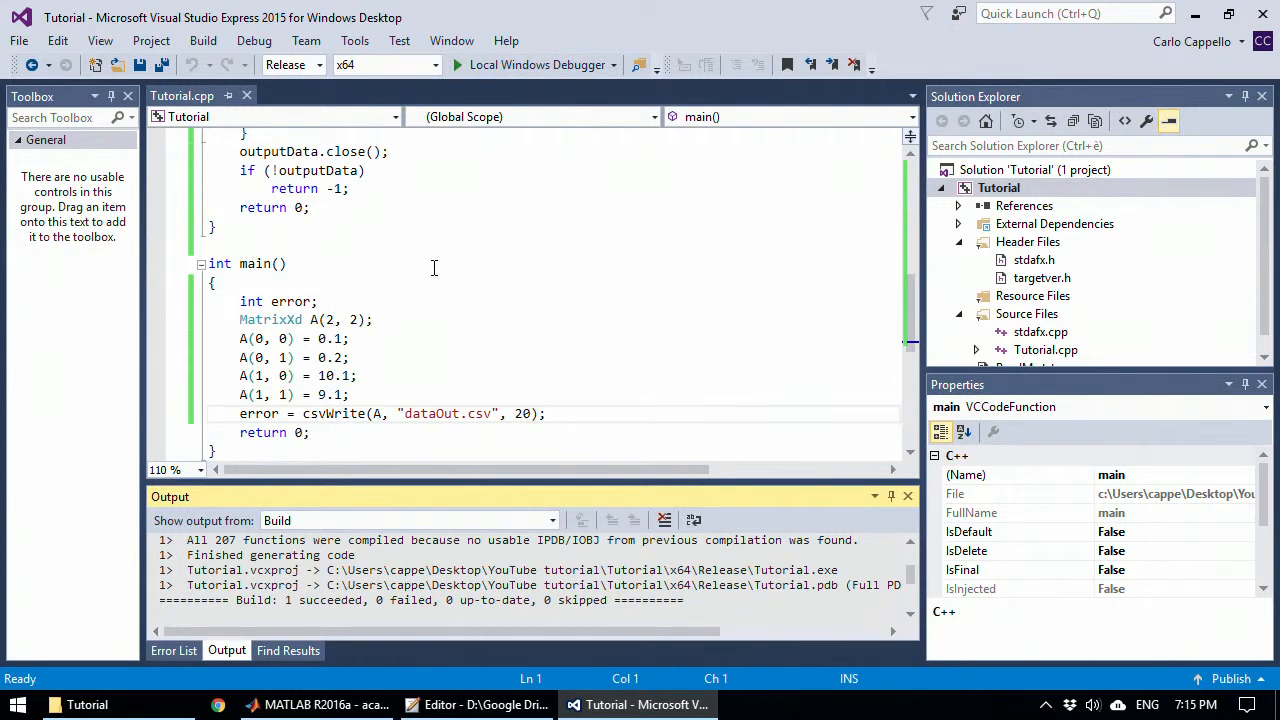
pyautogui.moveTo(438, 392)
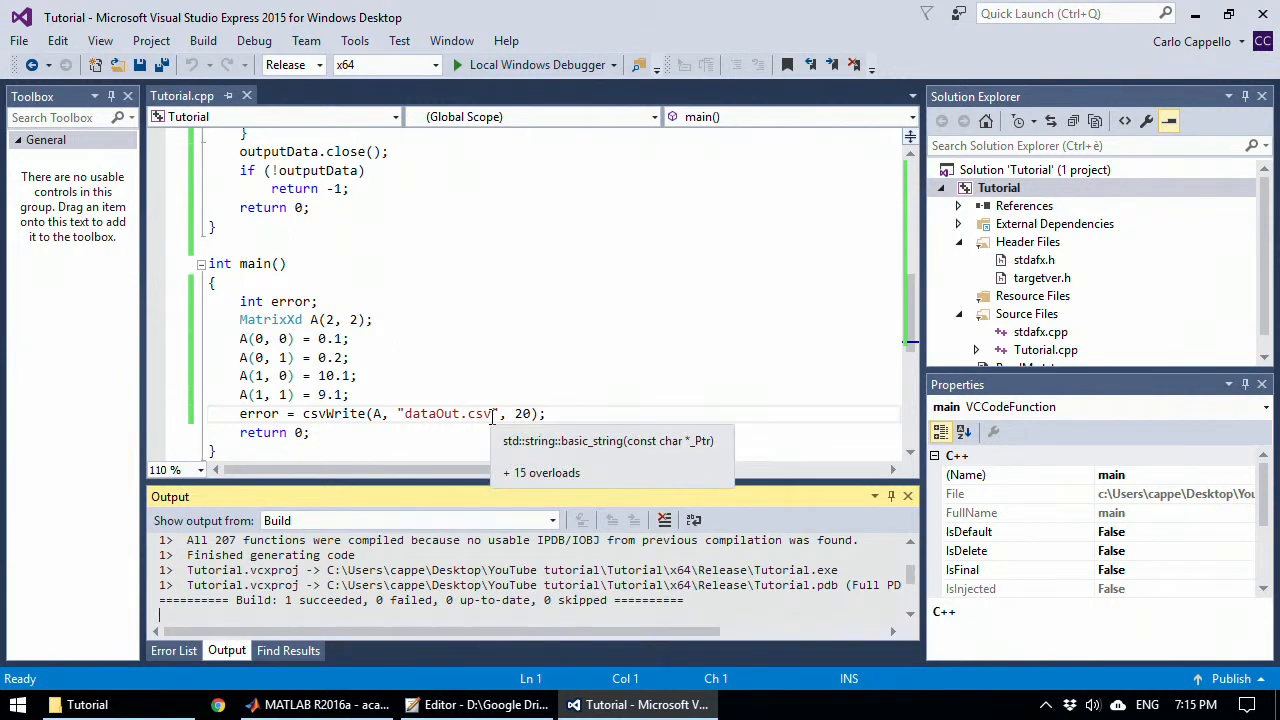
pyautogui.doubleClick(444, 412)
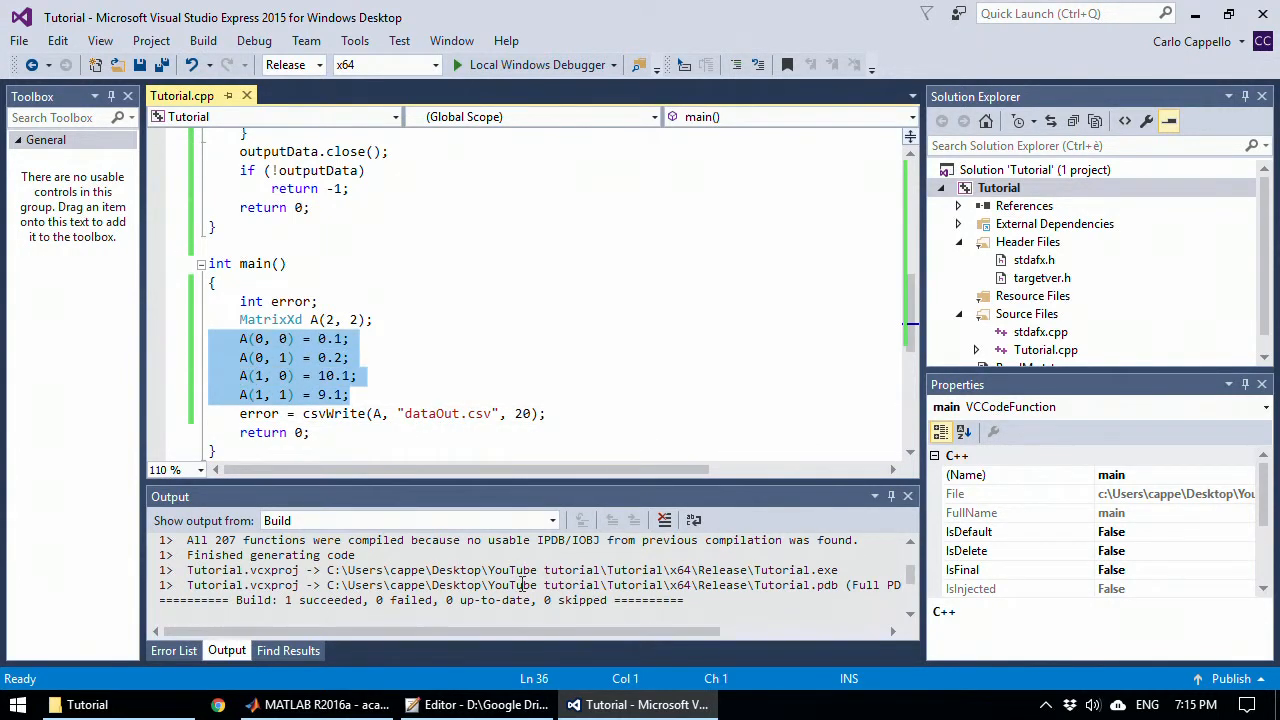
pyautogui.click(86, 704)
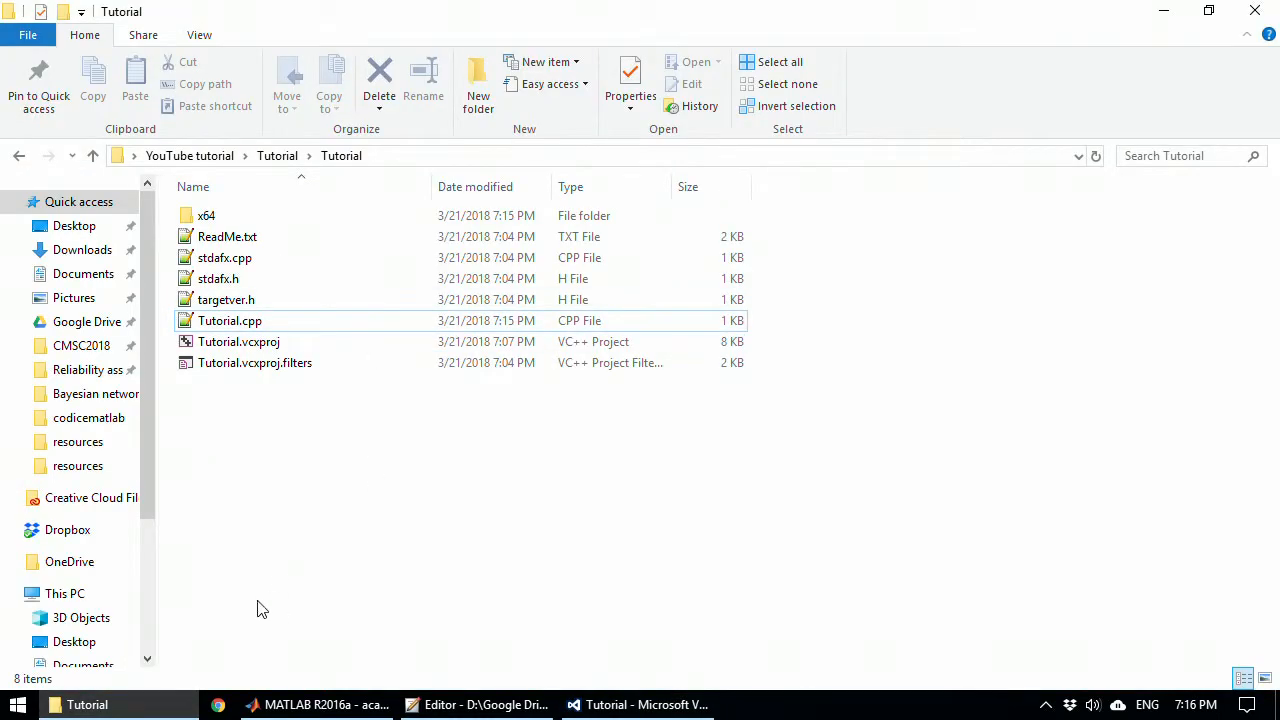
pyautogui.click(648, 704)
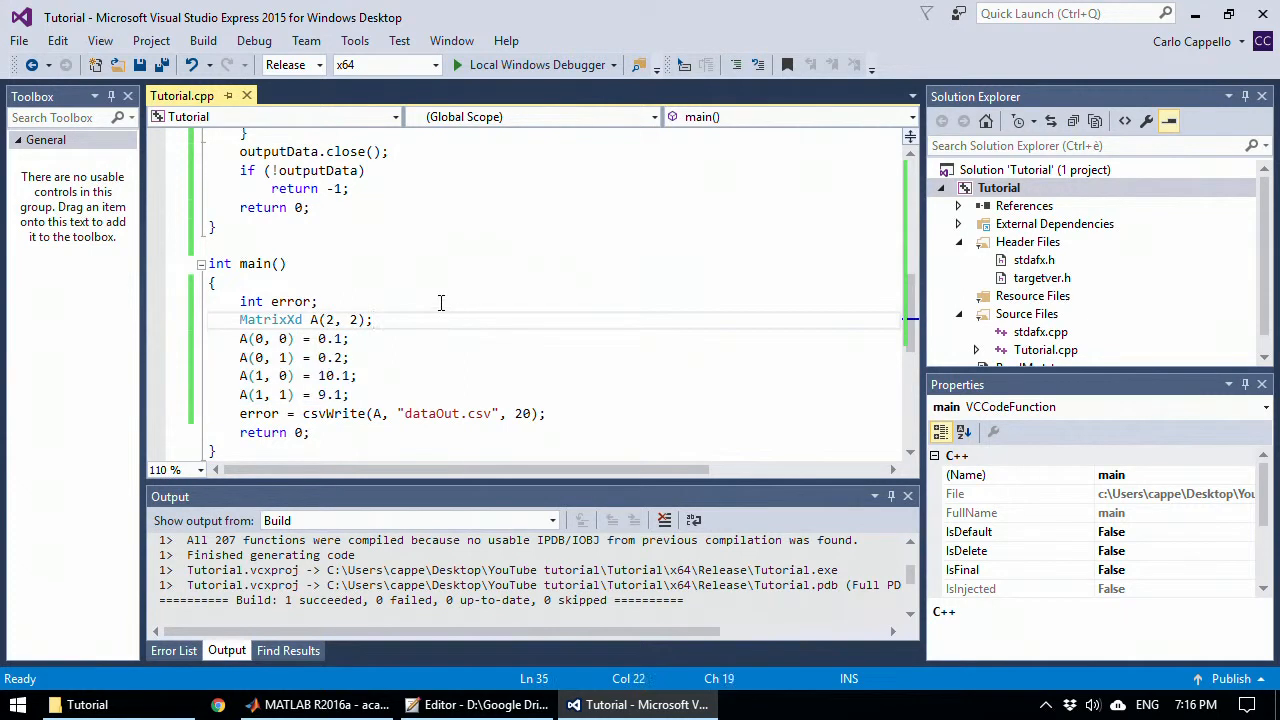
# Step: Run with Local Windows Debugger until exit code 0, then view the project folder
pyautogui.click(532, 64)
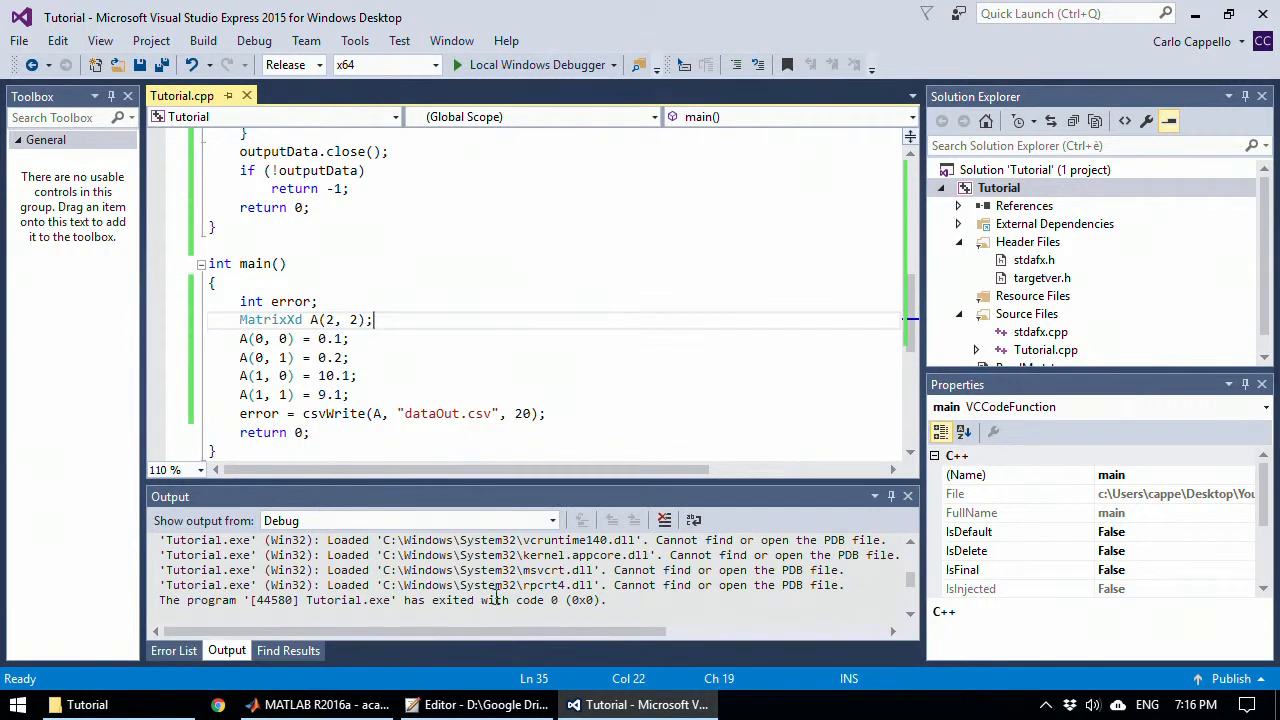
pyautogui.click(88, 704)
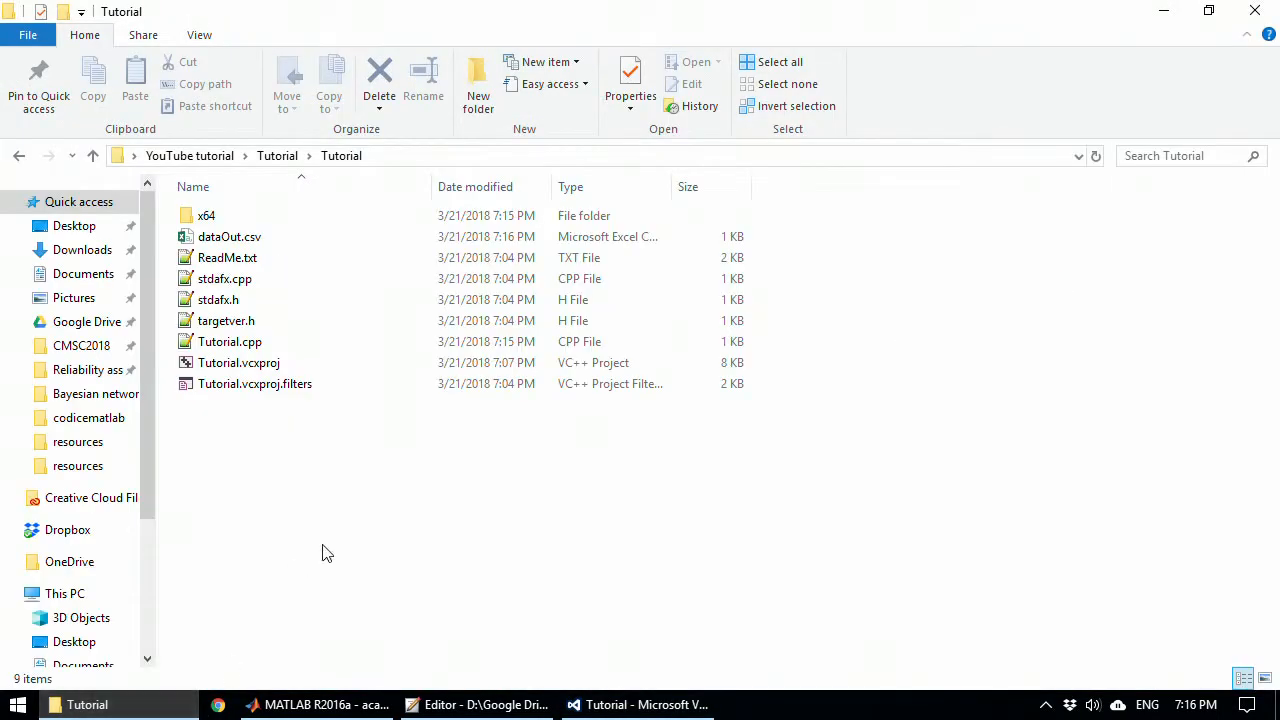
# Step: Open dataOut.csv with Notepad++ to read the two 20-digit matrix rows, then return to the editor
pyautogui.click(228, 236)
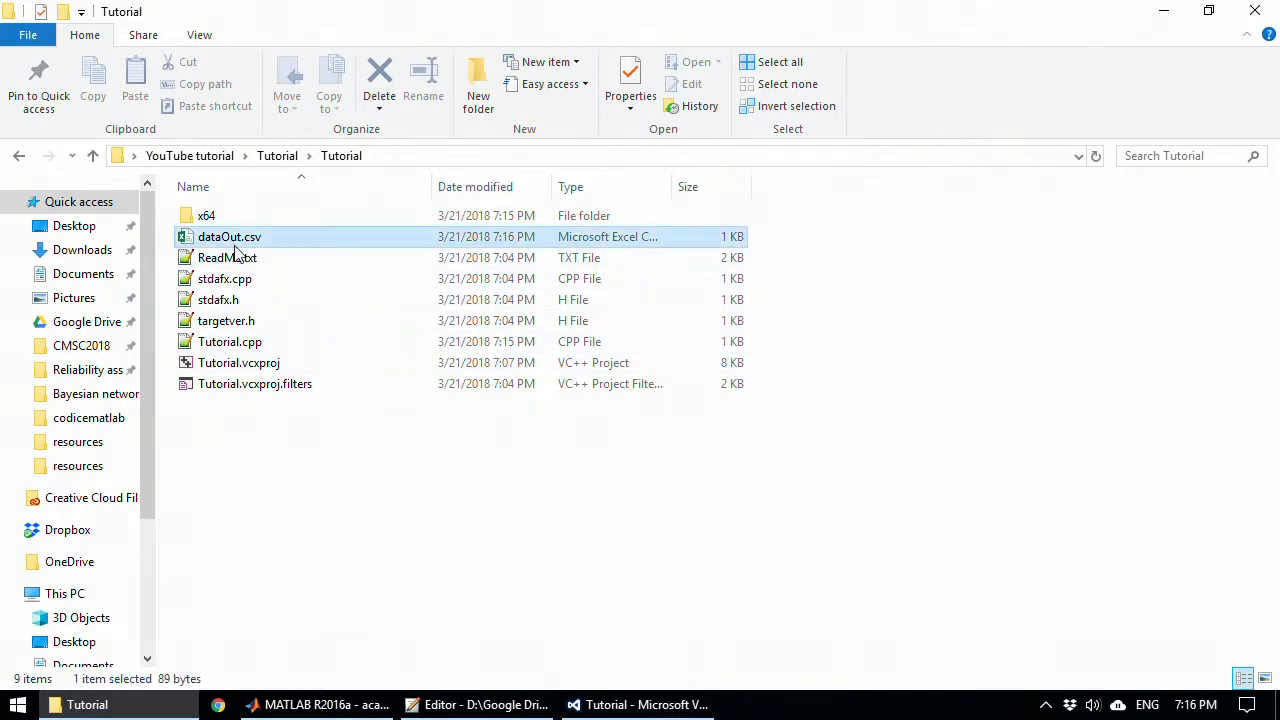
pyautogui.moveTo(228, 256)
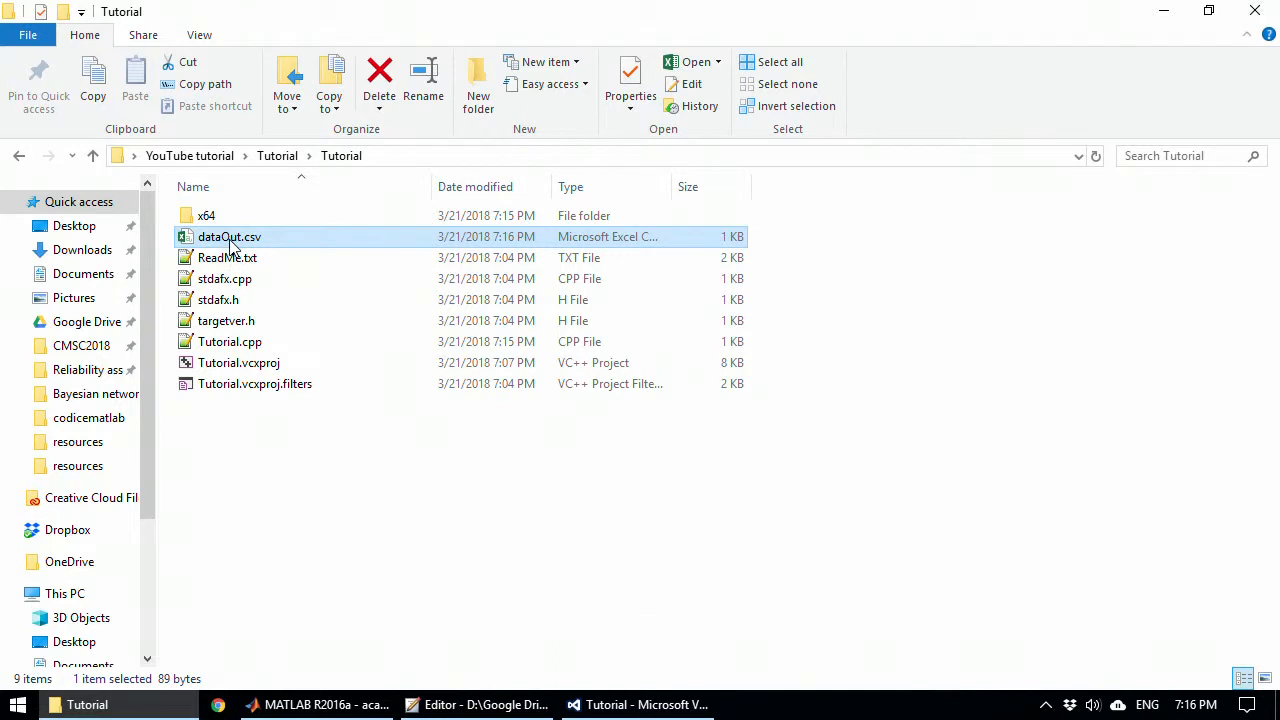
pyautogui.rightClick(228, 236)
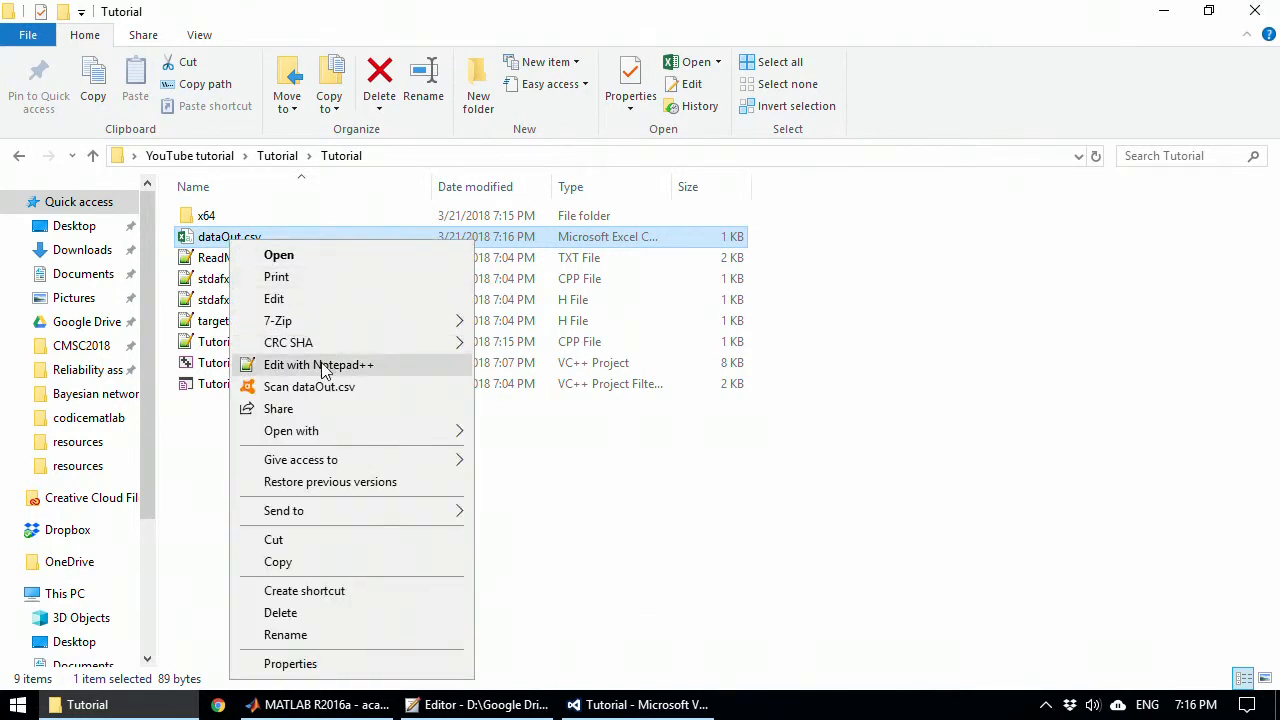
pyautogui.click(320, 364)
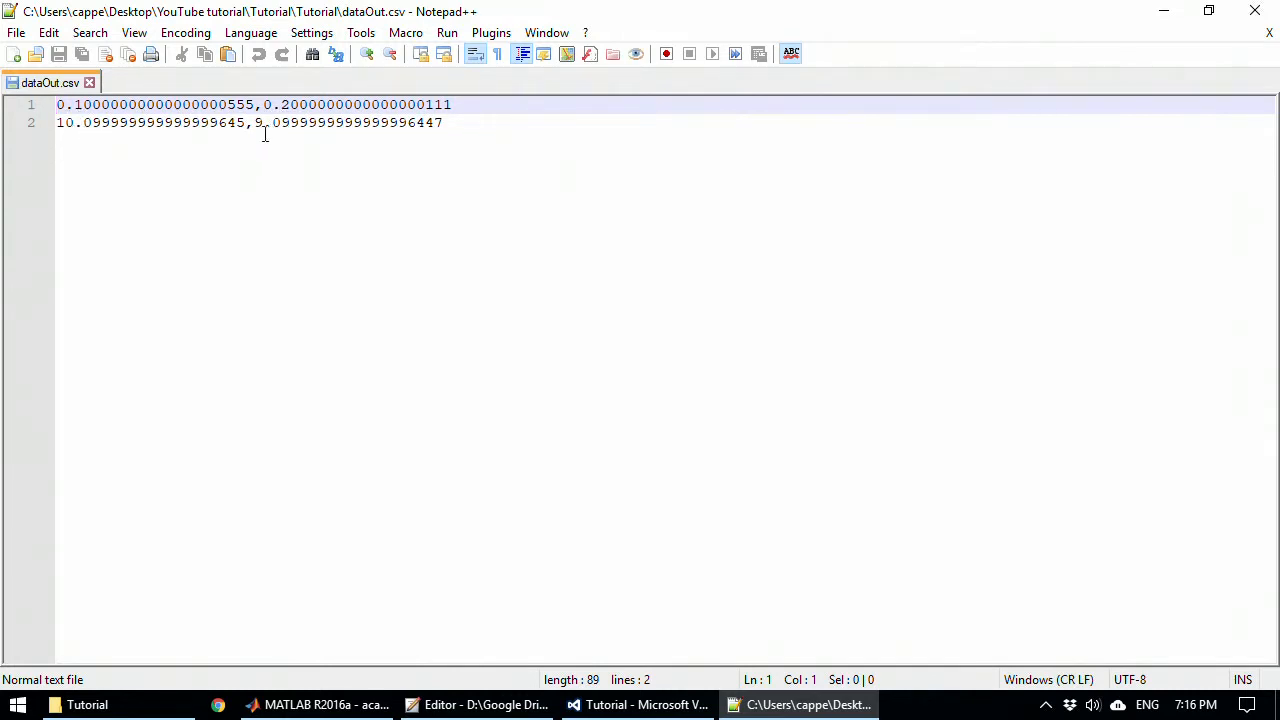
pyautogui.click(640, 704)
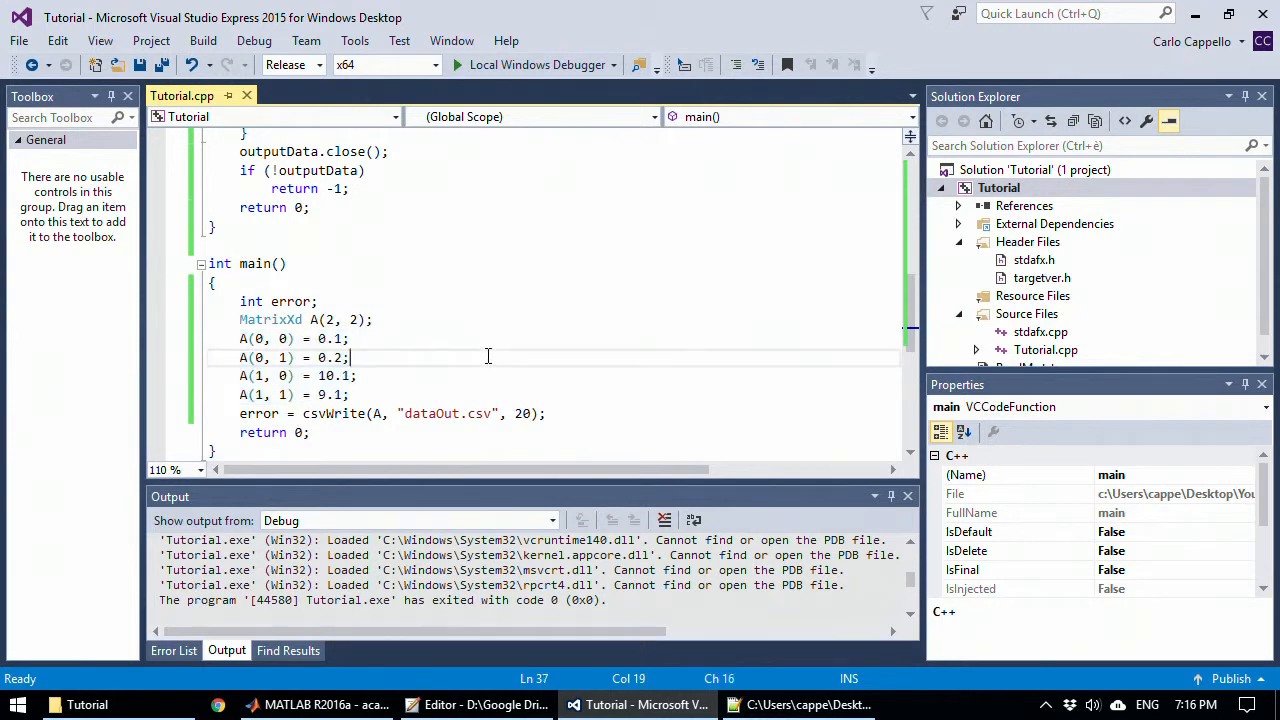
pyautogui.moveTo(436, 332)
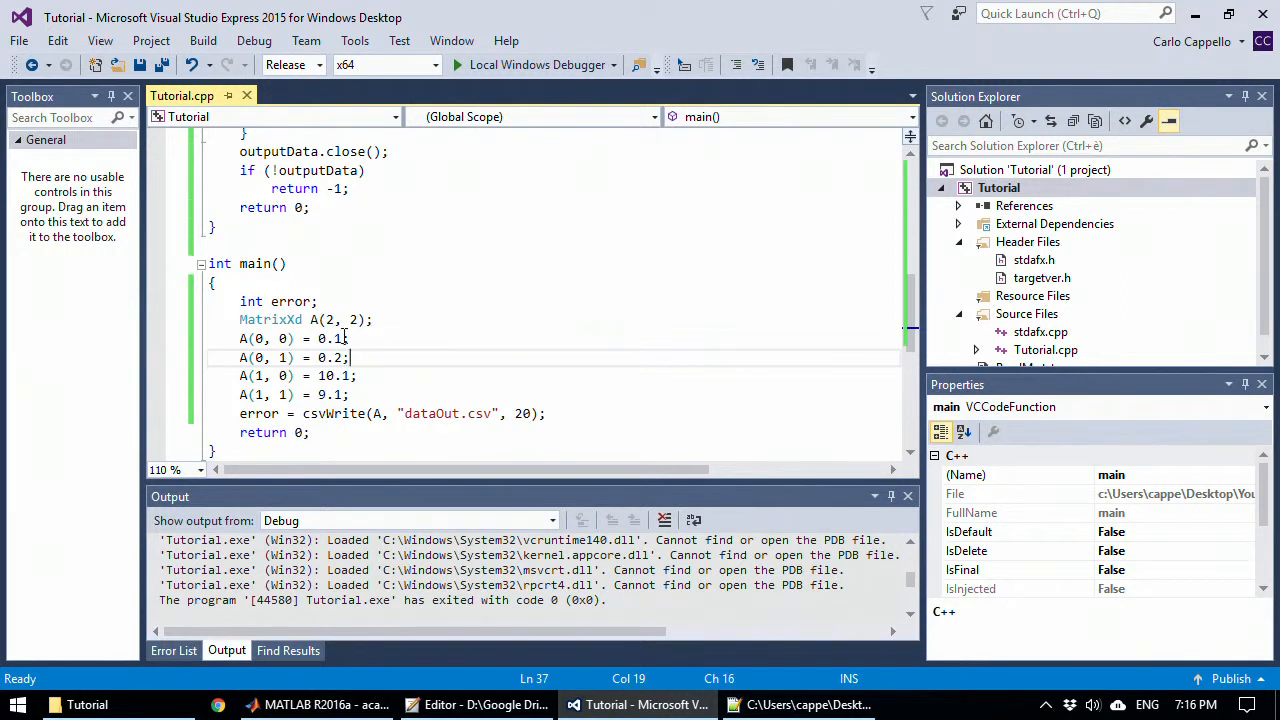
pyautogui.doubleClick(318, 320)
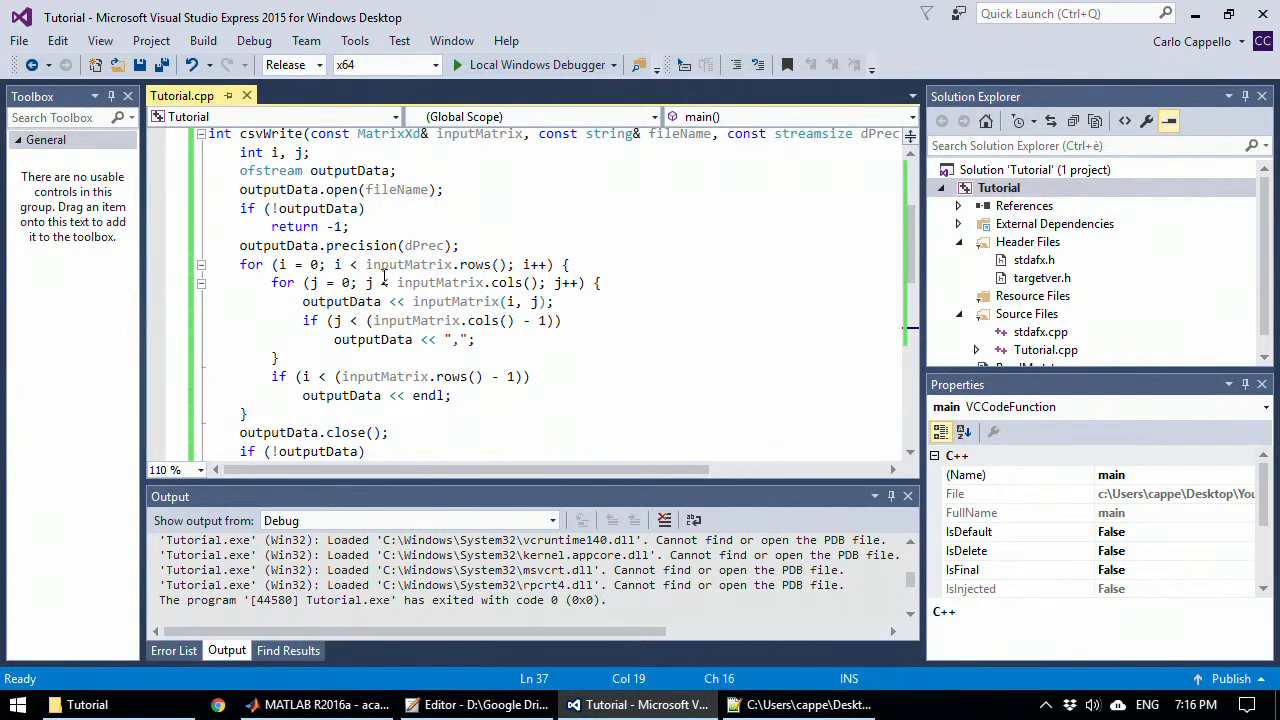
pyautogui.moveTo(418, 320)
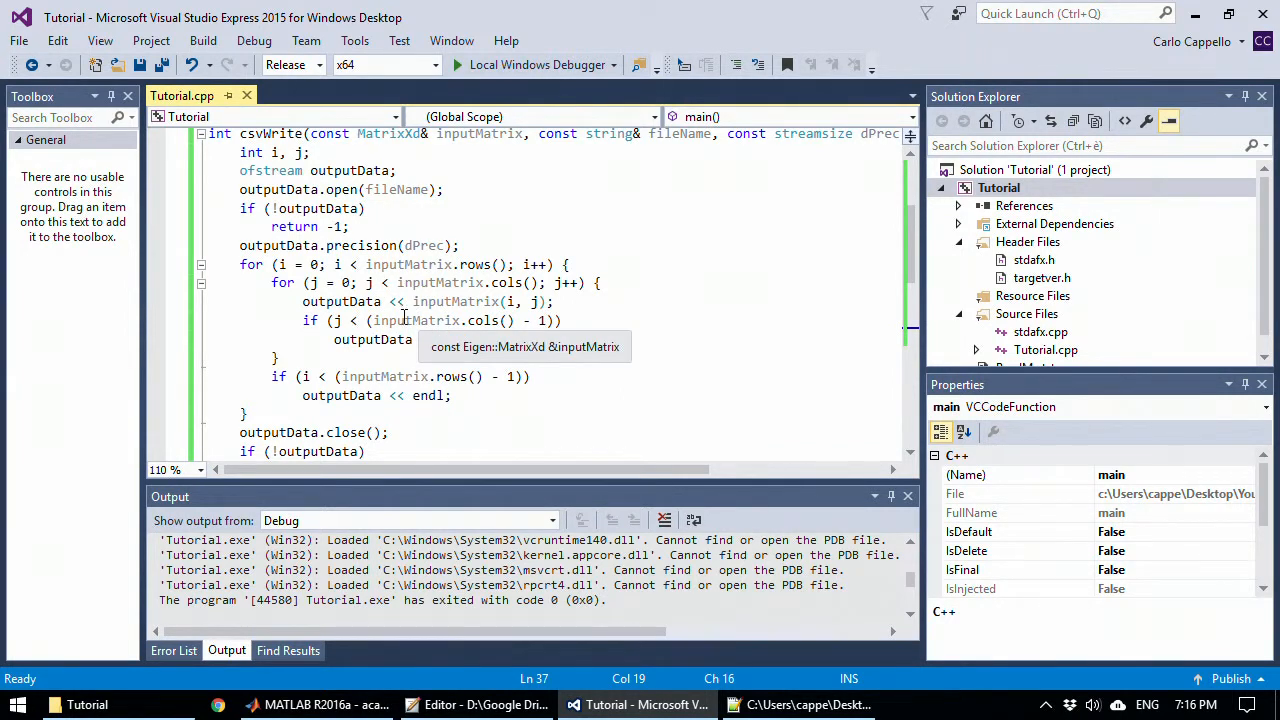